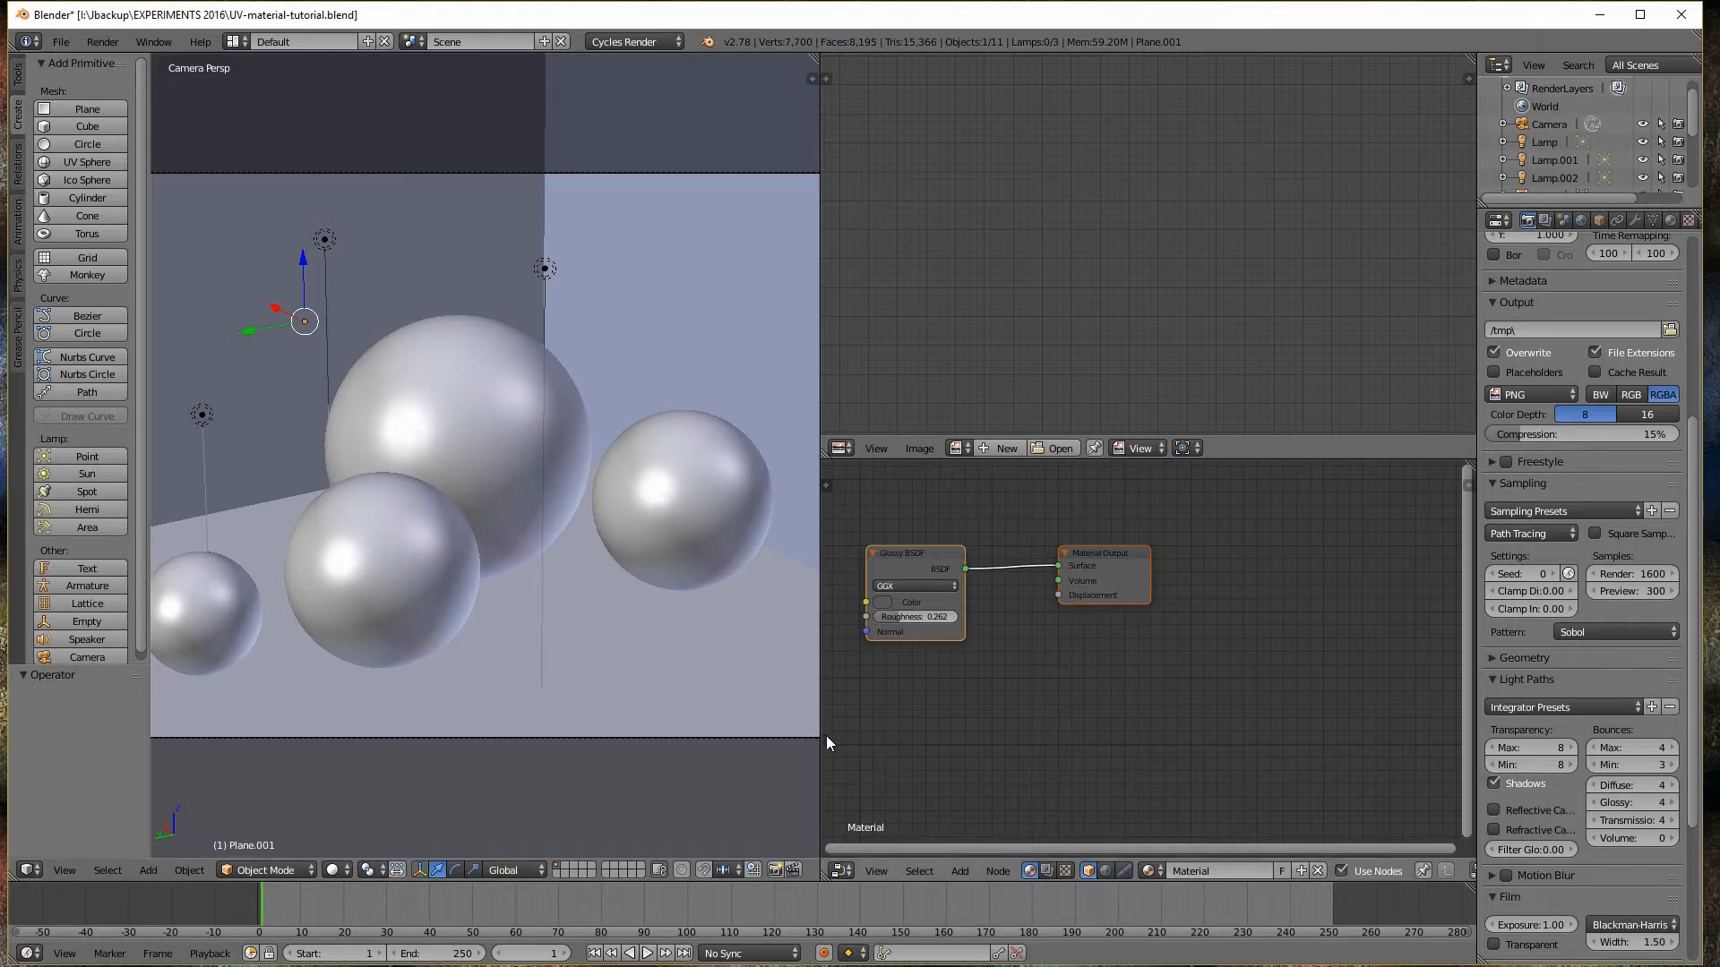
mouse_move(1040, 508)
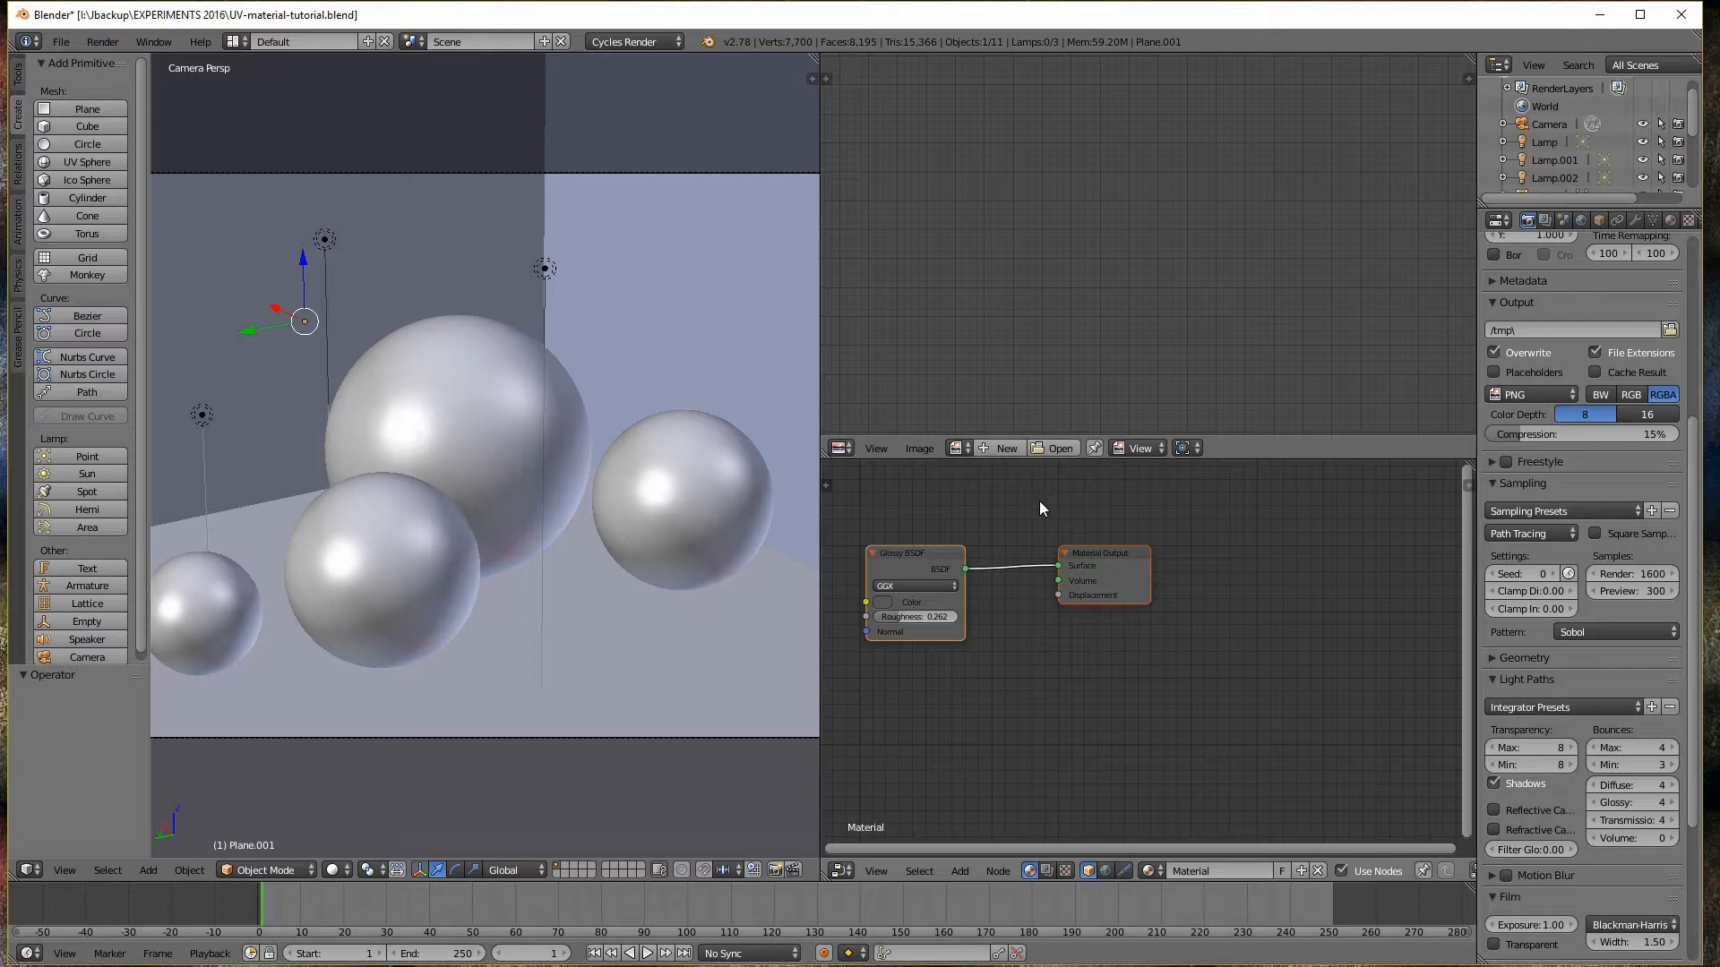
mouse_move(990, 521)
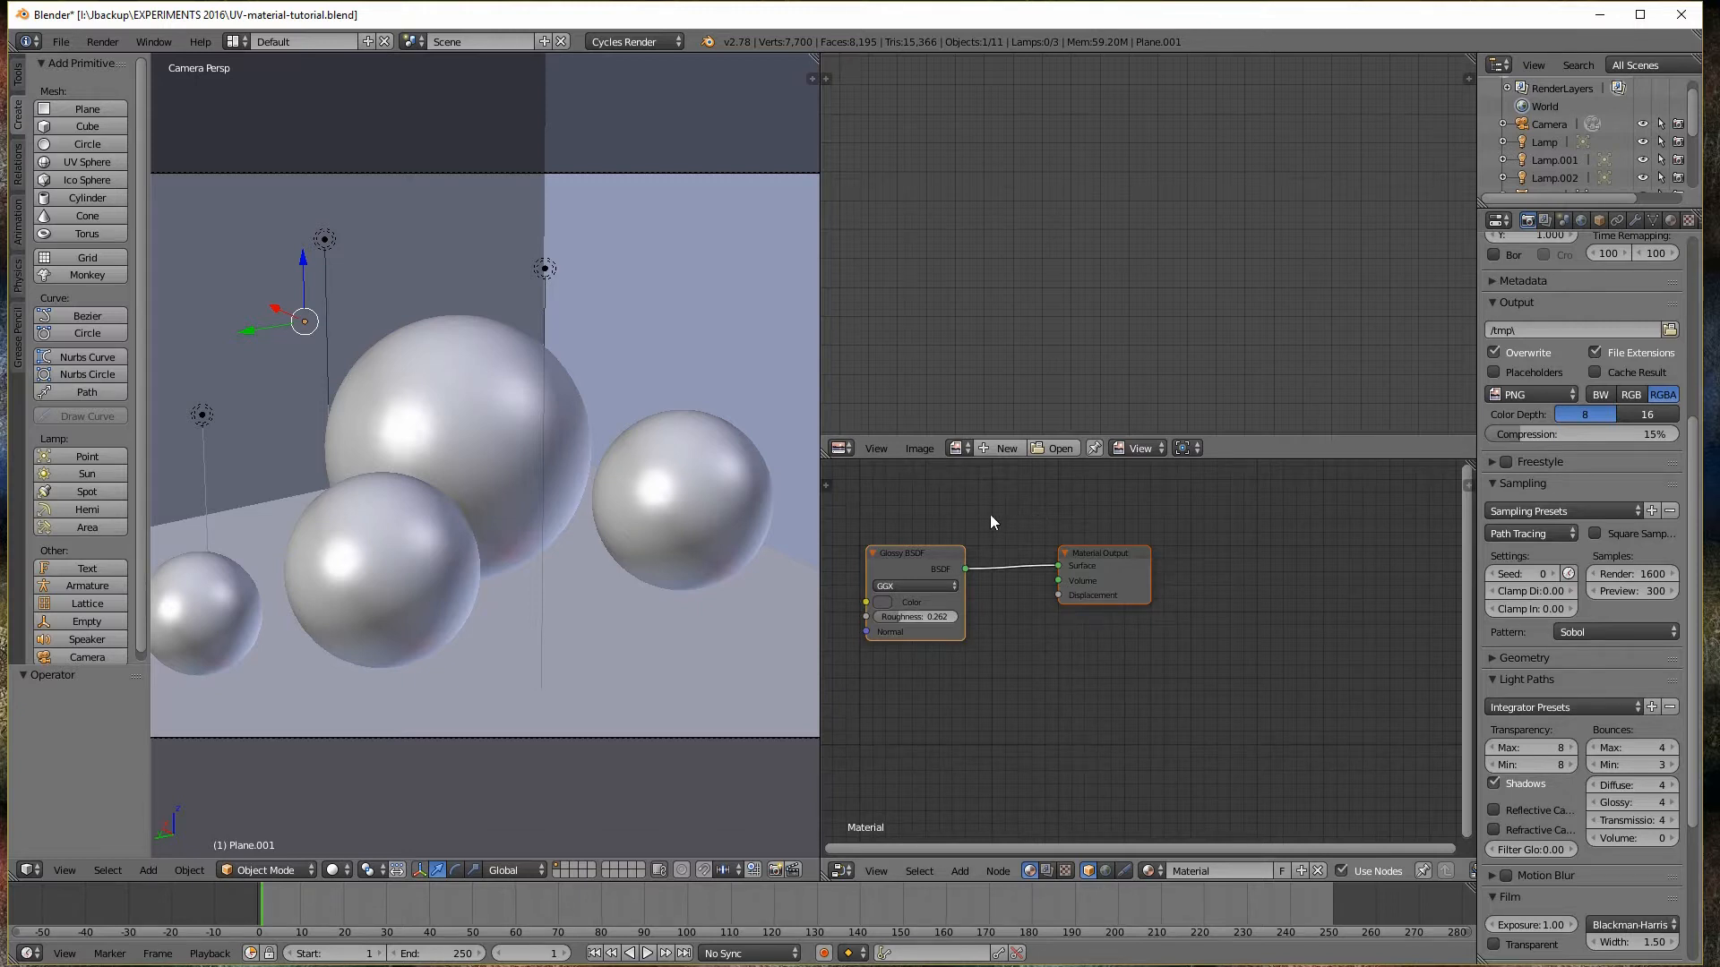
mouse_move(981, 524)
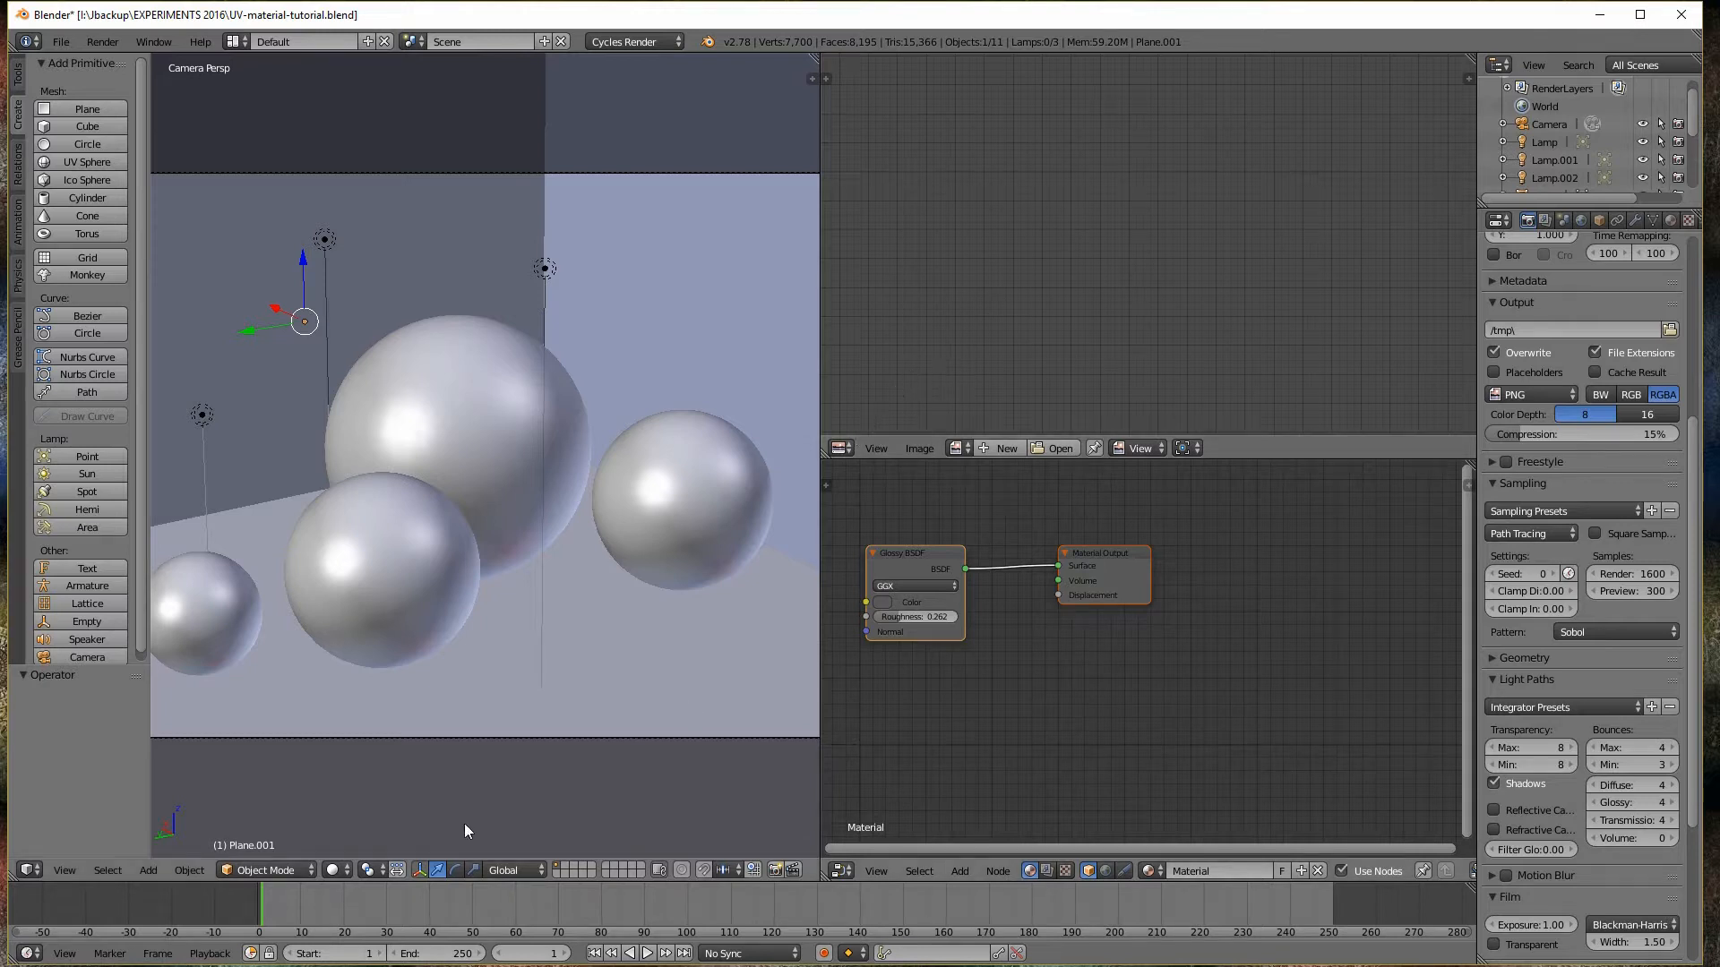
mouse_move(436, 639)
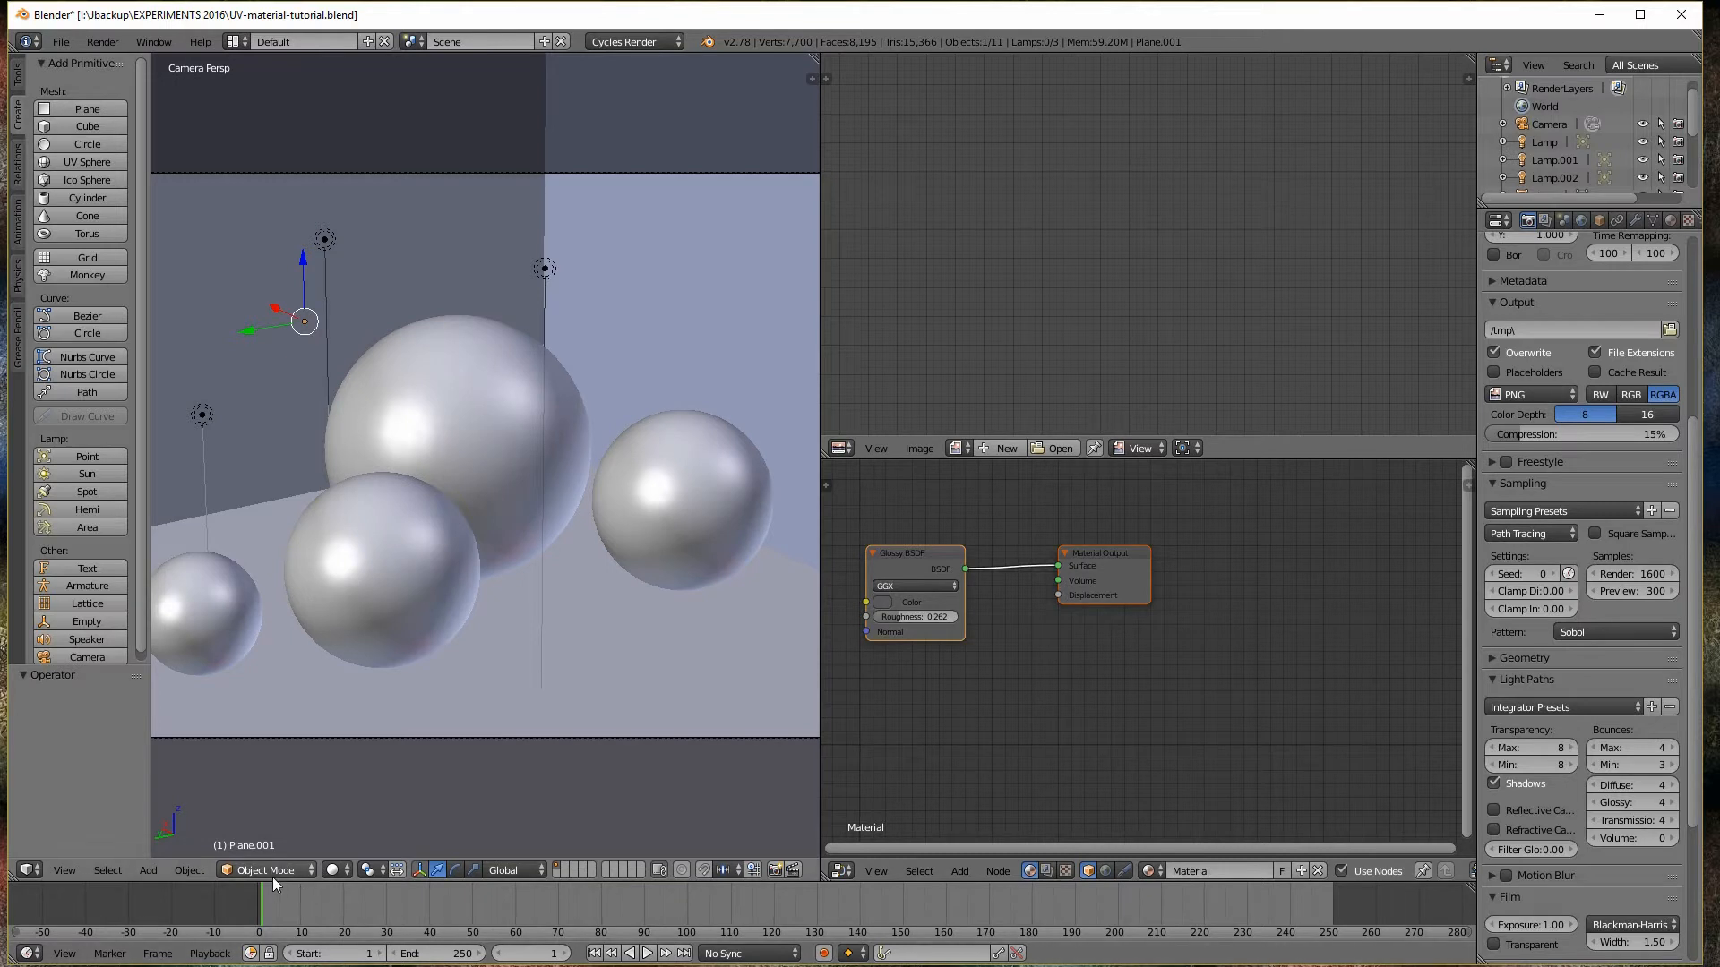
Preview the spheres in Rendered, then Texture shading, and select the large back sphere
click(336, 869)
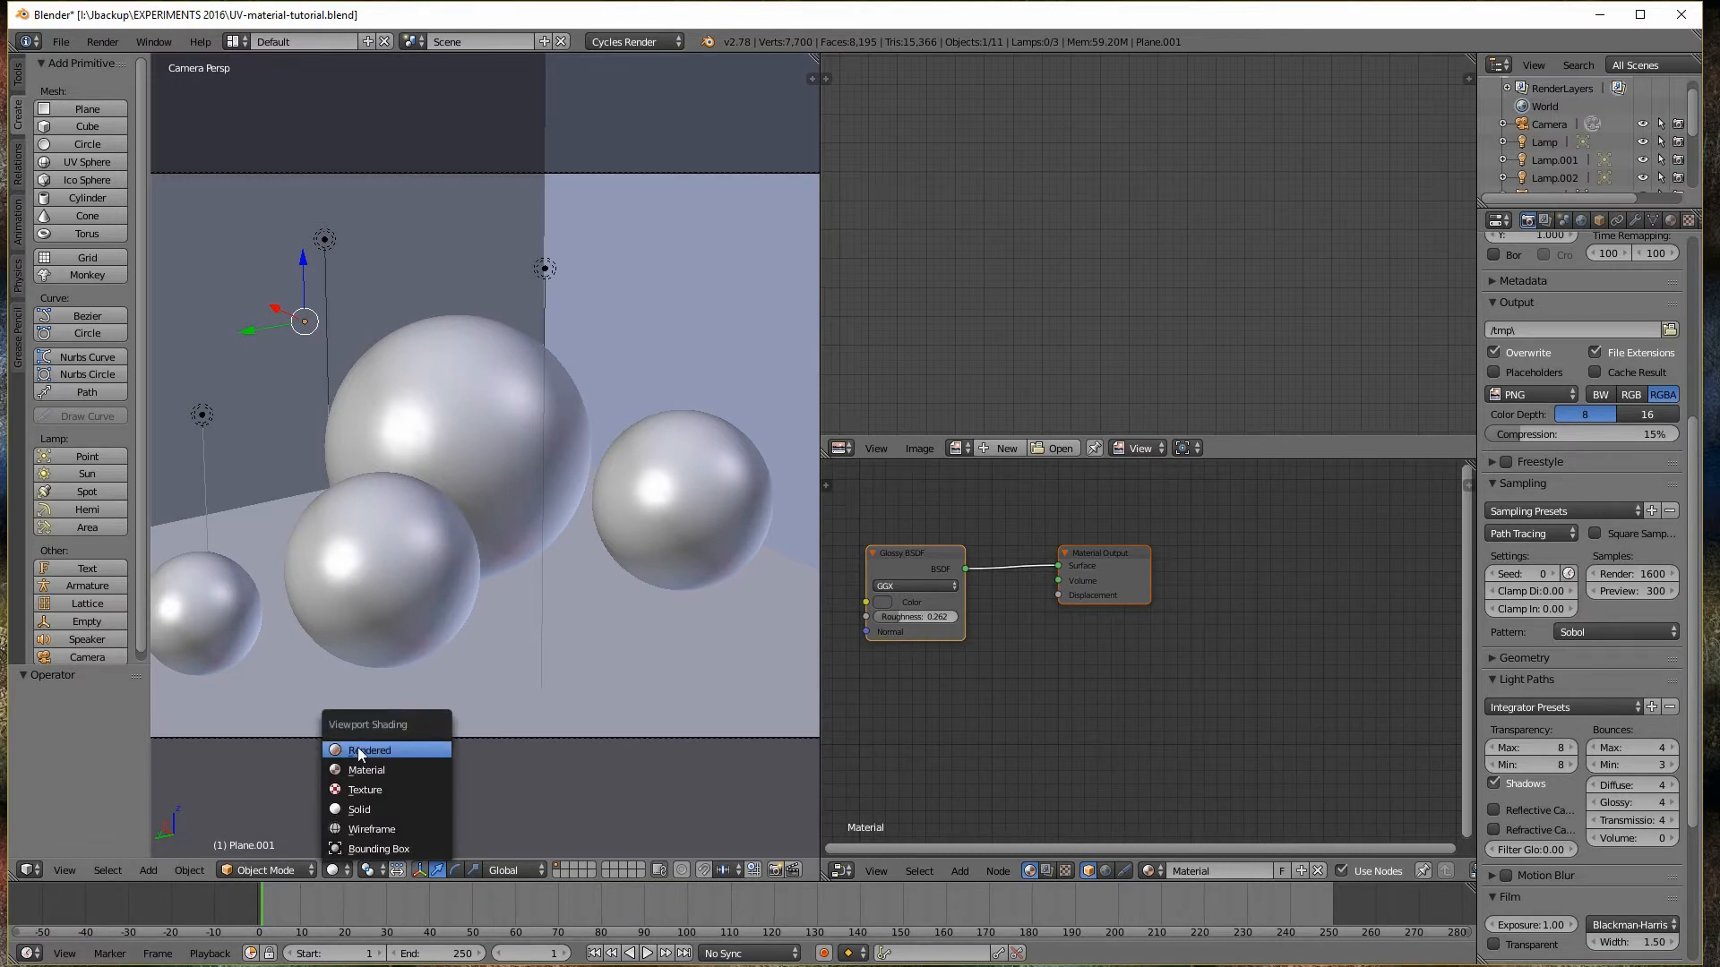
click(371, 749)
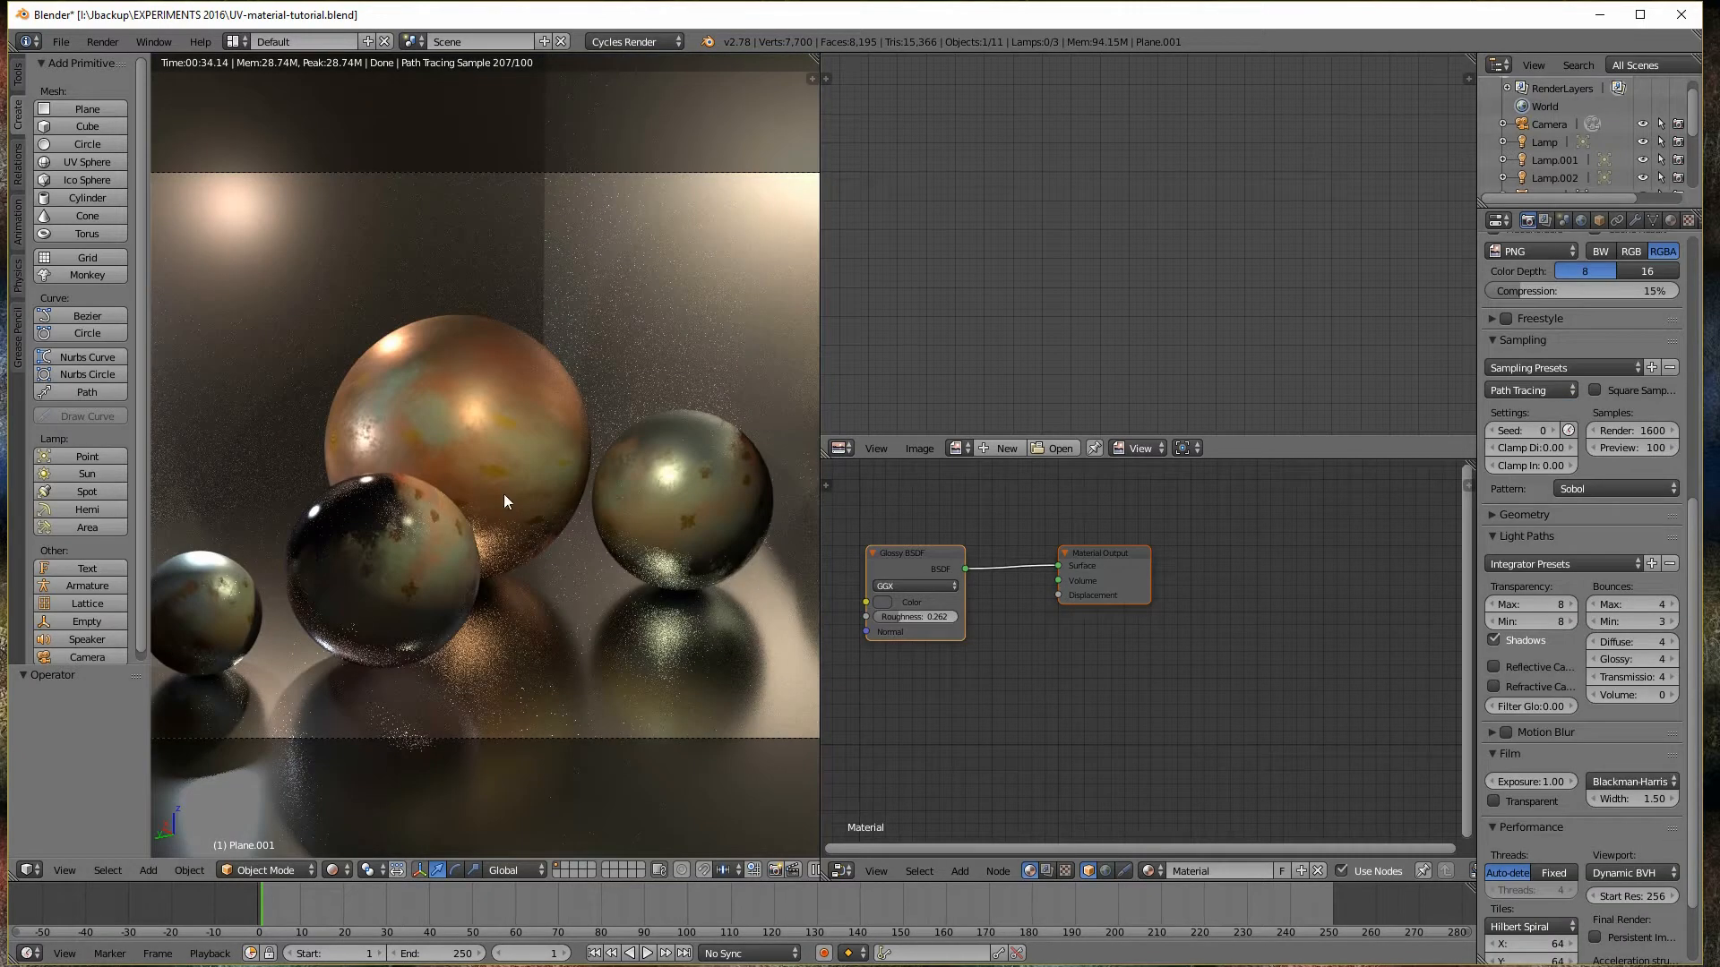
mouse_move(669, 480)
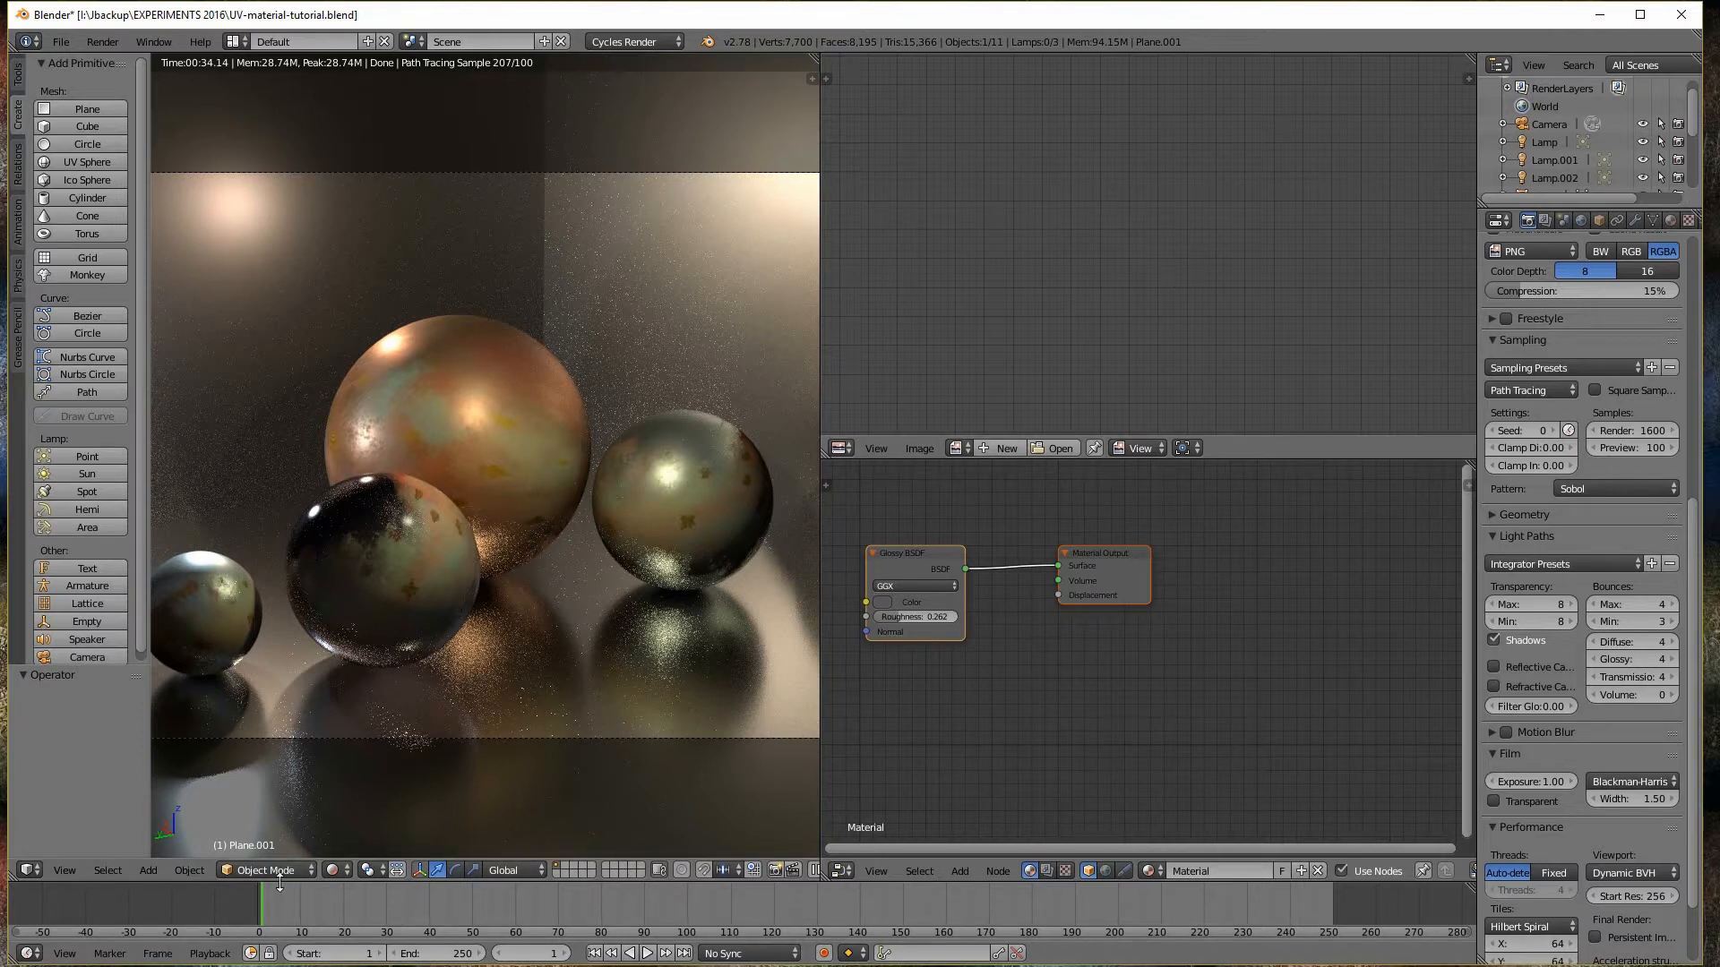
click(264, 869)
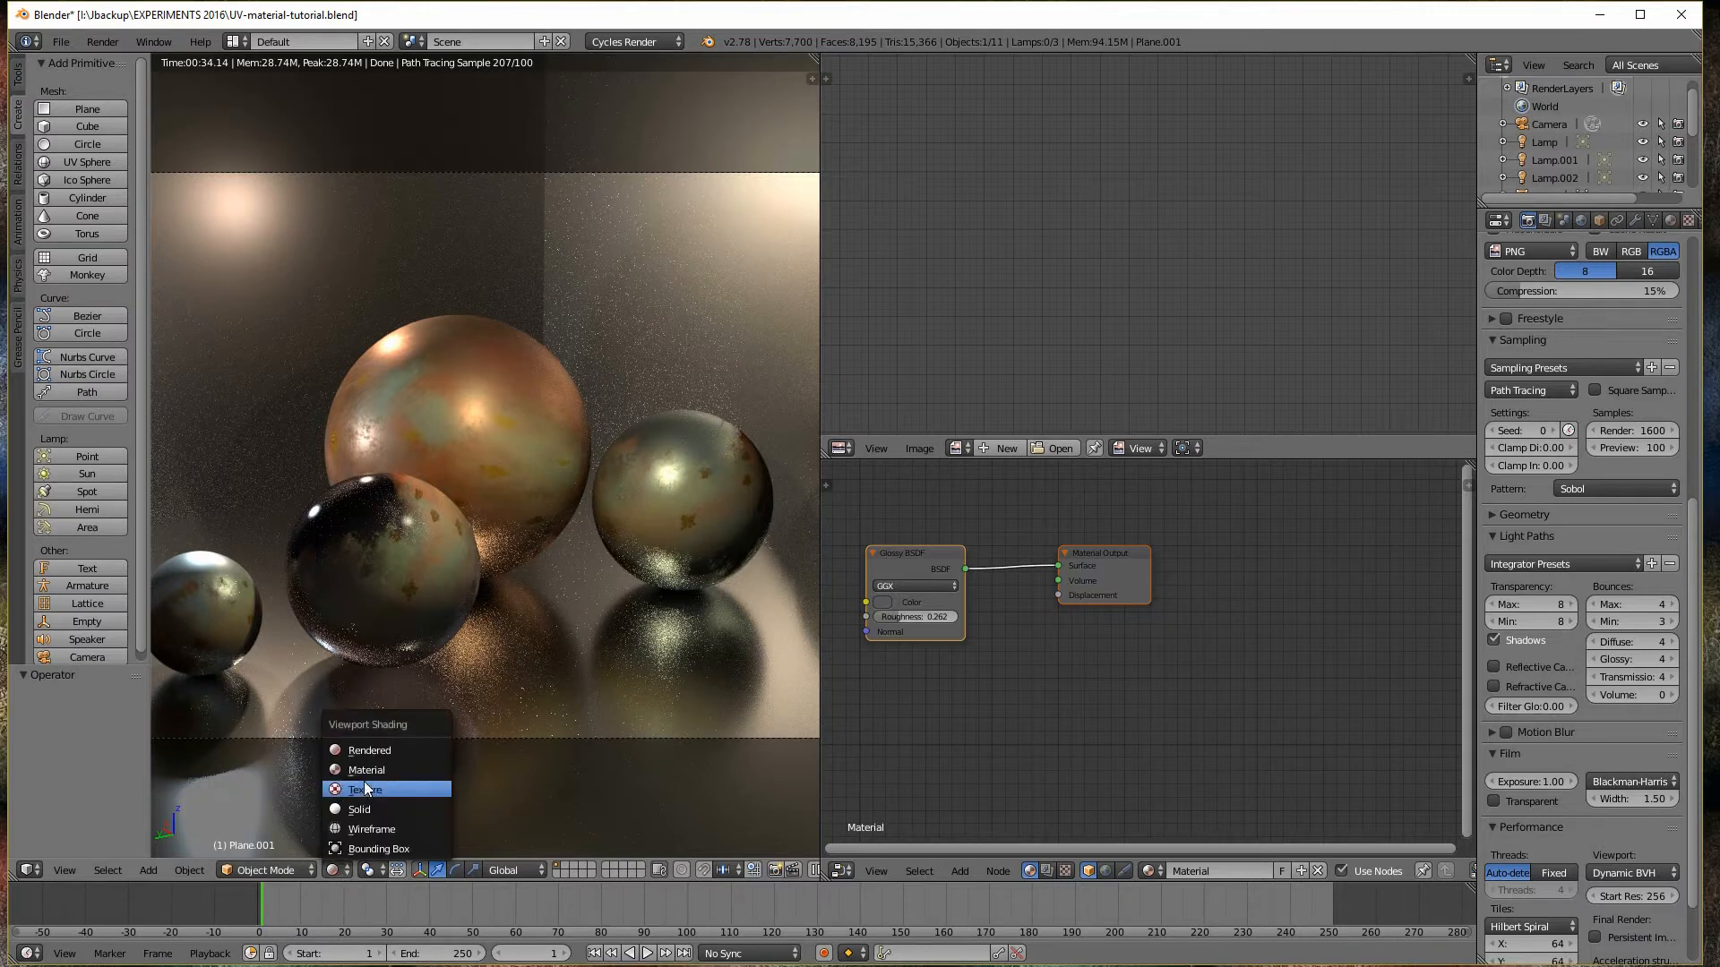
click(366, 788)
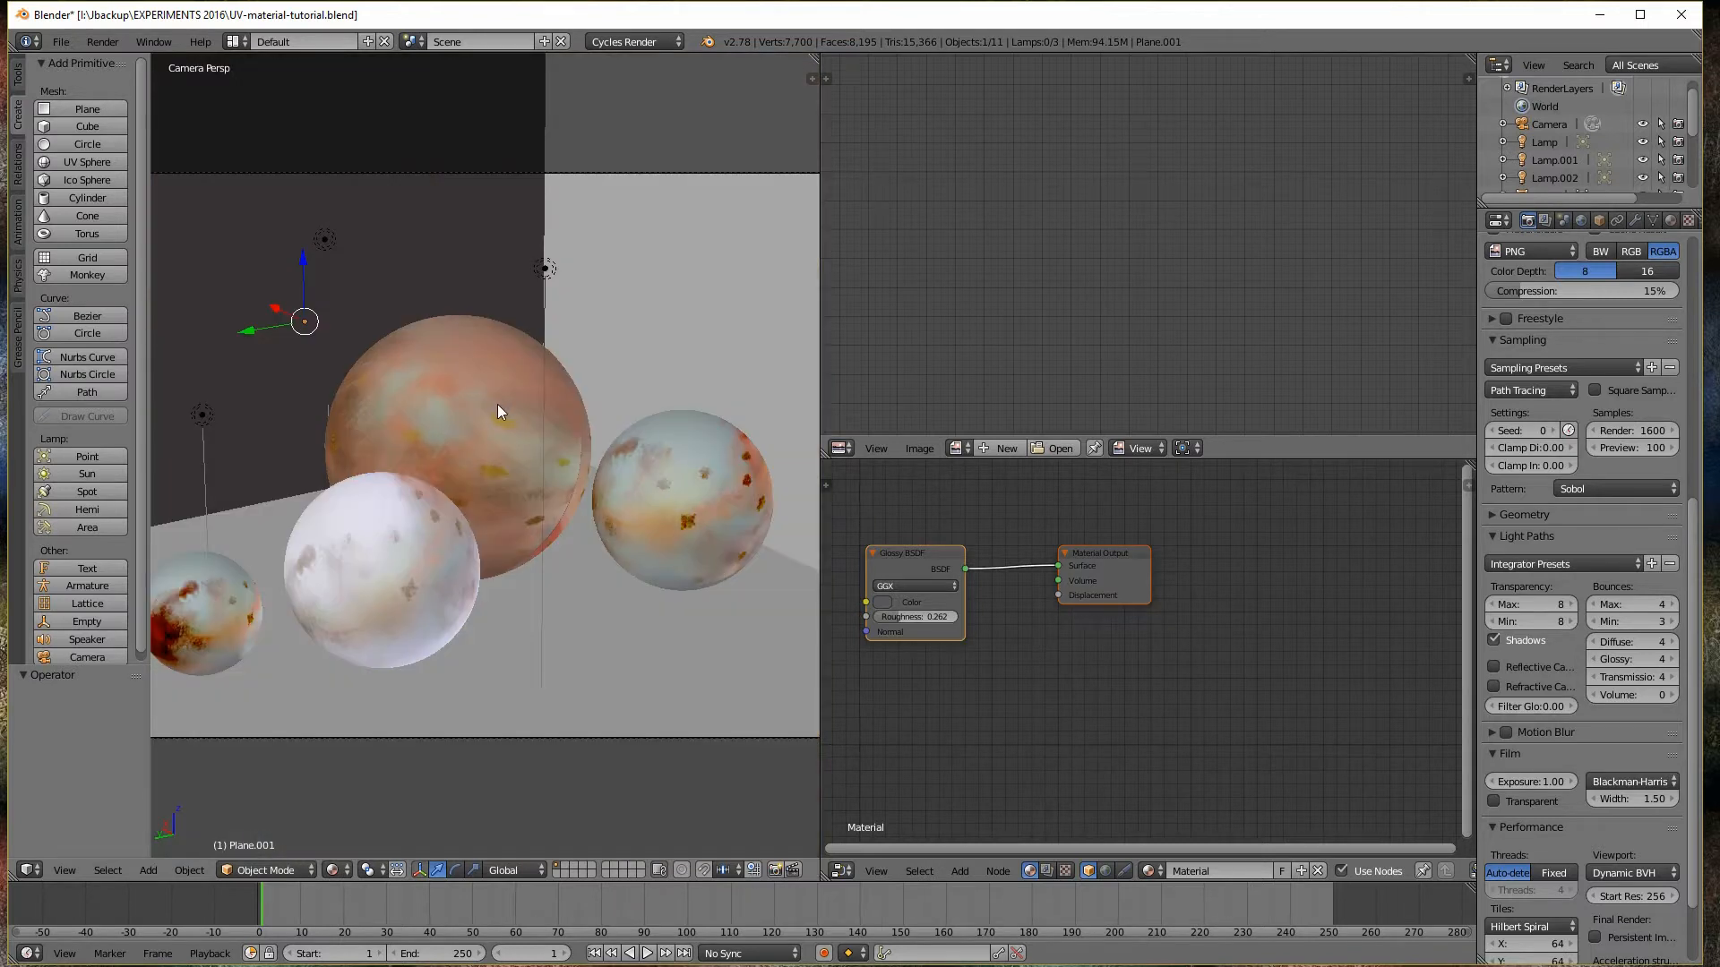
click(458, 448)
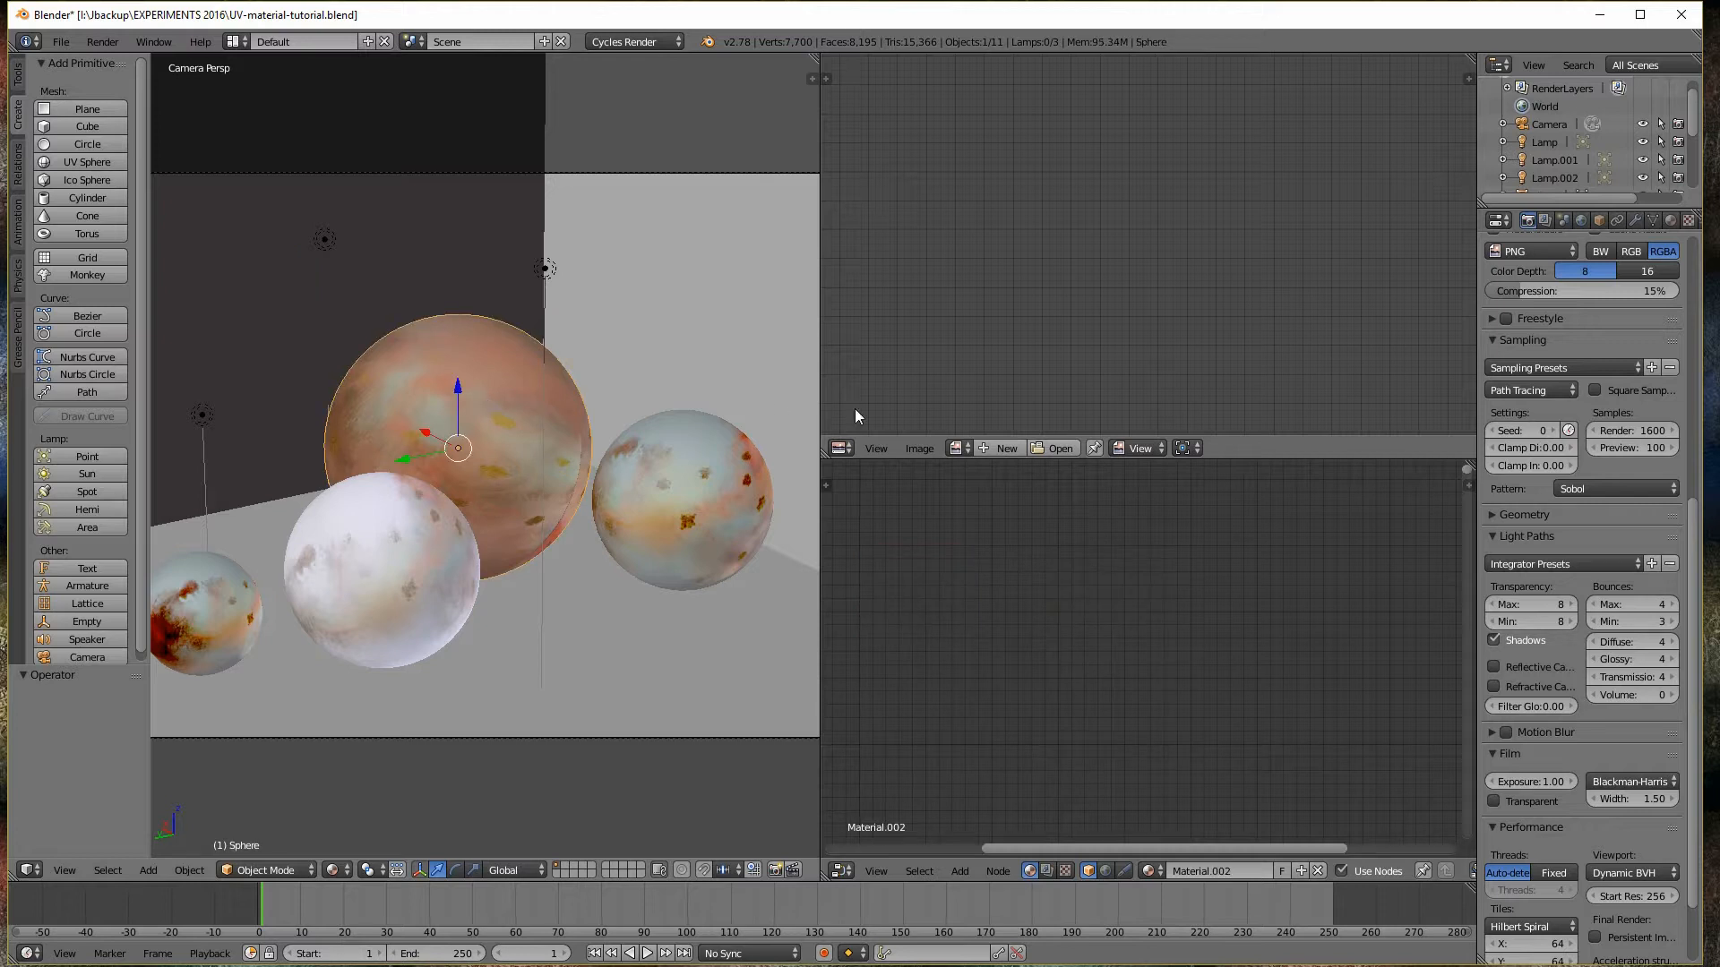
Put the large sphere into Edit Mode and set viewport shading to Wireframe
key(Tab)
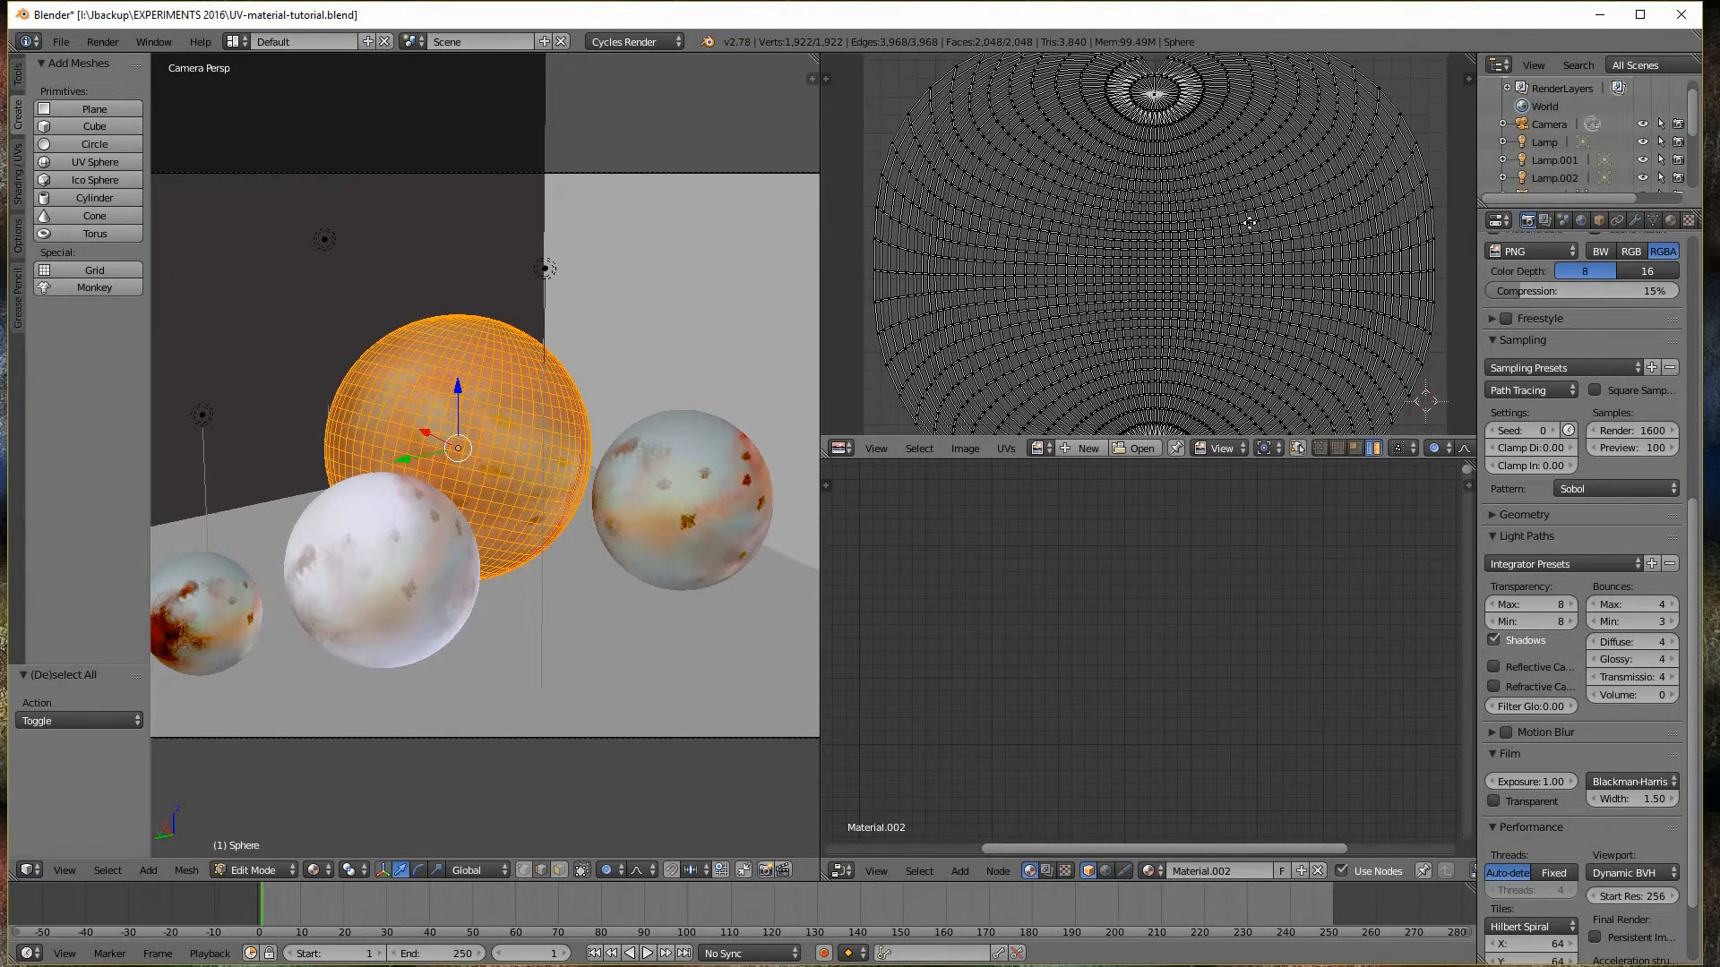
click(337, 869)
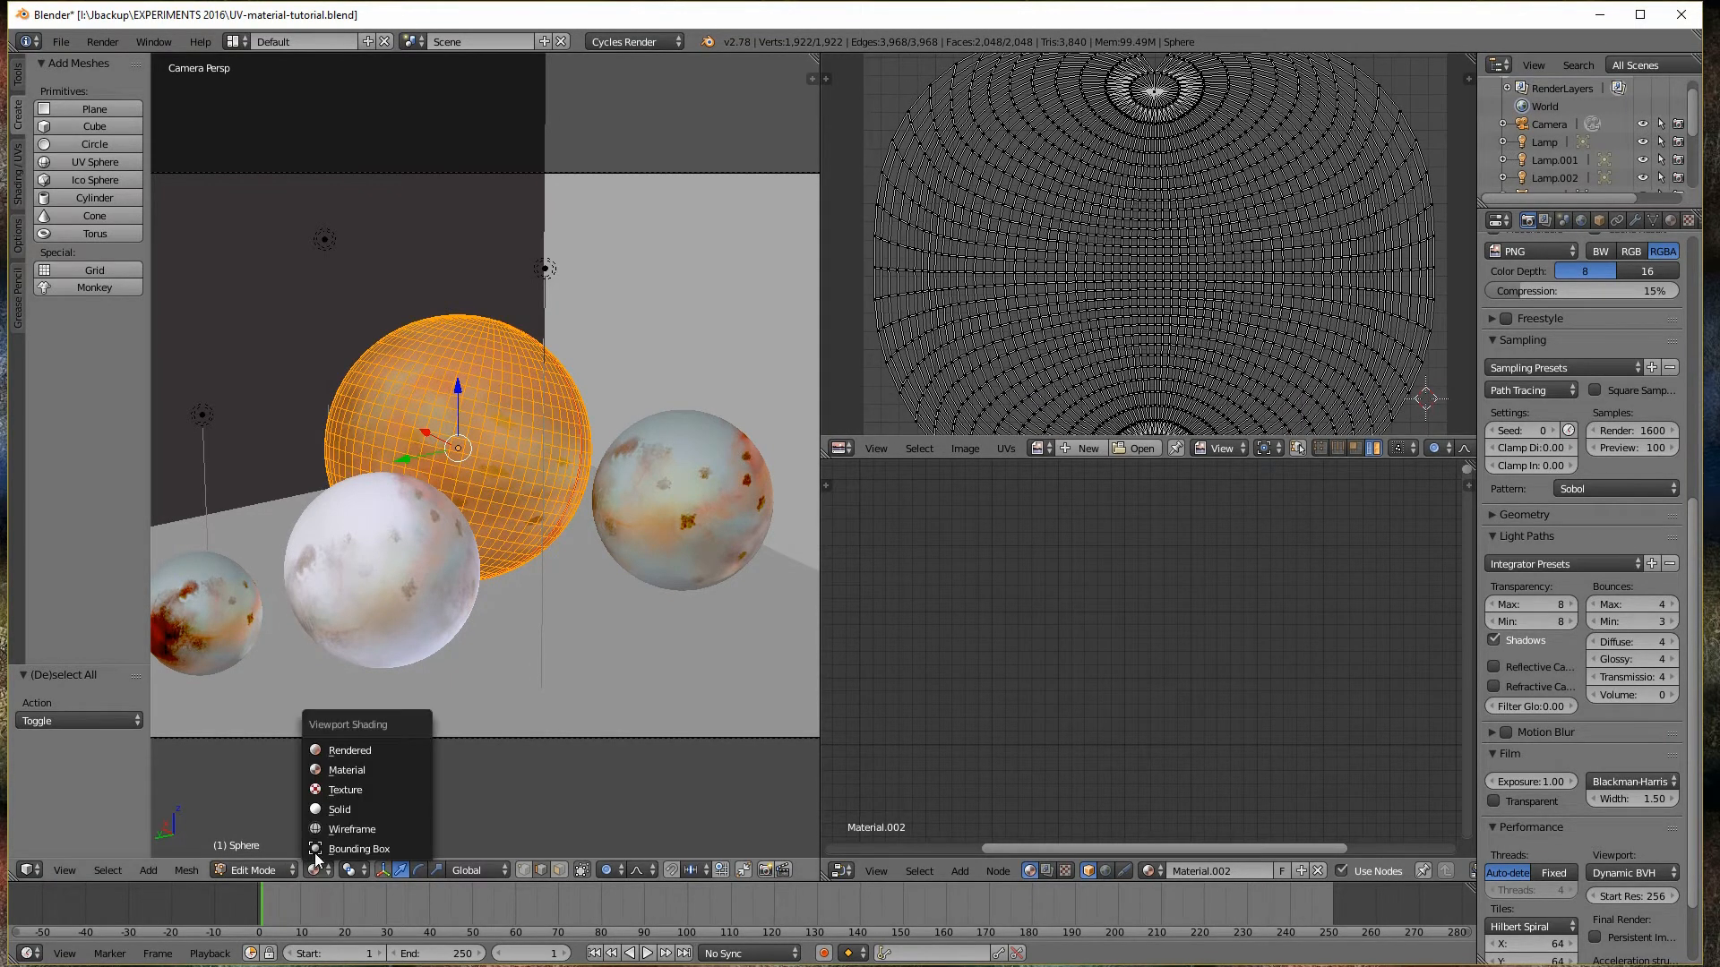
click(360, 848)
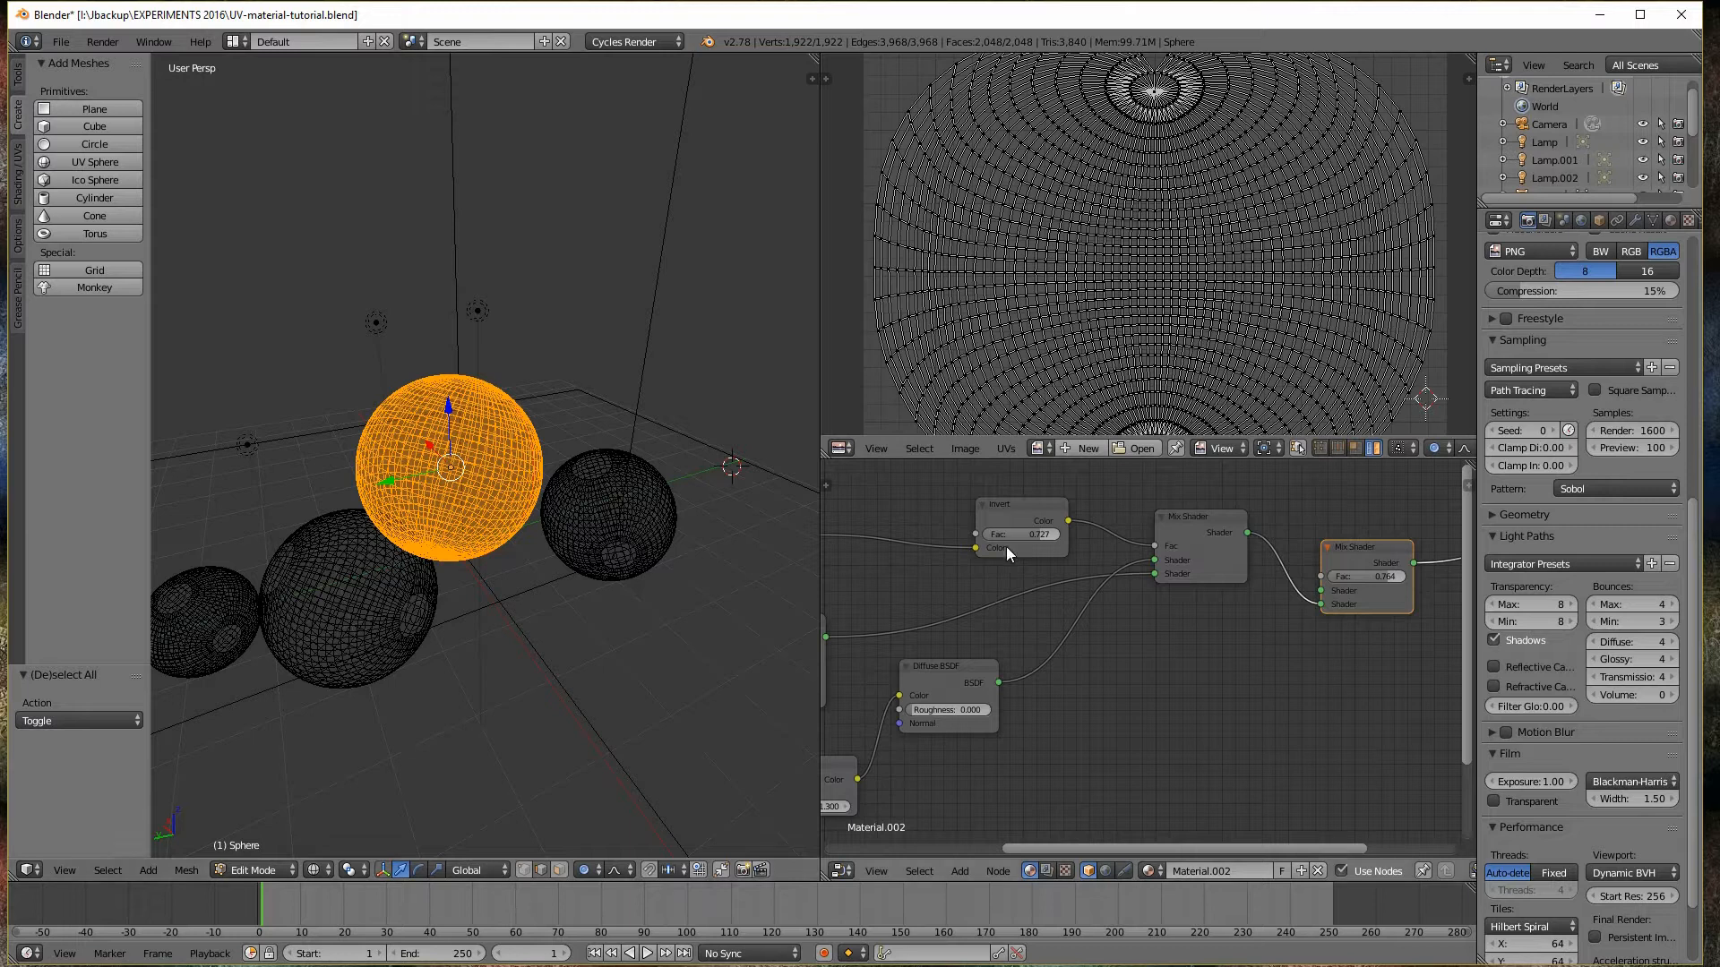
mouse_move(1309, 658)
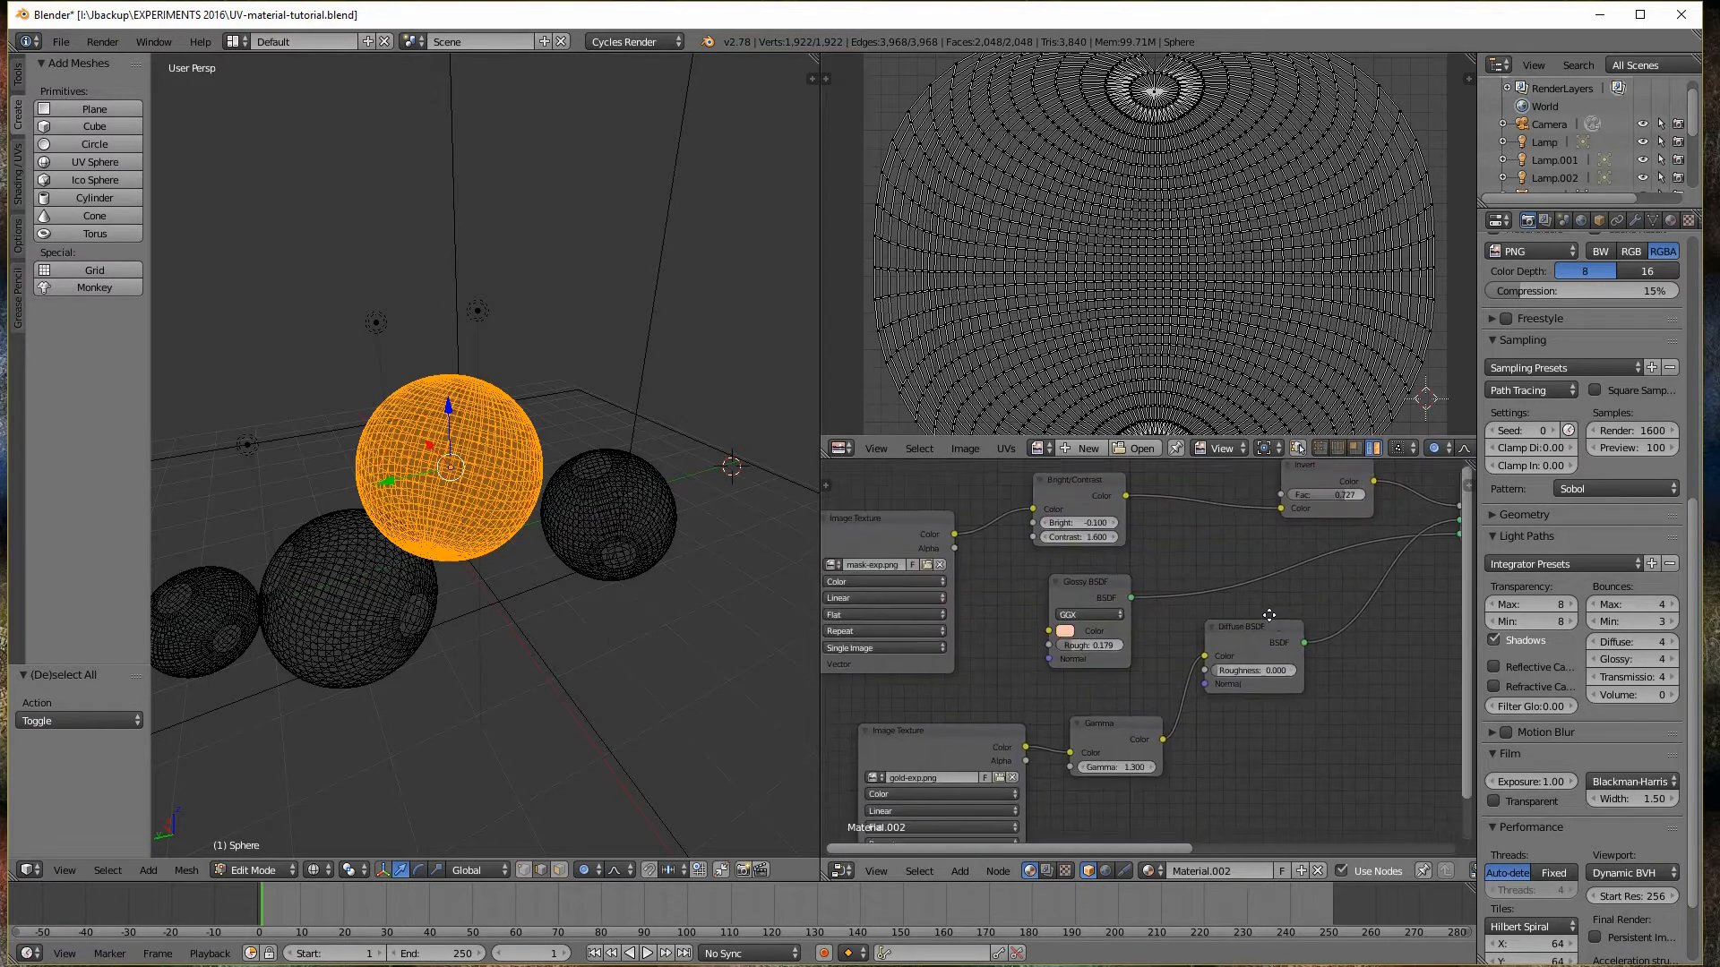
Scroll through the UV/Image Editor and Node Editor to inspect Material.002's UVs and nodes
scroll(down, 3)
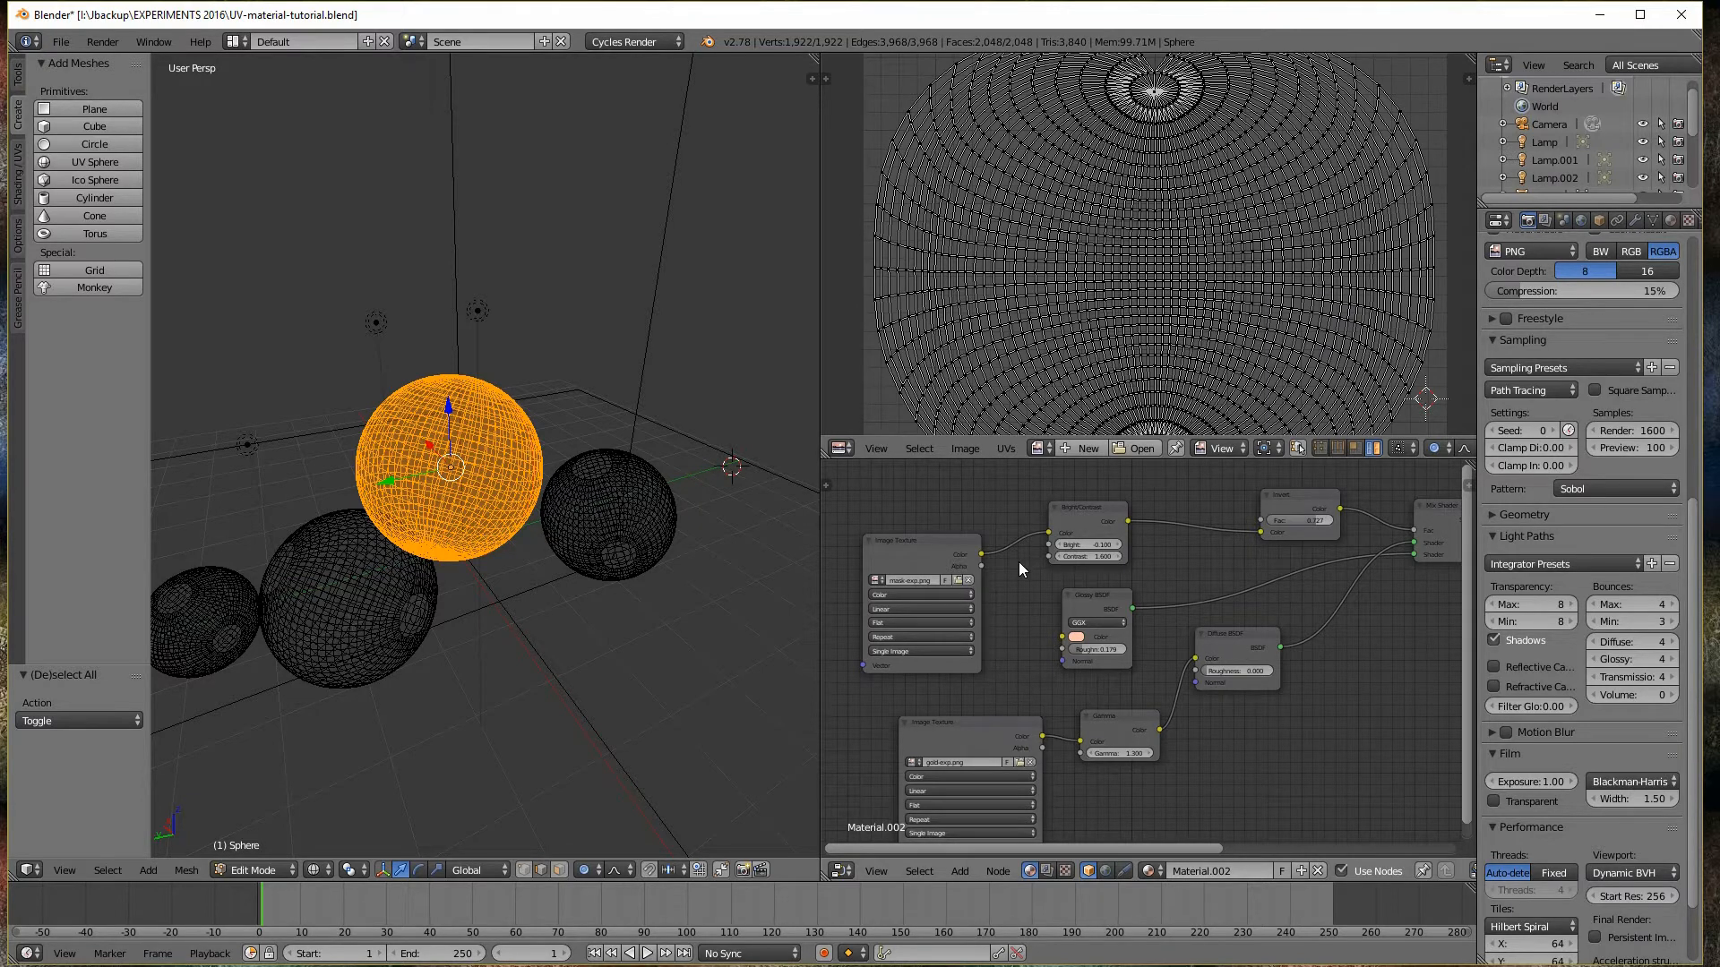
mouse_move(1131, 524)
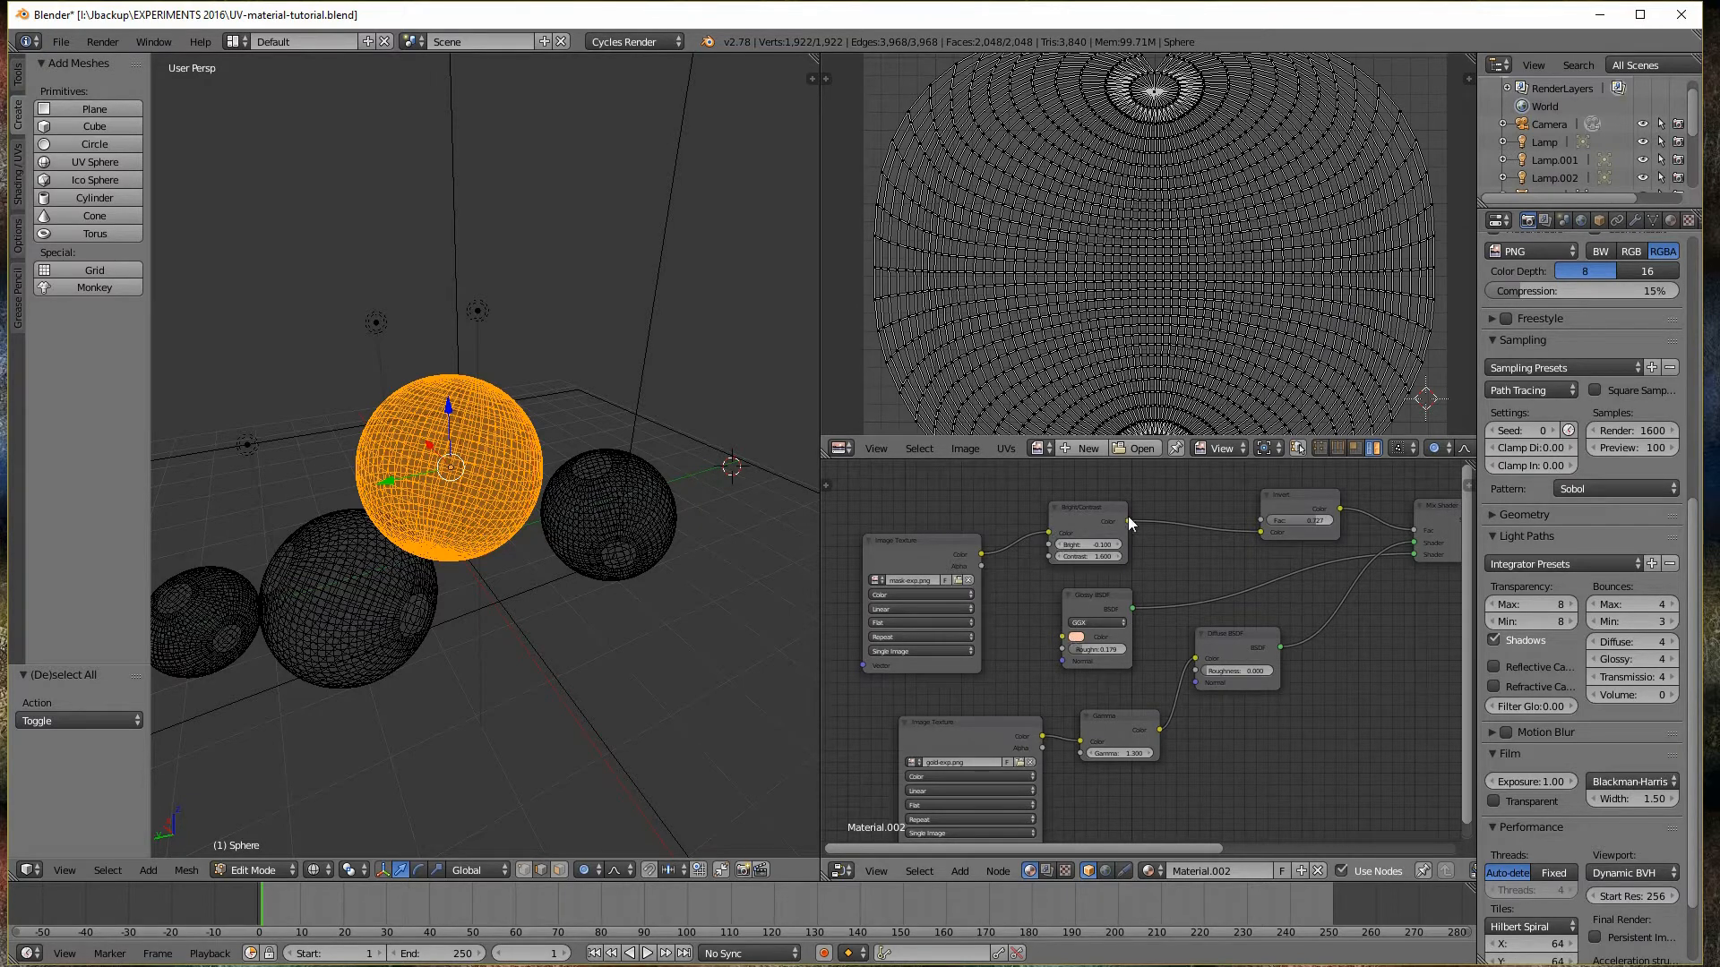
mouse_move(1437, 516)
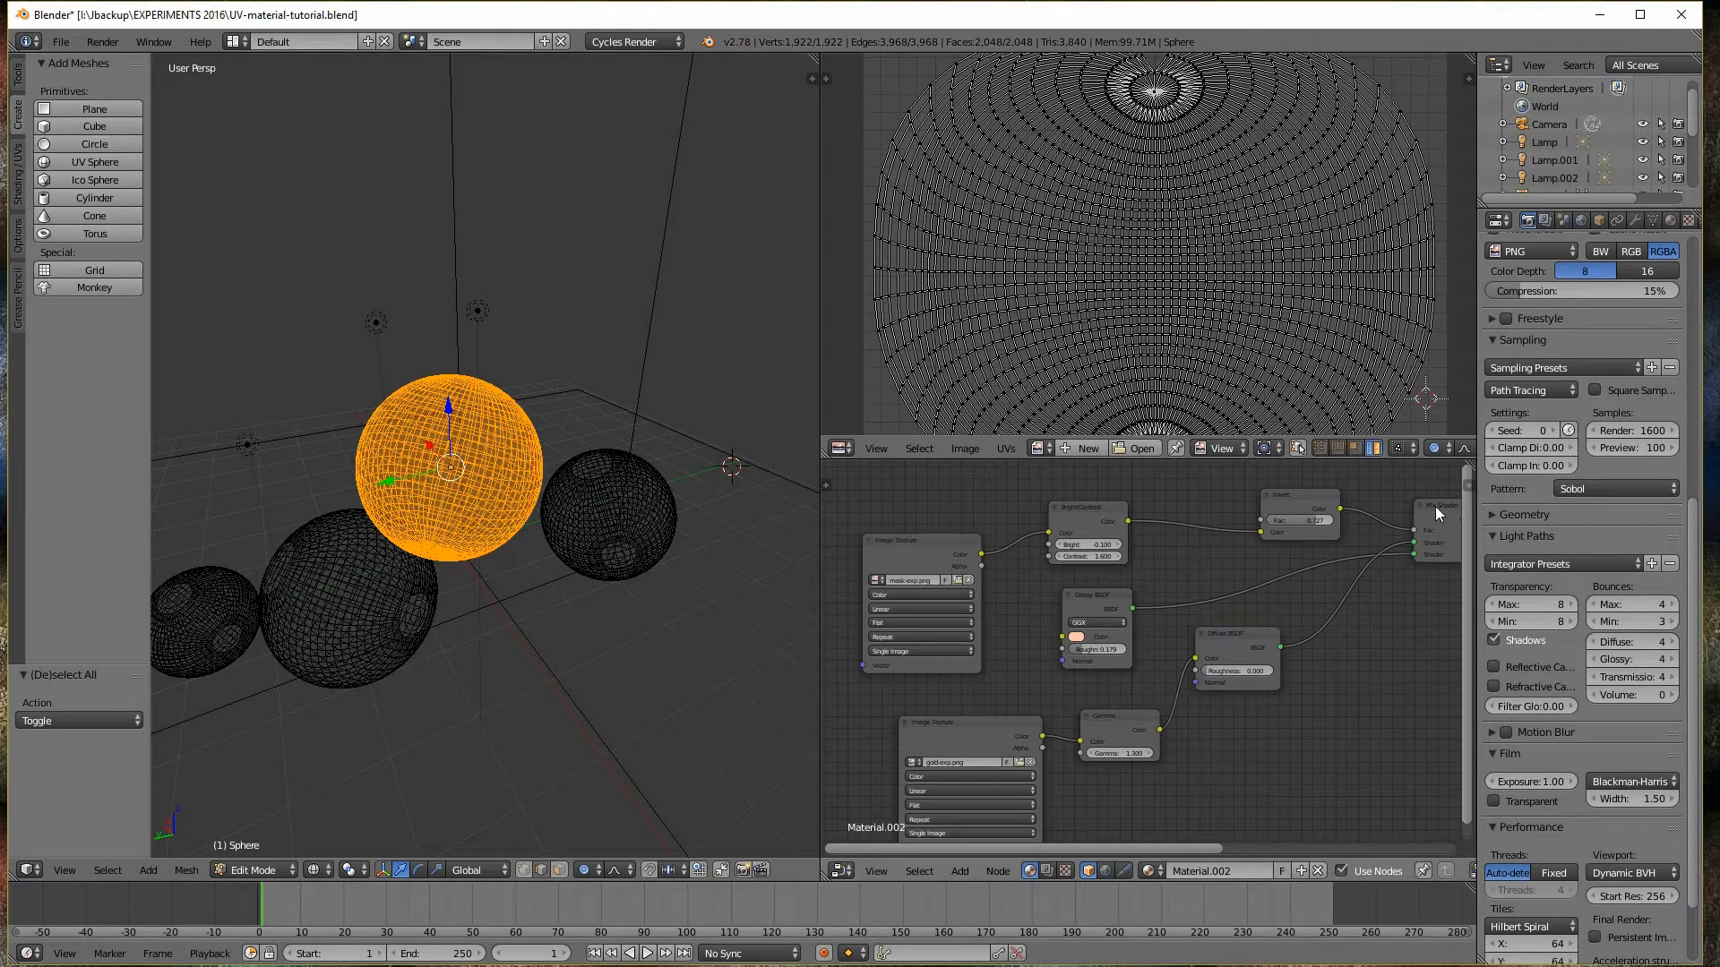
mouse_move(1437, 536)
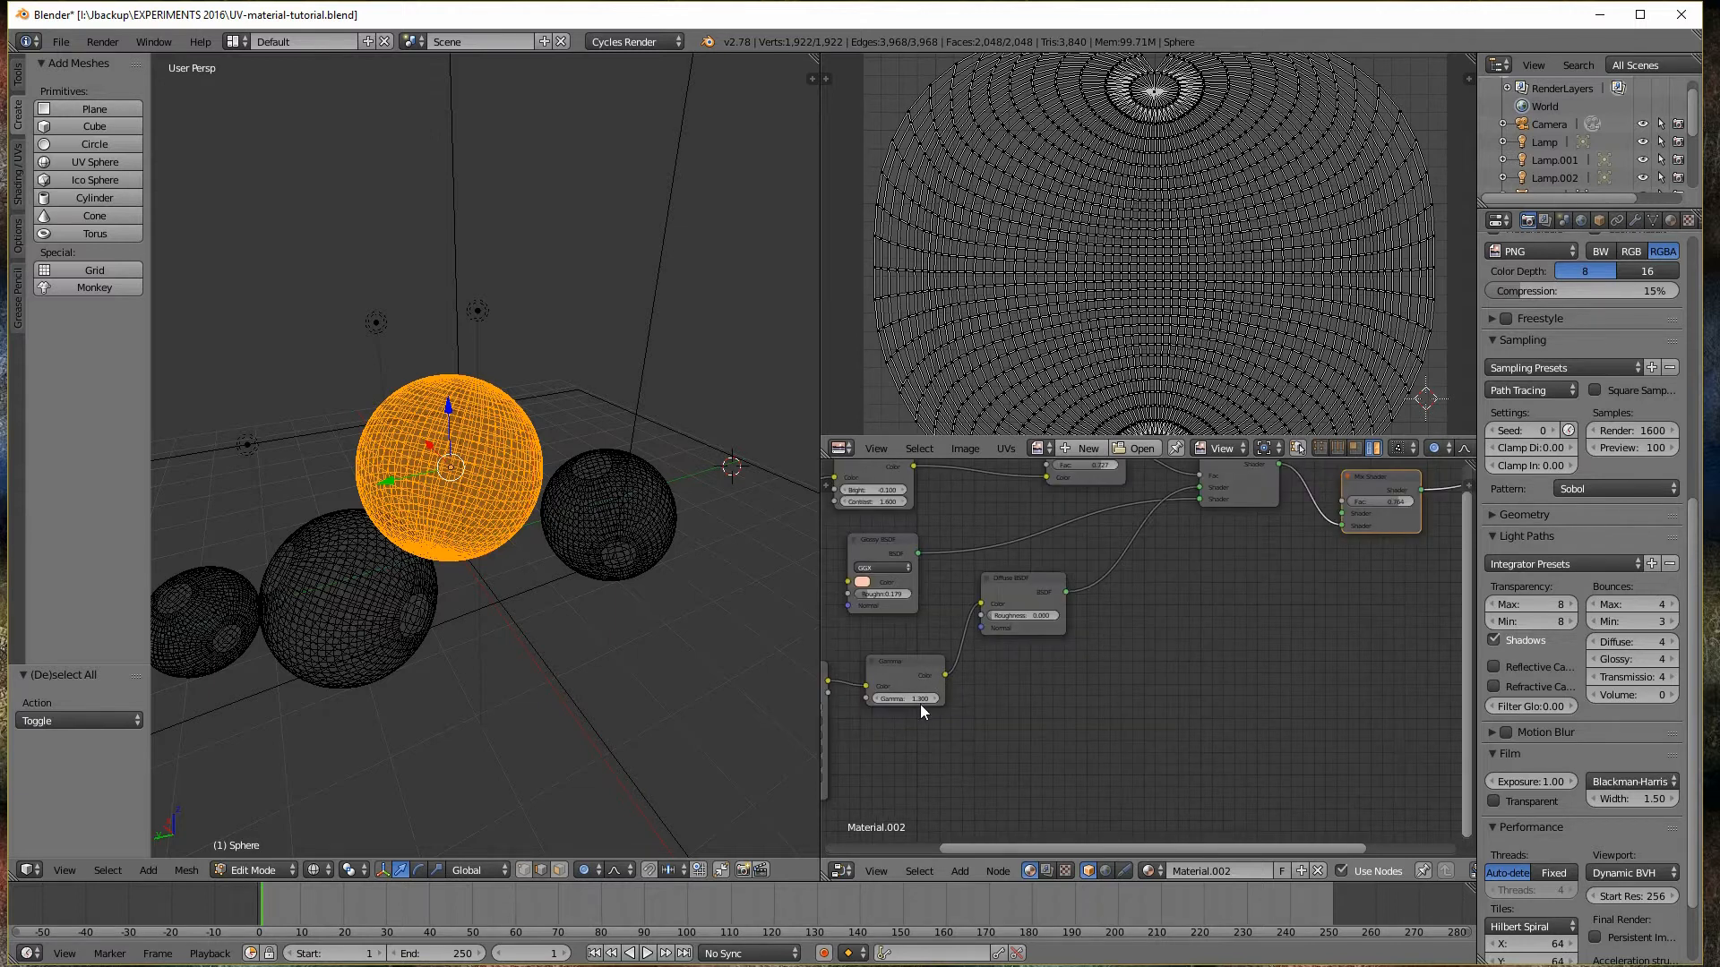
mouse_move(1032, 609)
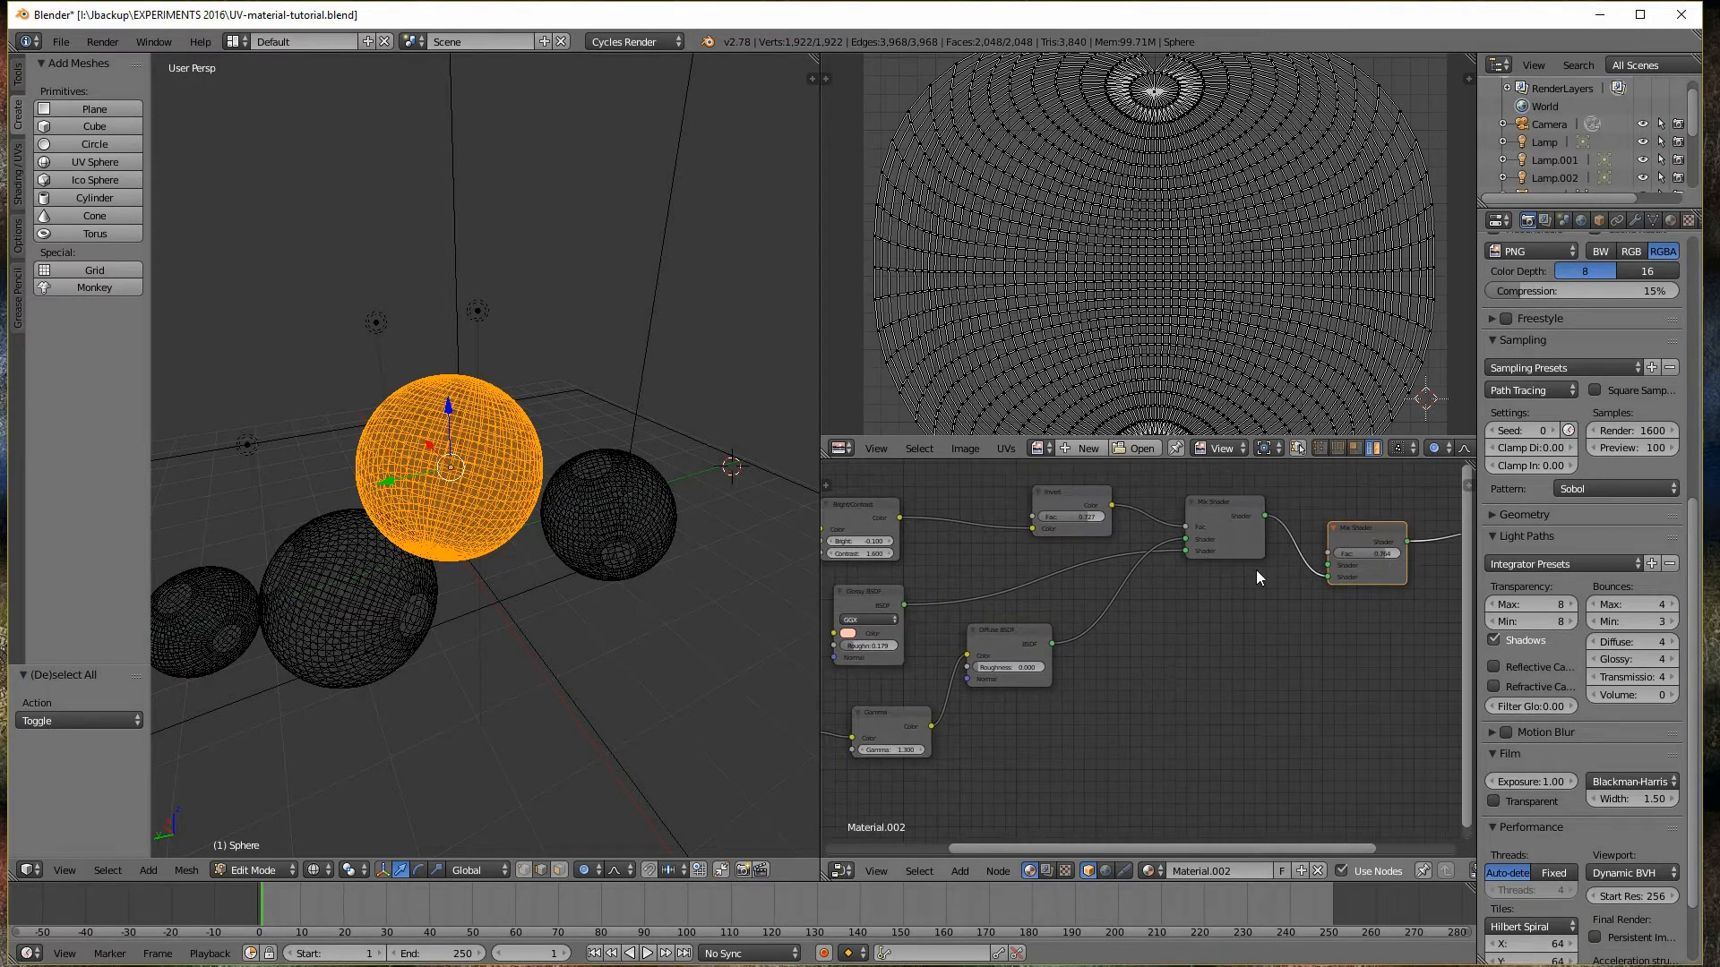
mouse_move(1195, 559)
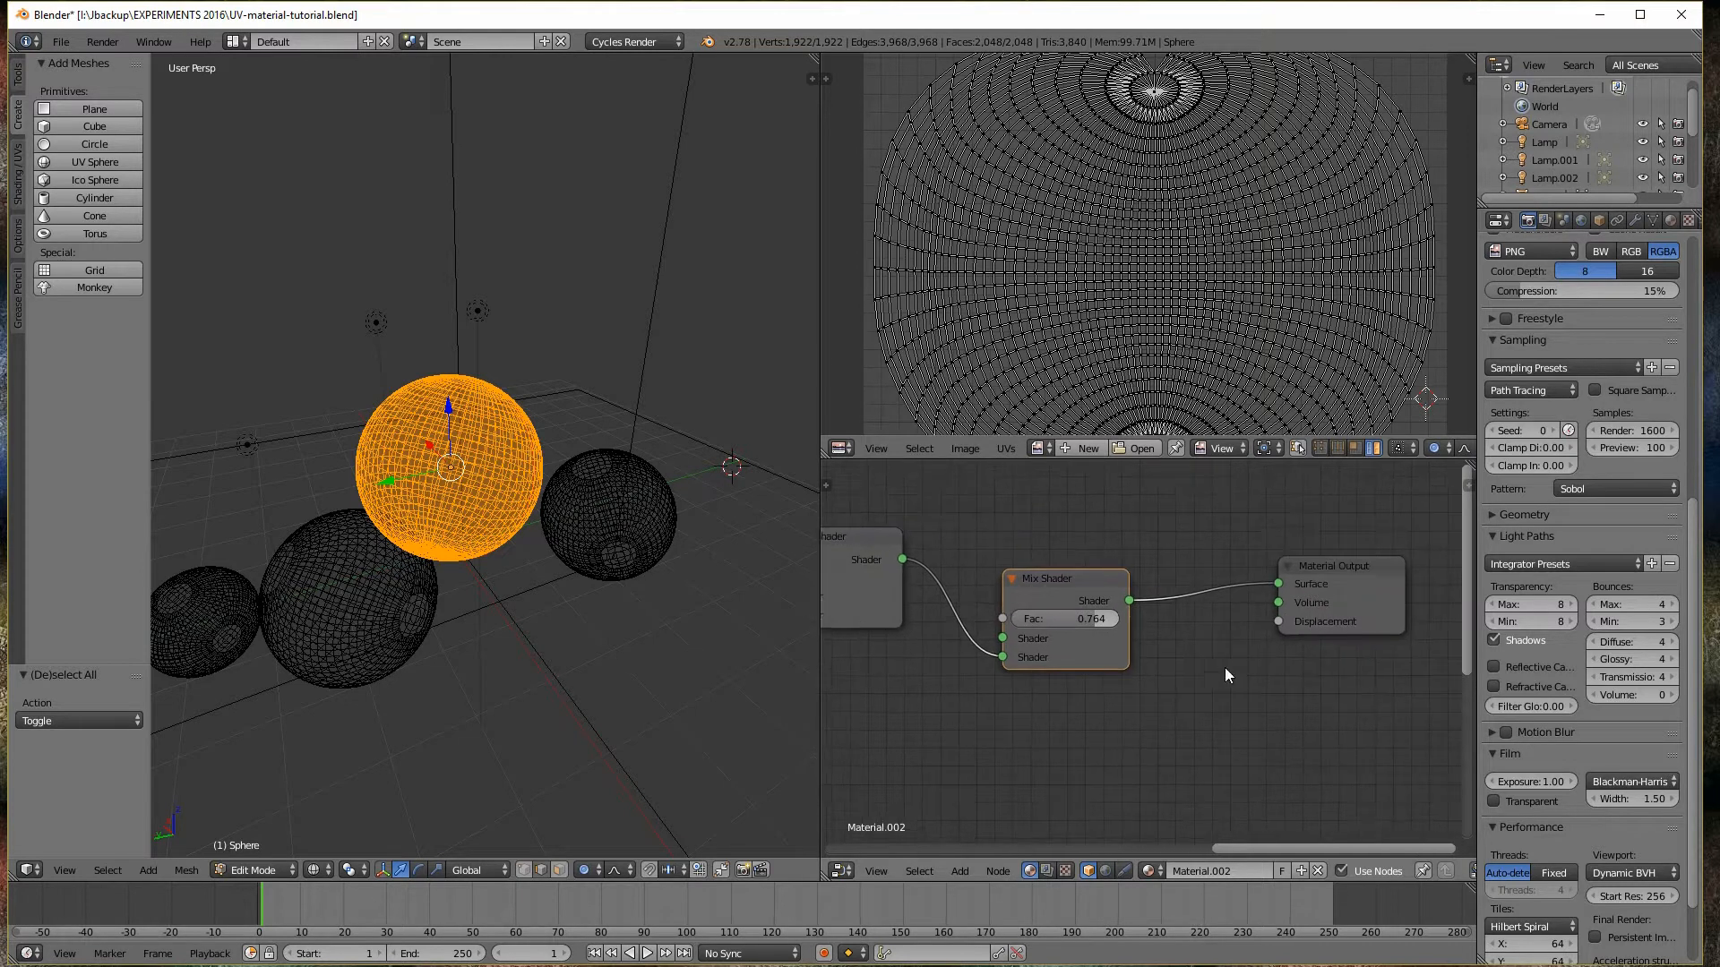
scroll(down, 3)
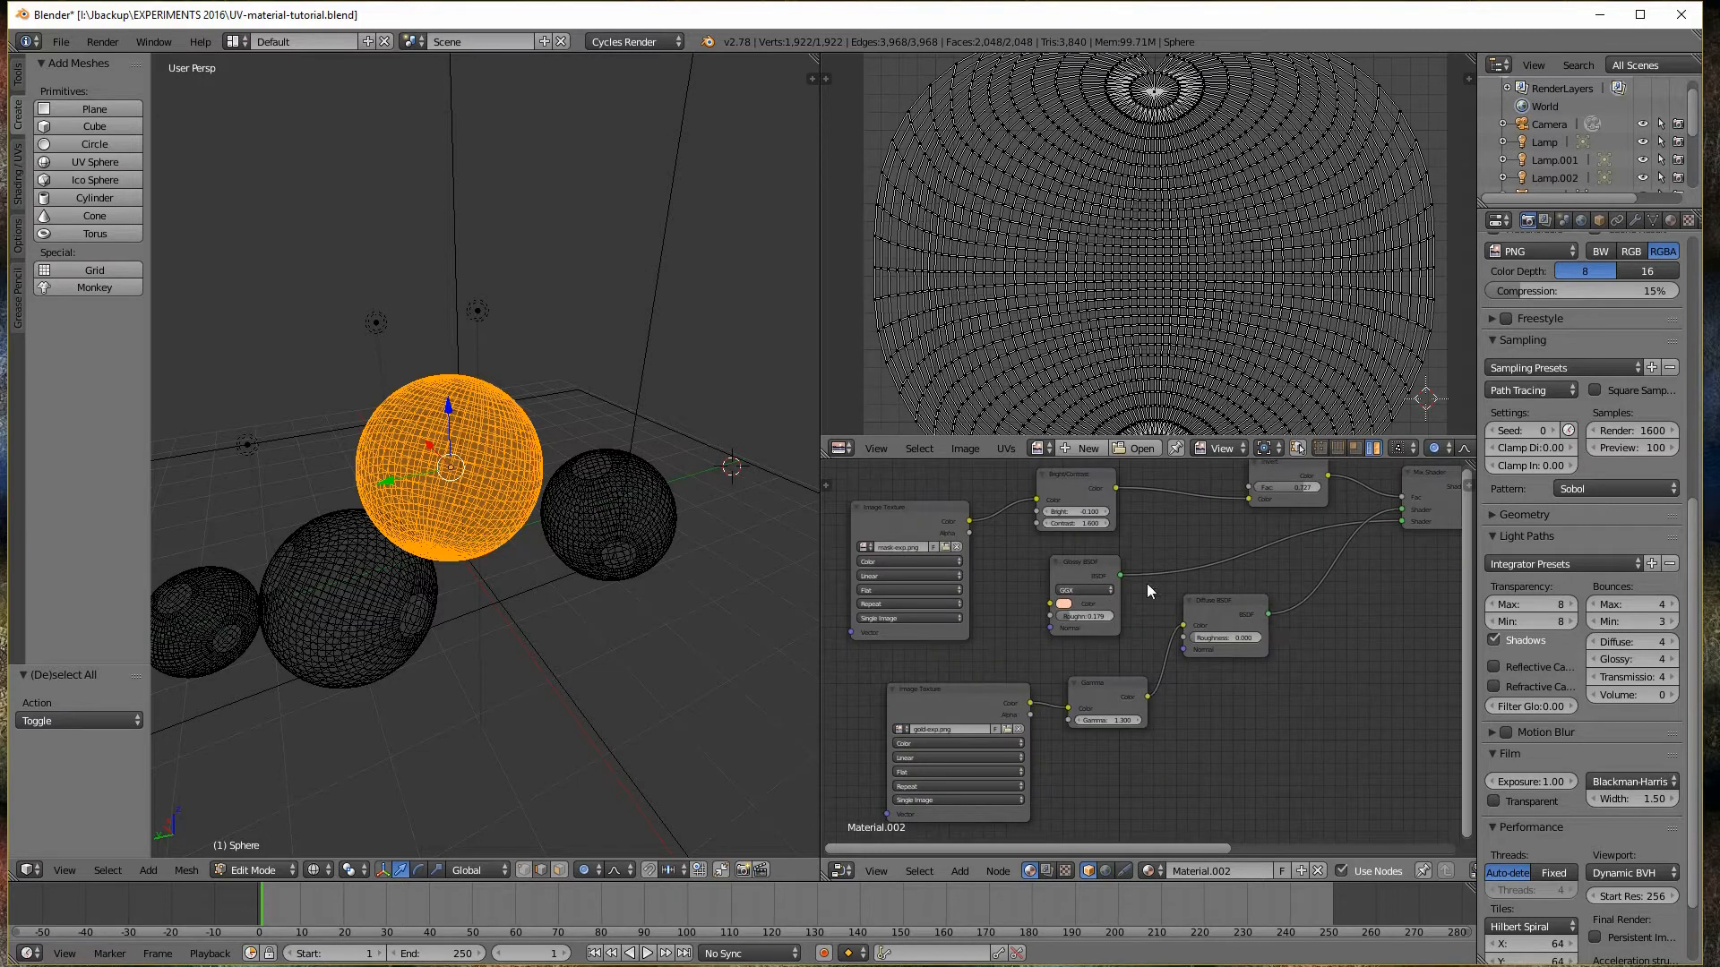
mouse_move(1029, 628)
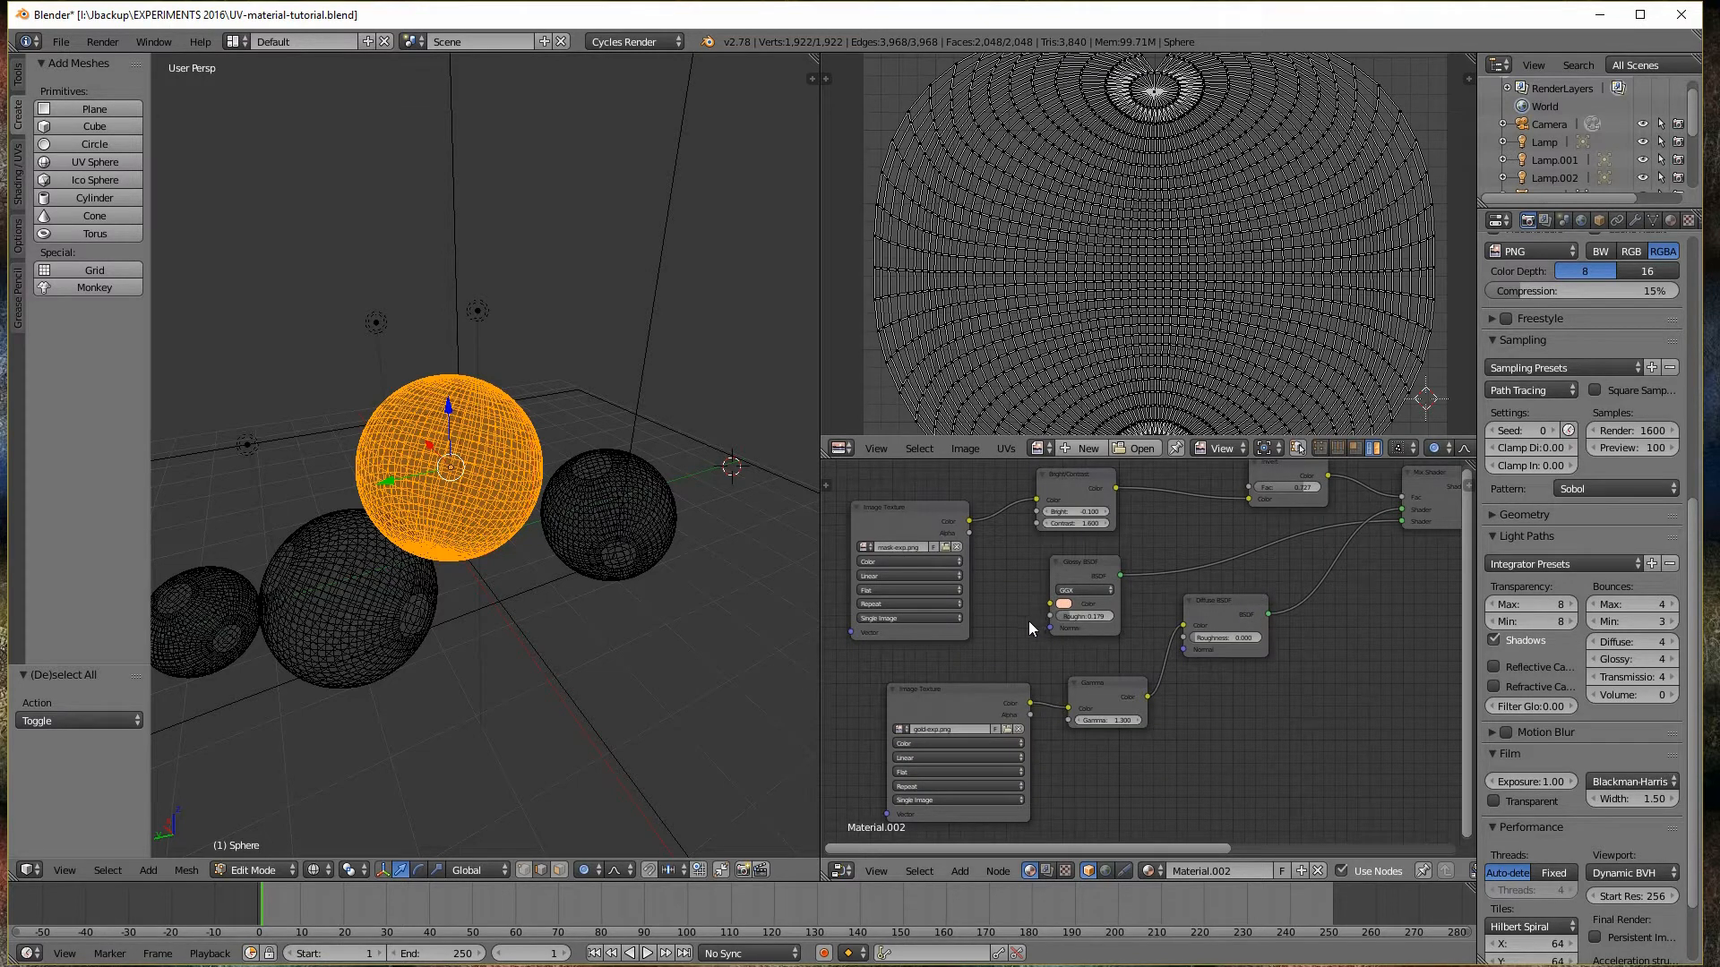
mouse_move(927, 513)
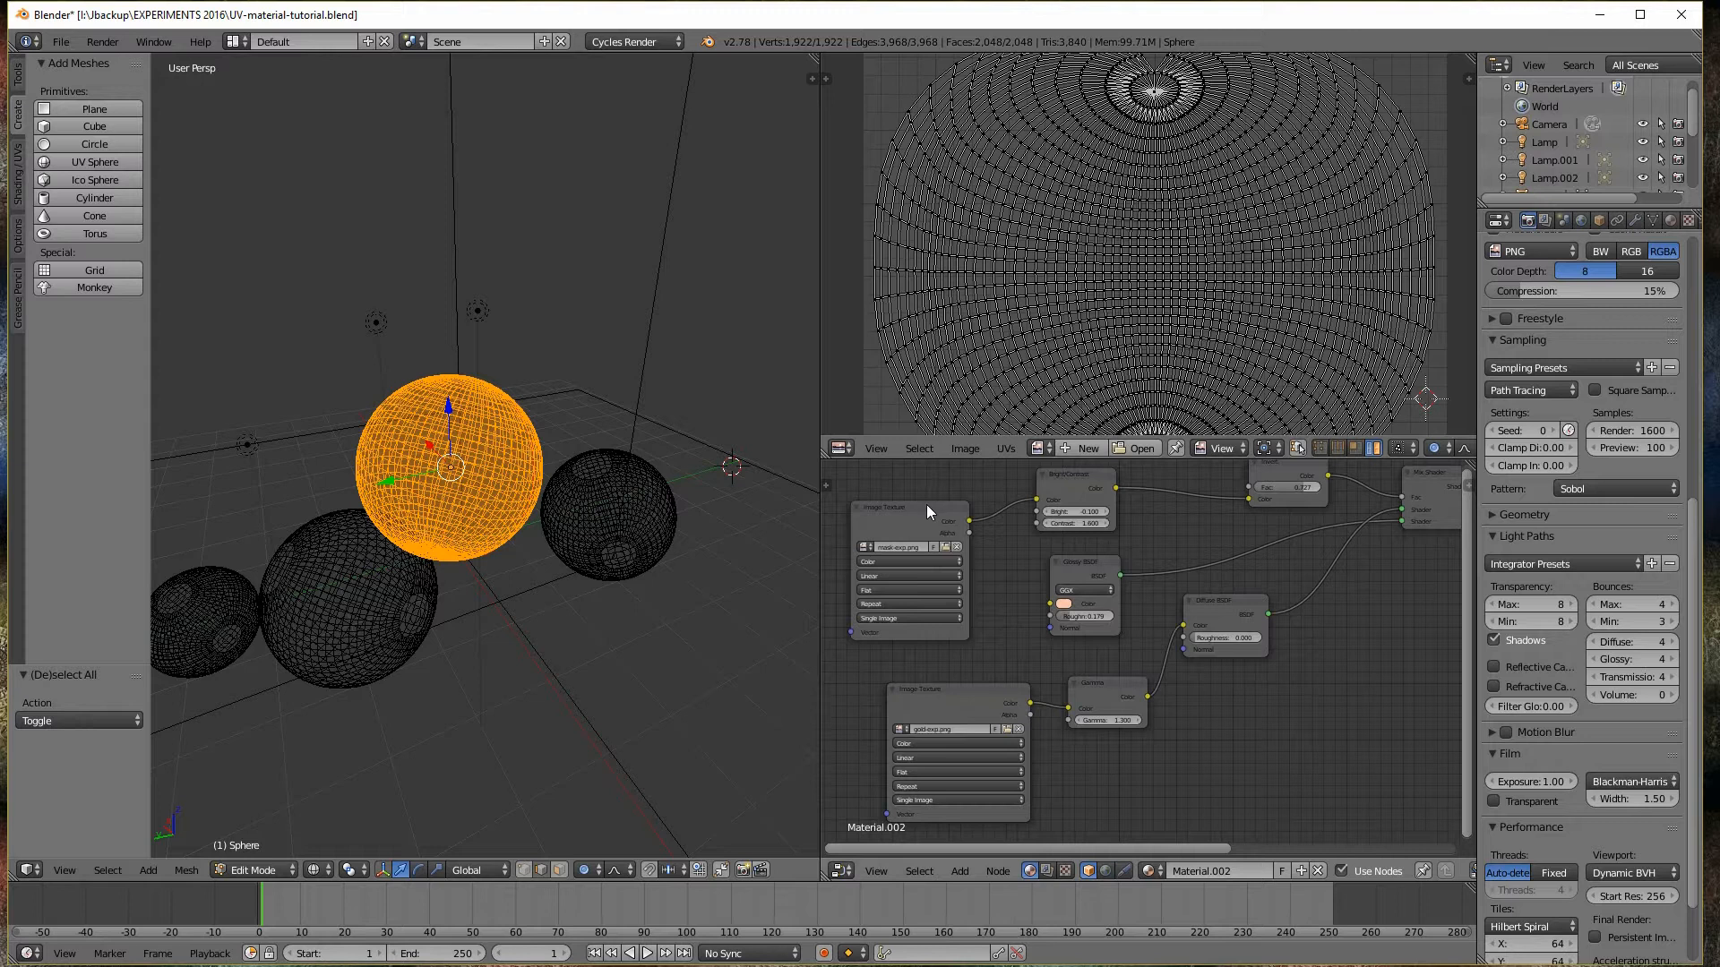
mouse_move(1181, 712)
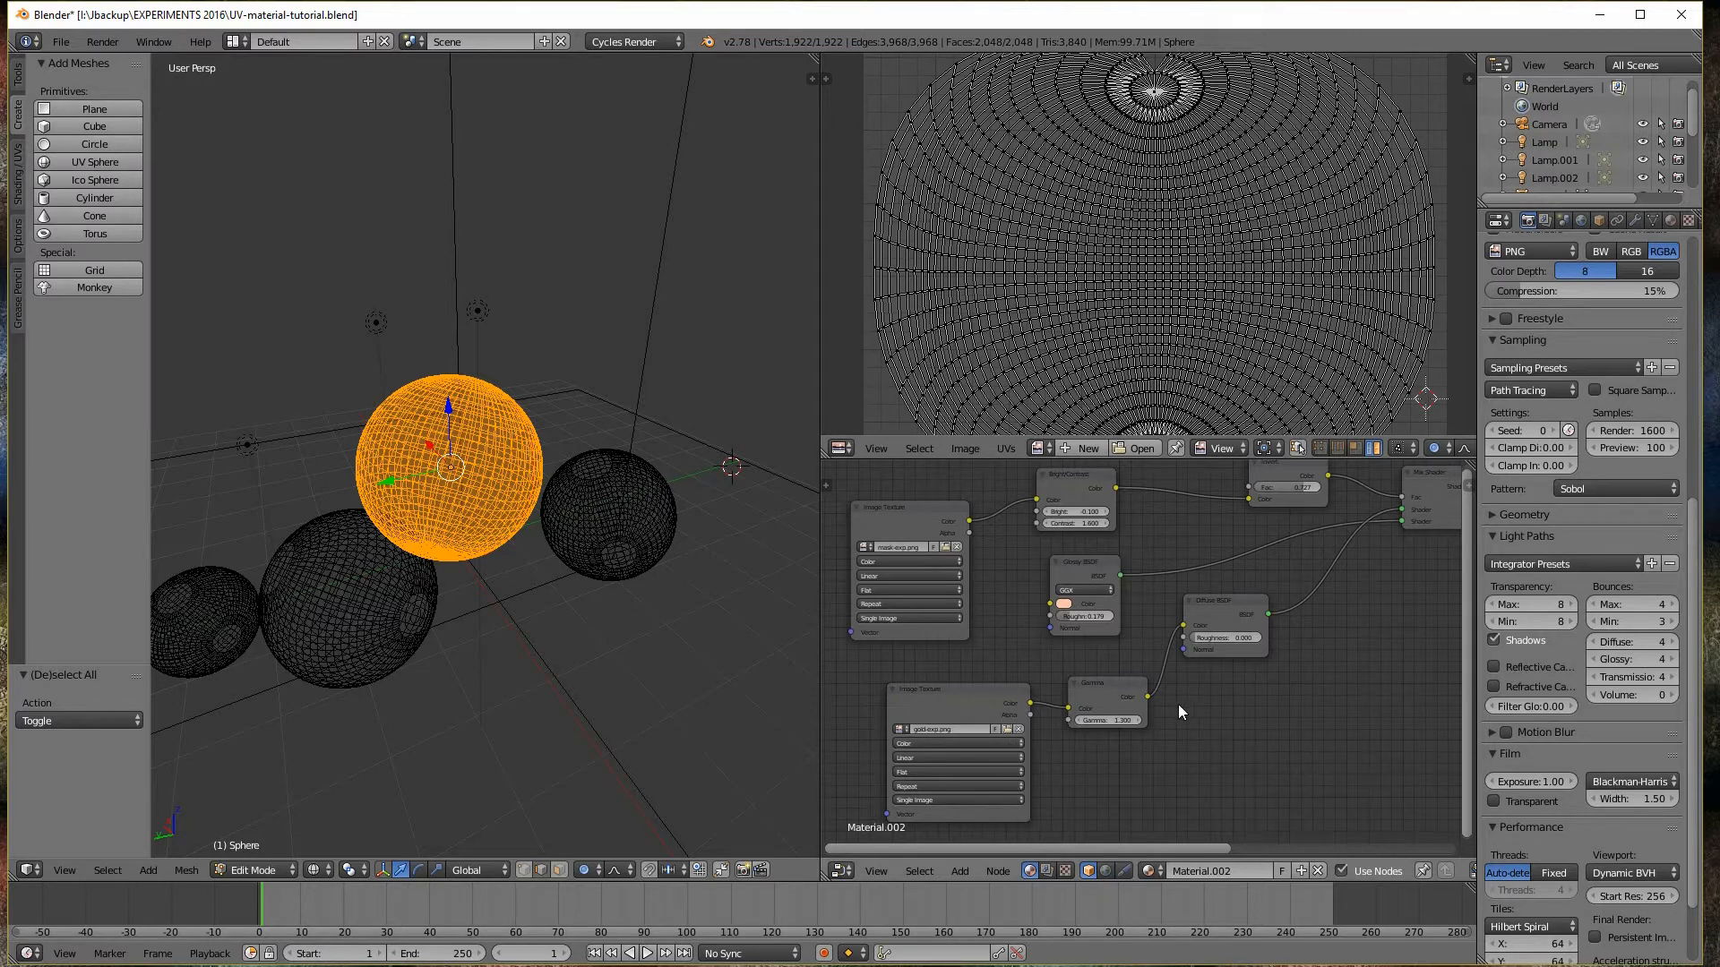
mouse_move(1130, 548)
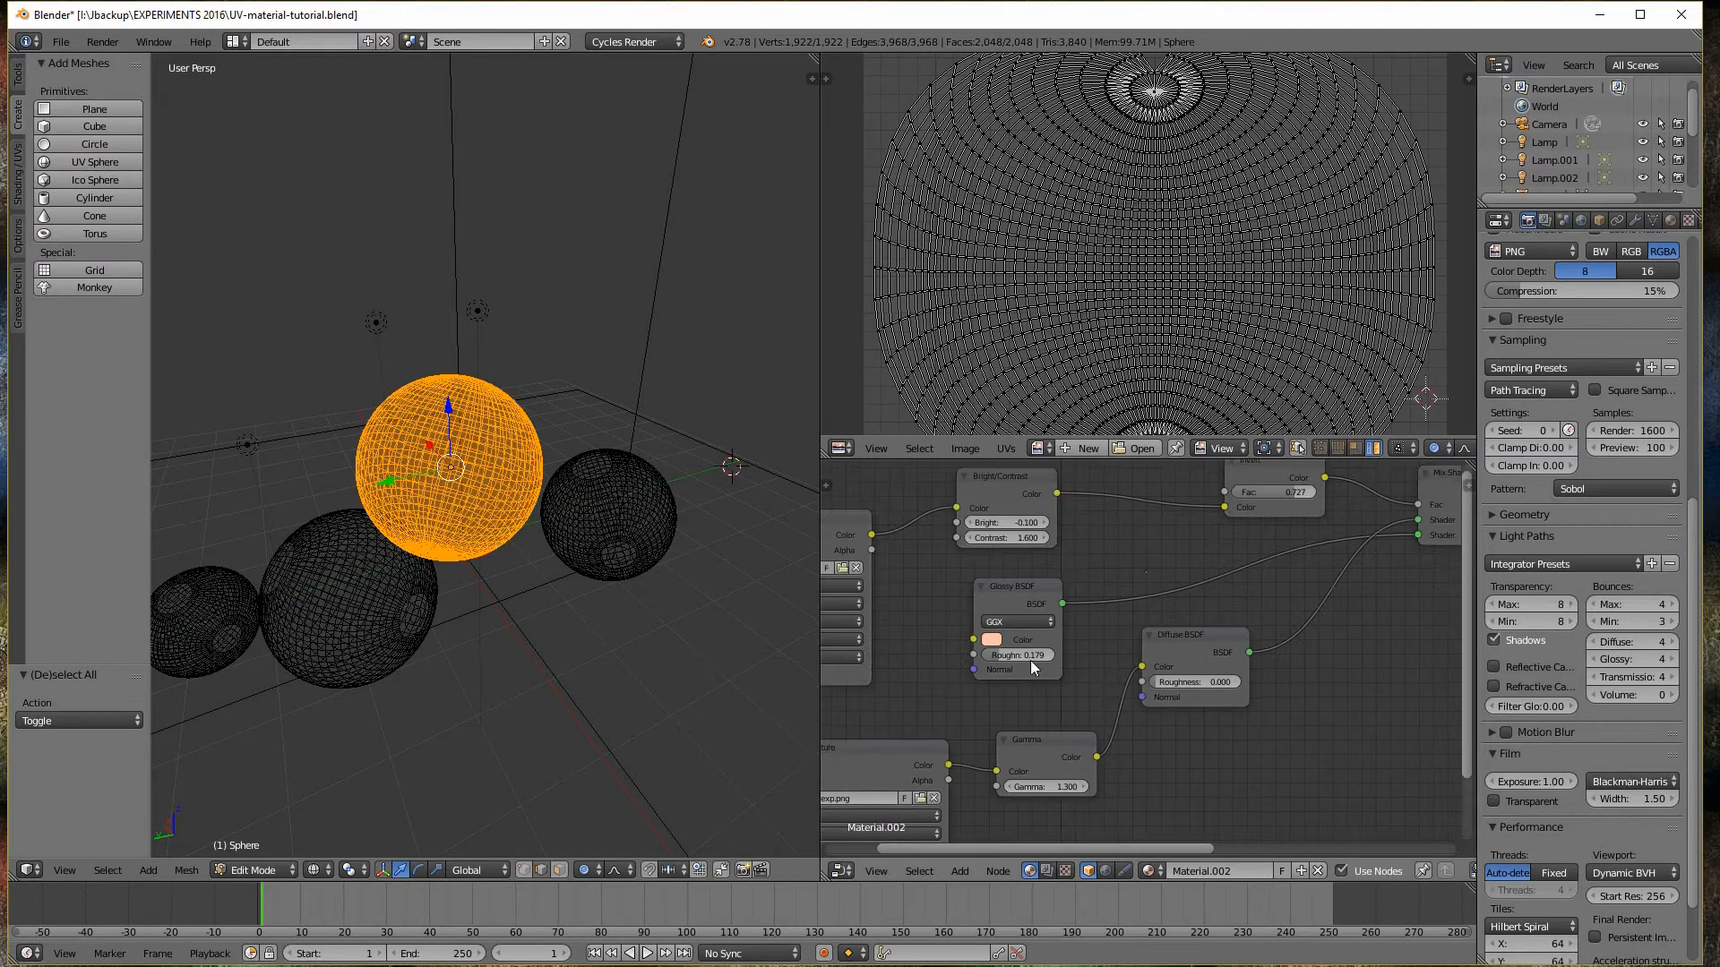
scroll(down, 3)
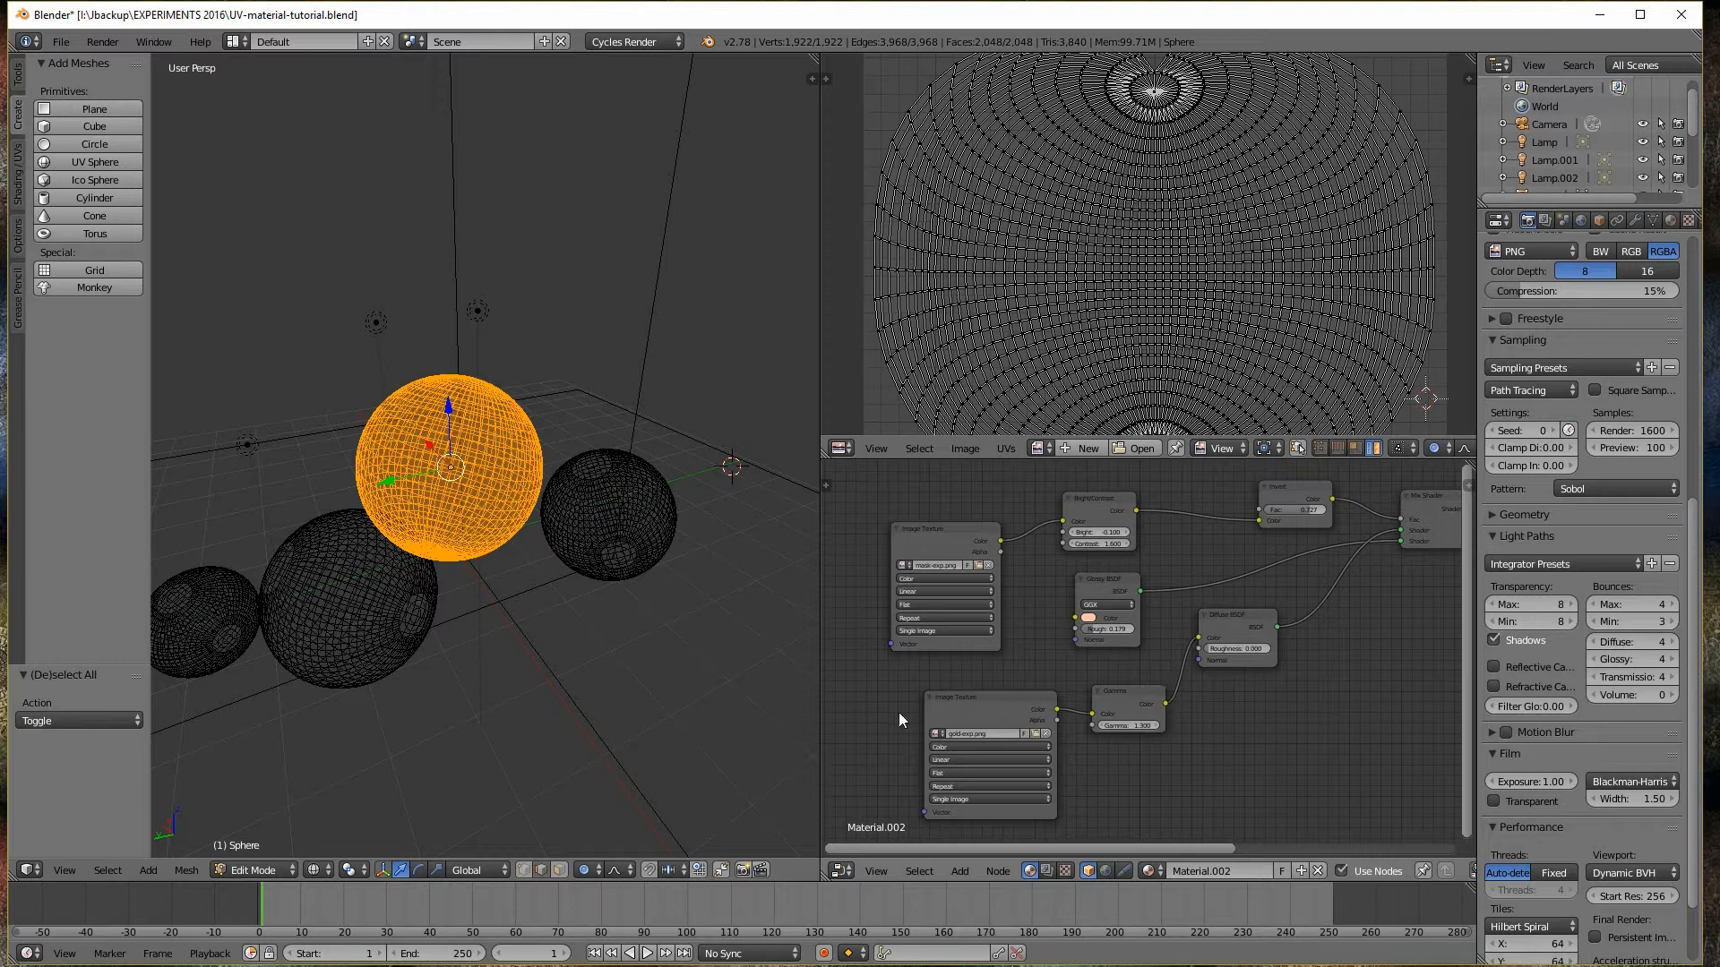
mouse_move(617, 677)
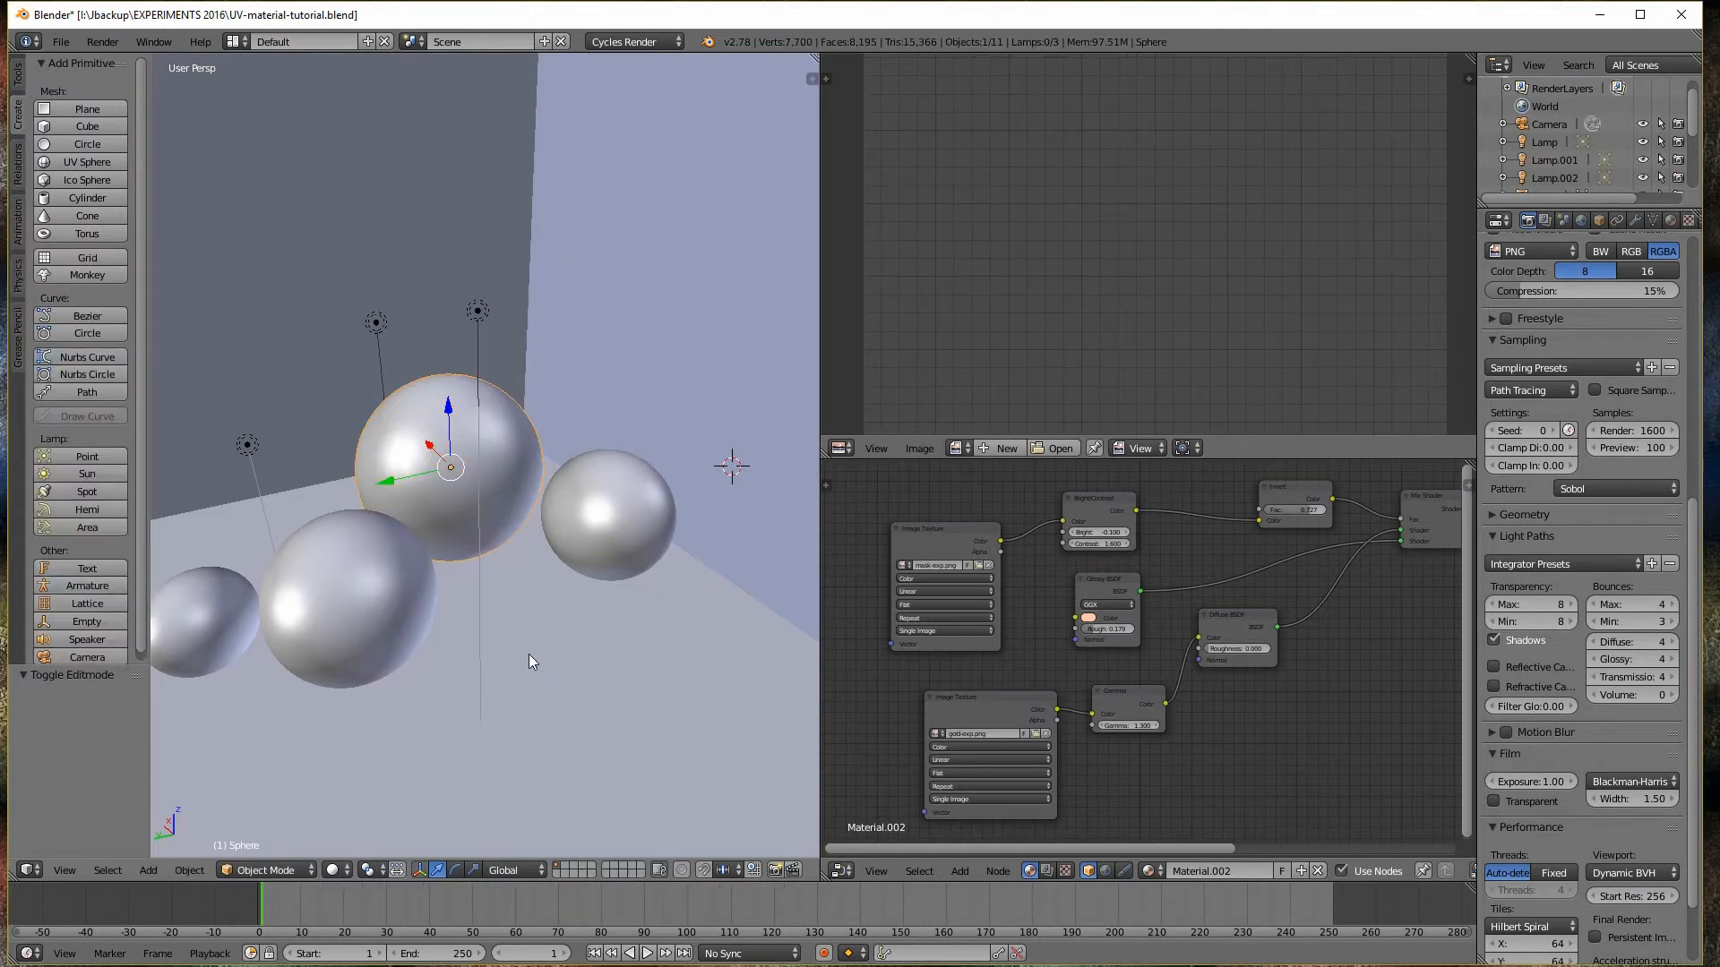
mouse_move(87, 162)
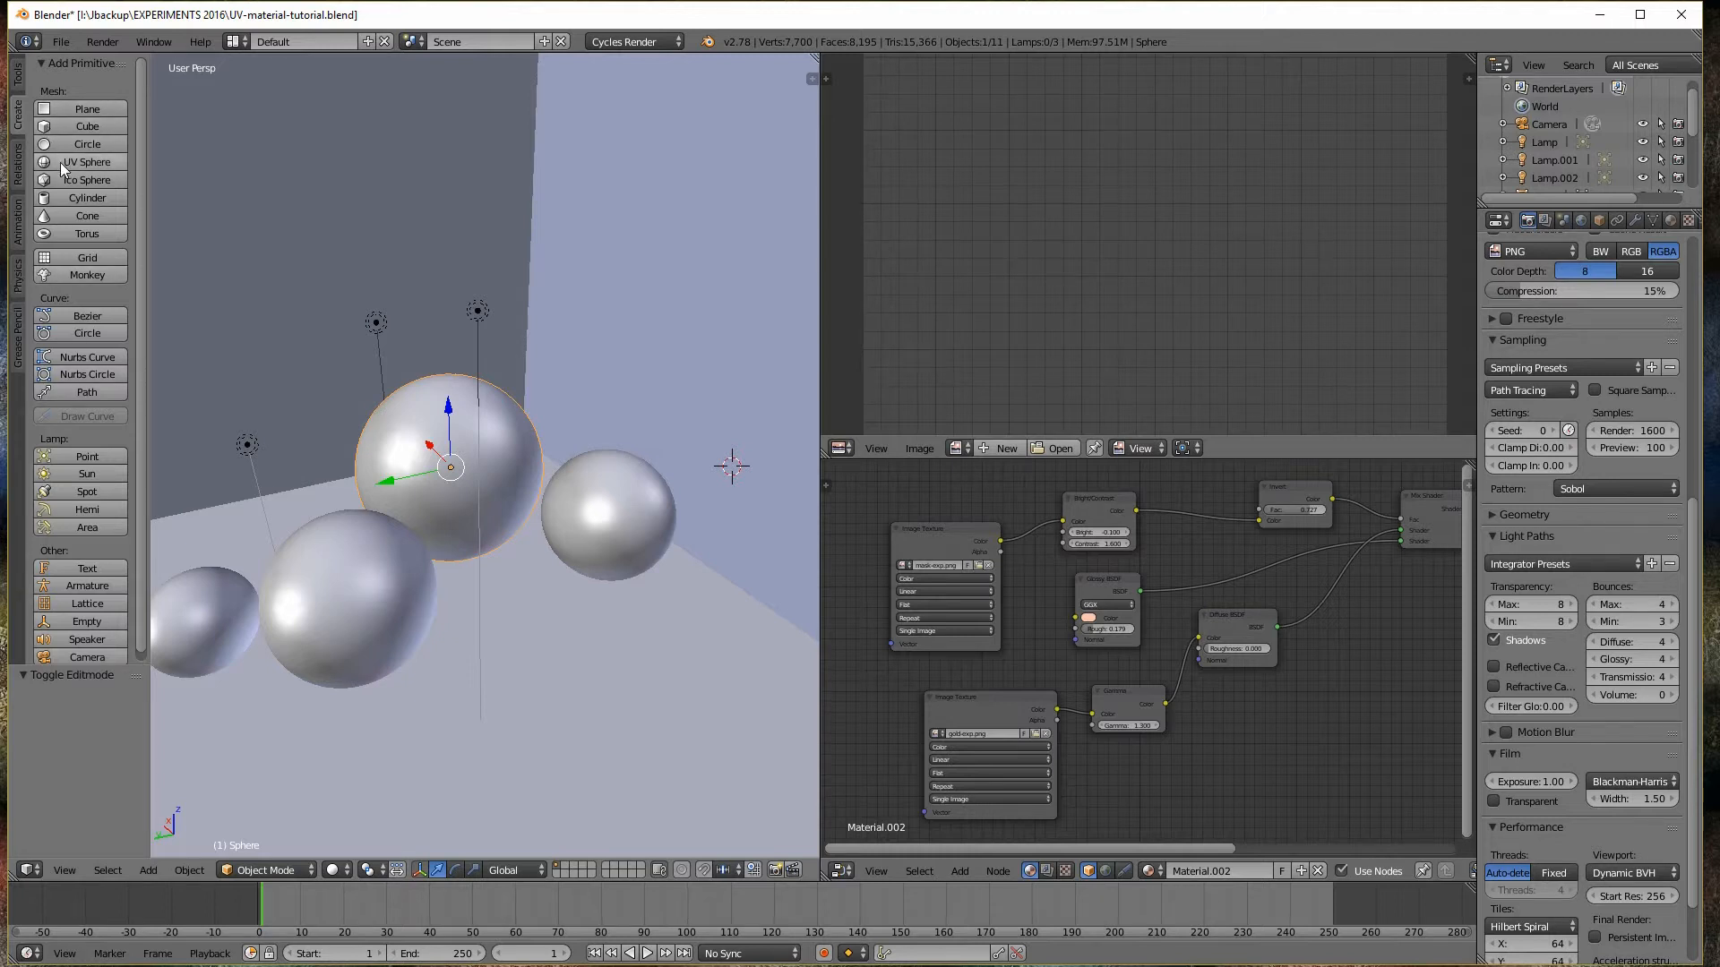
Add a new UV sphere from the Create tab
click(87, 161)
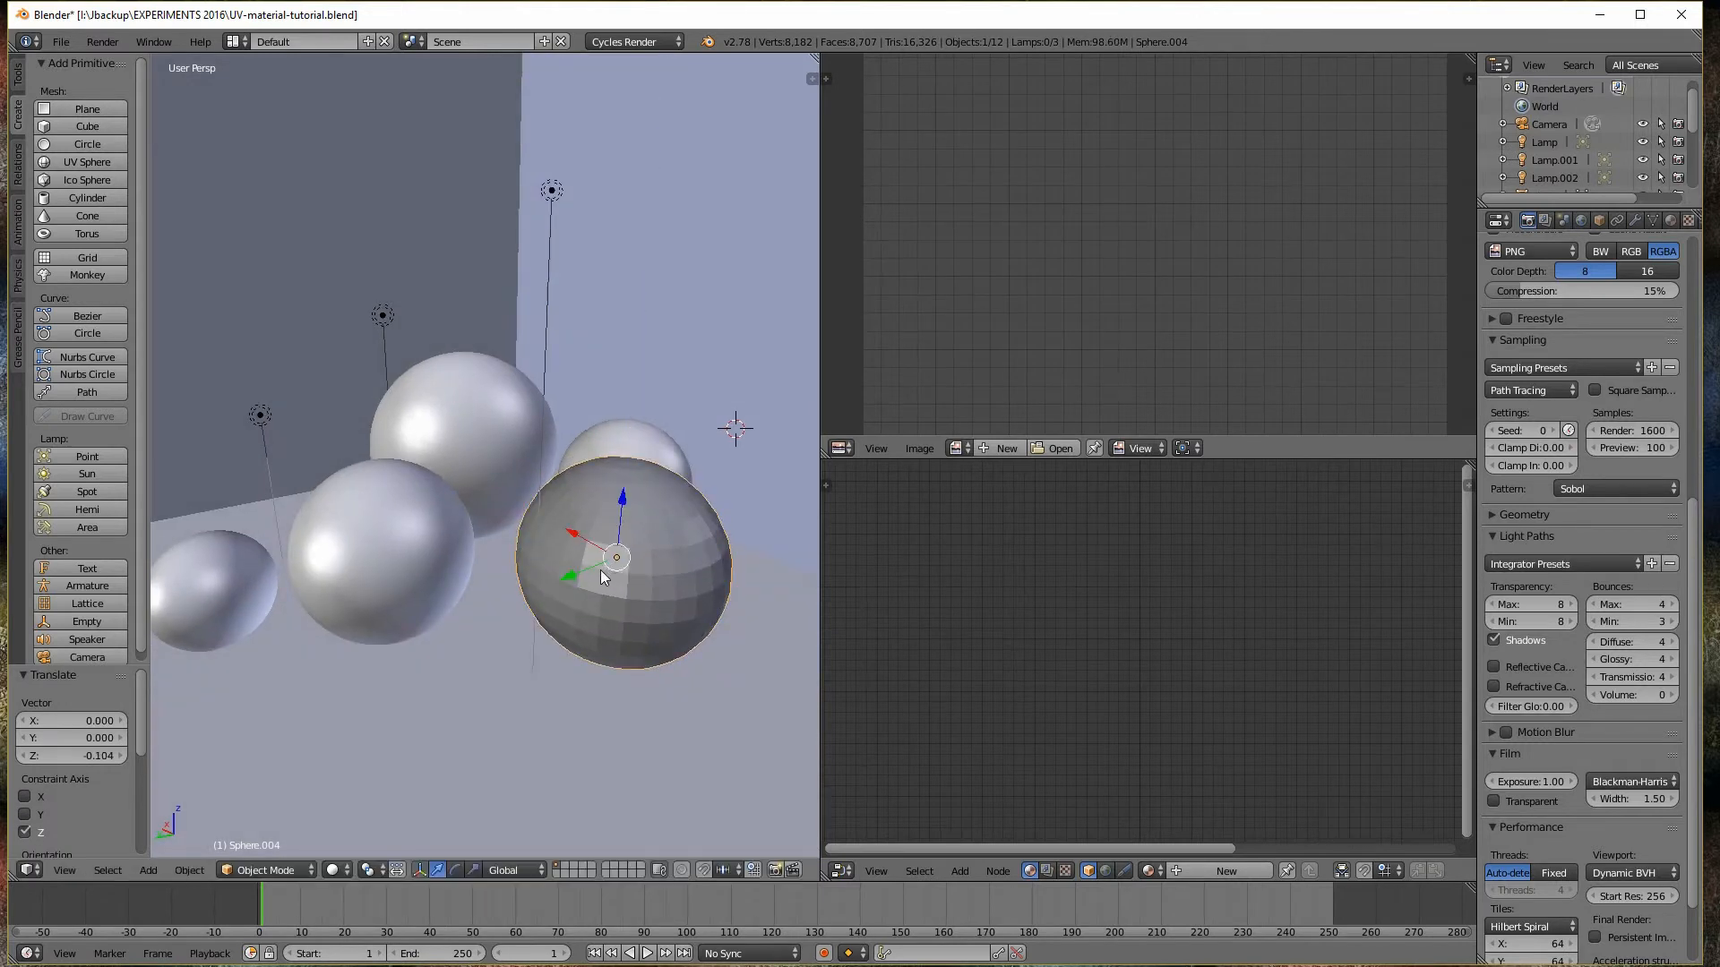
Subdivide the new sphere's whole mesh, zoom in to check it, and return to editing
key(Tab)
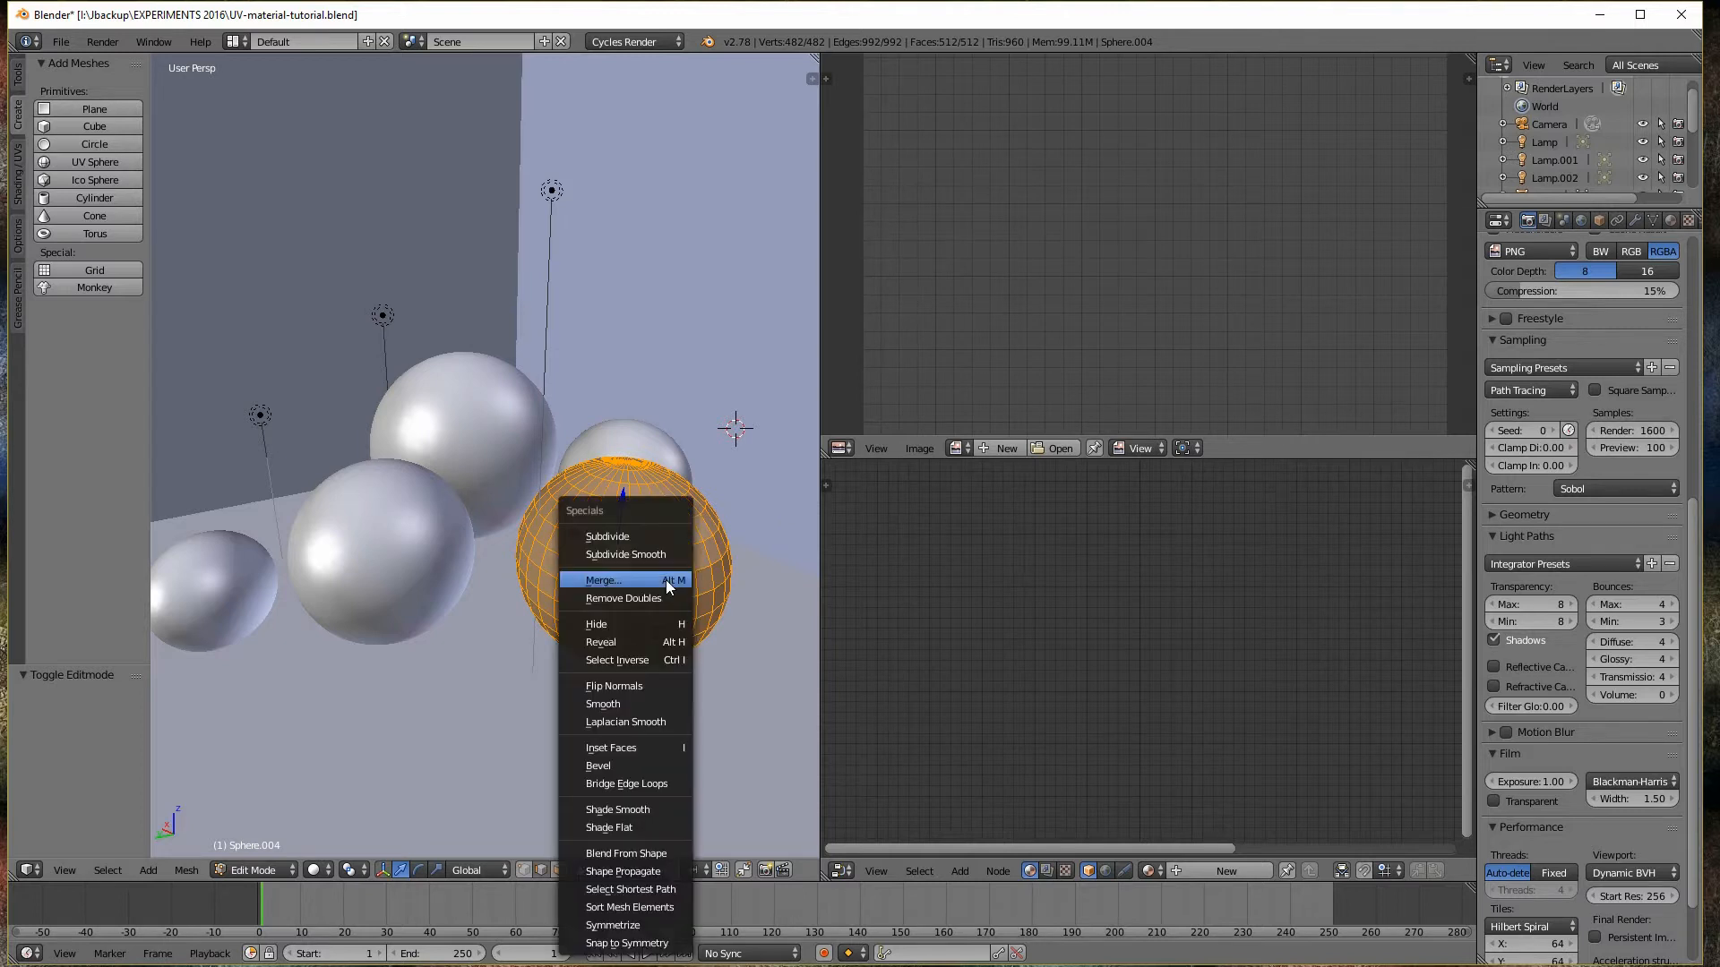
click(607, 536)
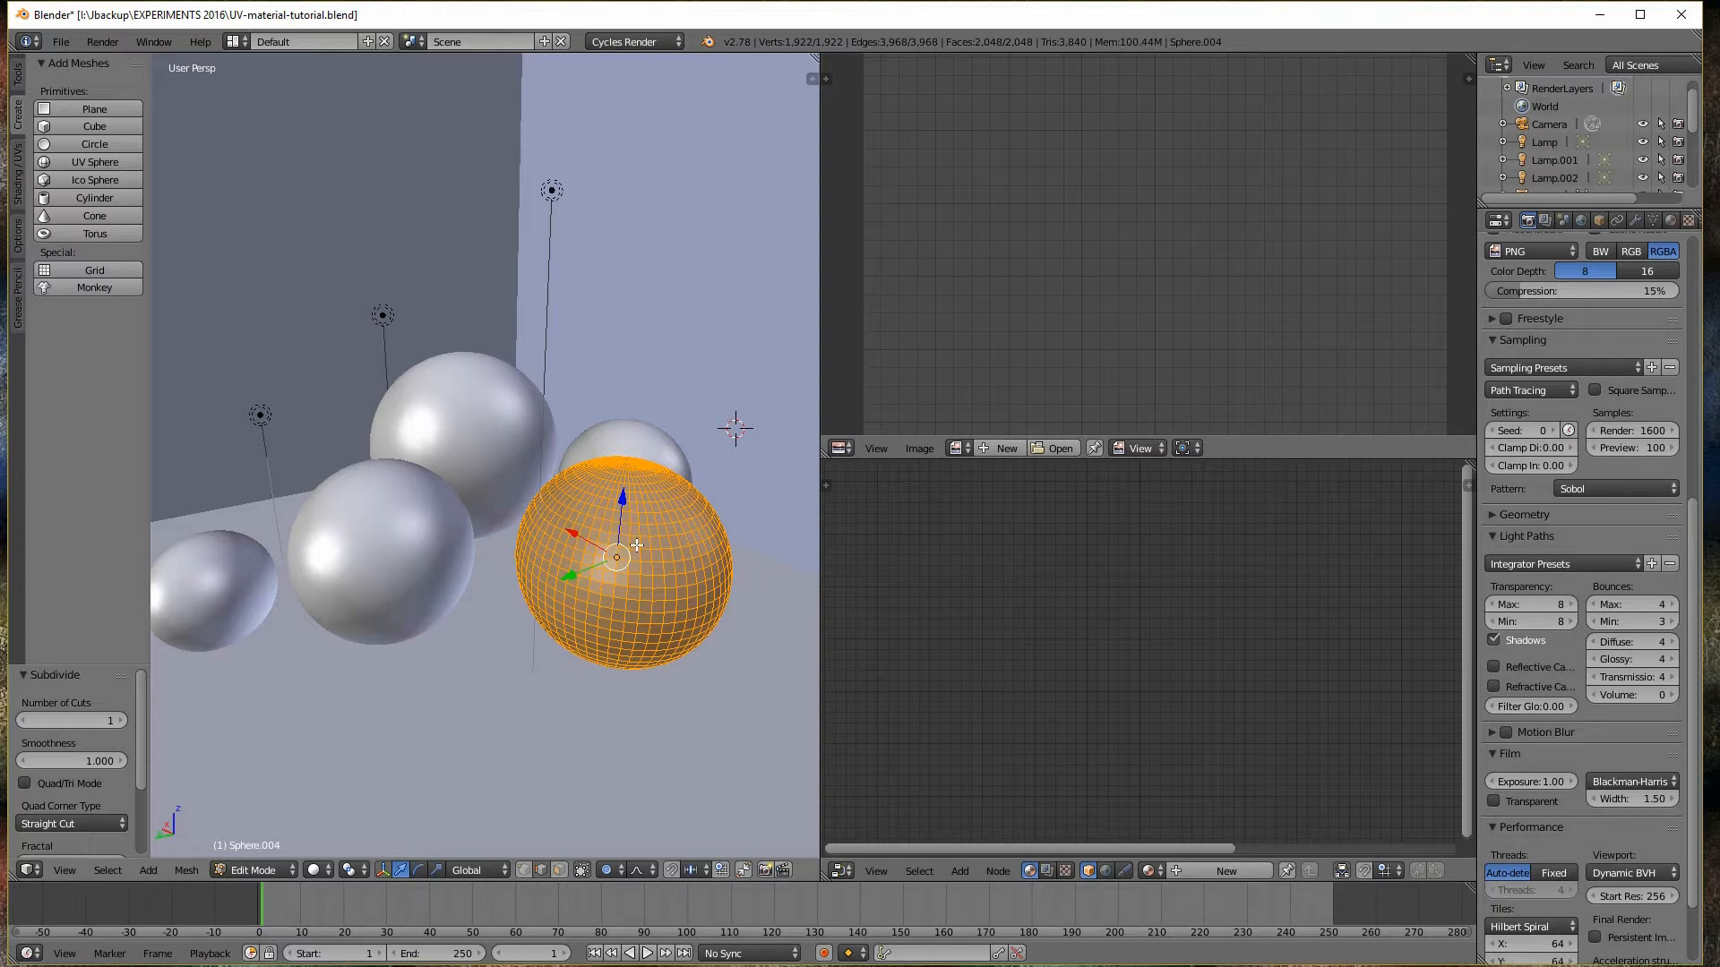
key(Tab)
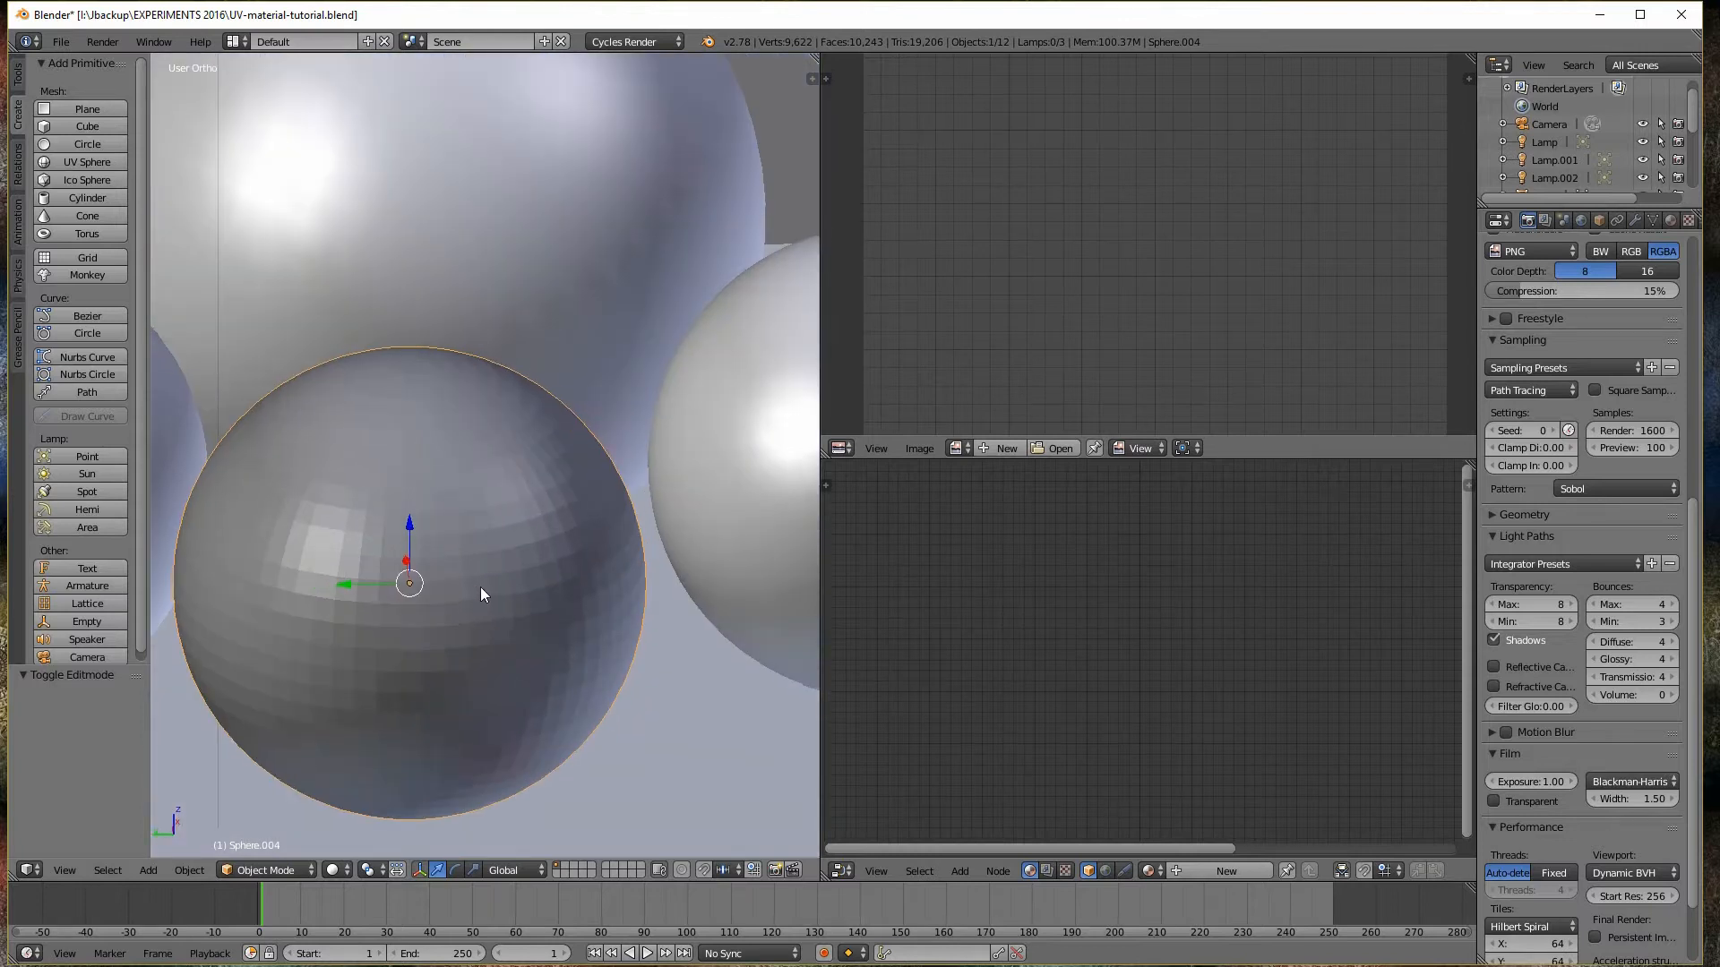
scroll(down, 3)
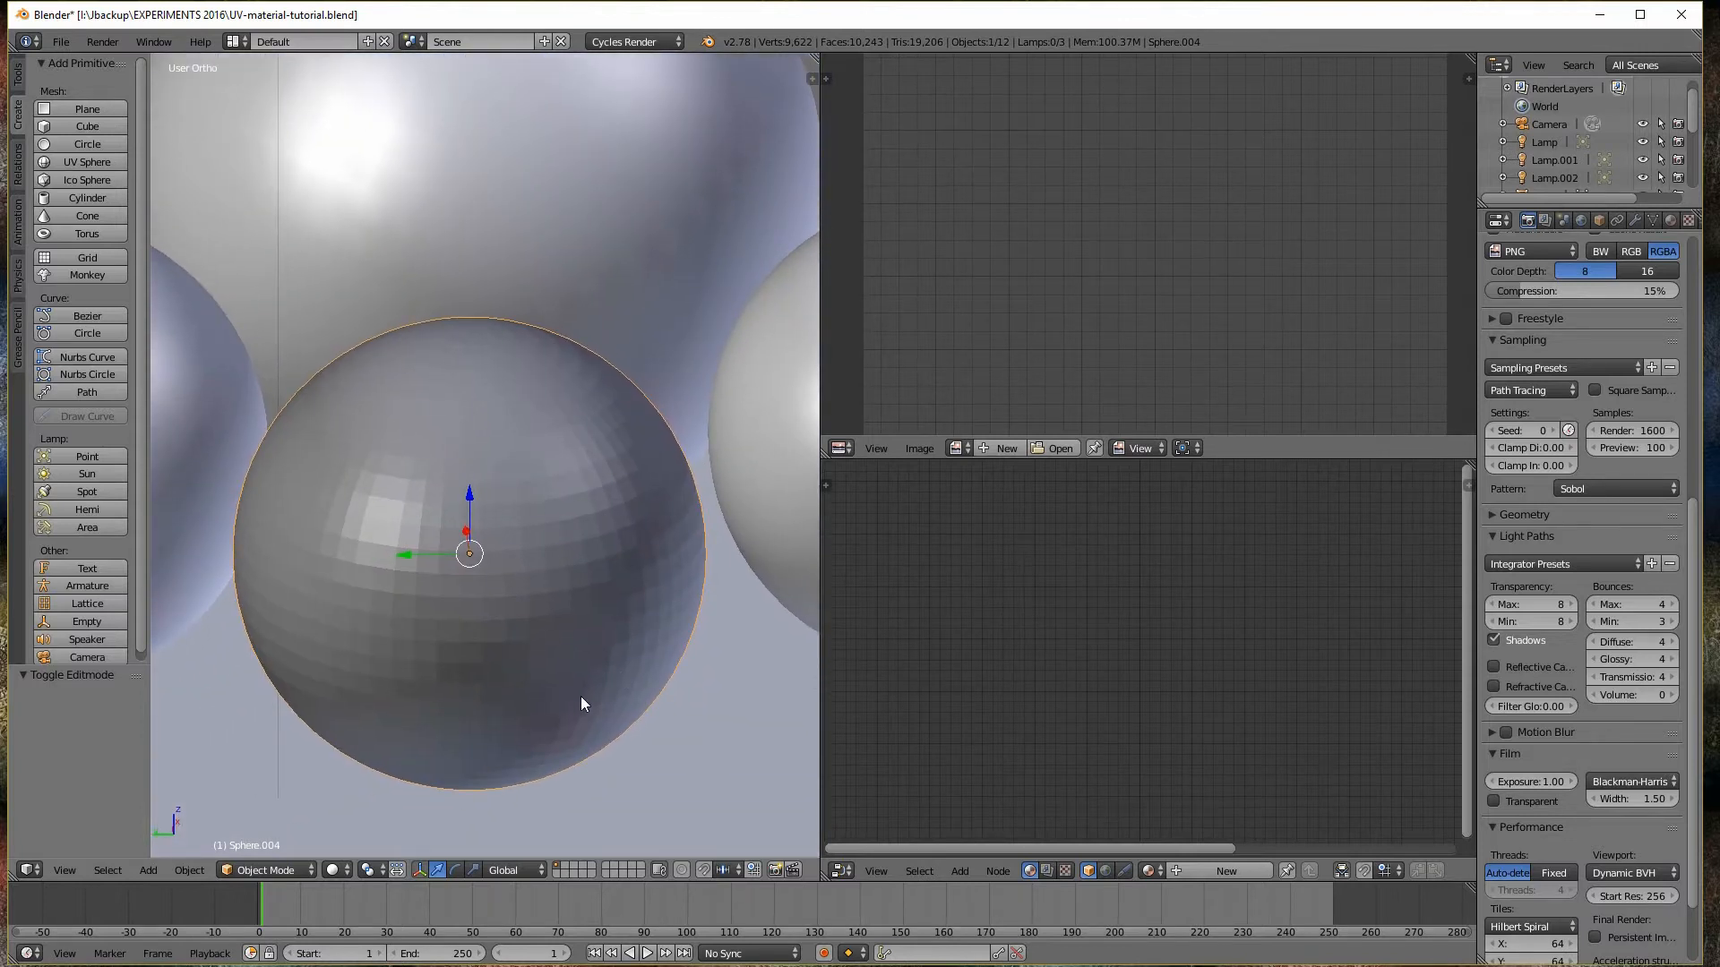
mouse_move(559, 656)
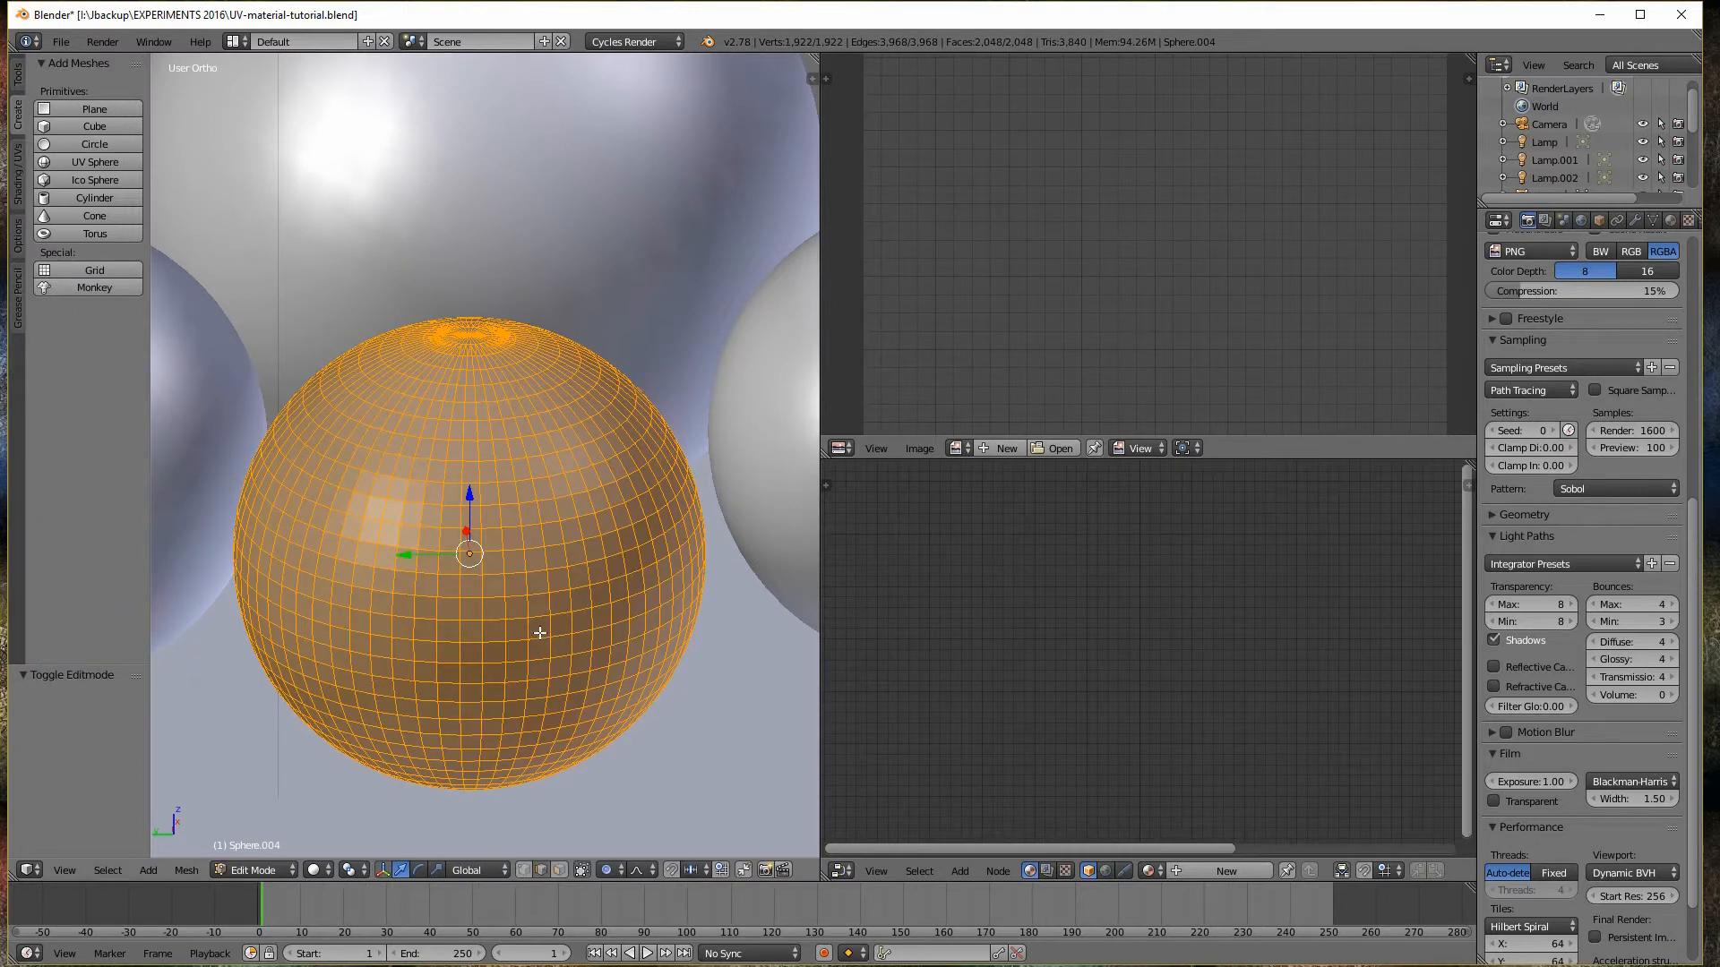
key(a)
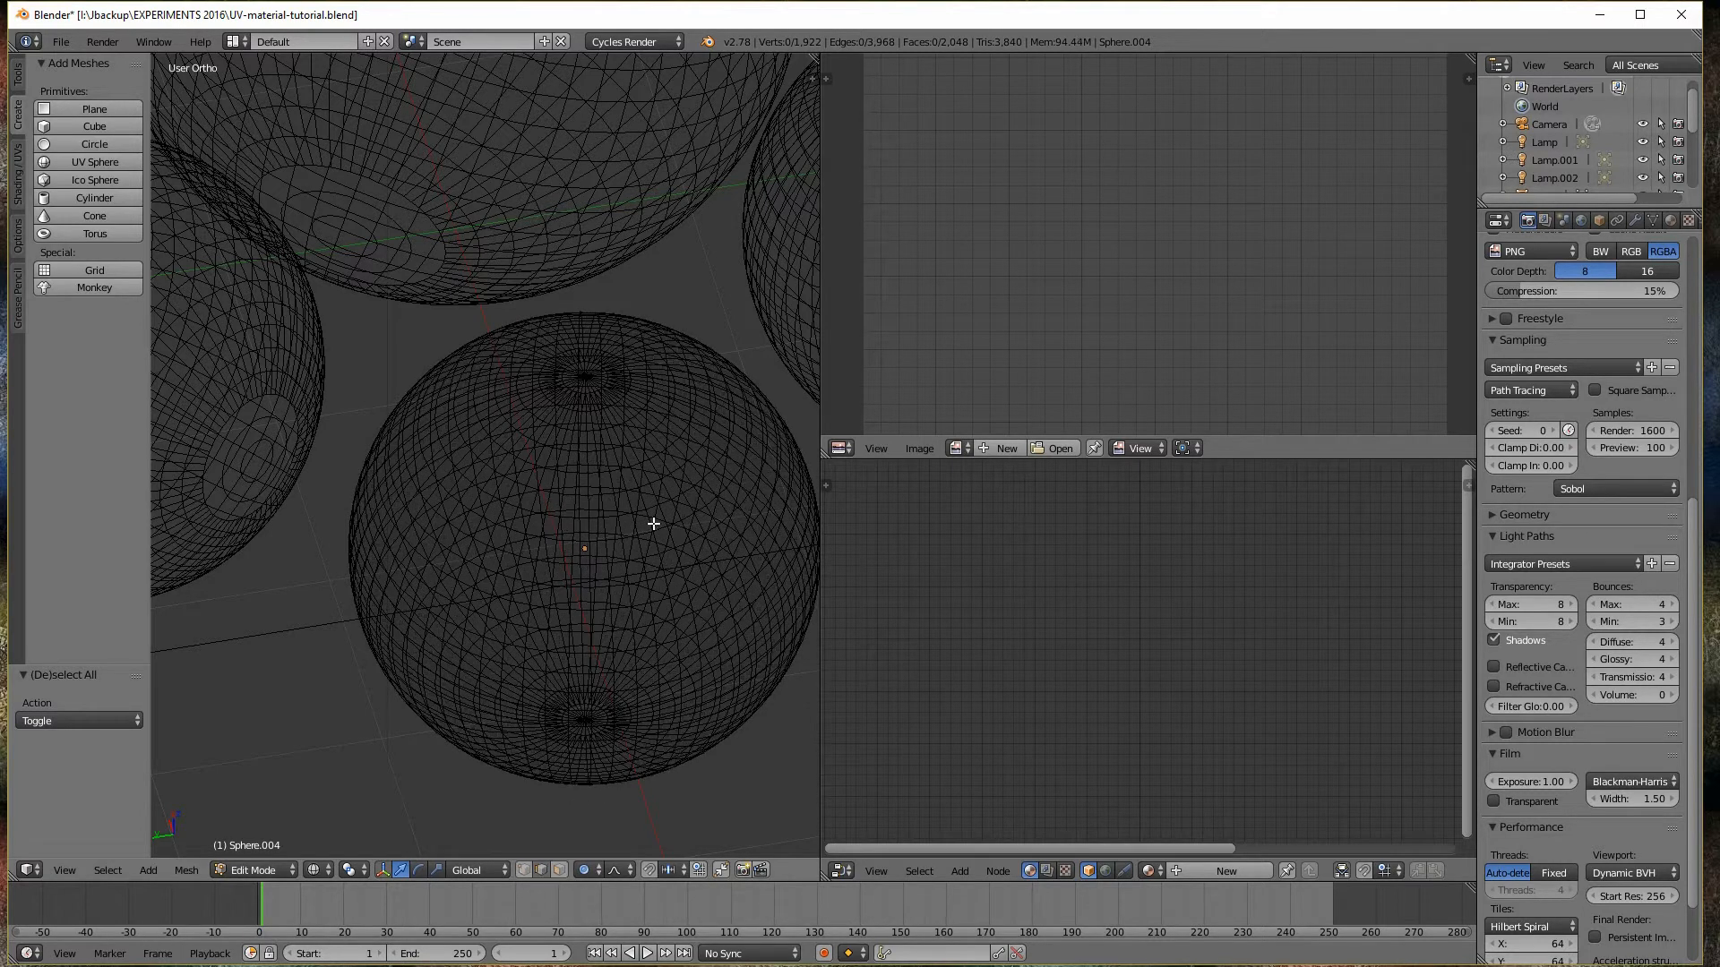
Select a meridian edge loop from the new sphere's pole for the seam
click(702, 615)
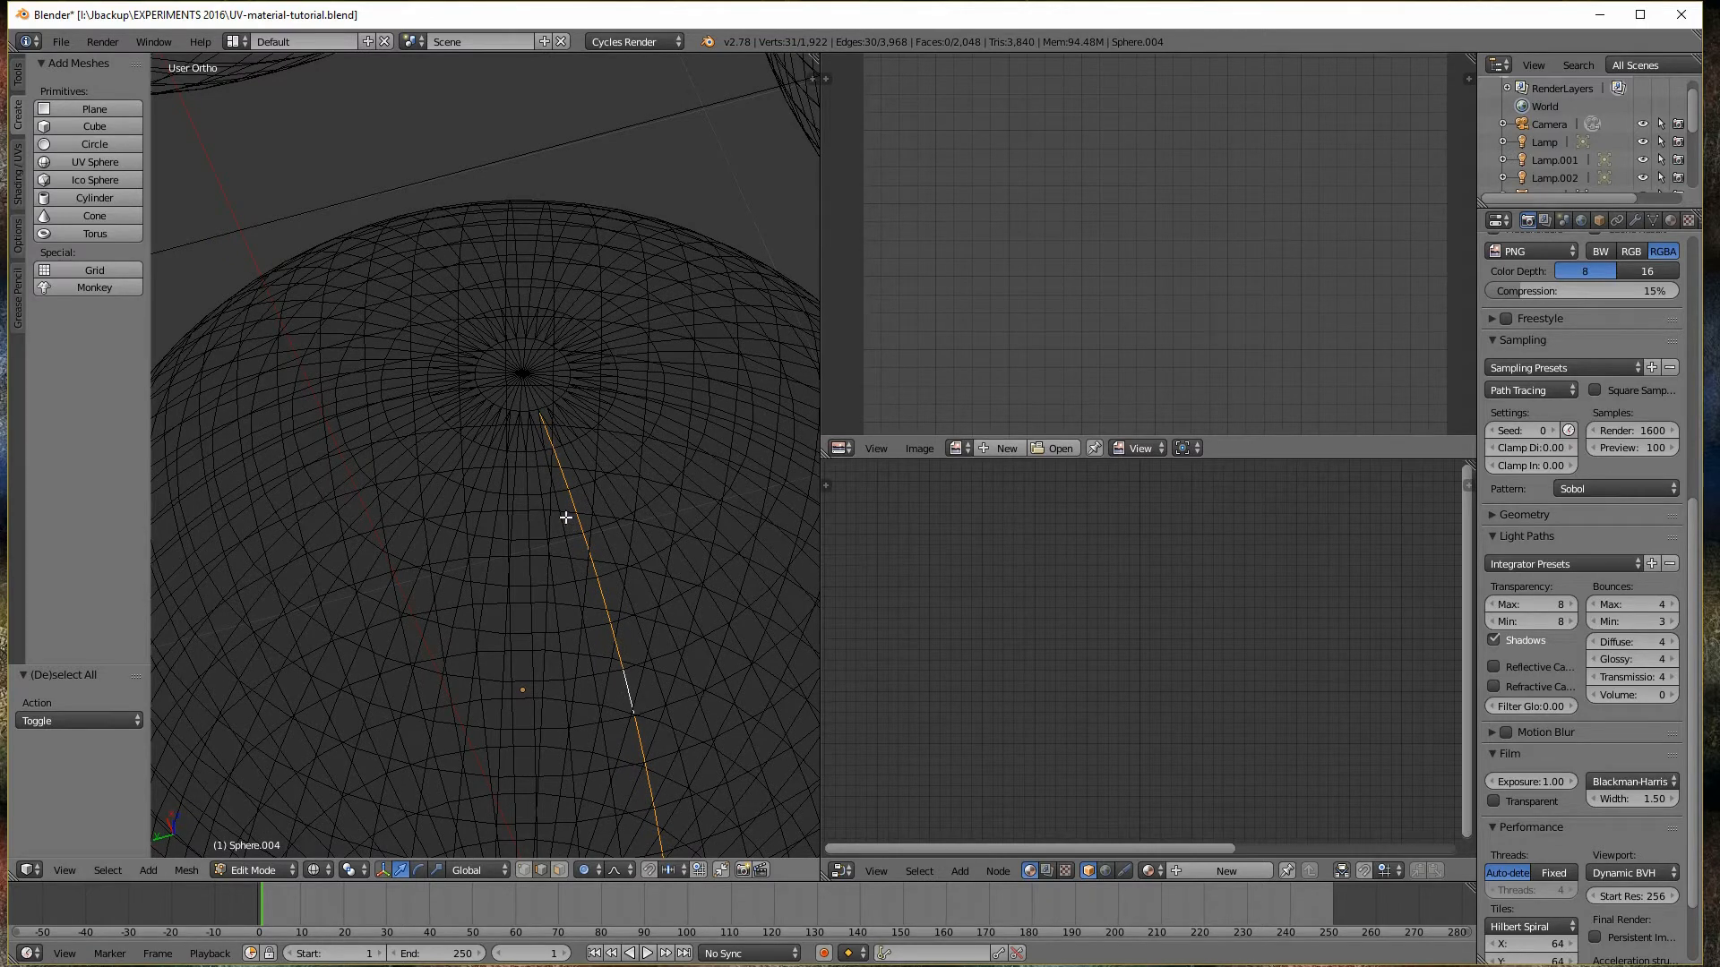
mouse_move(547, 440)
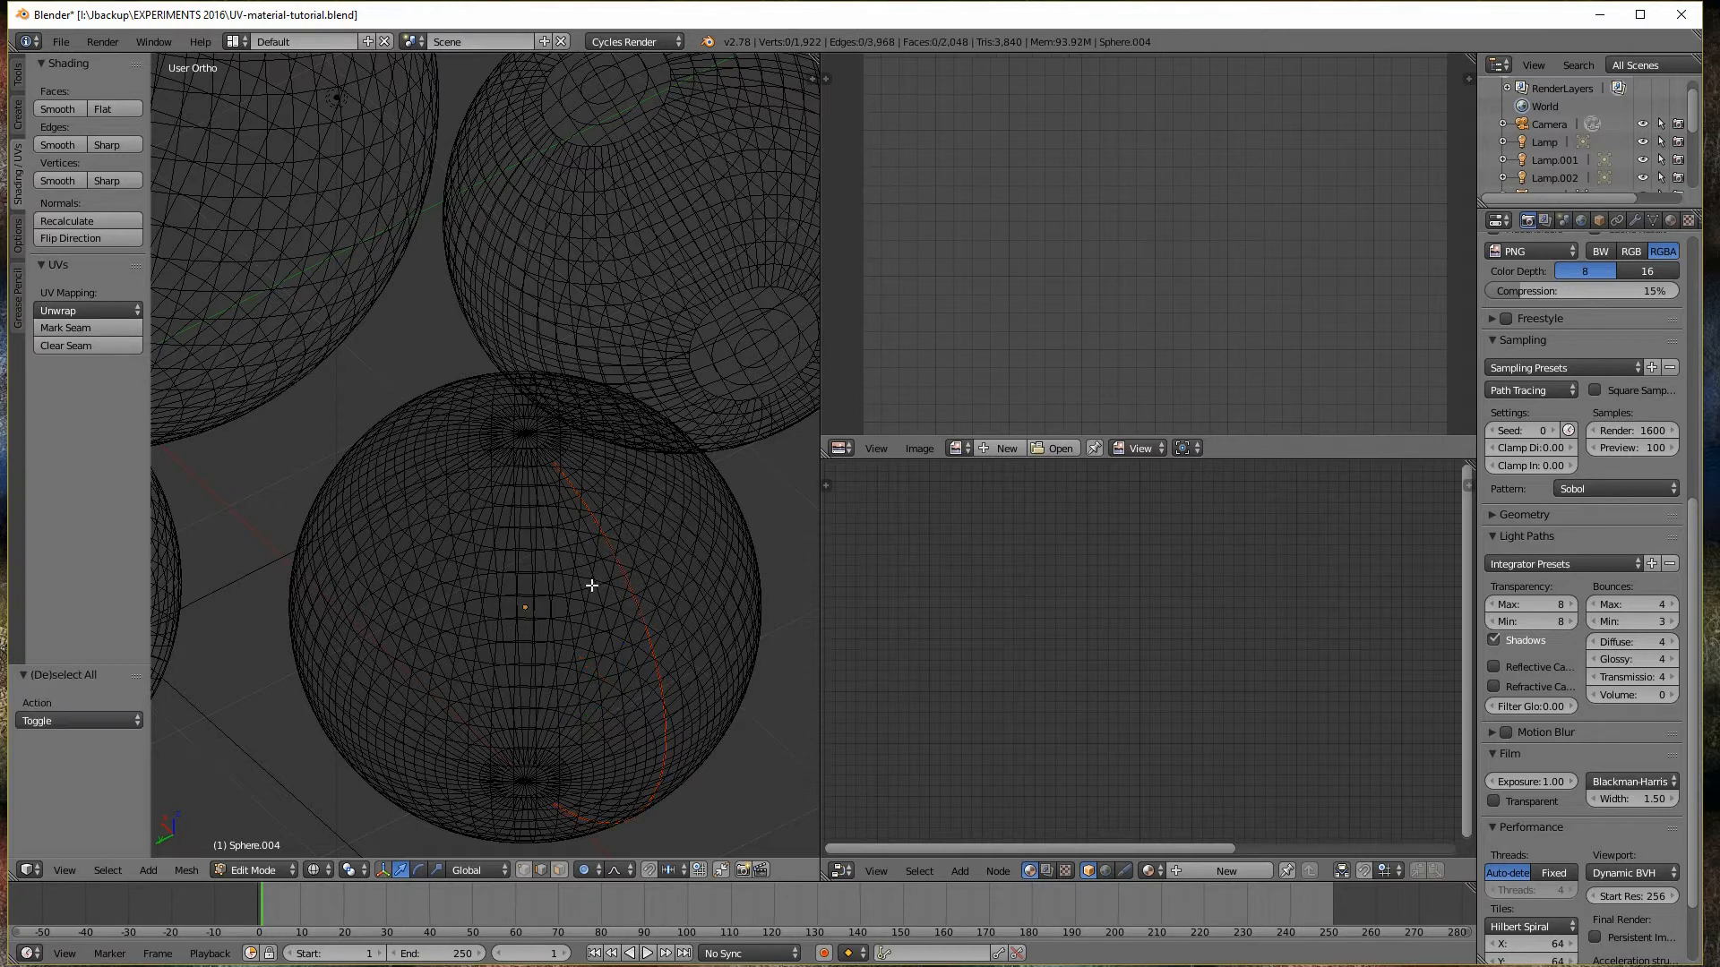
mouse_move(579, 580)
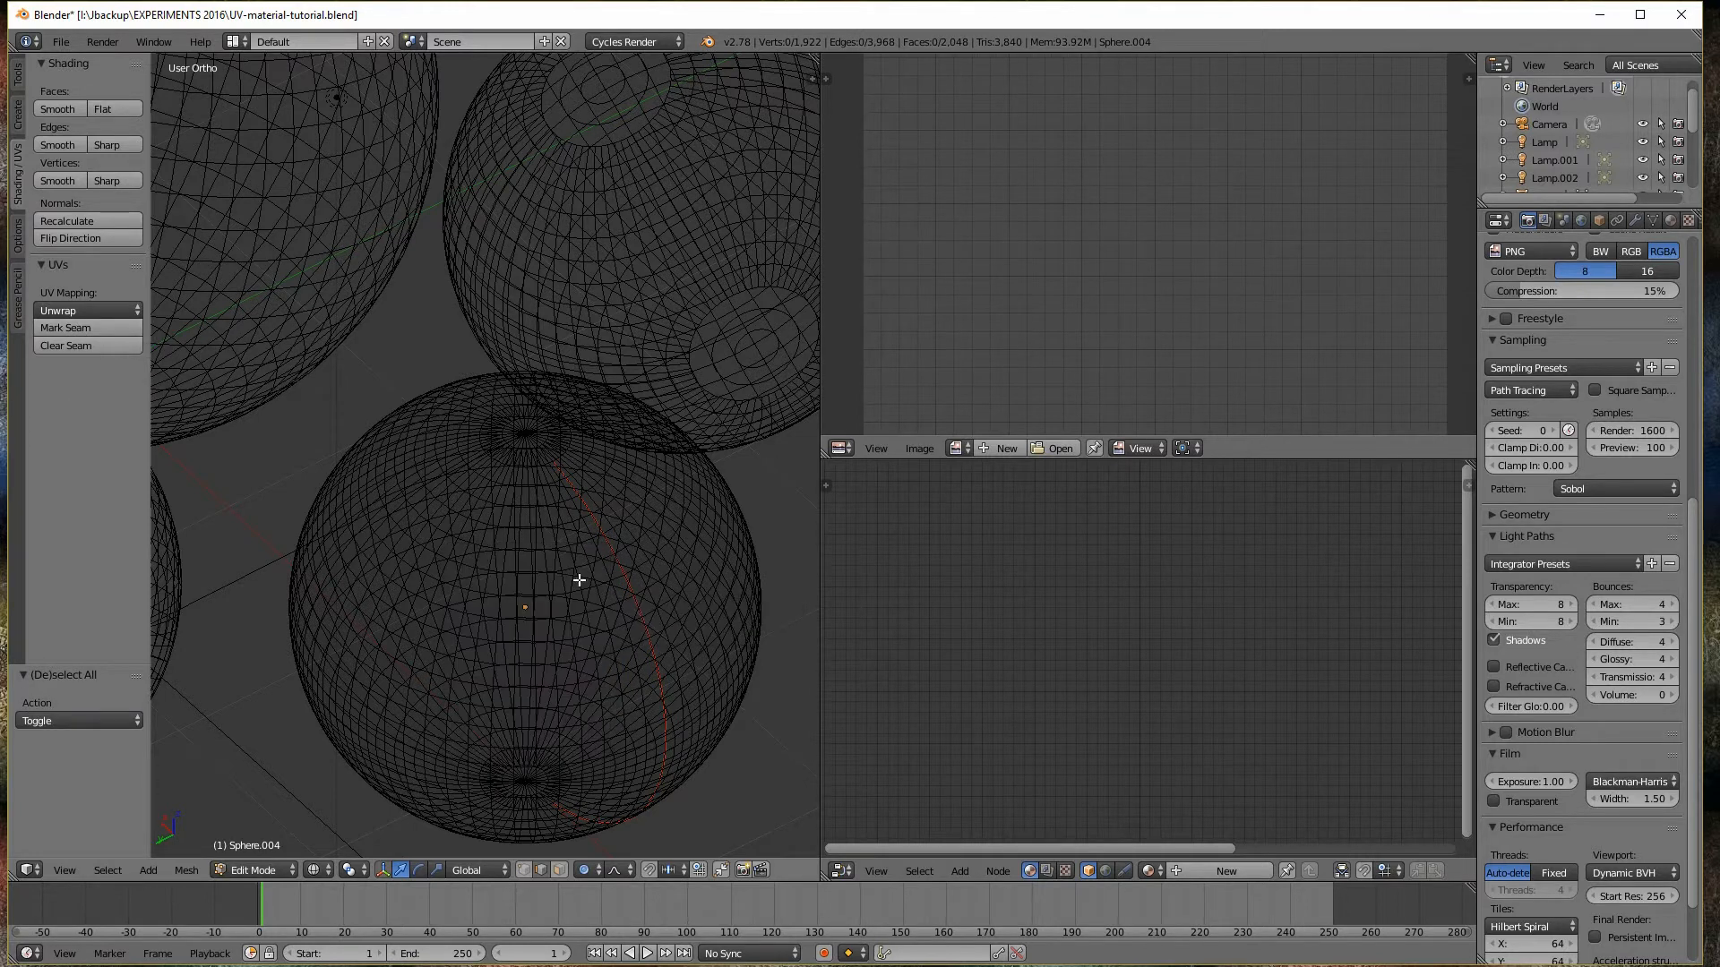
mouse_move(670, 545)
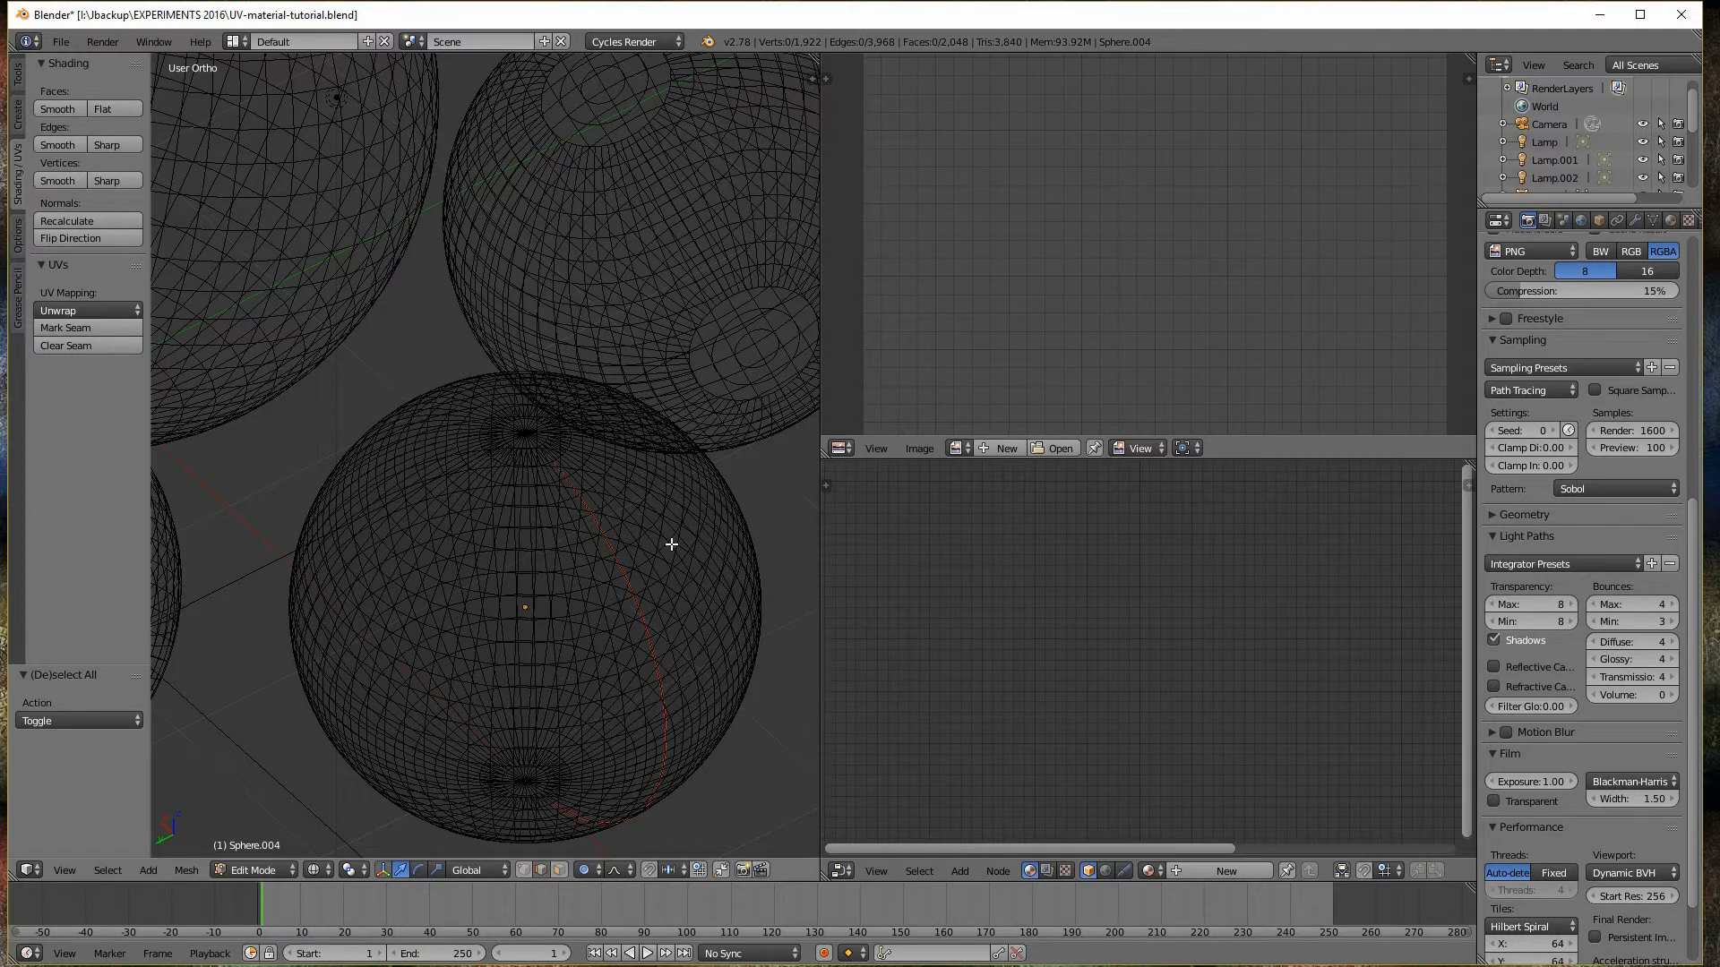
Select the whole sphere mesh and unwrap it along the seam
key(a)
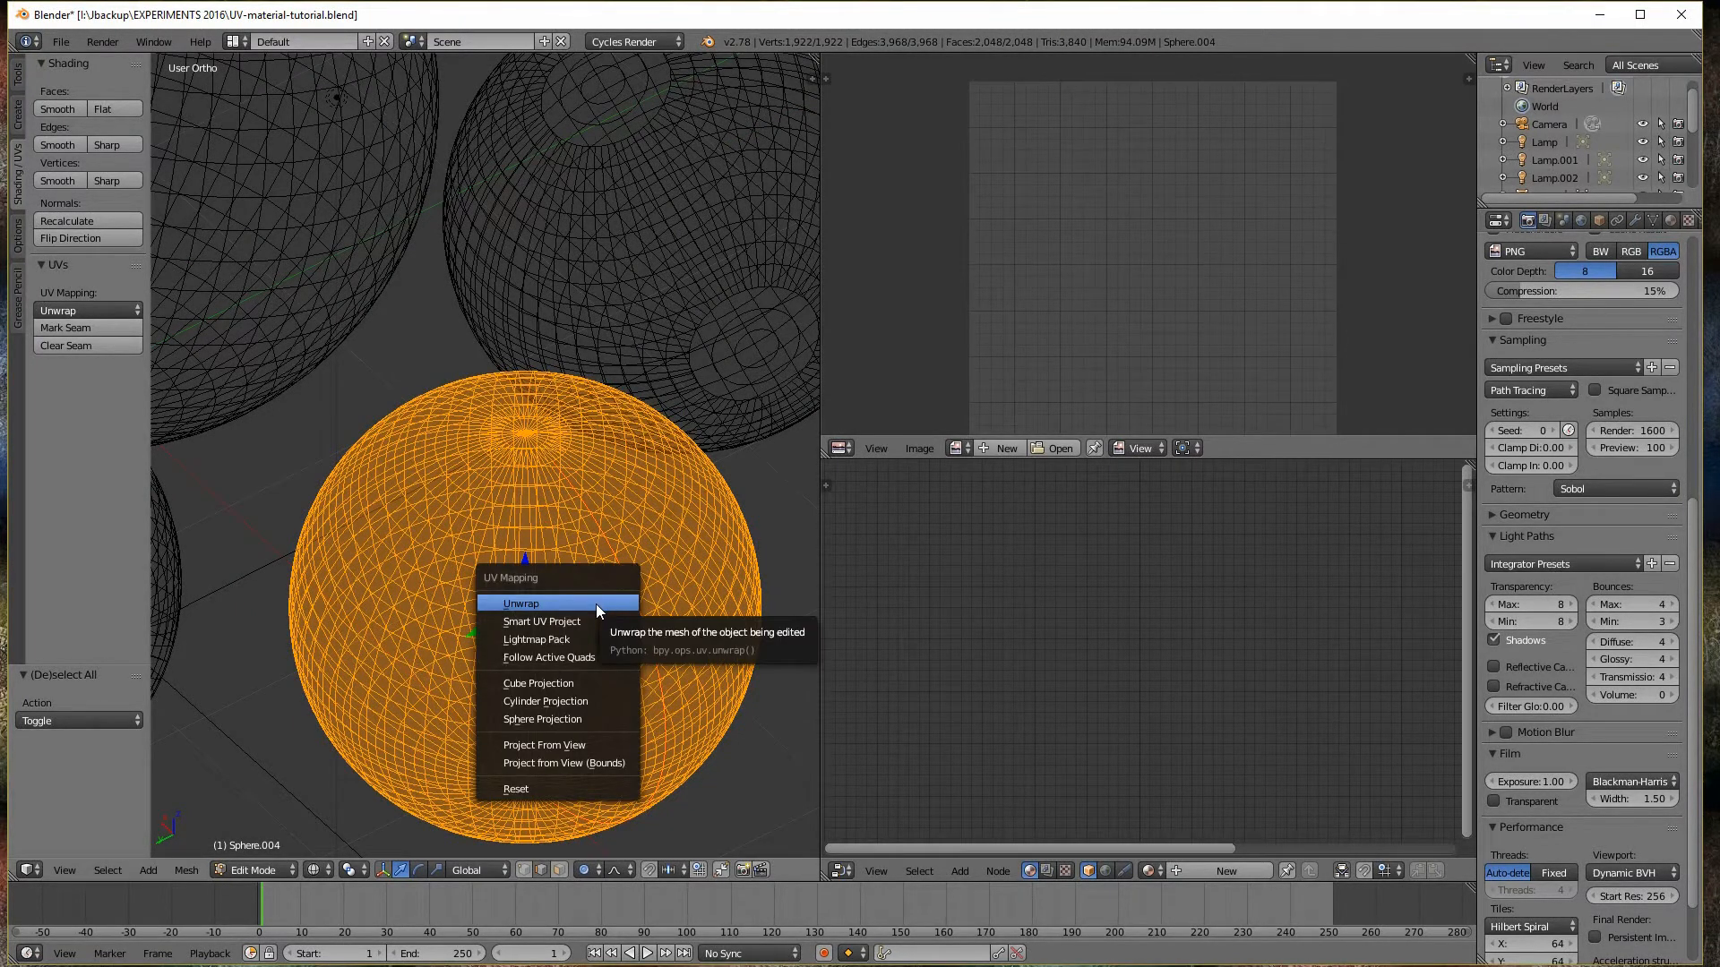
click(522, 603)
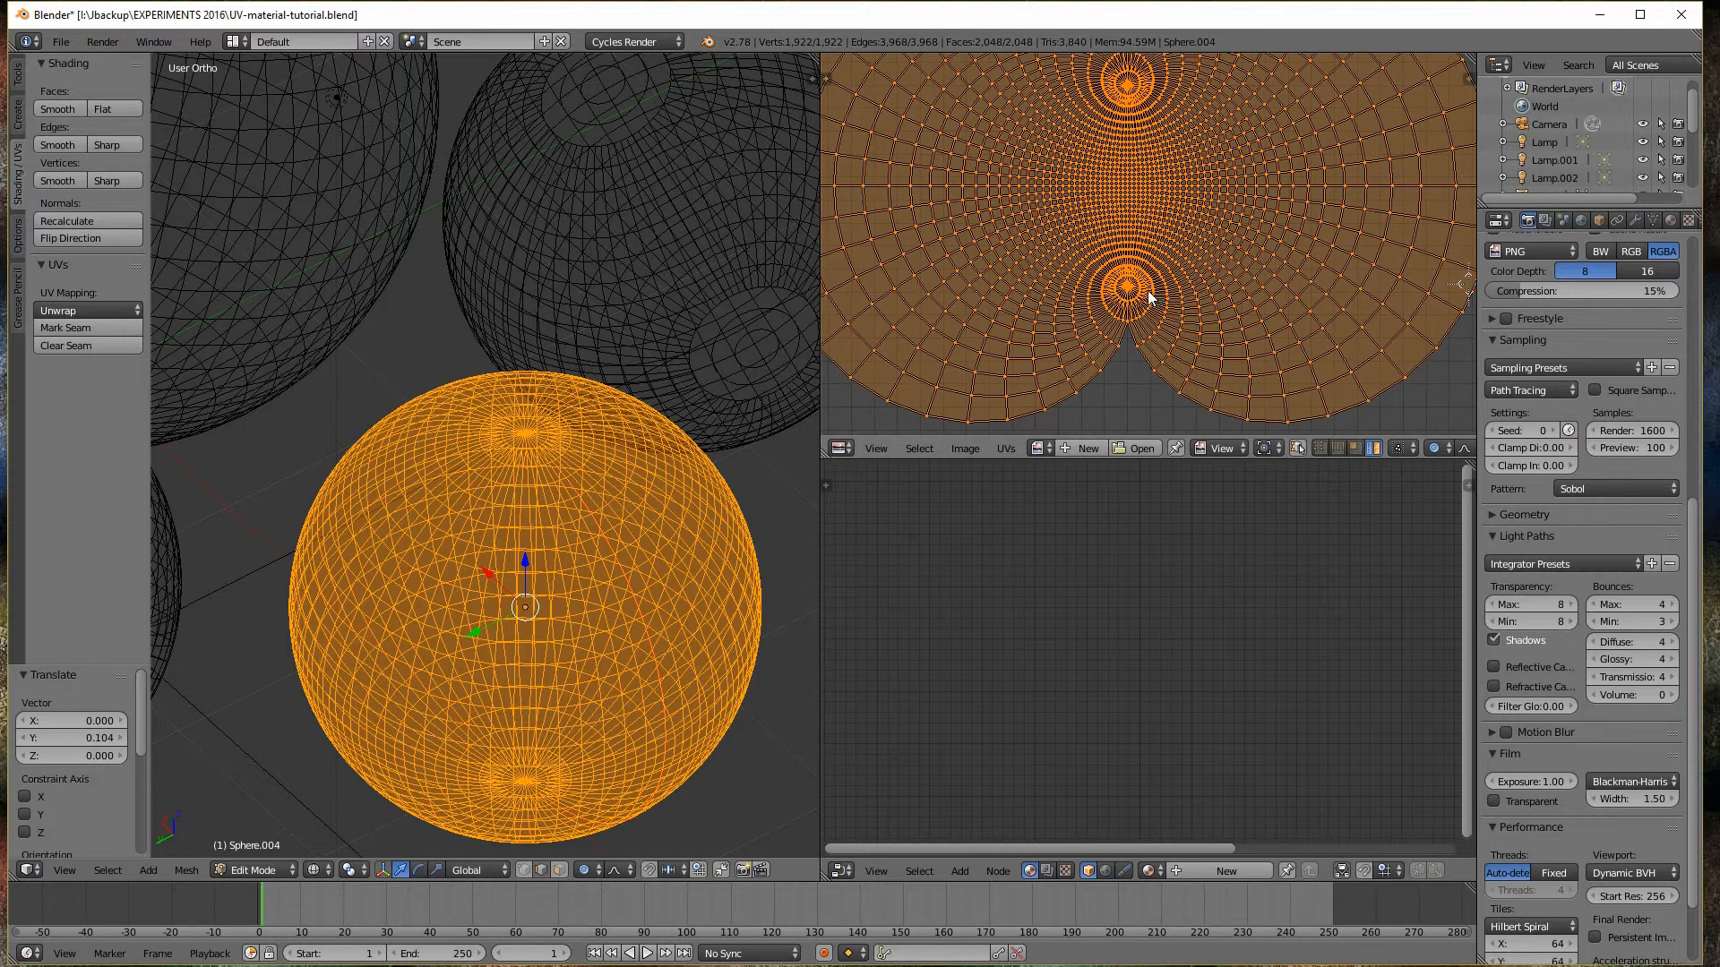
click(1435, 447)
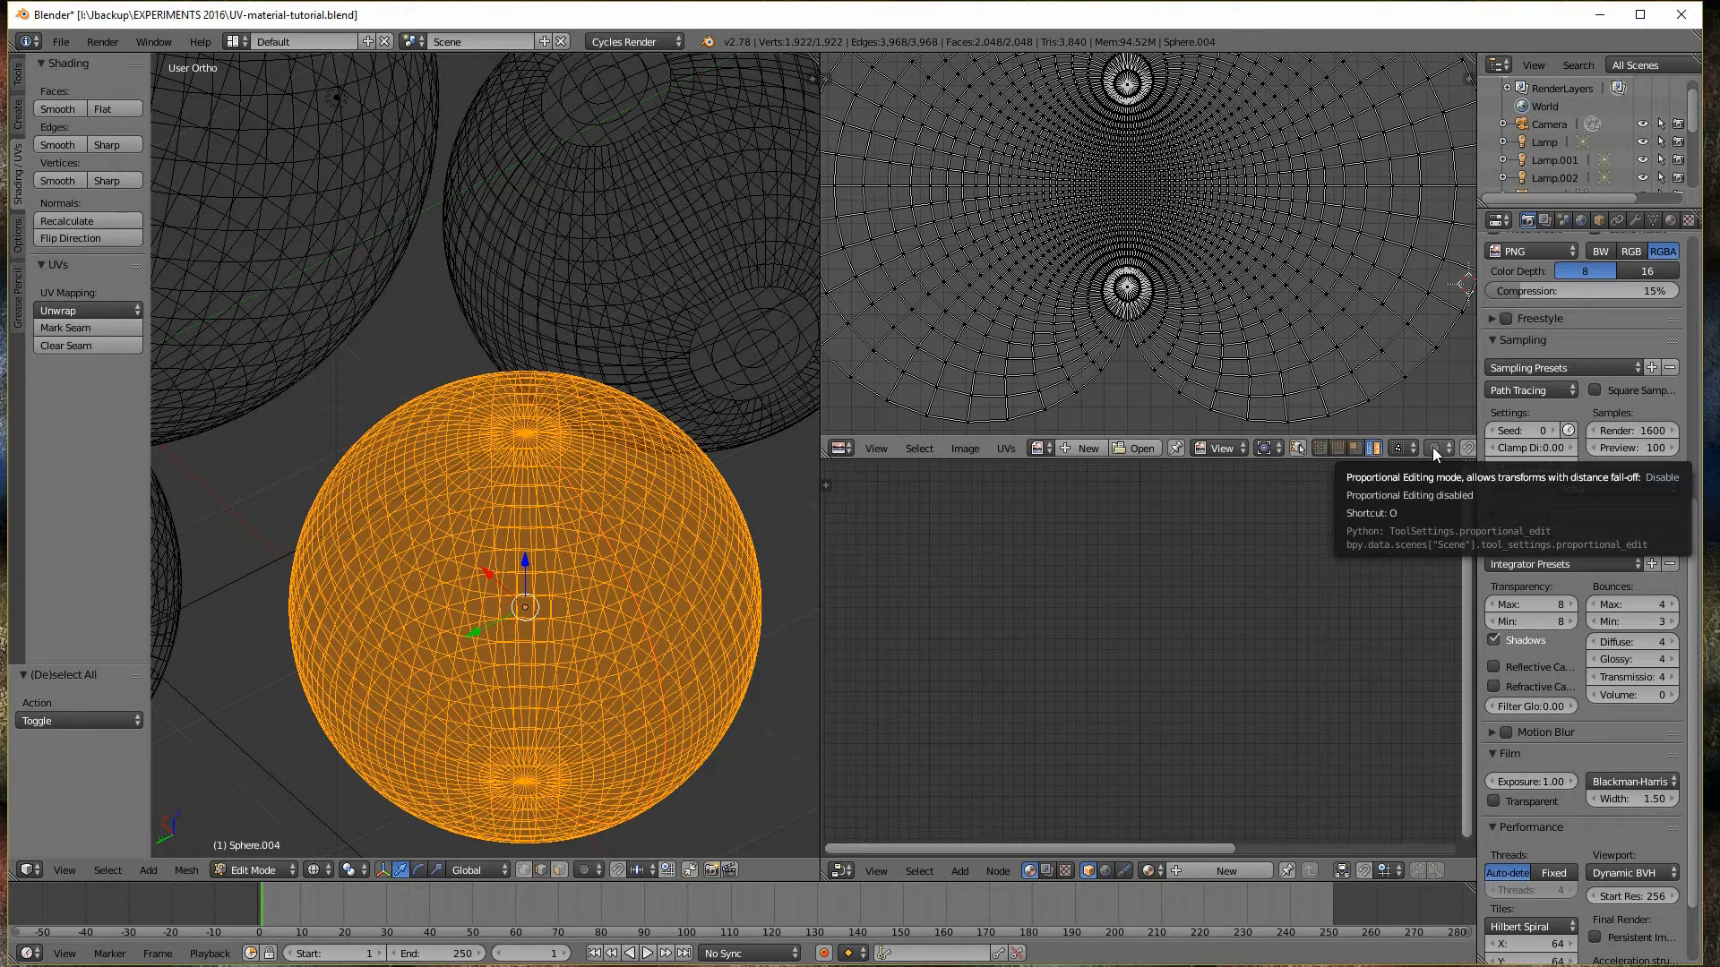
click(1437, 447)
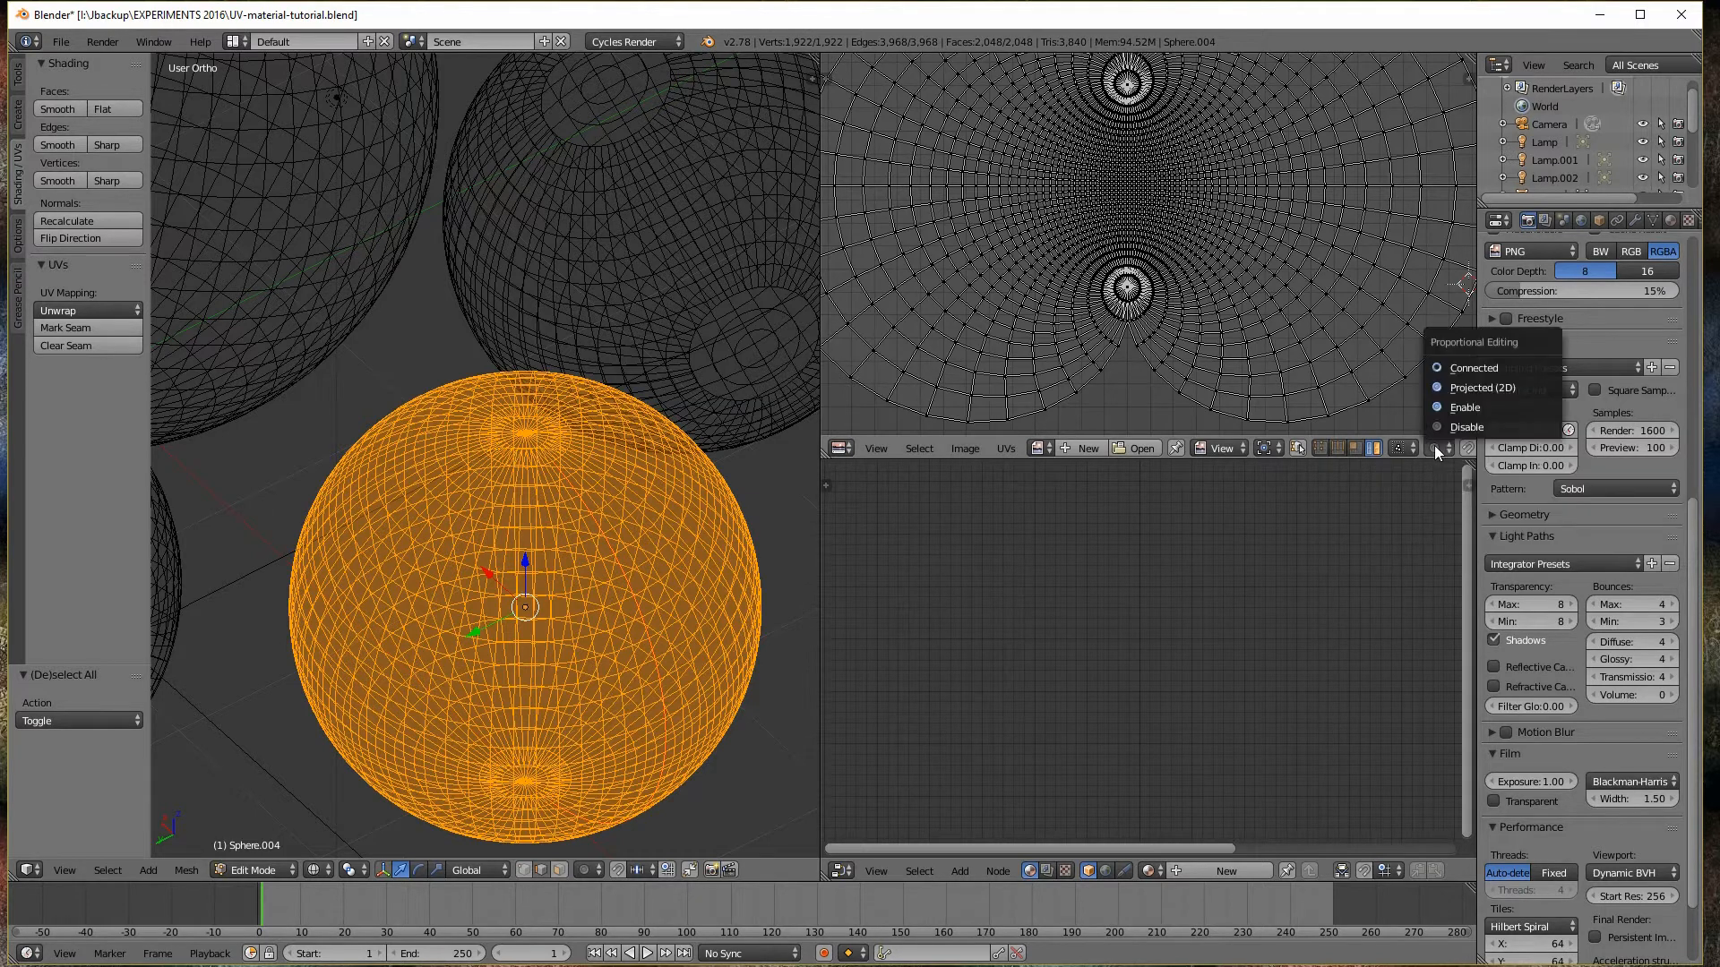
click(839, 448)
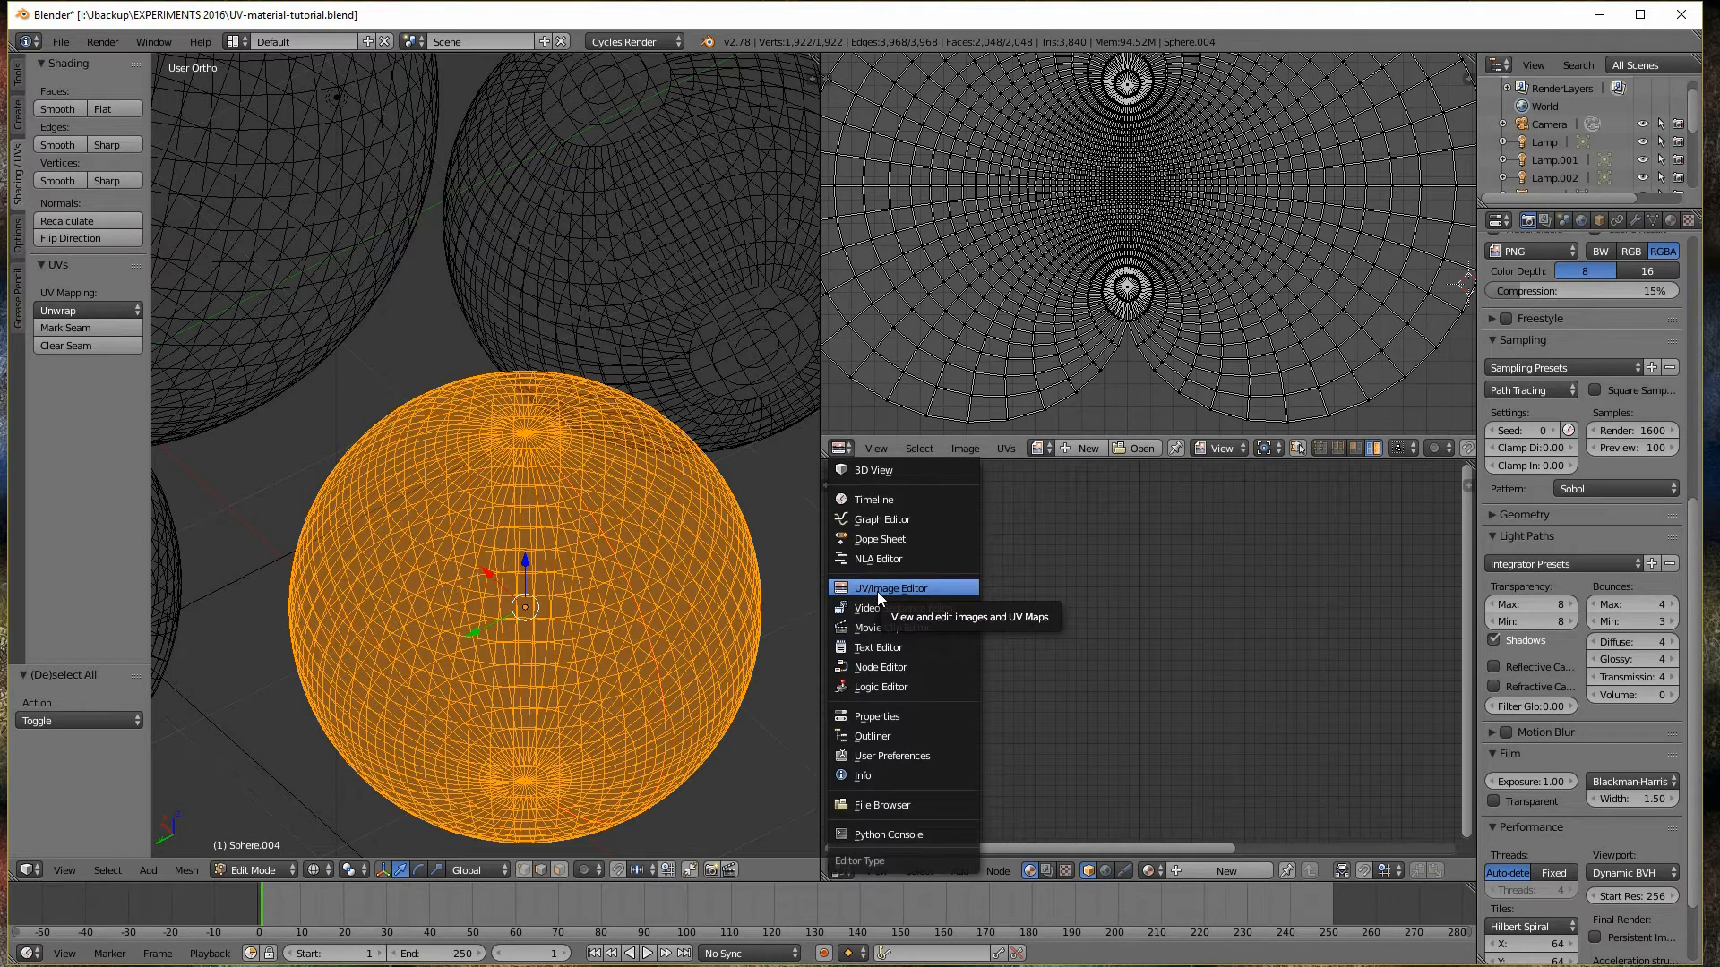
mouse_move(907, 538)
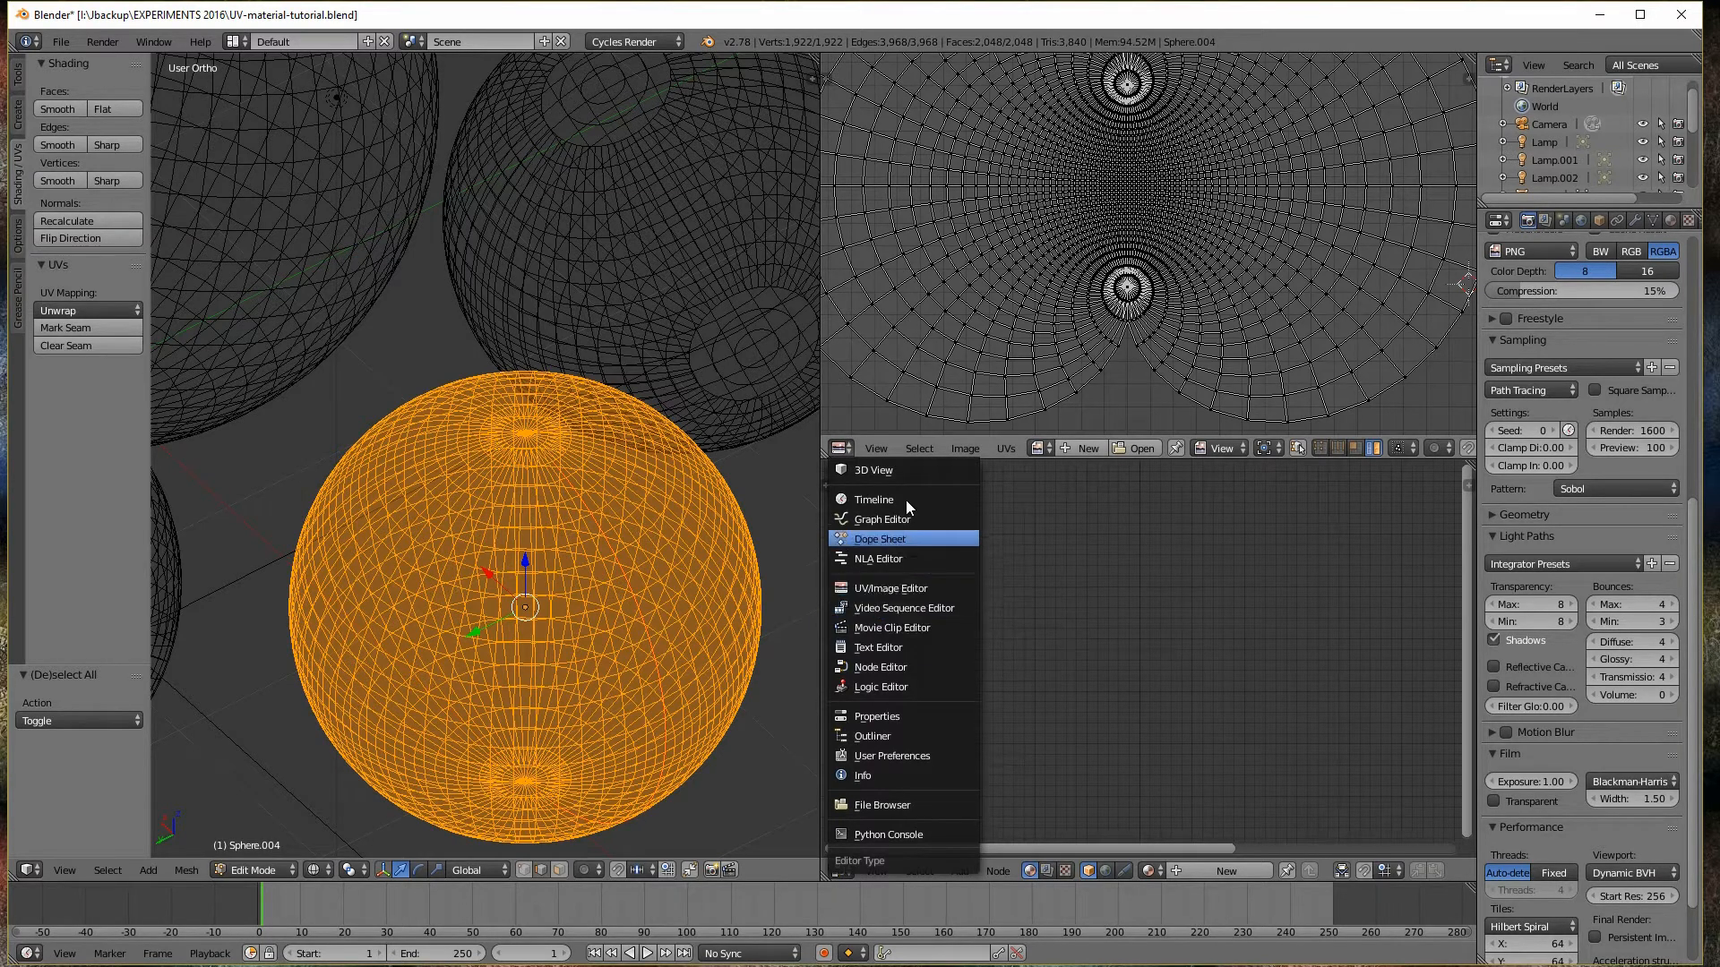
click(879, 665)
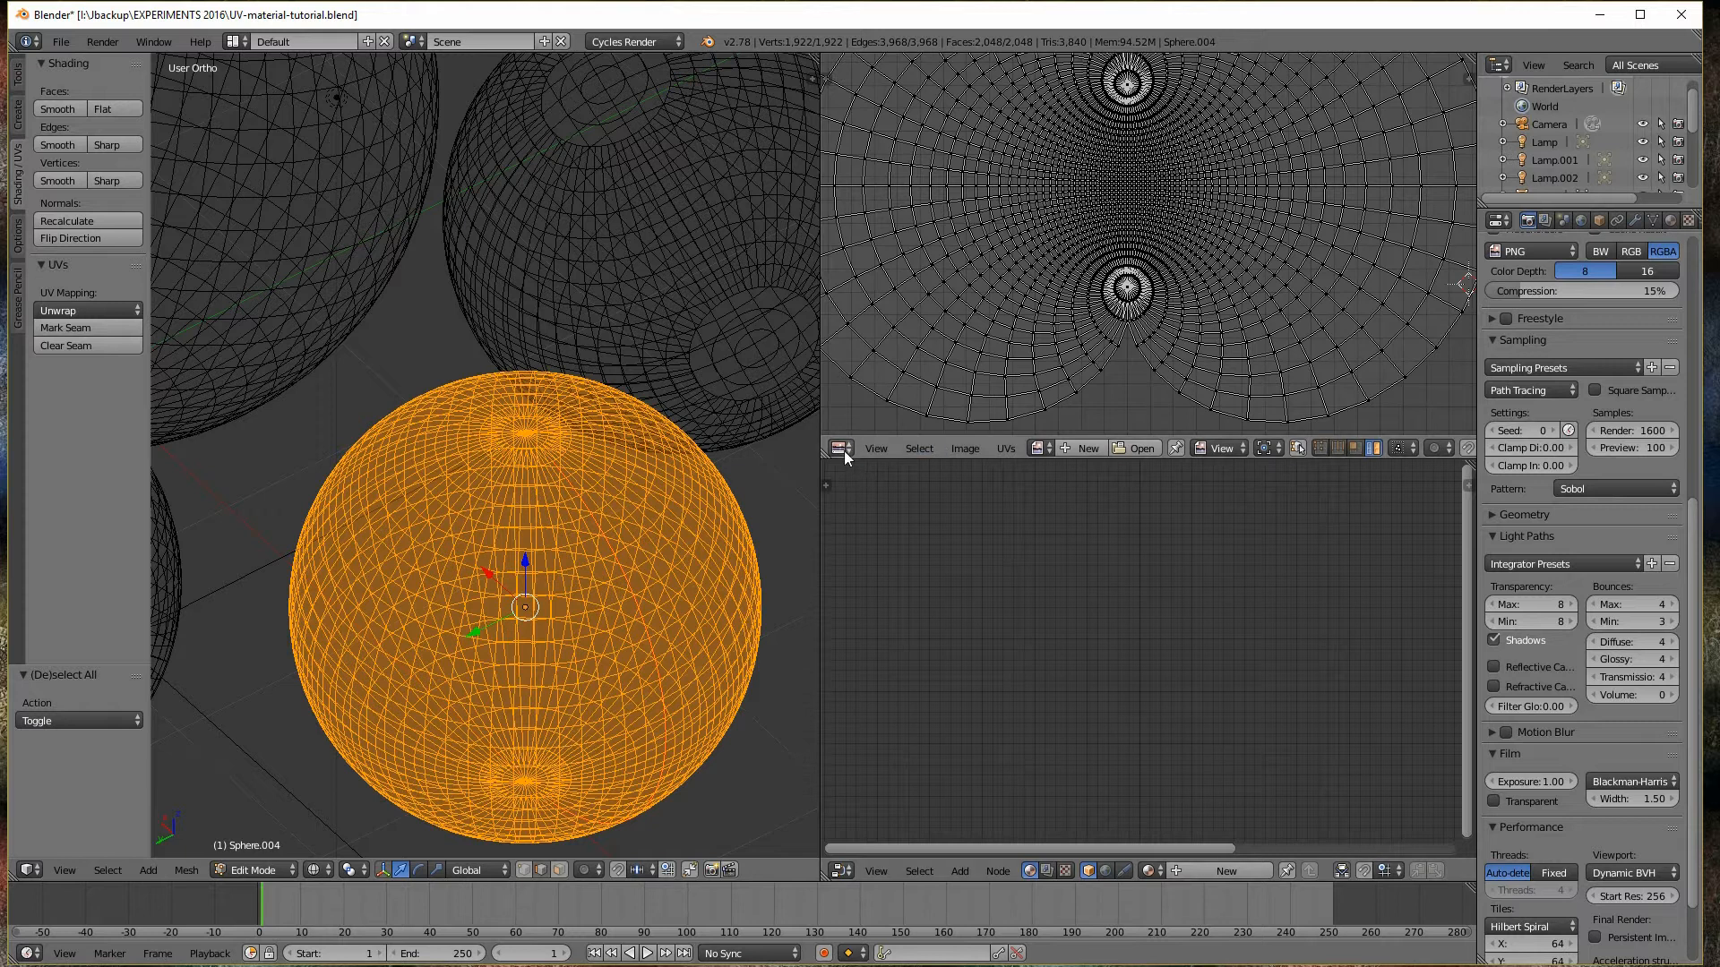
click(840, 448)
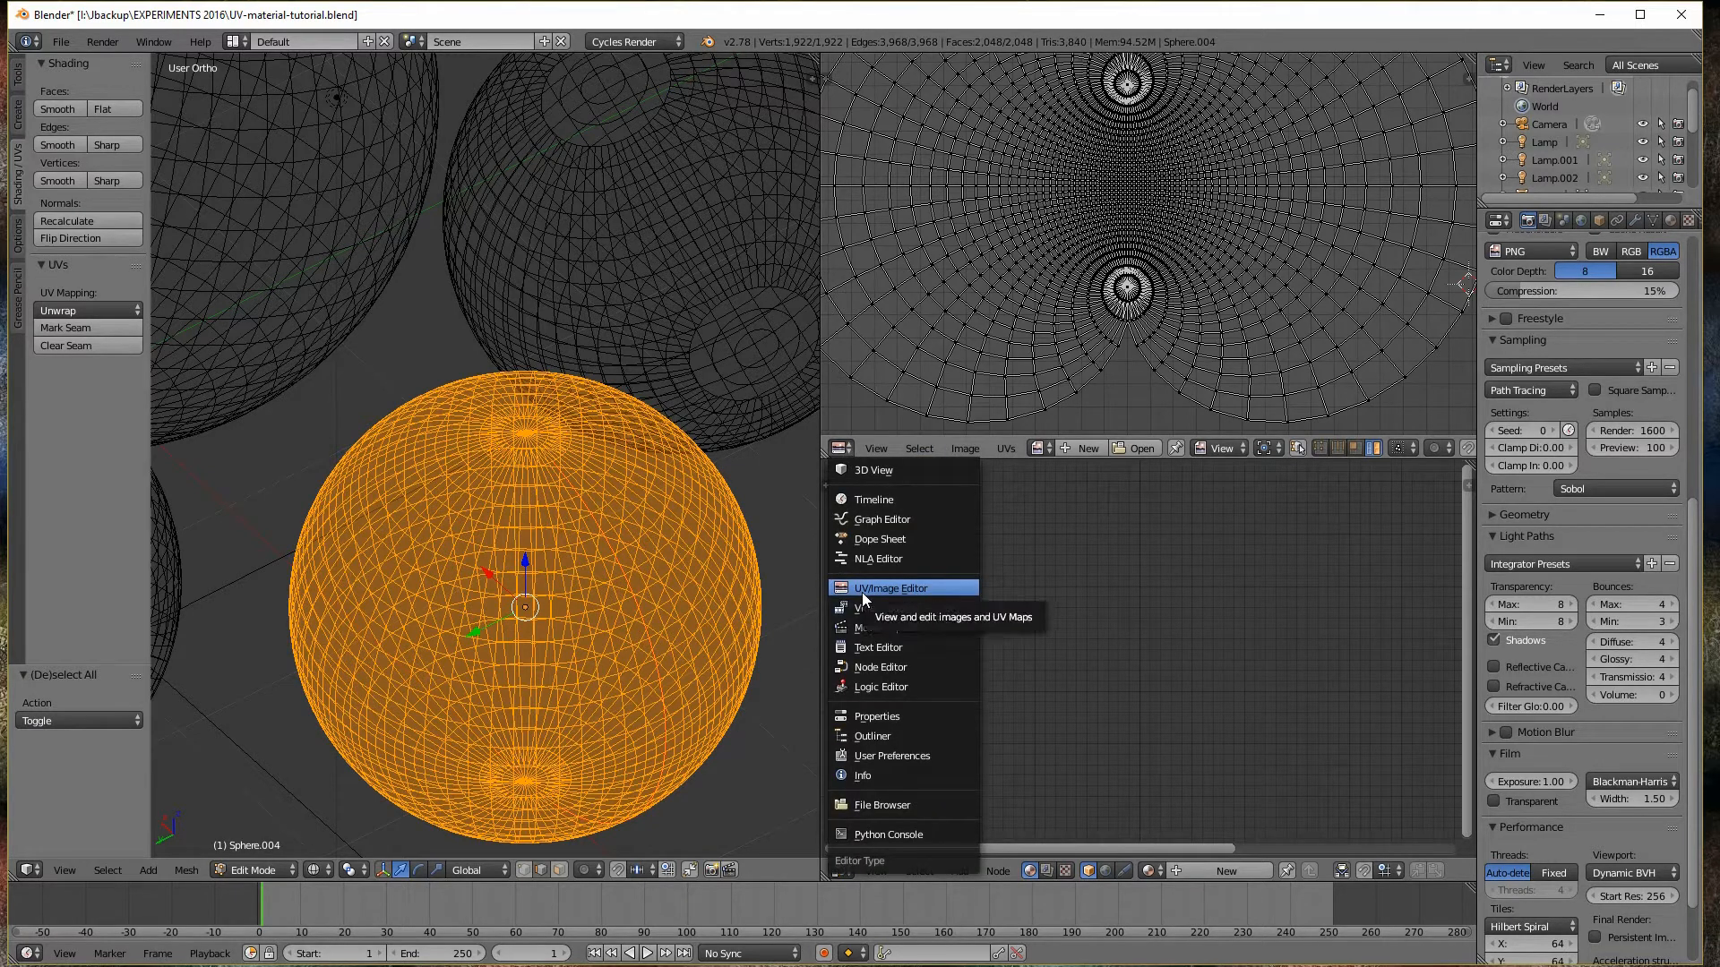
mouse_move(878, 518)
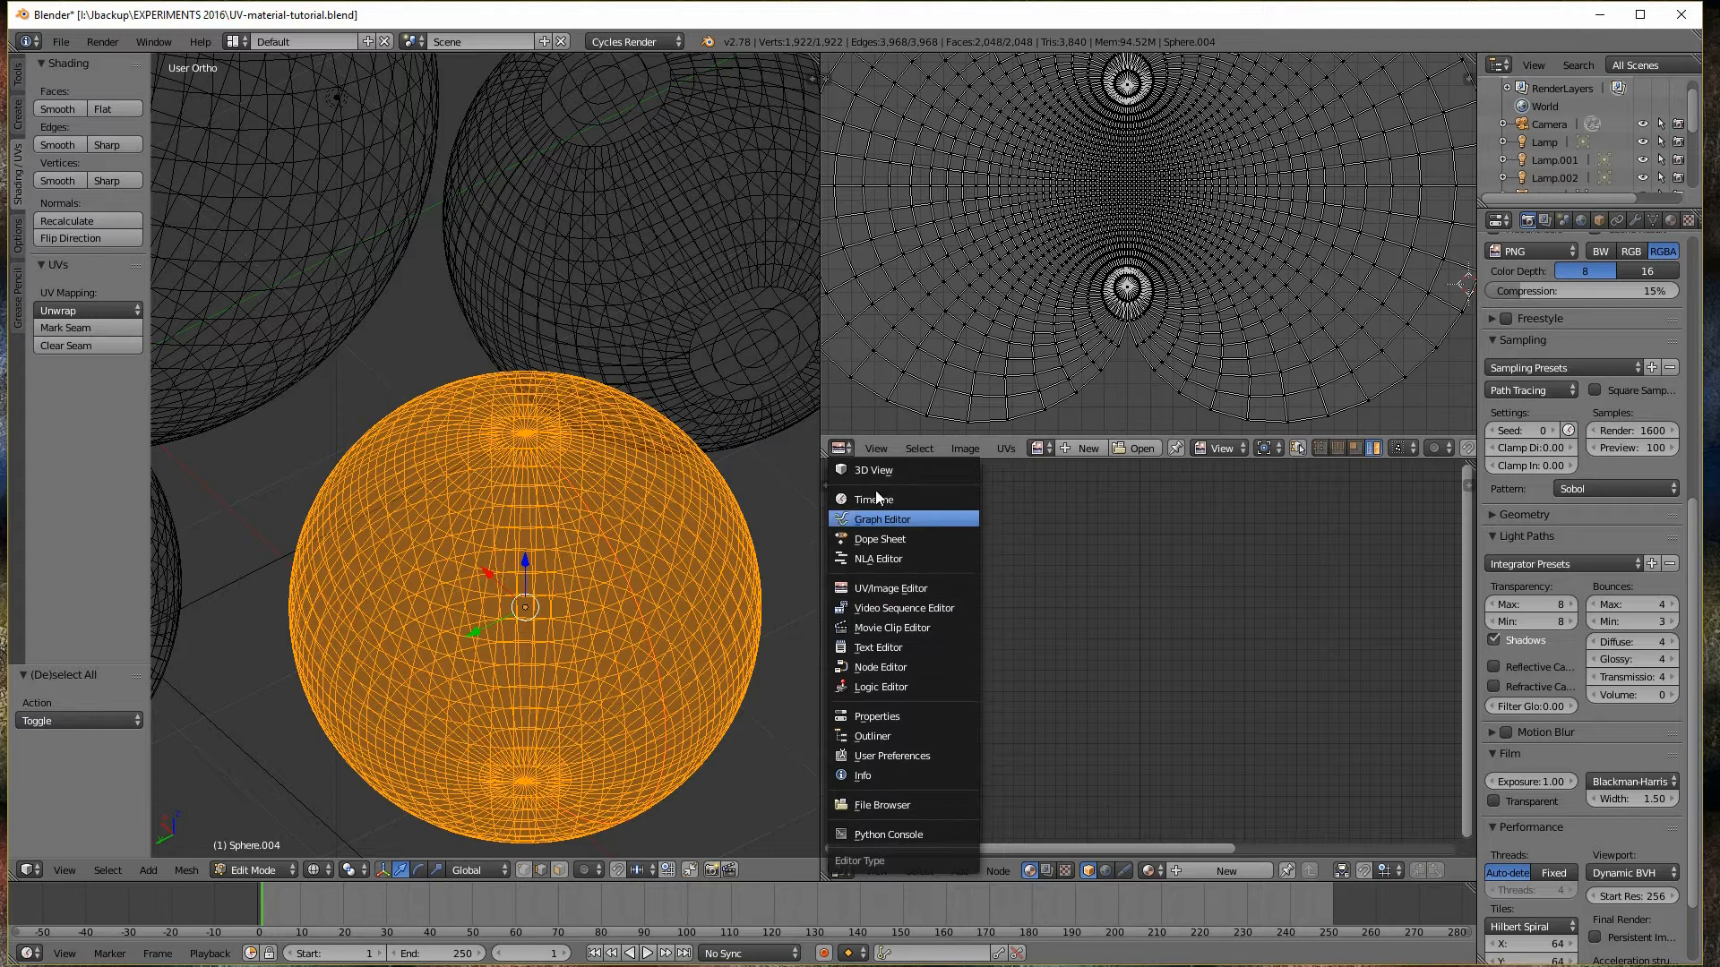
mouse_move(871, 498)
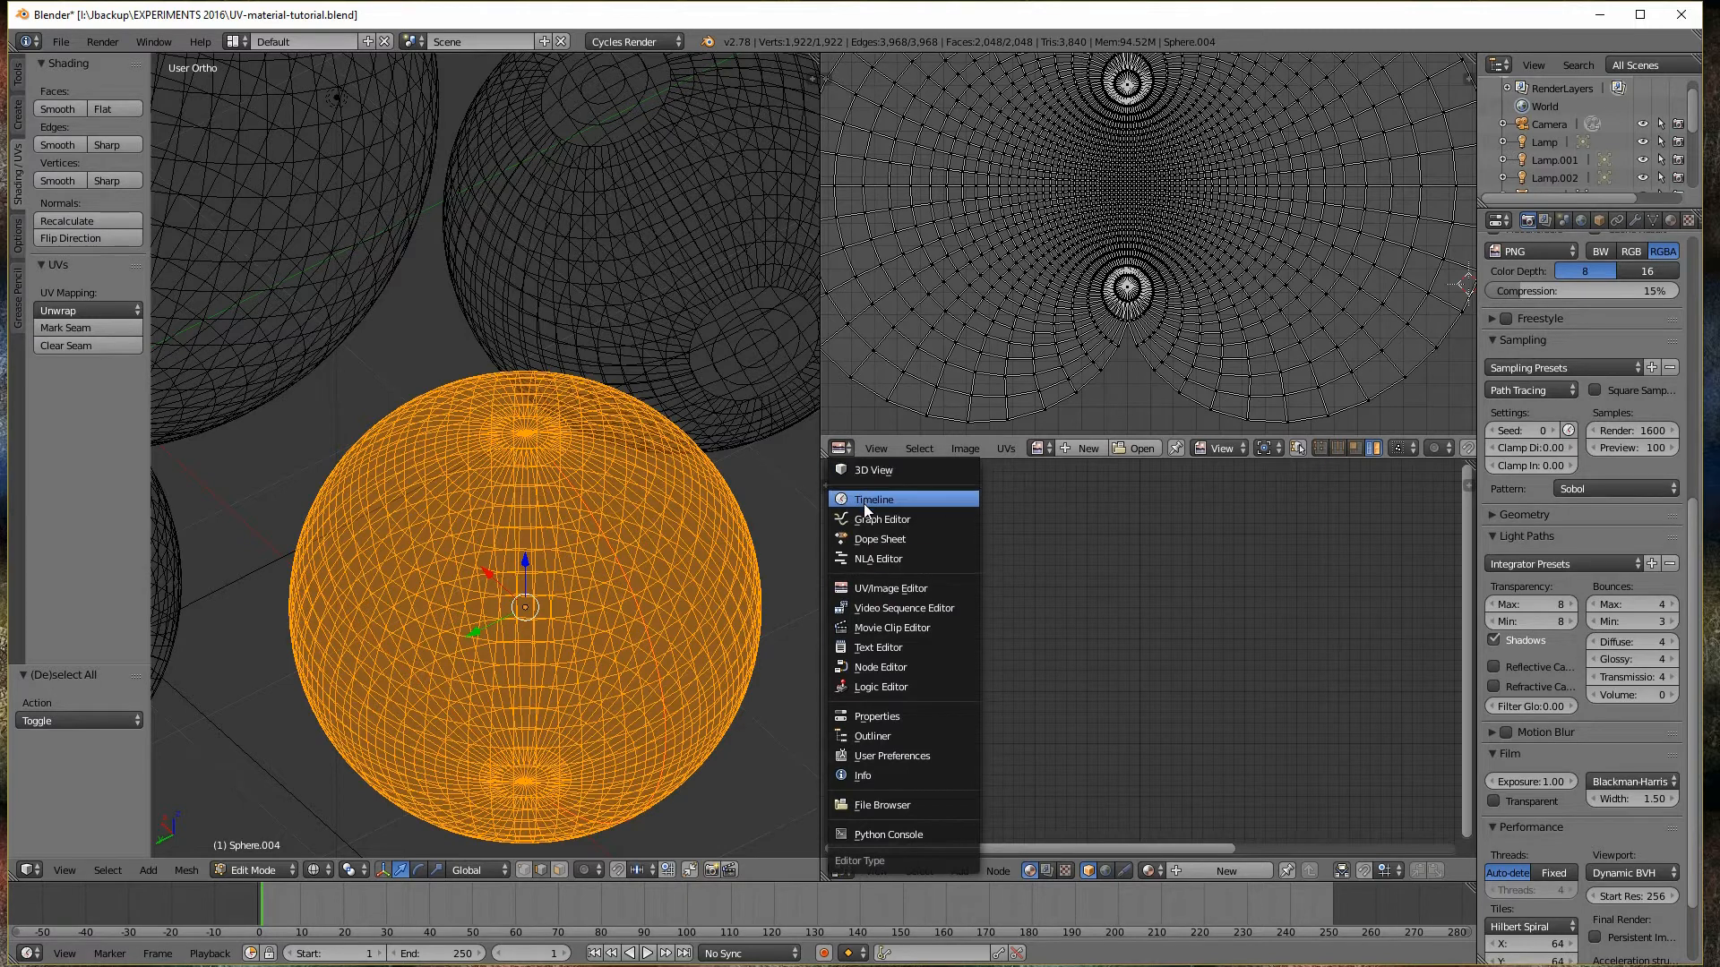
mouse_move(879, 558)
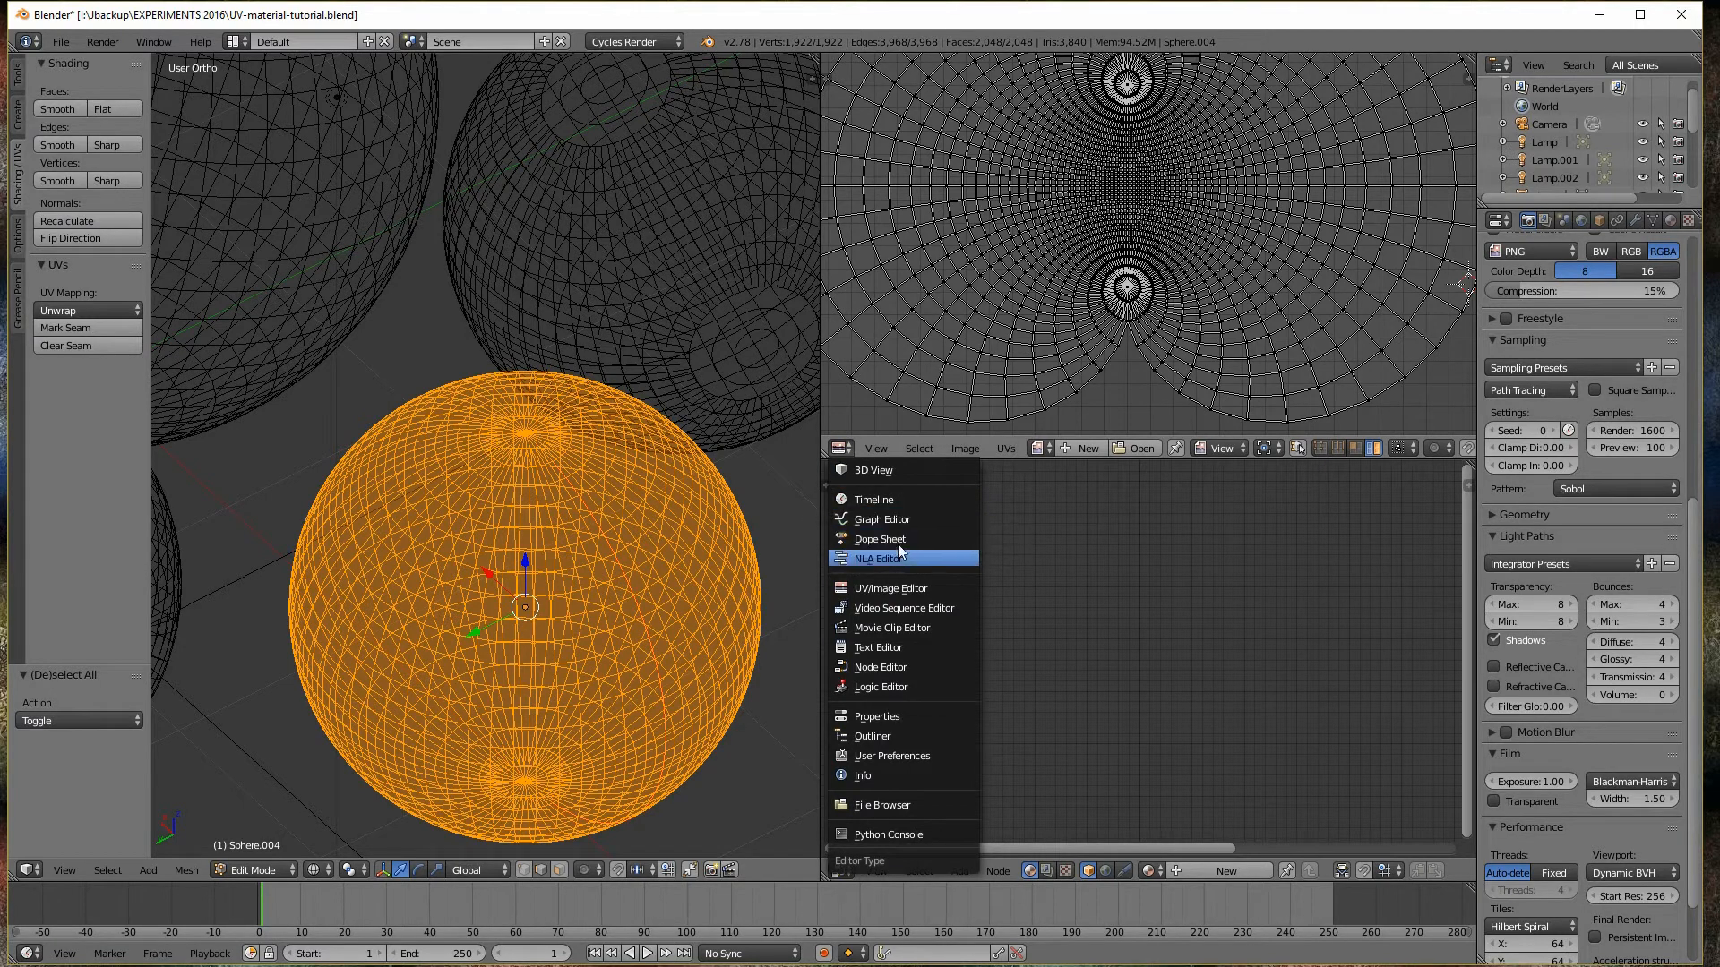
mouse_move(888, 588)
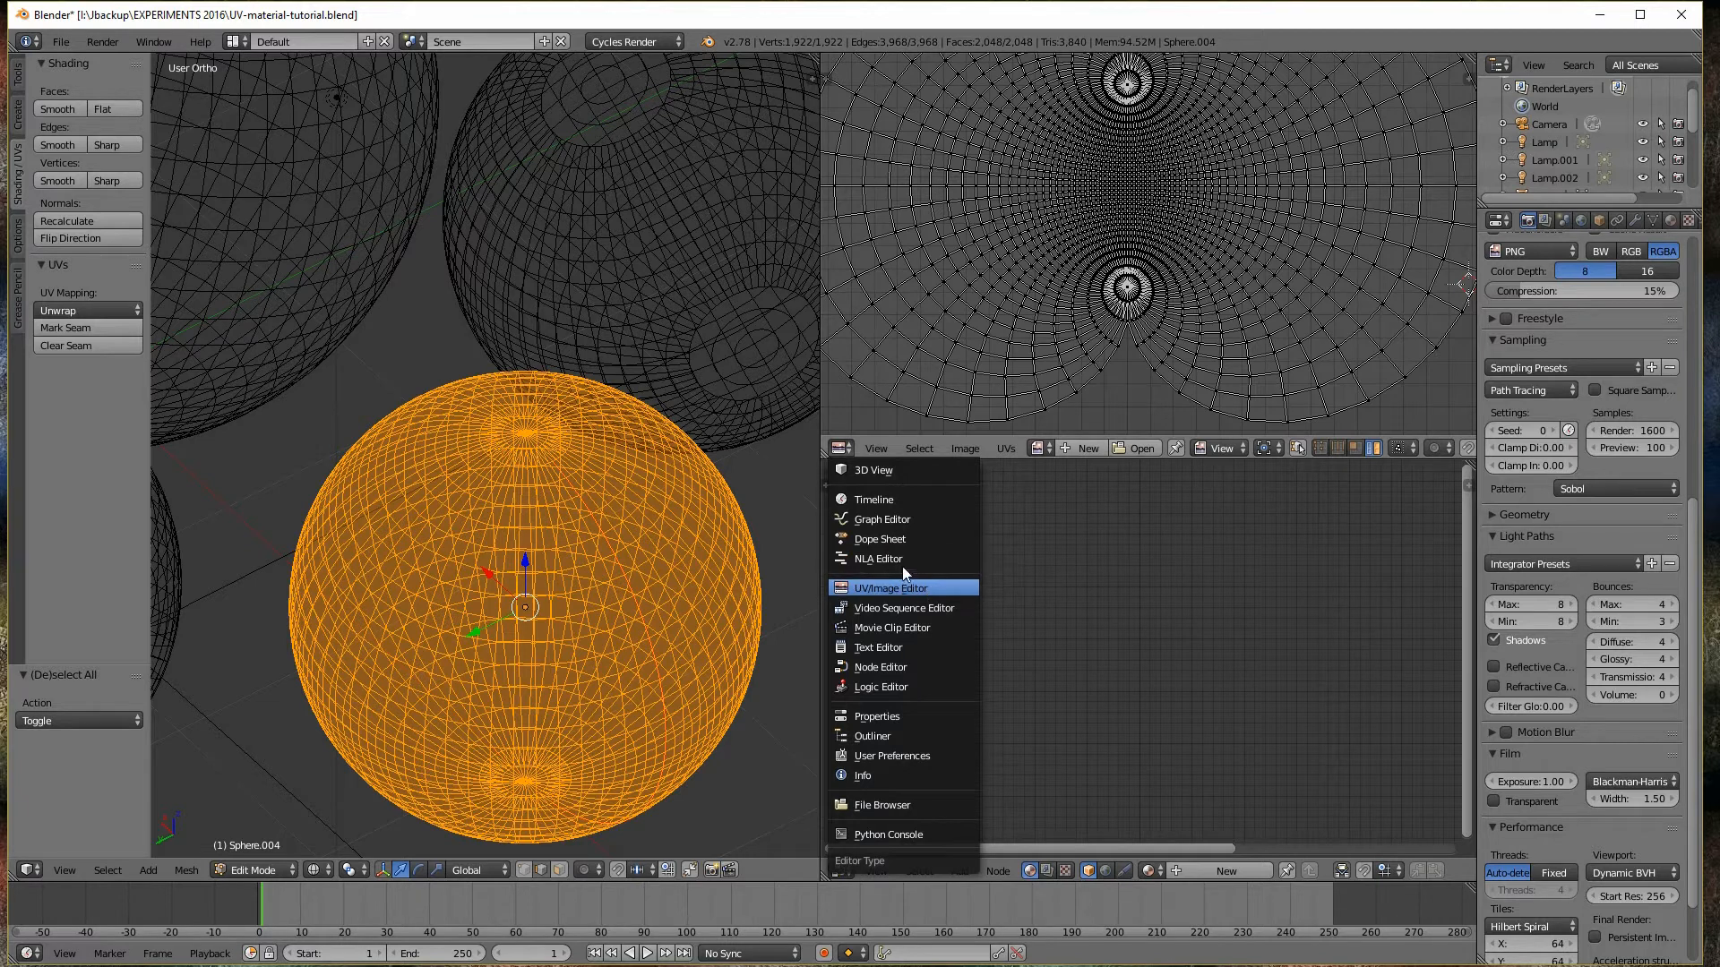
mouse_move(888, 592)
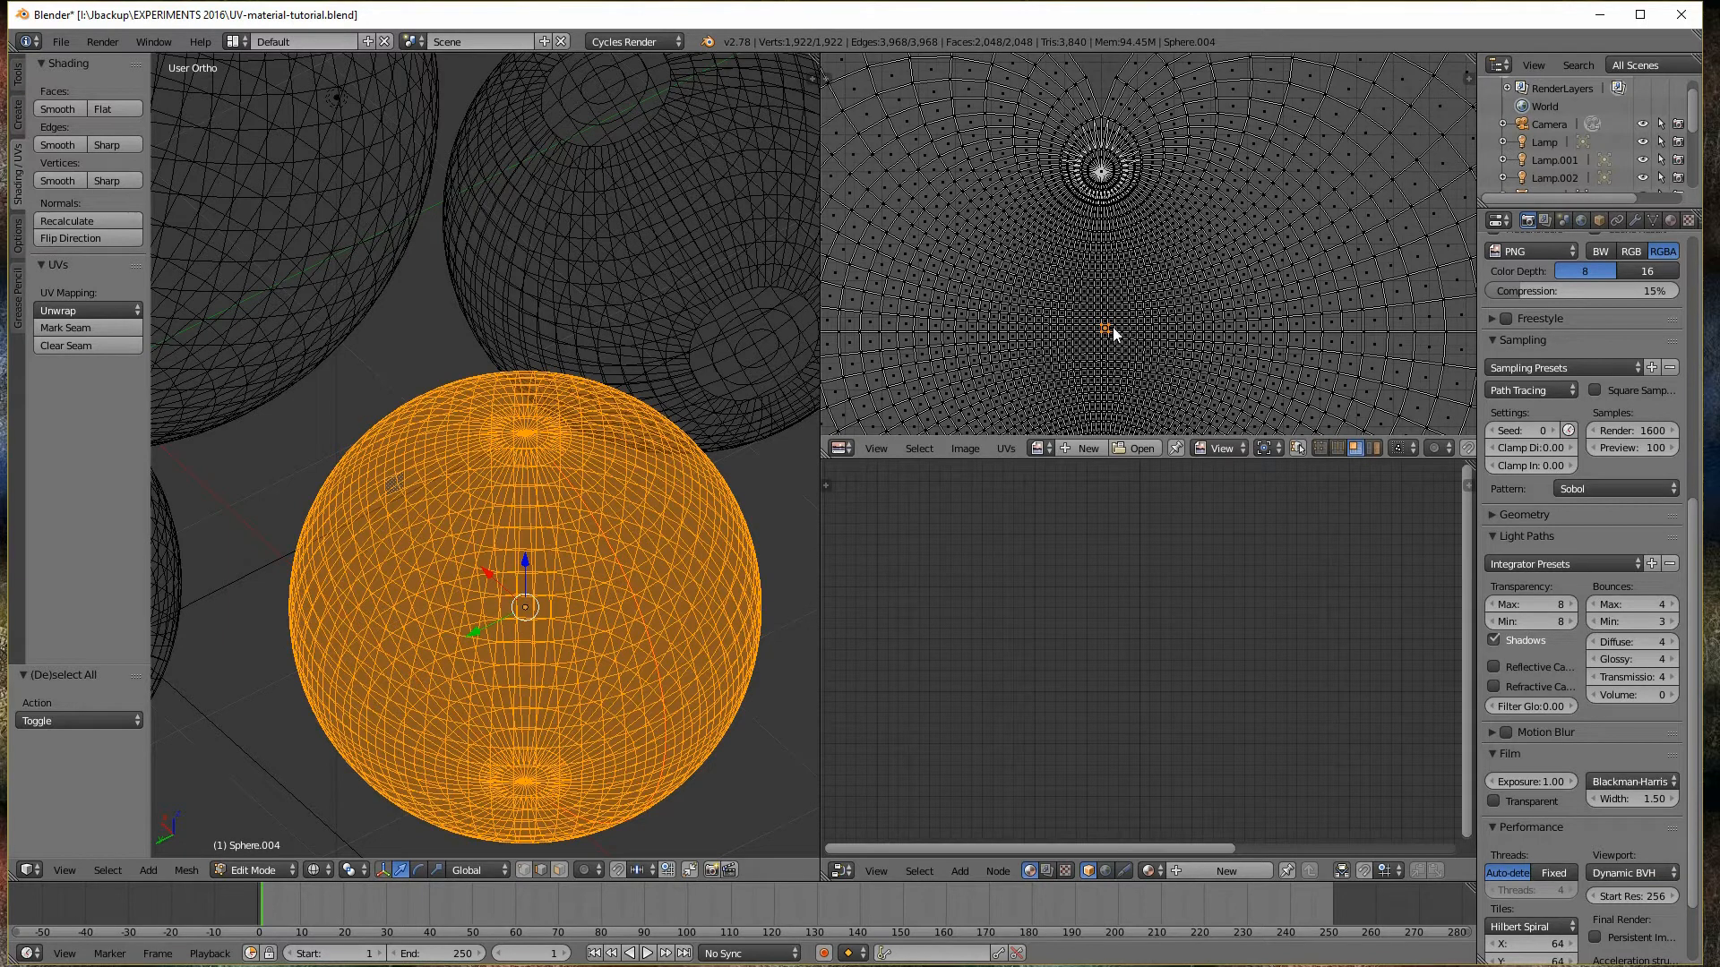
mouse_move(1114, 323)
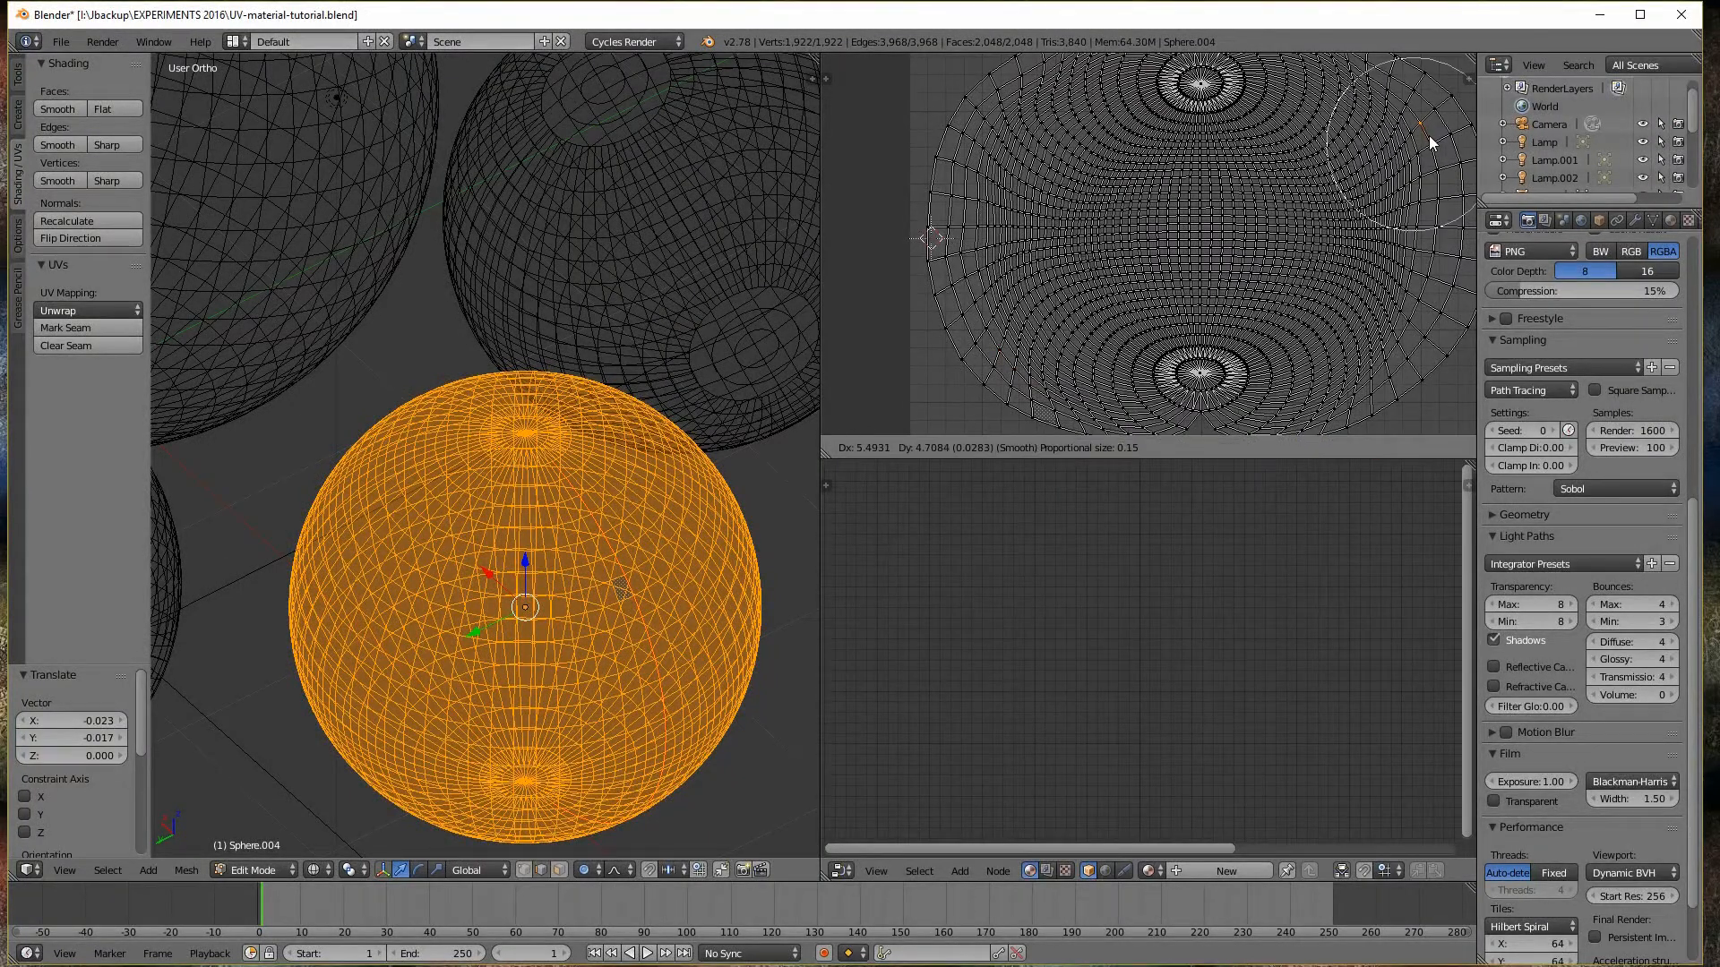
mouse_move(1459, 218)
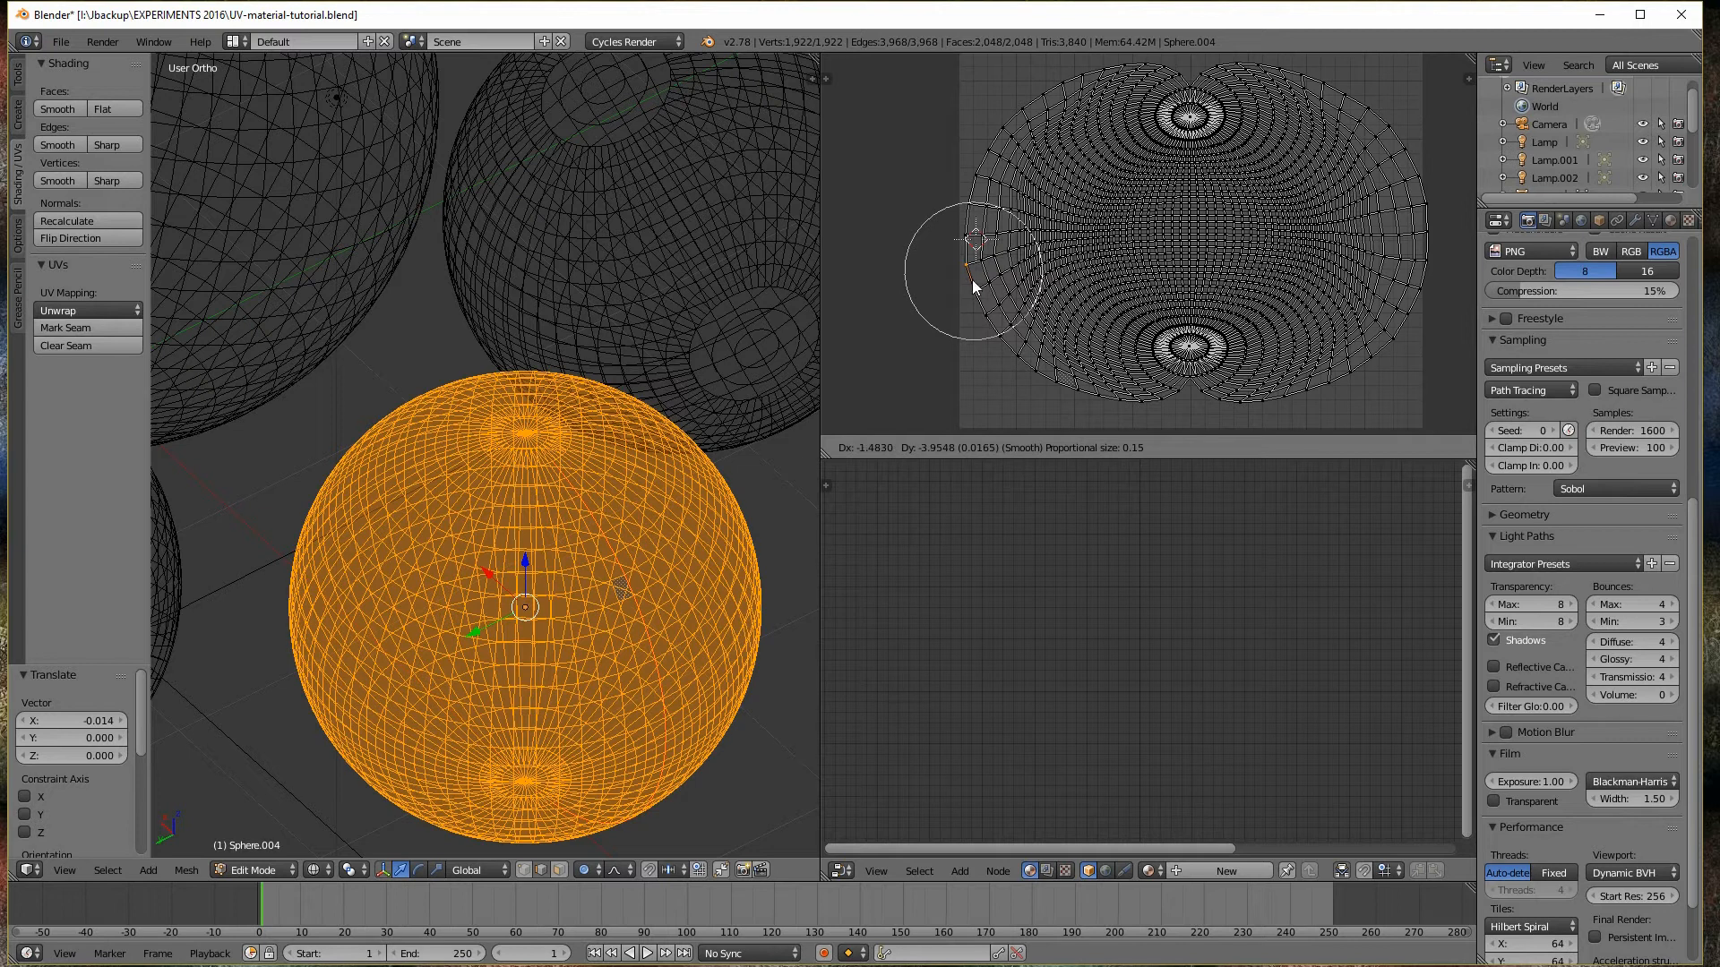
mouse_move(993, 230)
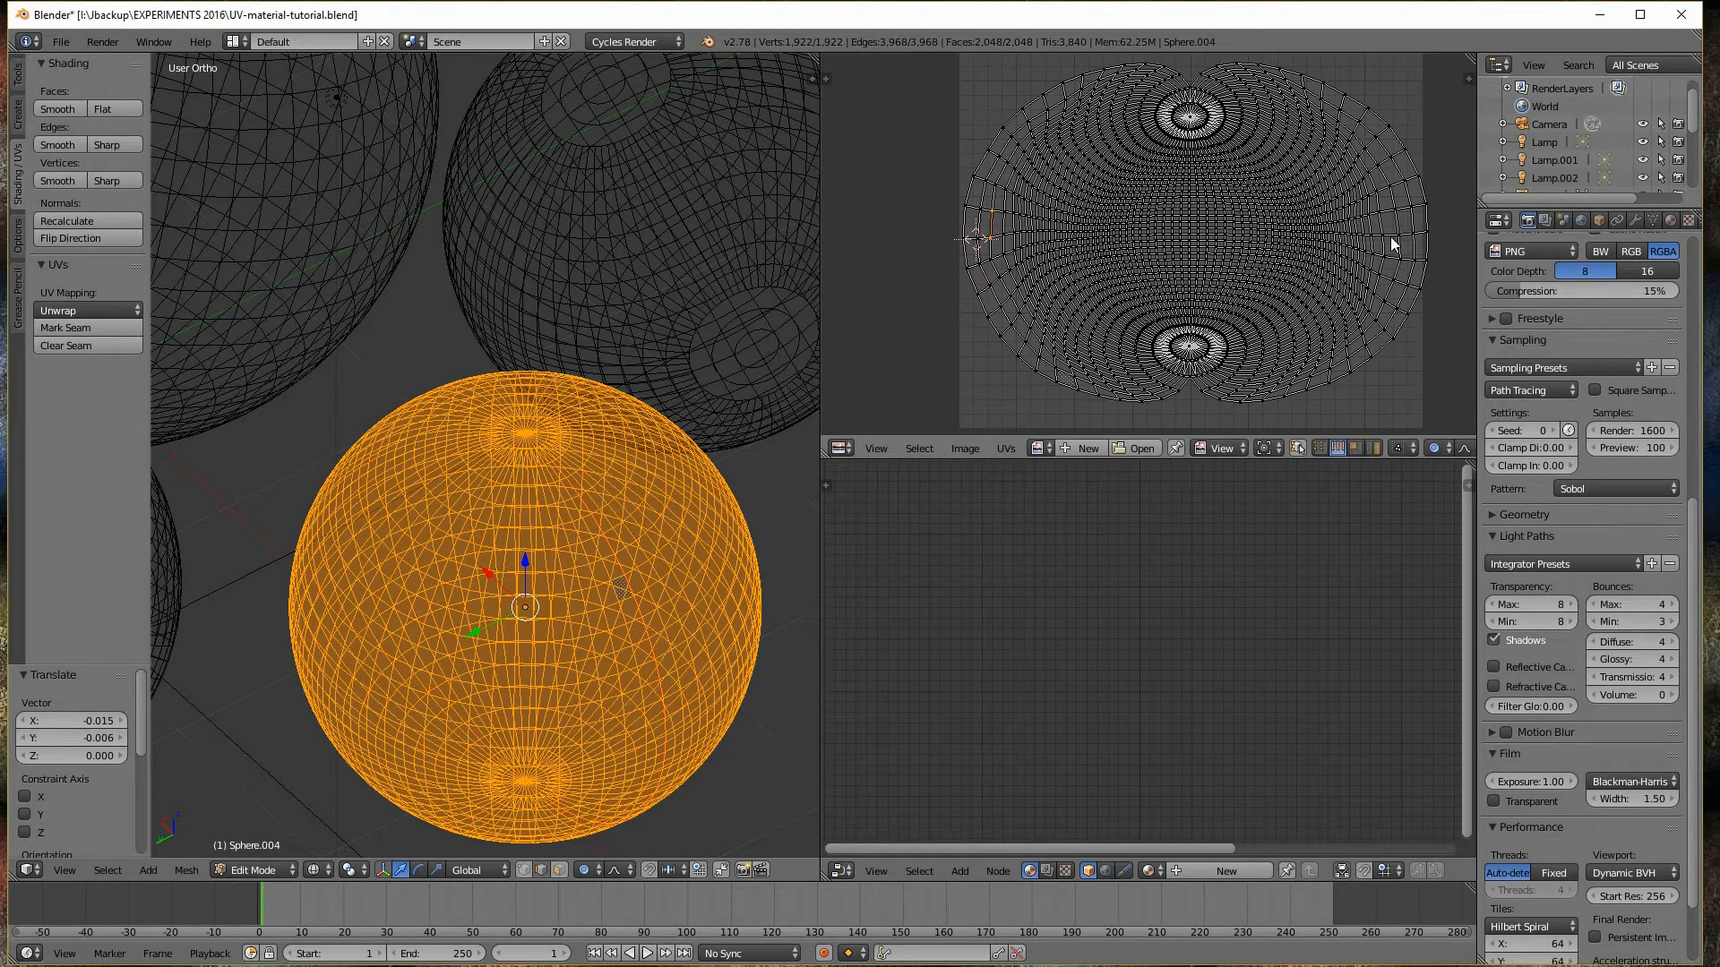
mouse_move(1422, 226)
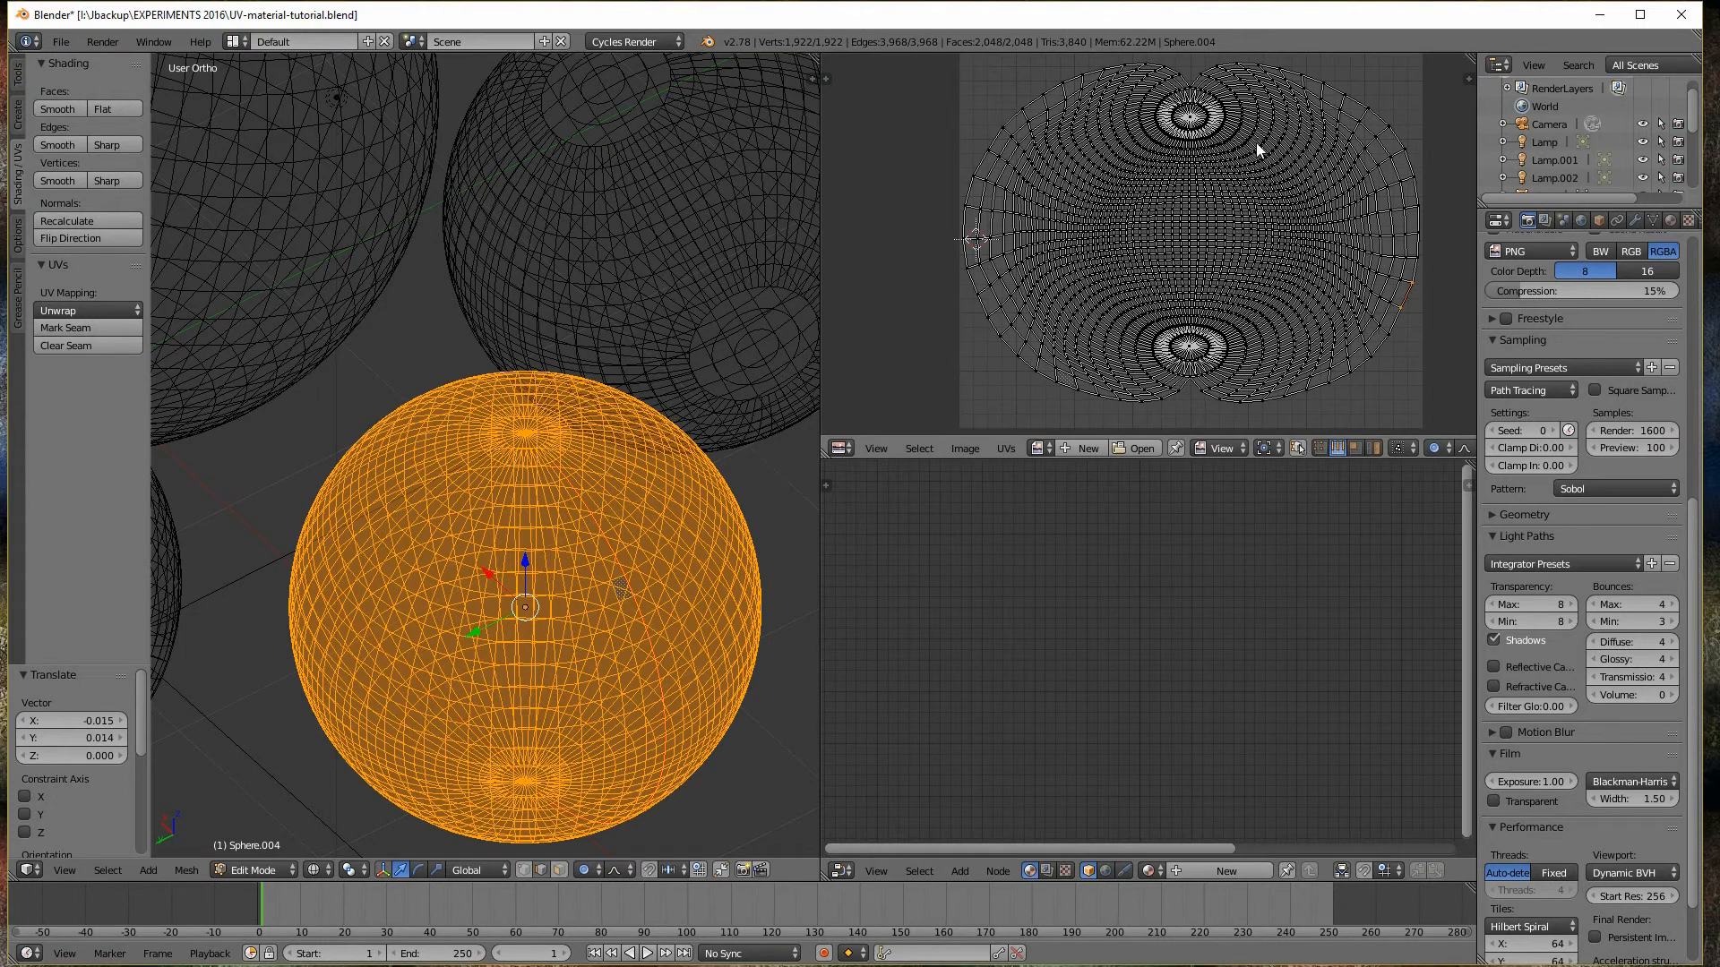
mouse_move(1226, 362)
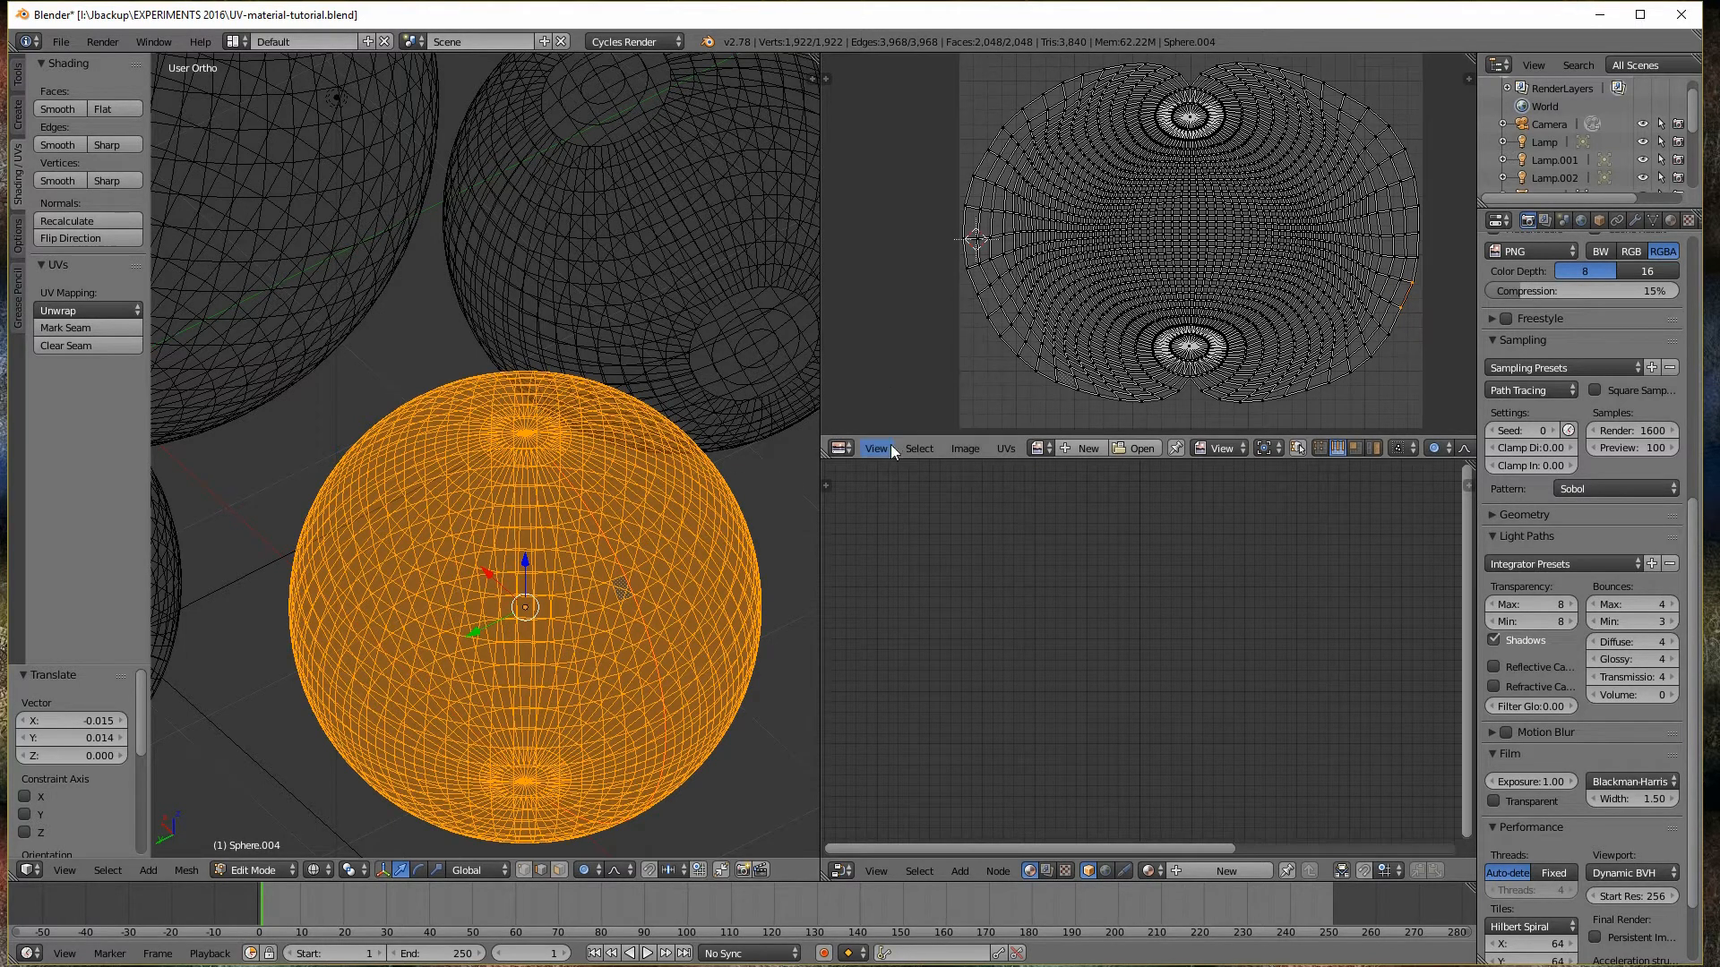
Bring up Export UV Layout from the UVs menu to save a PNG
click(60, 41)
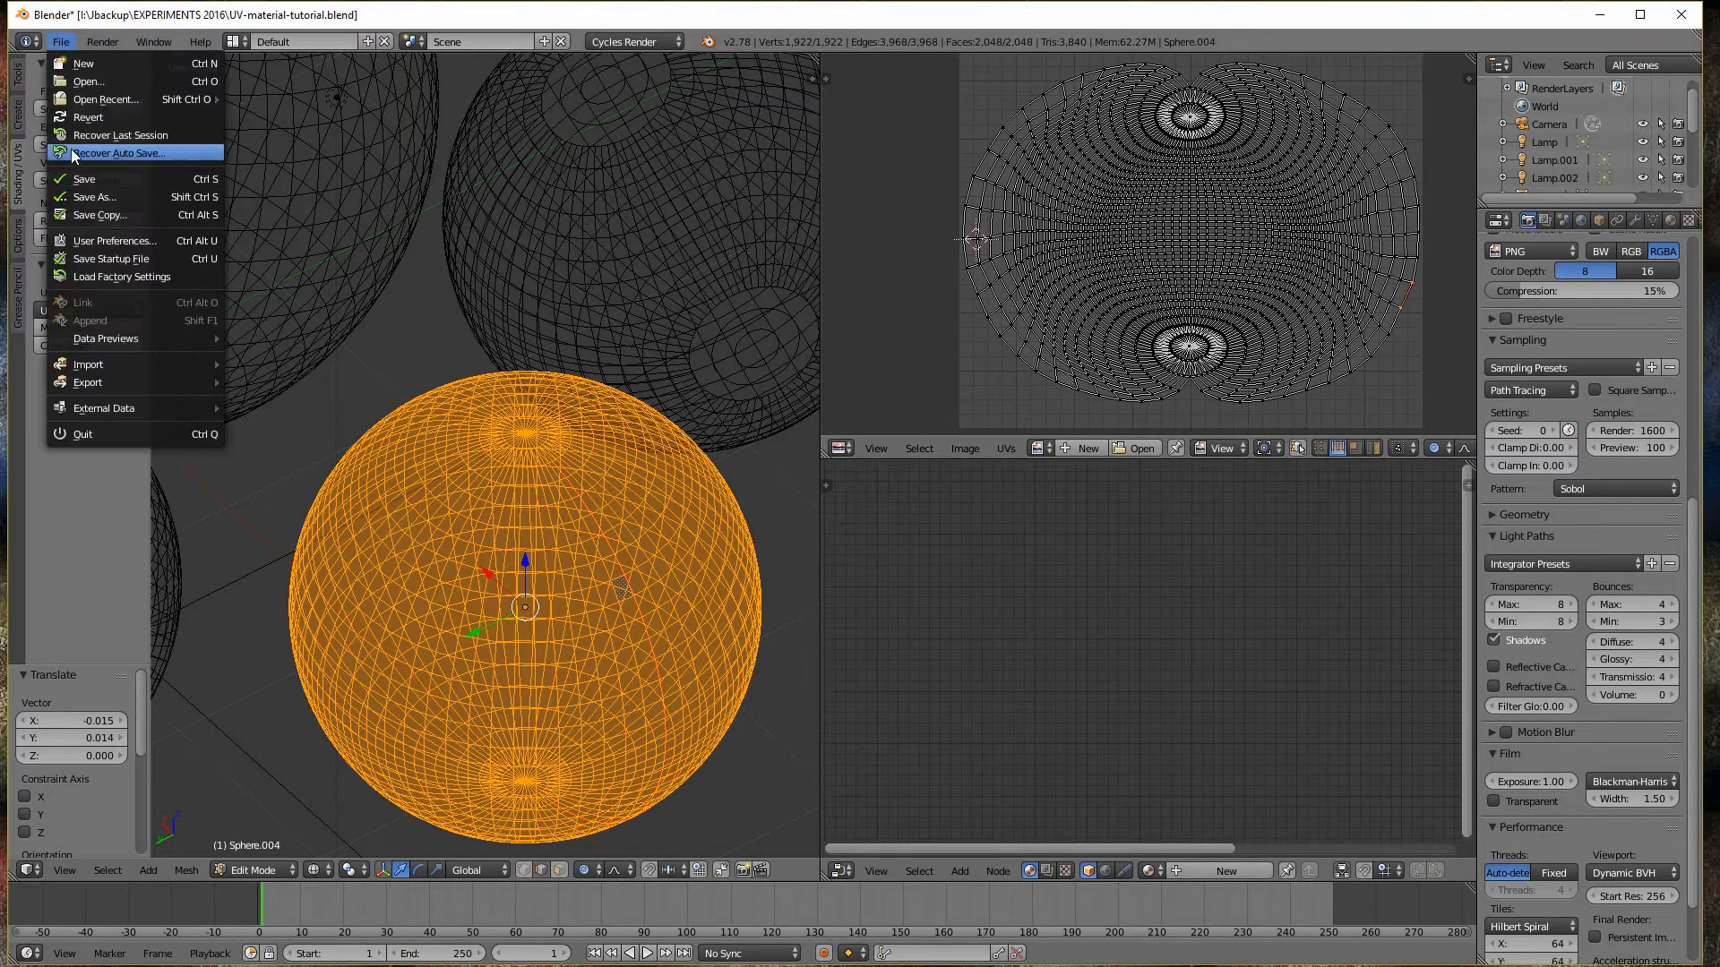
click(1004, 448)
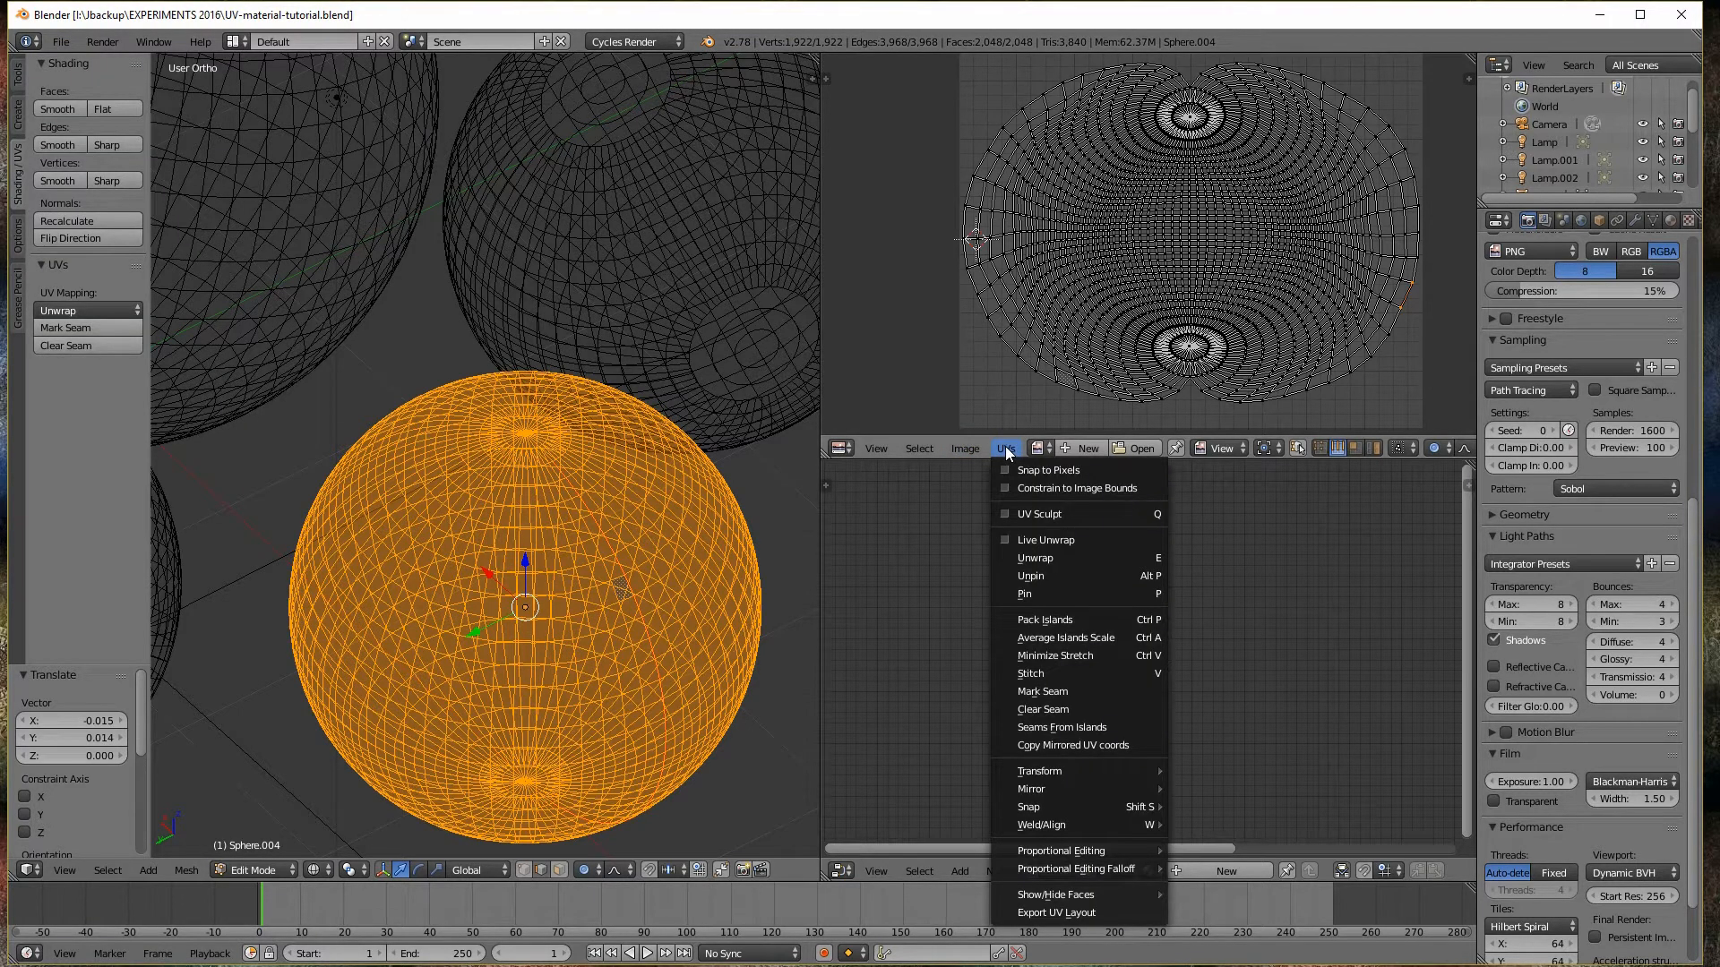
mouse_move(1070, 919)
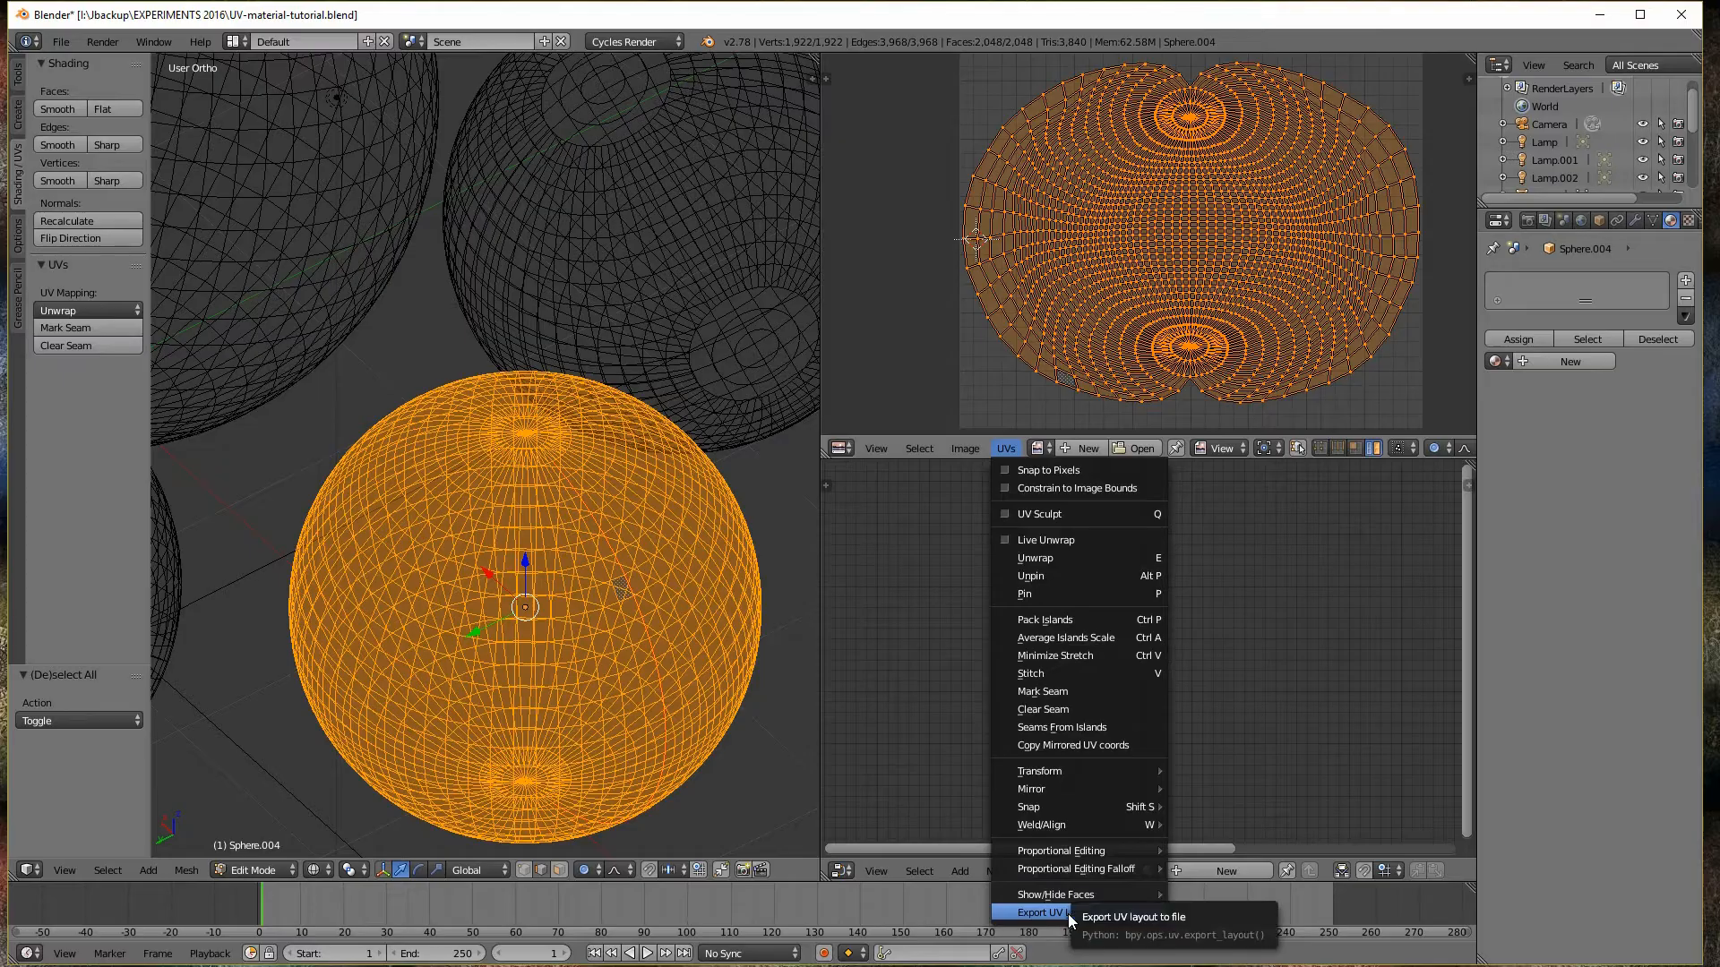
click(1033, 913)
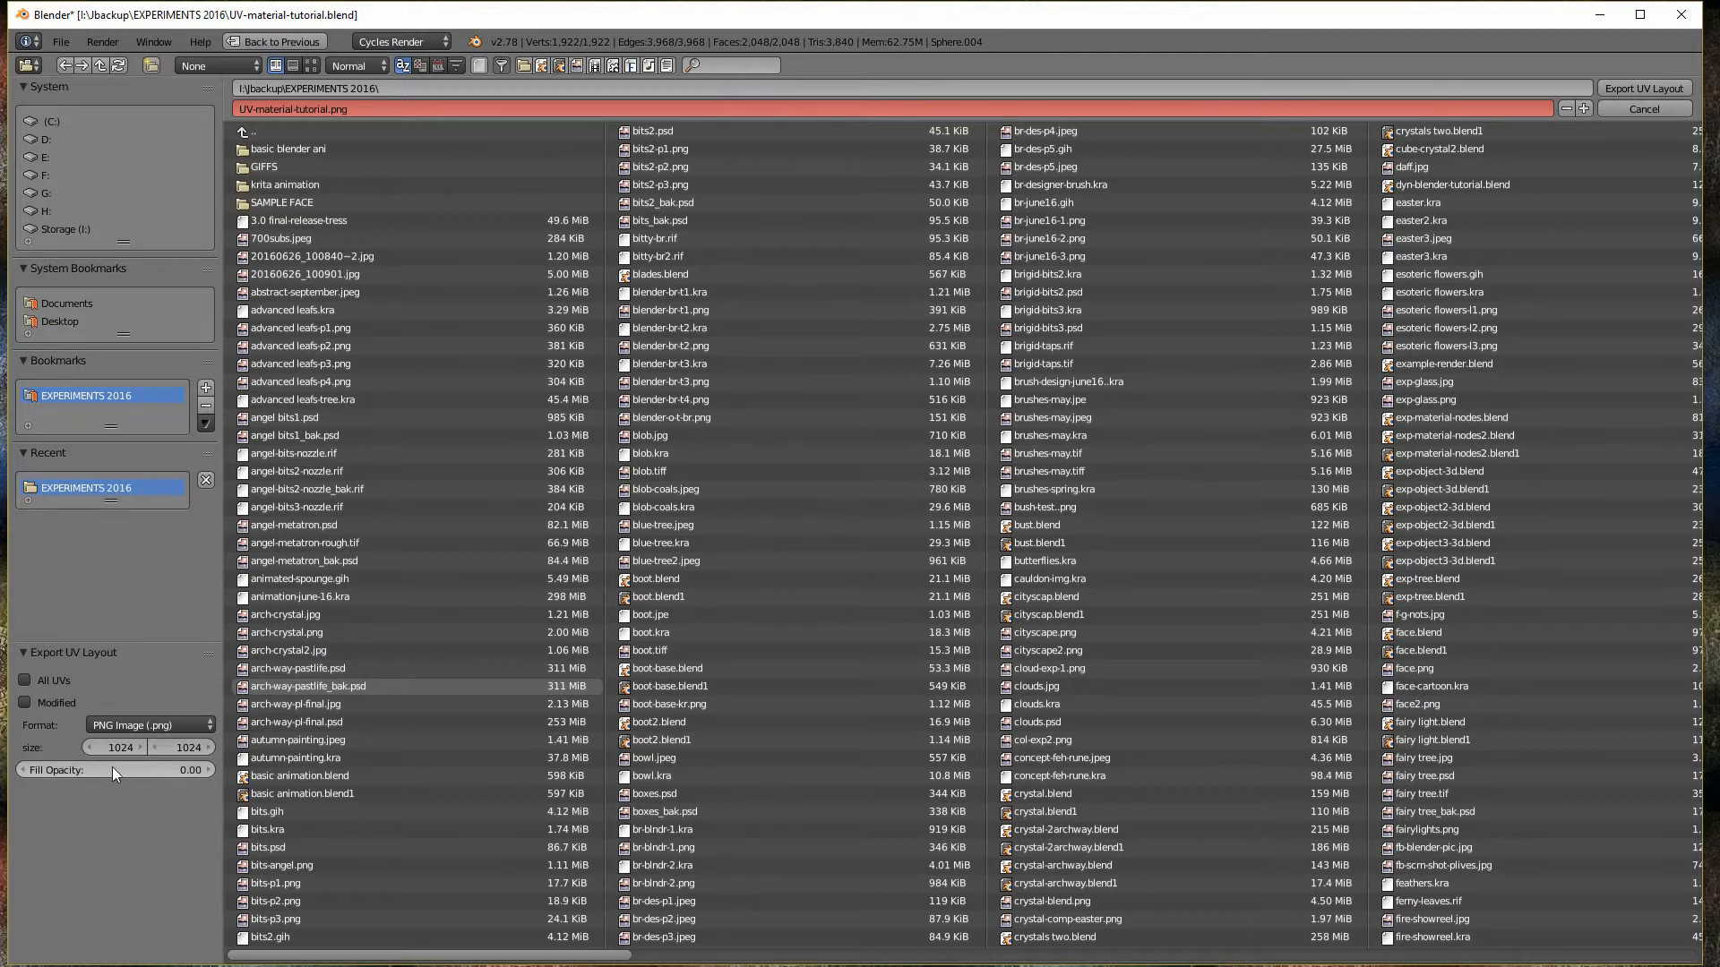
mouse_move(119, 747)
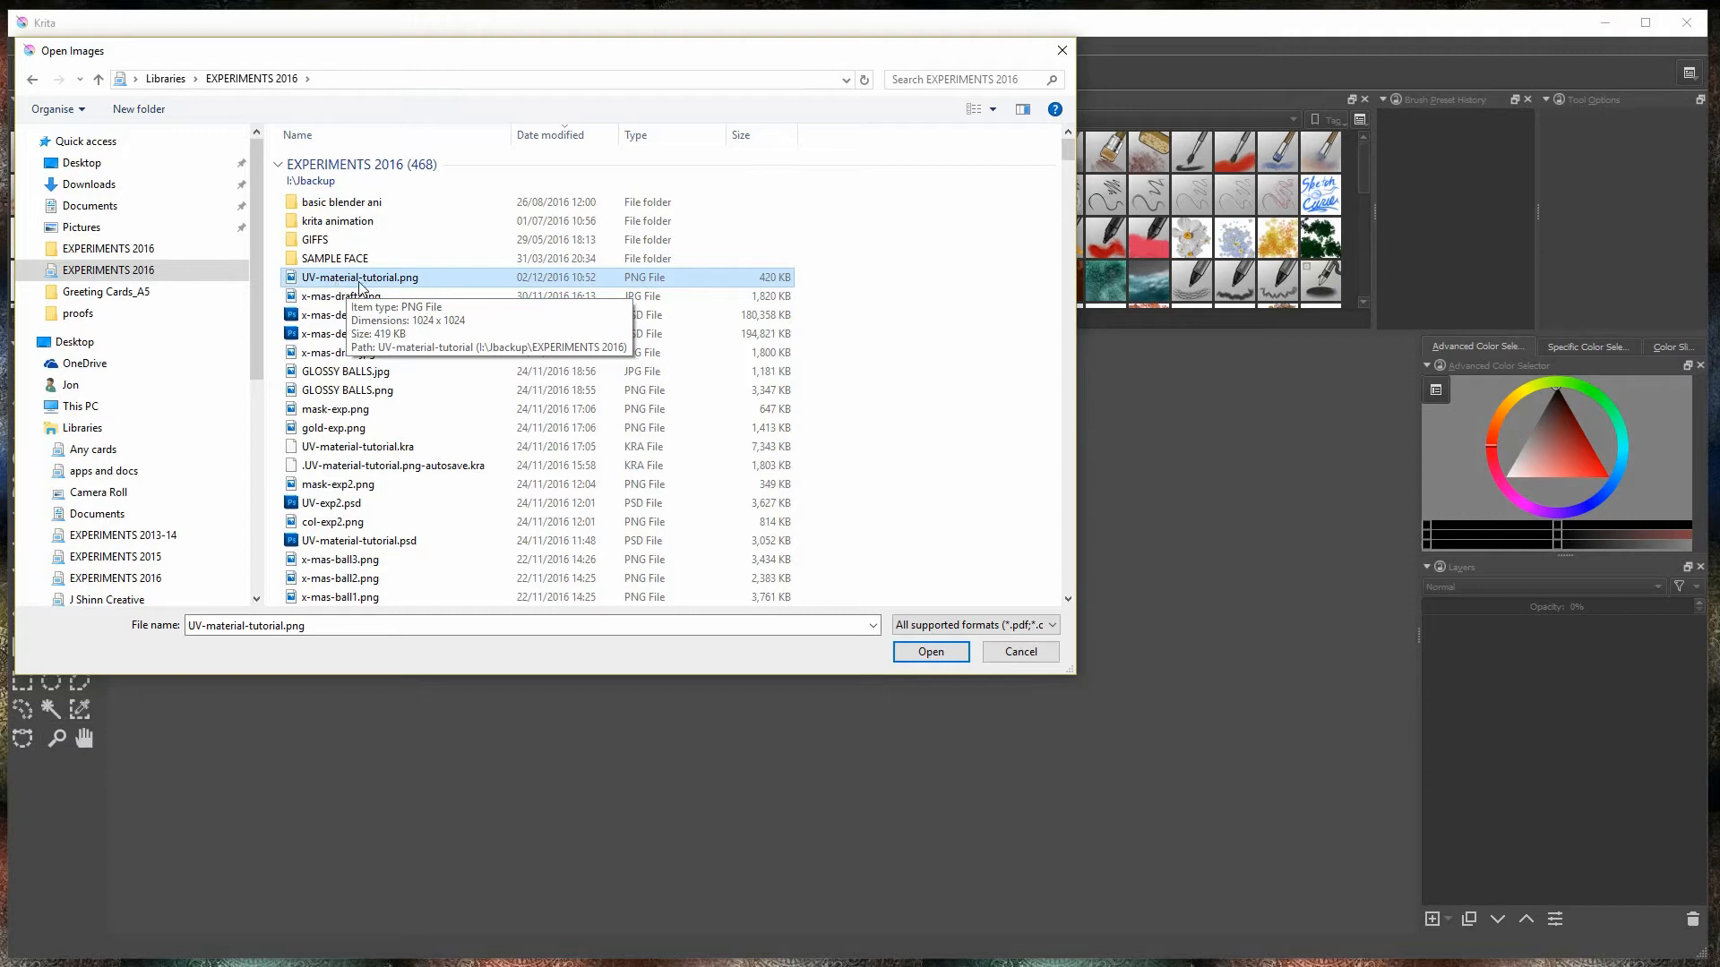
mouse_move(331, 292)
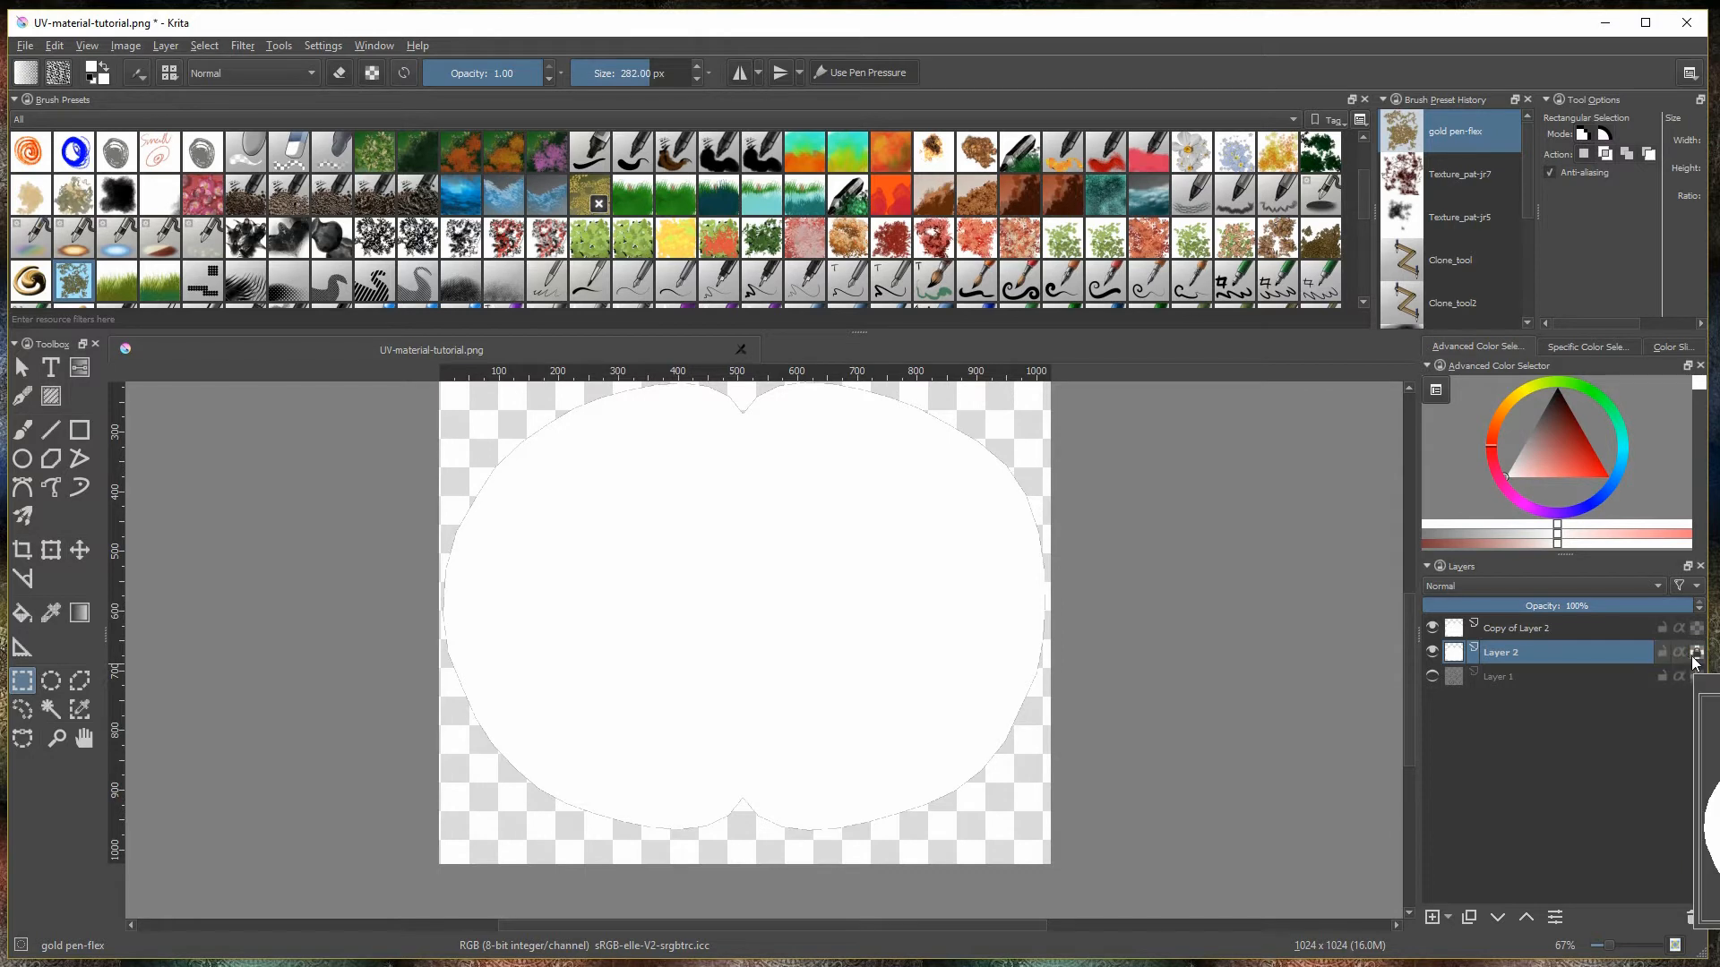
Rename the layers COLOUR and BW, airbrush grey shading on BW, and pick a scratchy texture brush
click(1535, 627)
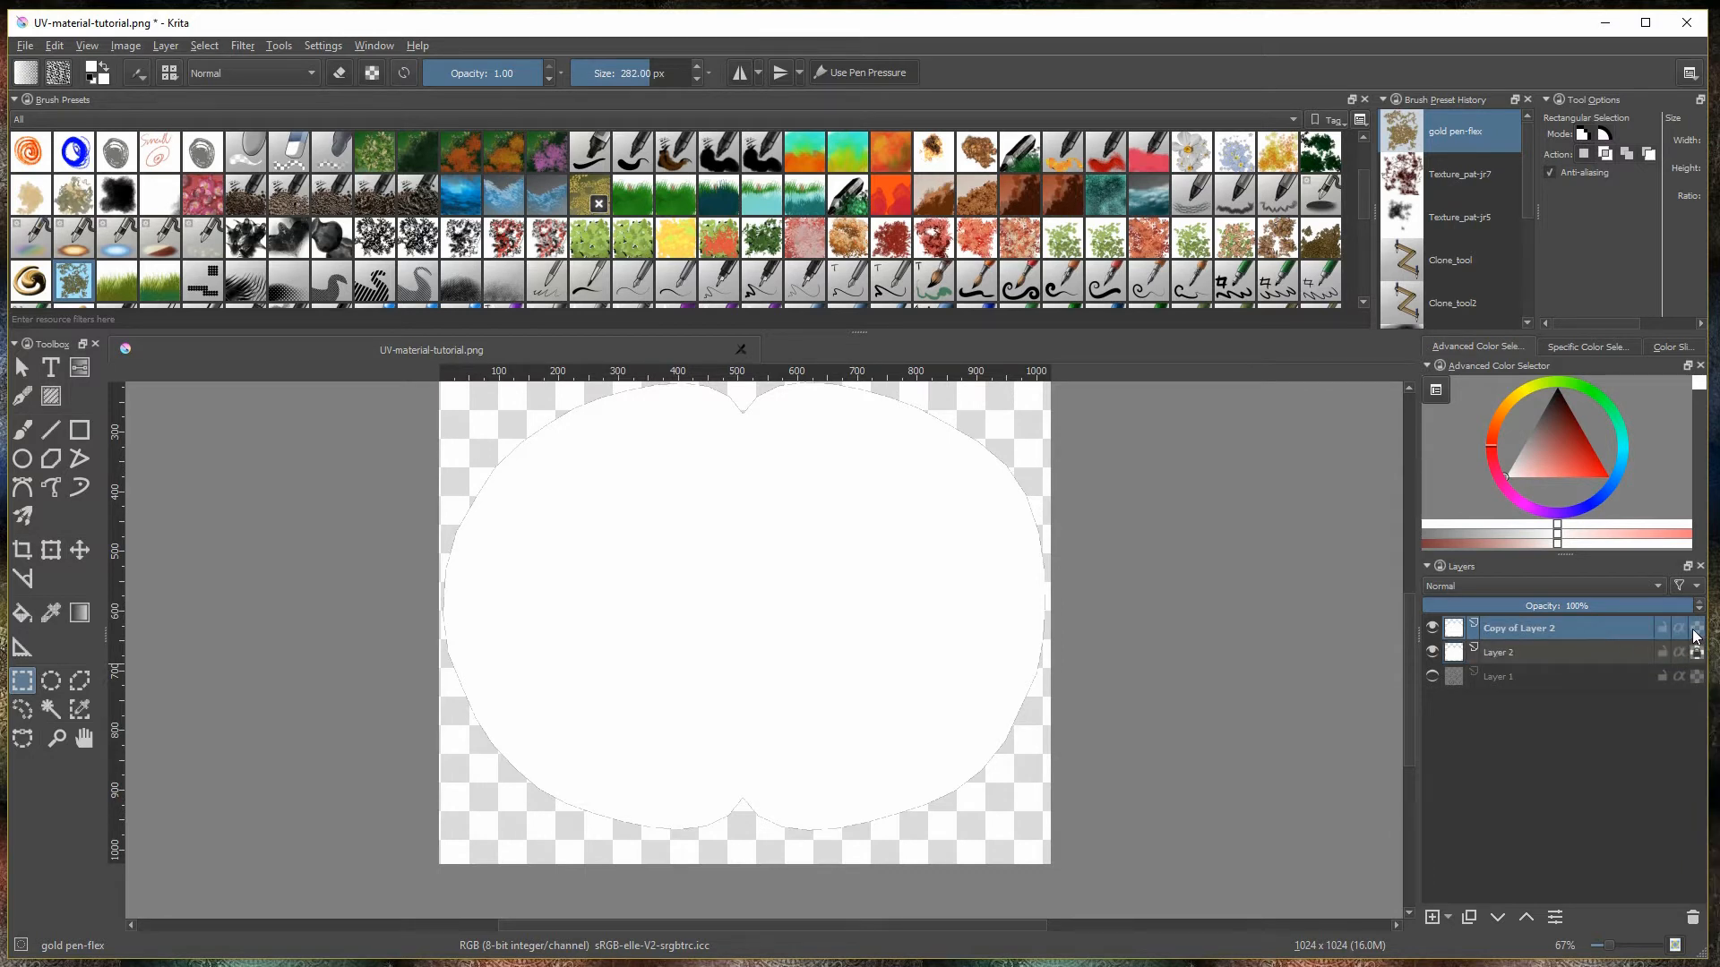
mouse_move(1591, 635)
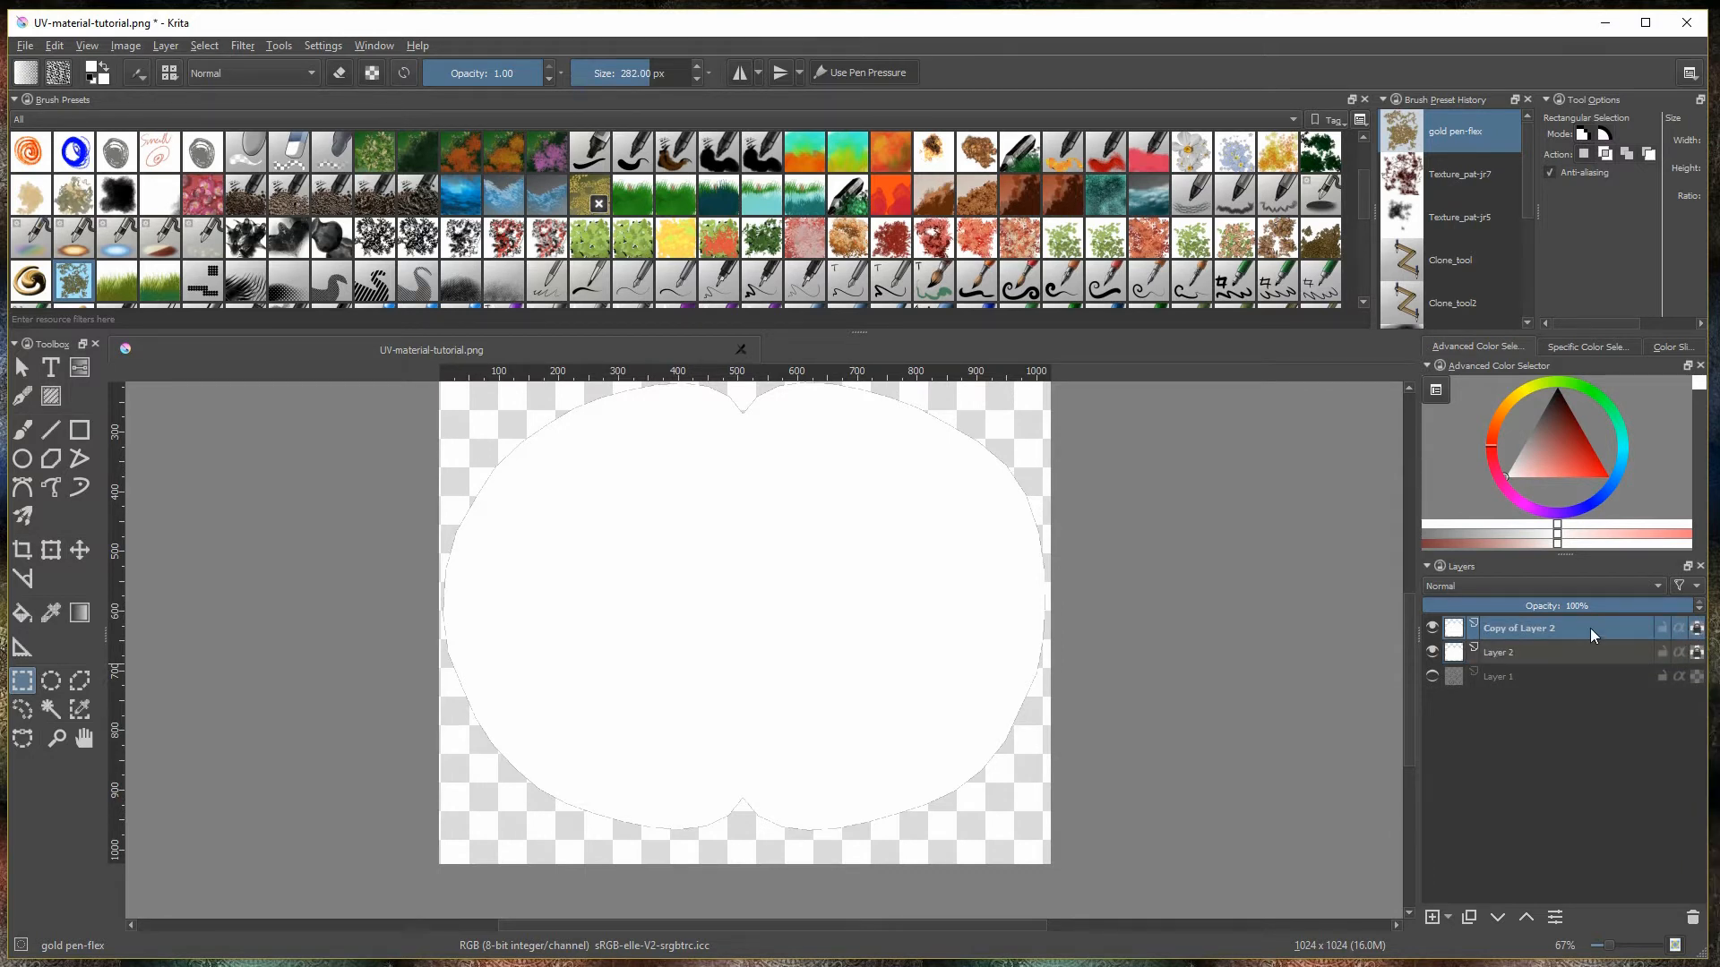
click(1500, 651)
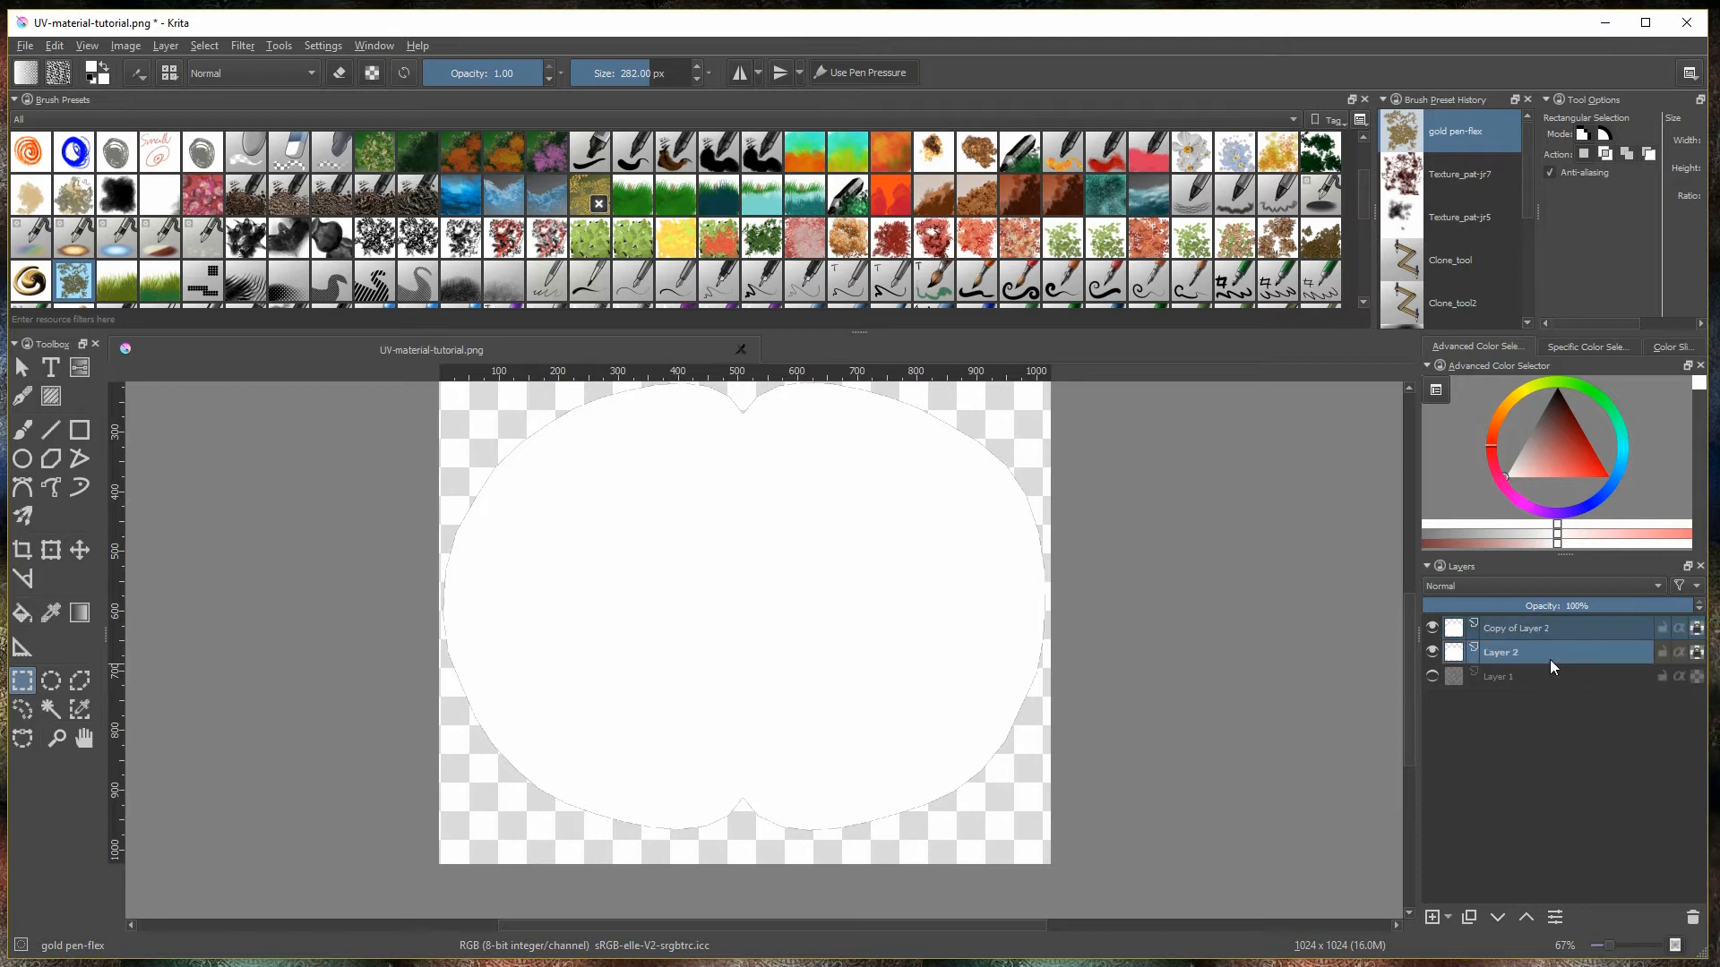
click(1518, 627)
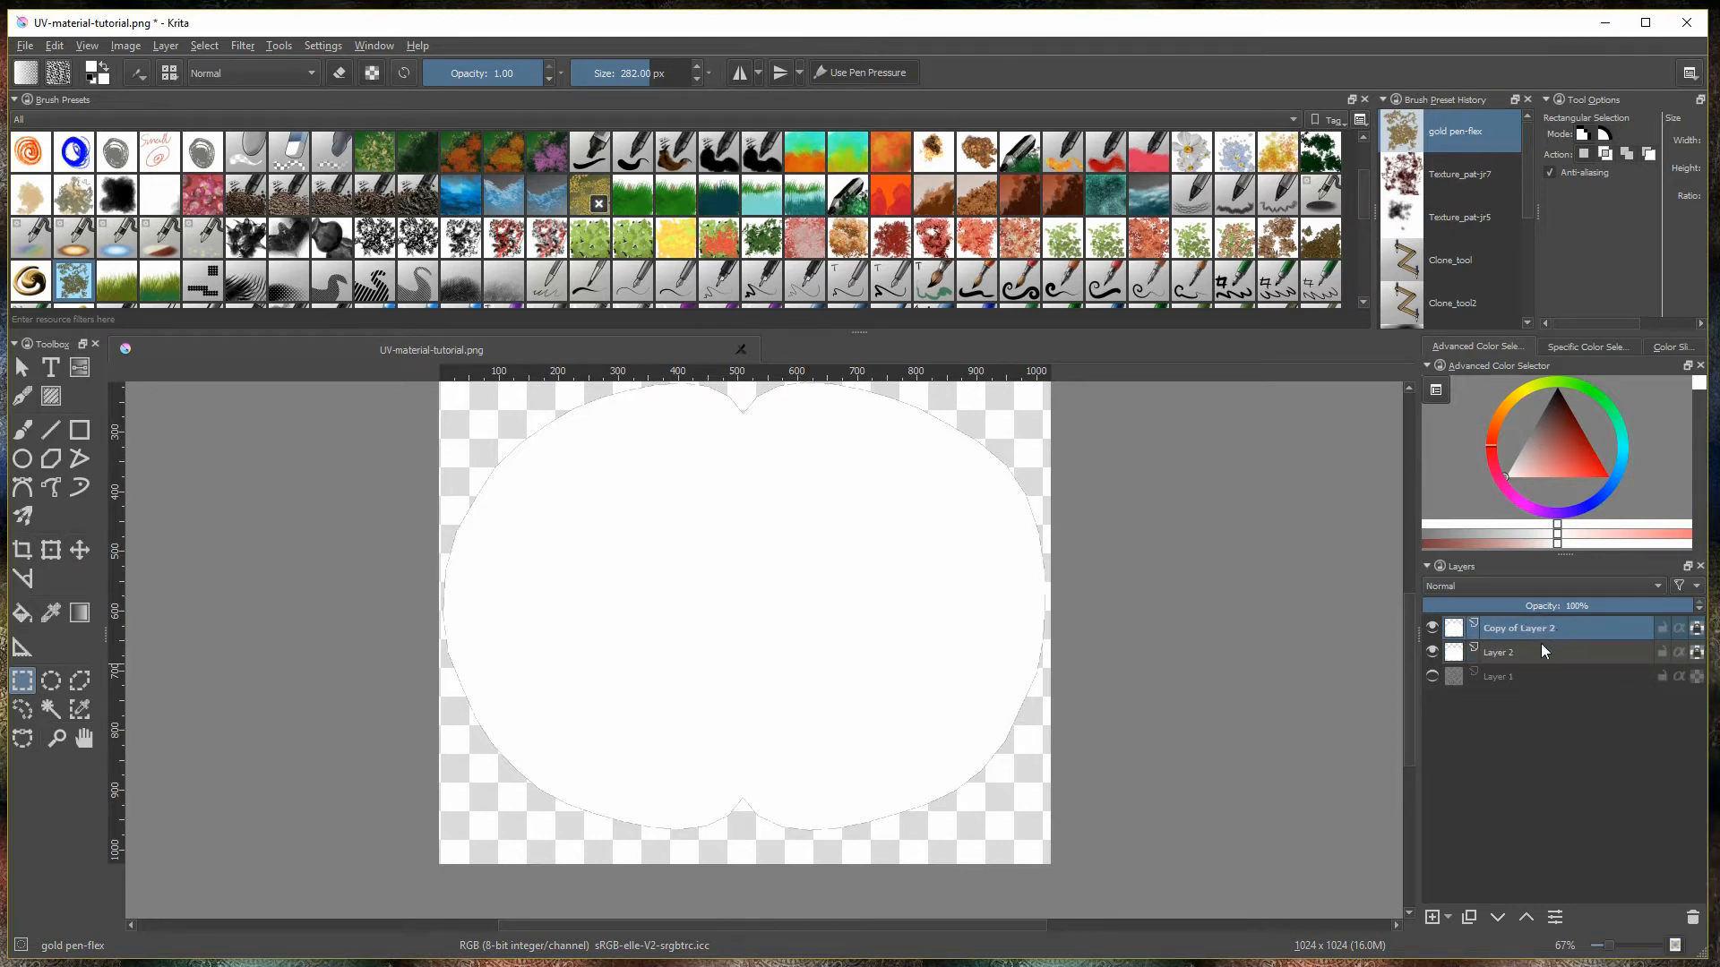
double_click(1496, 651)
text(BW)
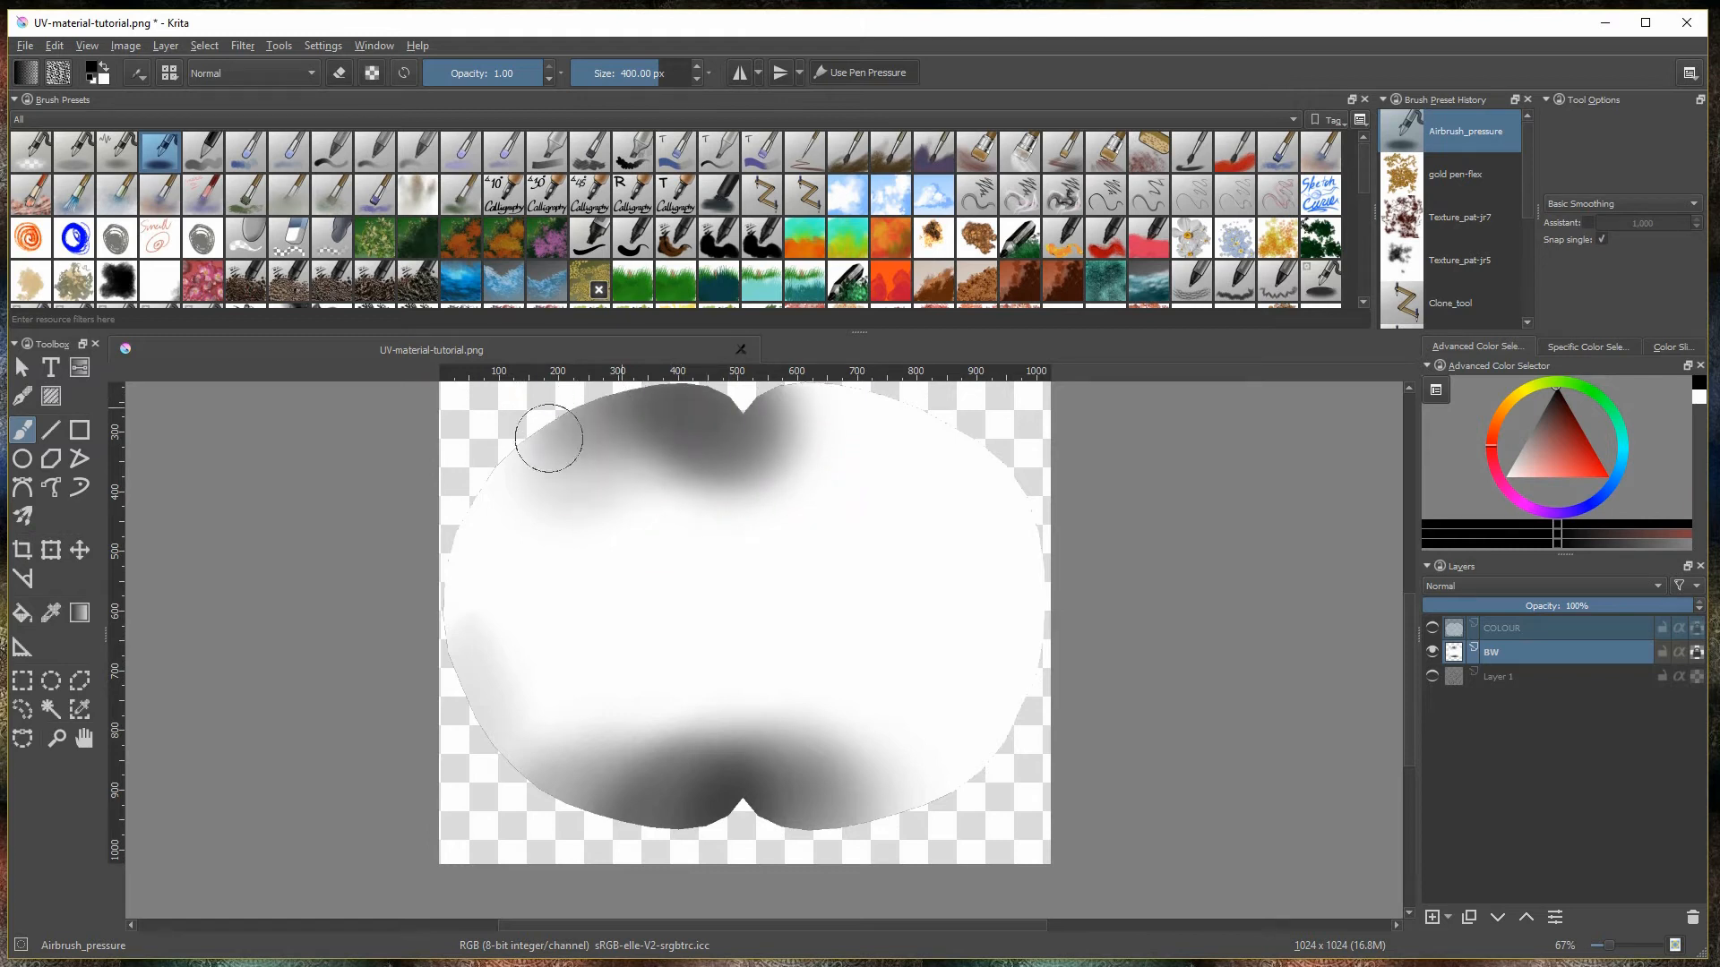
drag(549, 439, 784, 421)
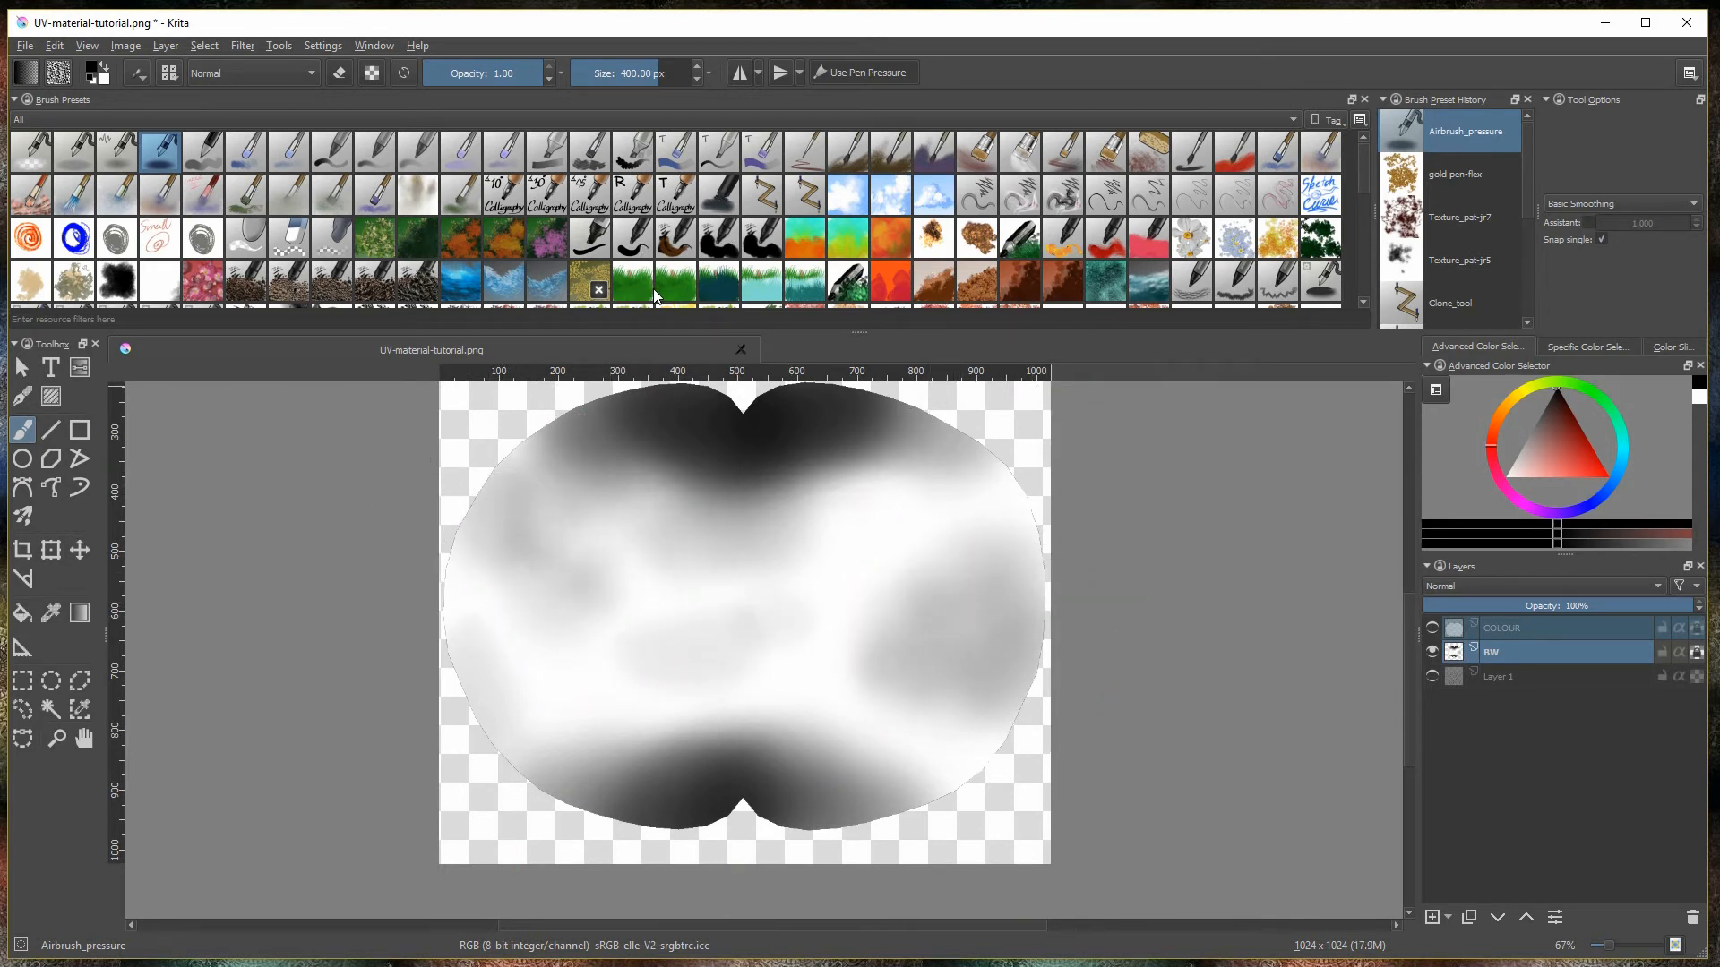
click(1460, 216)
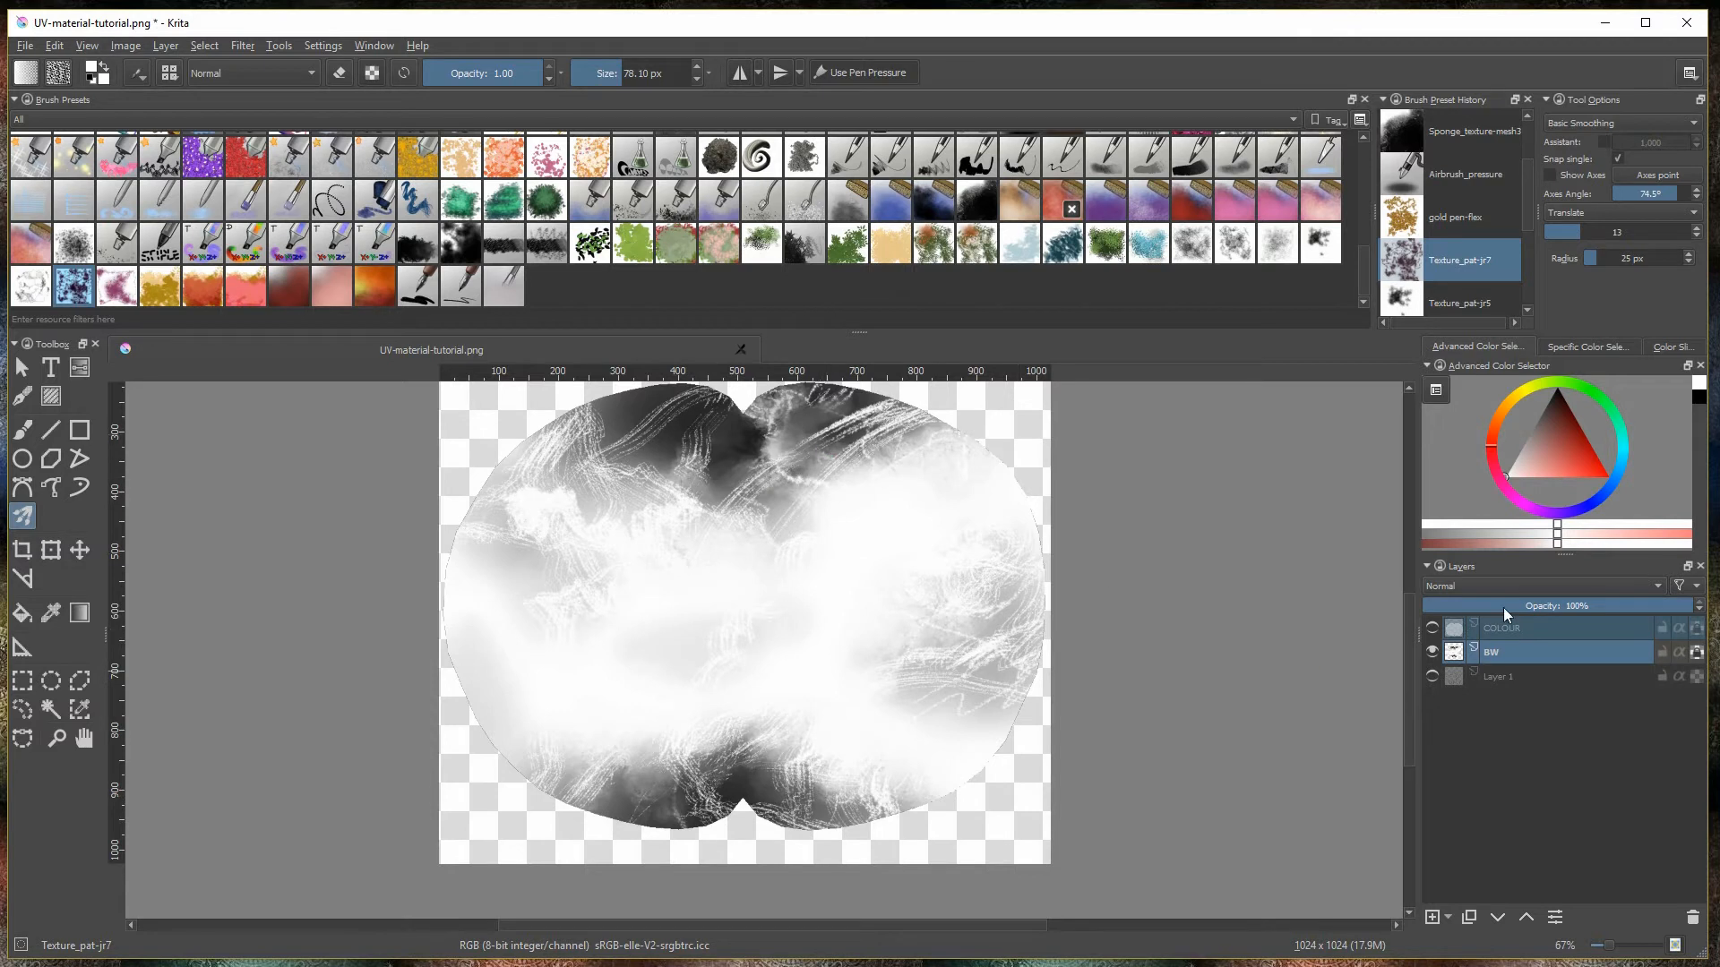
Show the COLOUR layer with BW hidden and switch to Multibrush radial symmetry
click(1535, 627)
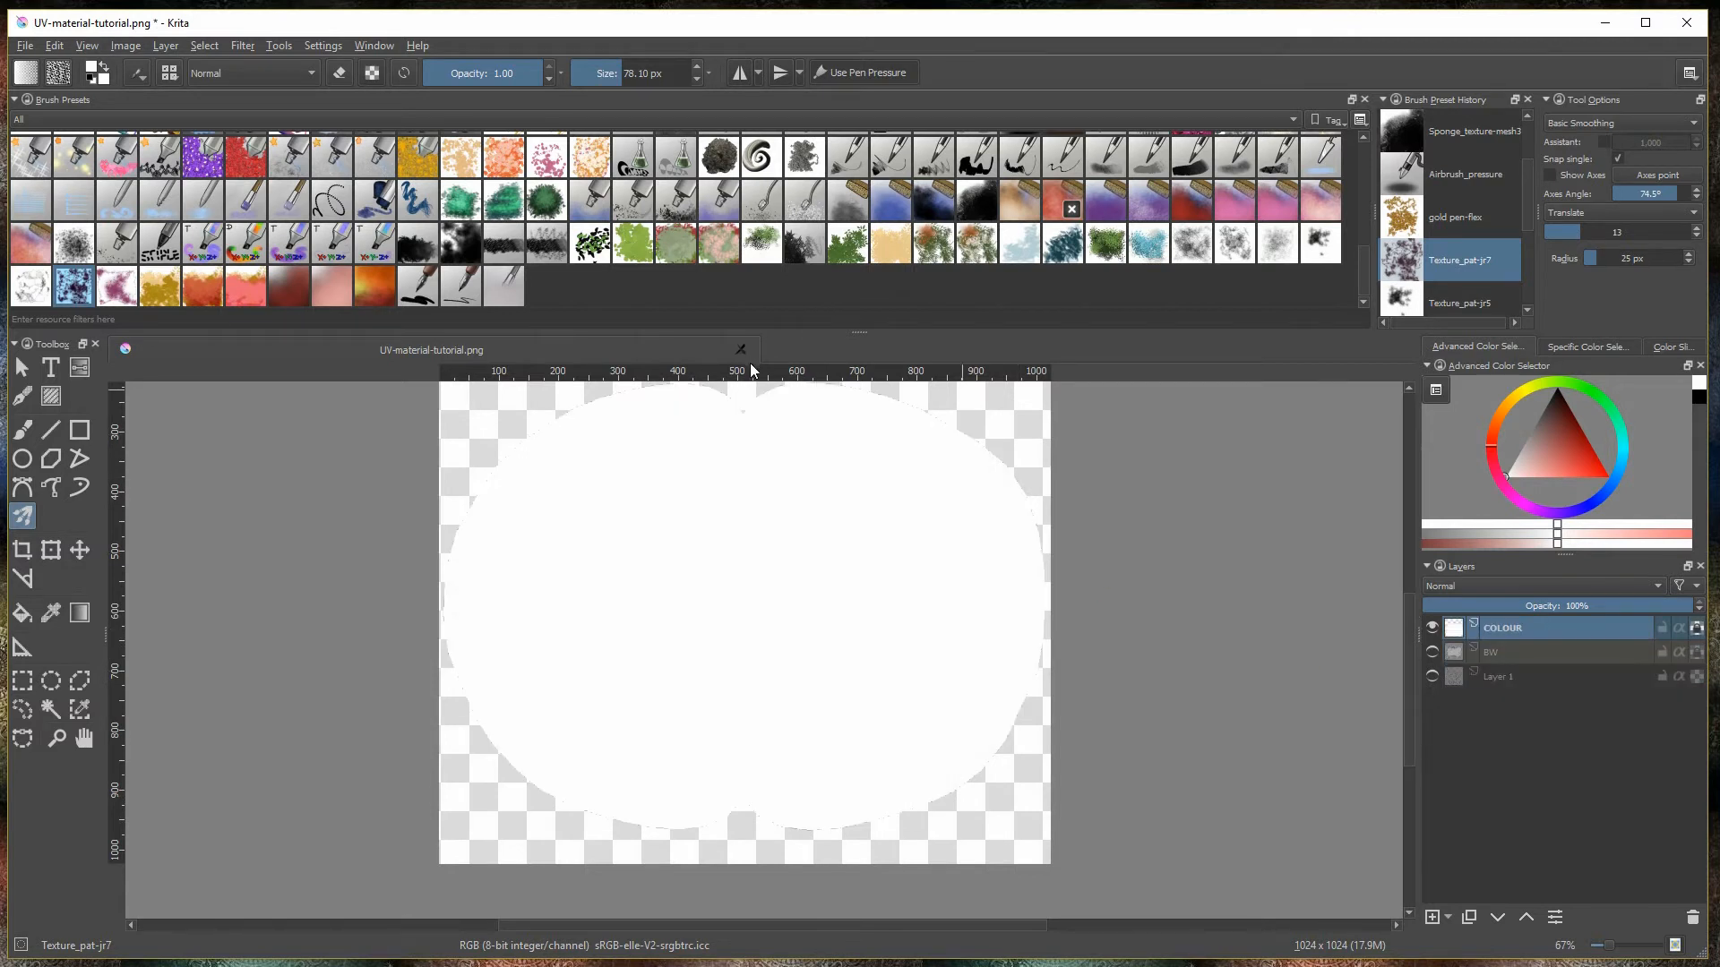
mouse_move(477, 479)
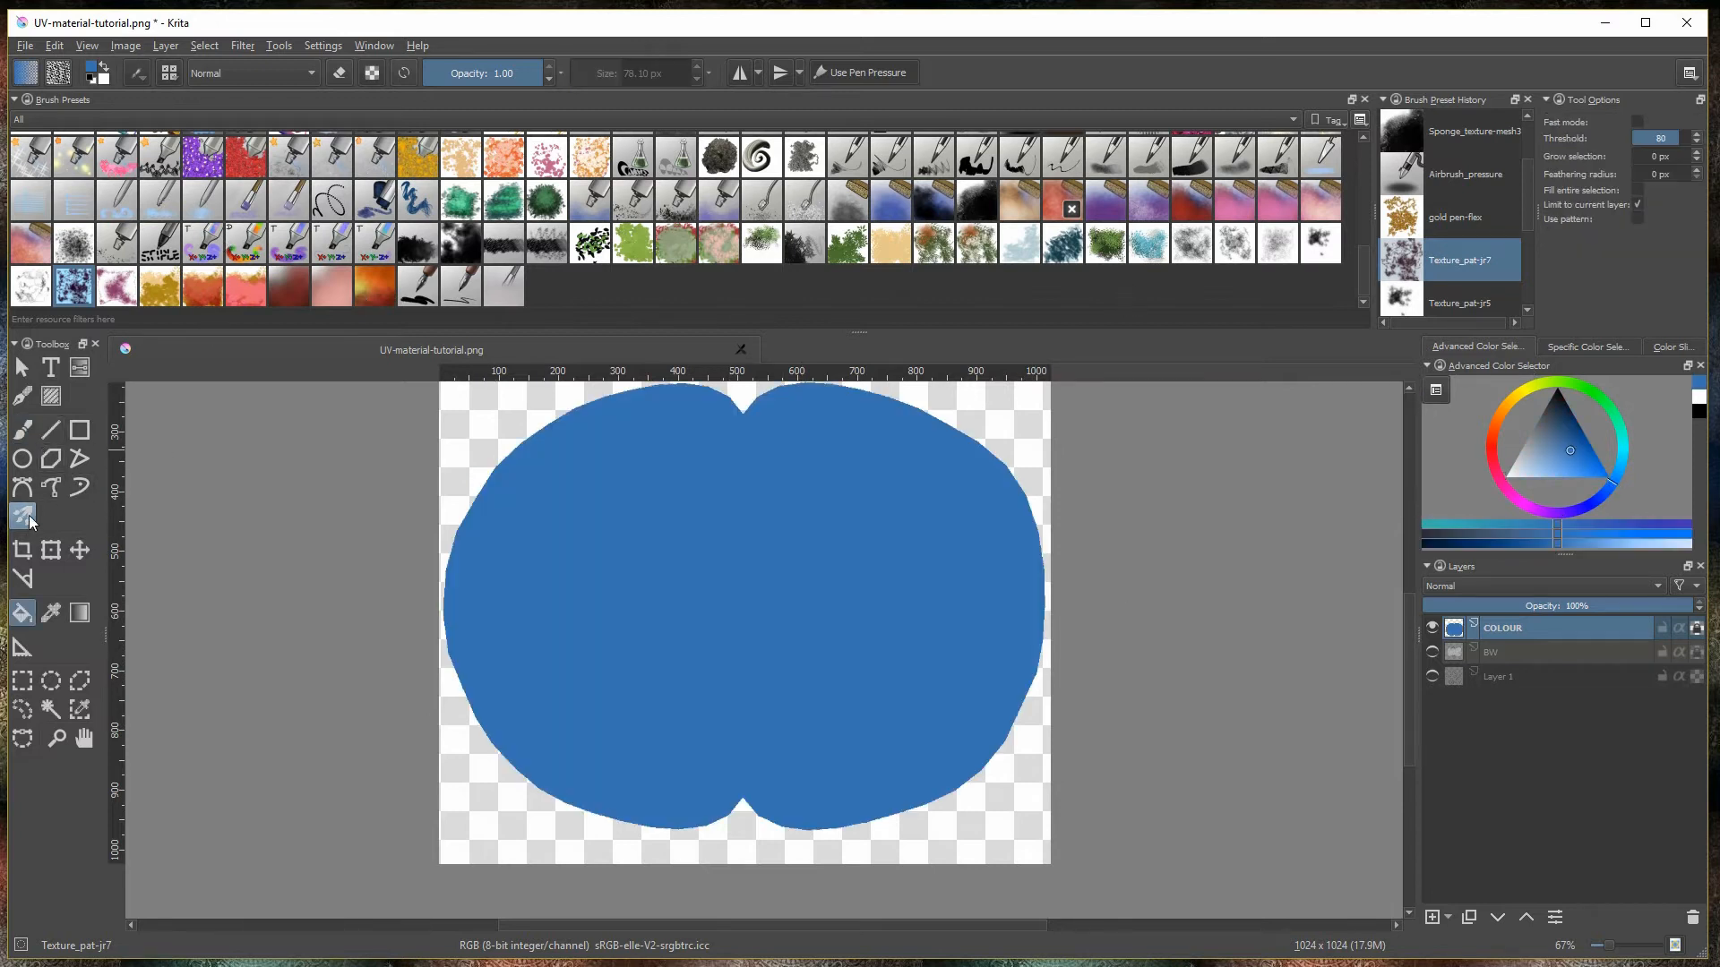
click(21, 516)
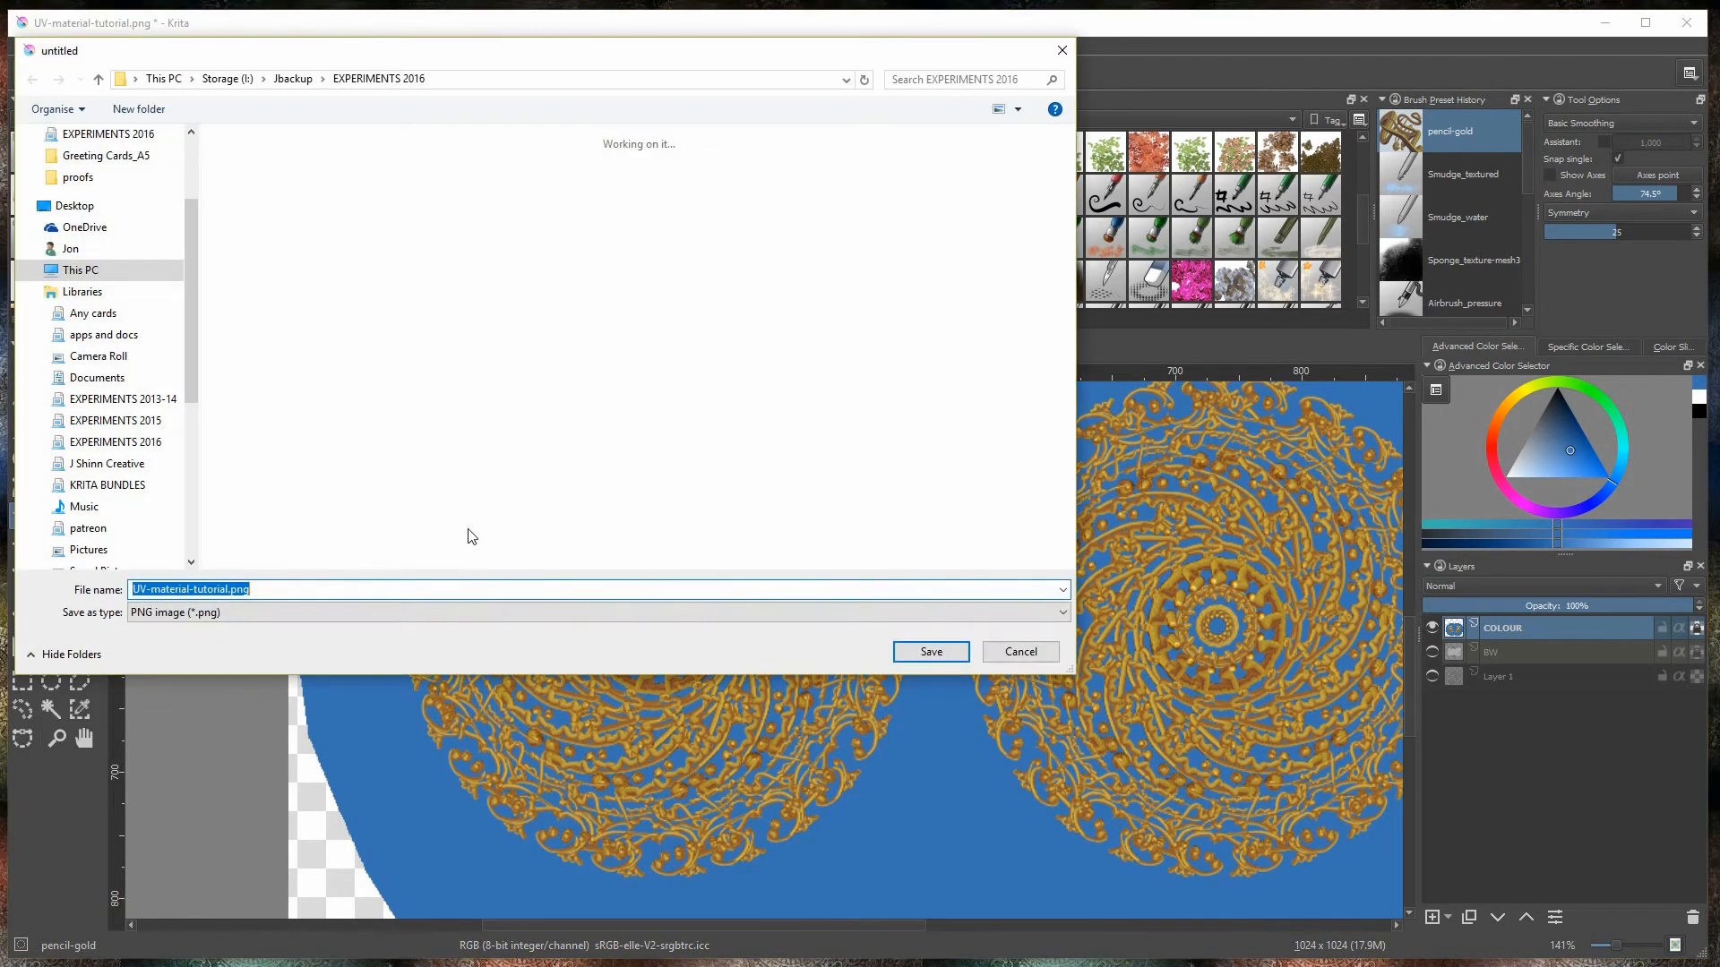
Save the painting as UV-xmas.kra and export the colour texture as UV-xmas-col.png
click(597, 612)
text(UV-xmas.kra)
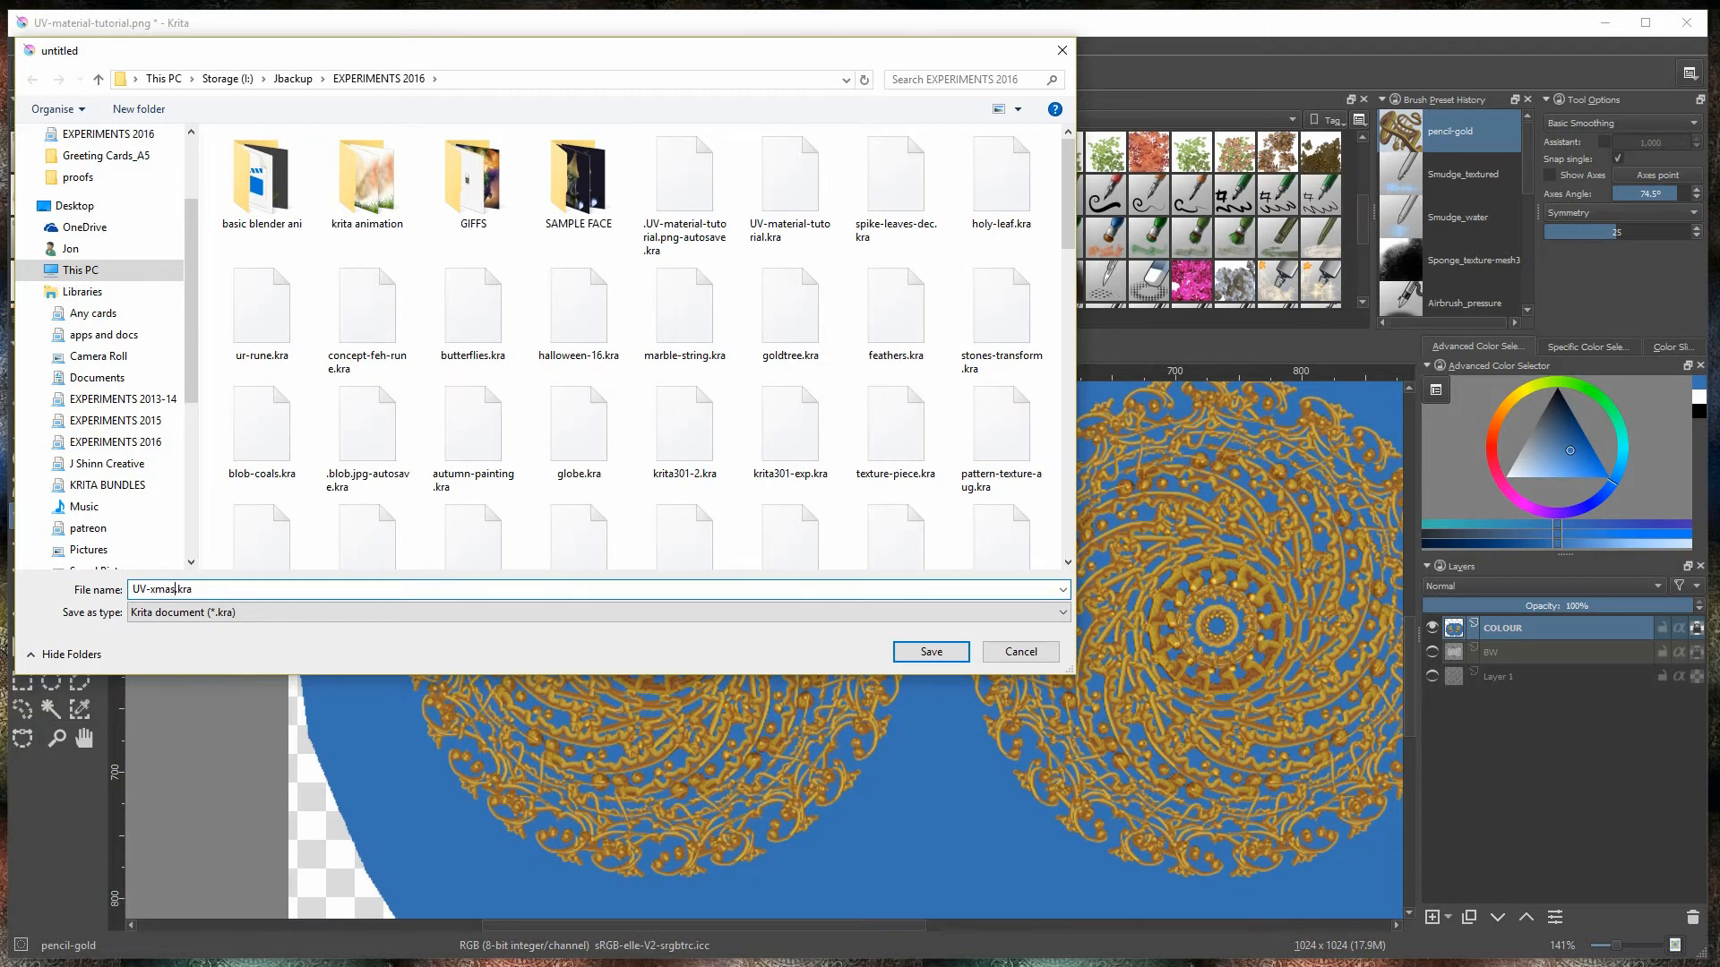
click(929, 650)
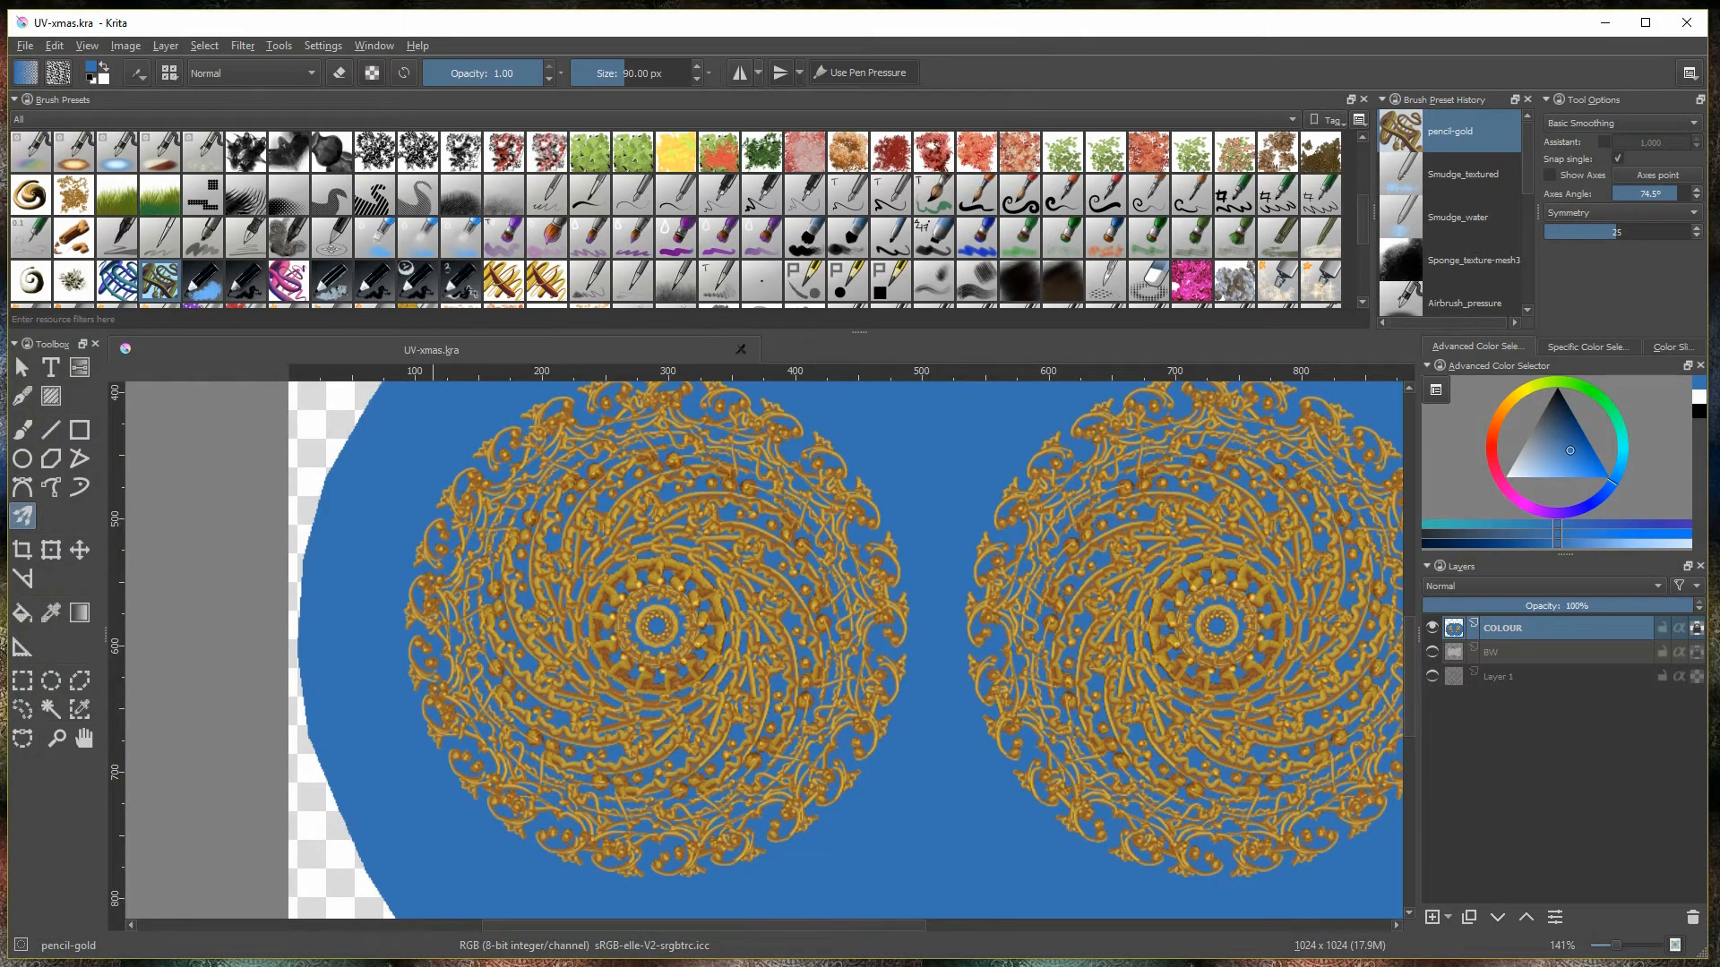
click(23, 45)
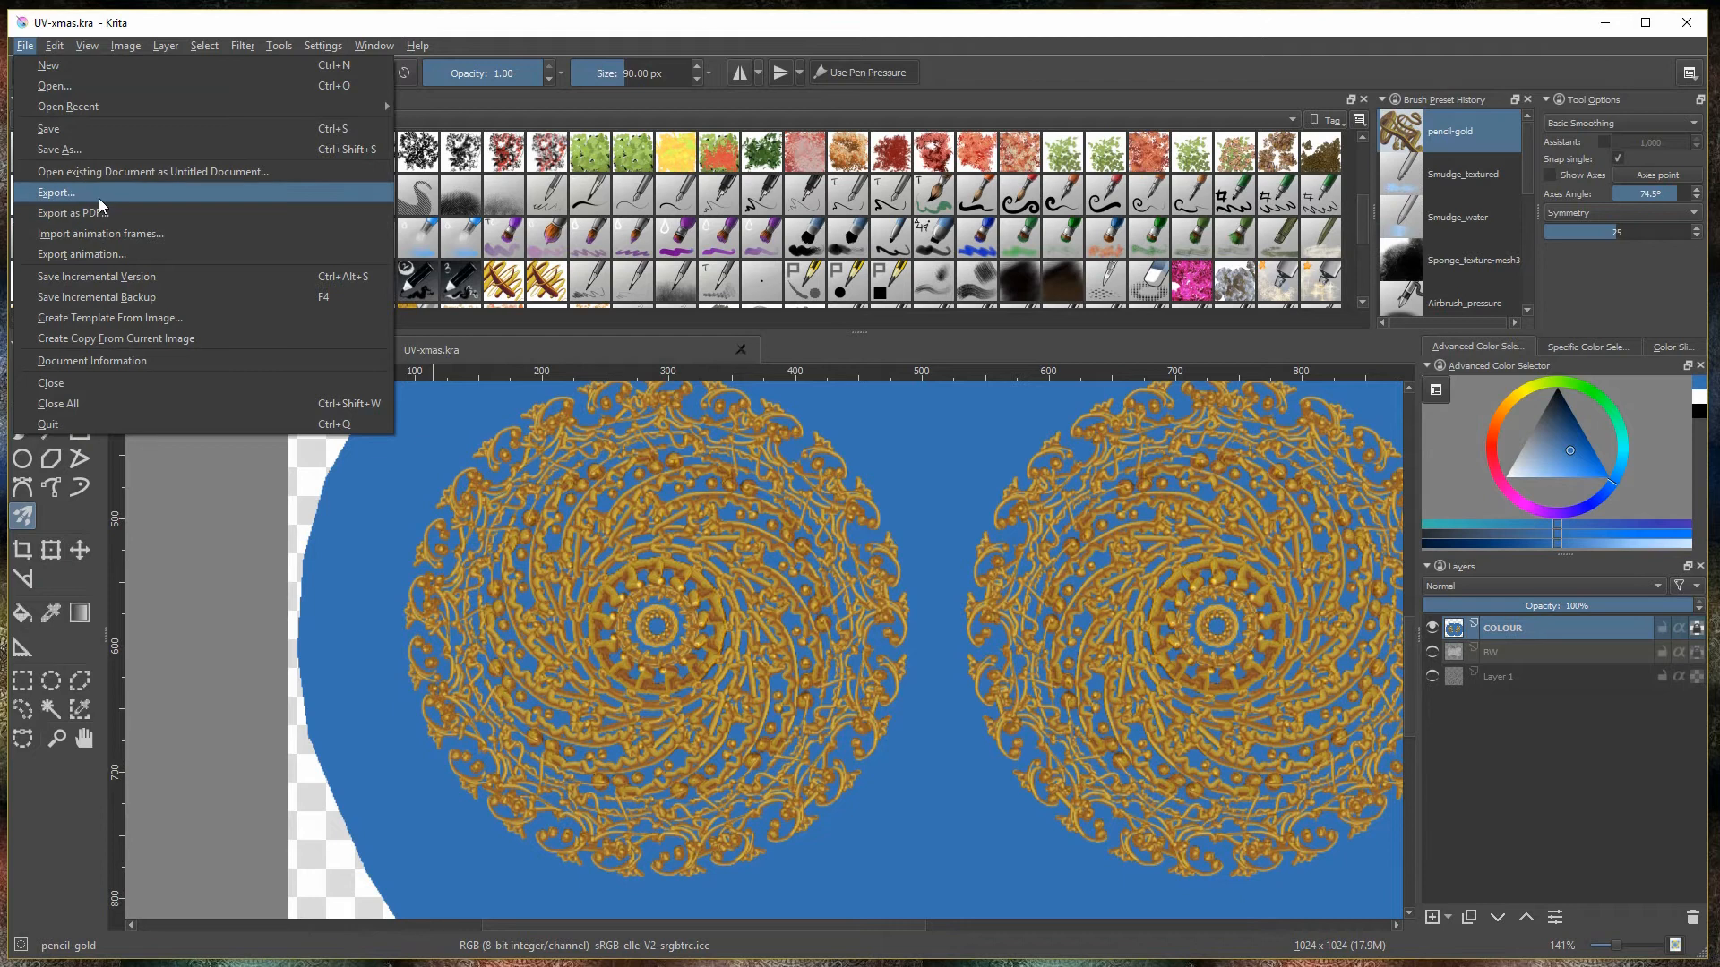
click(55, 193)
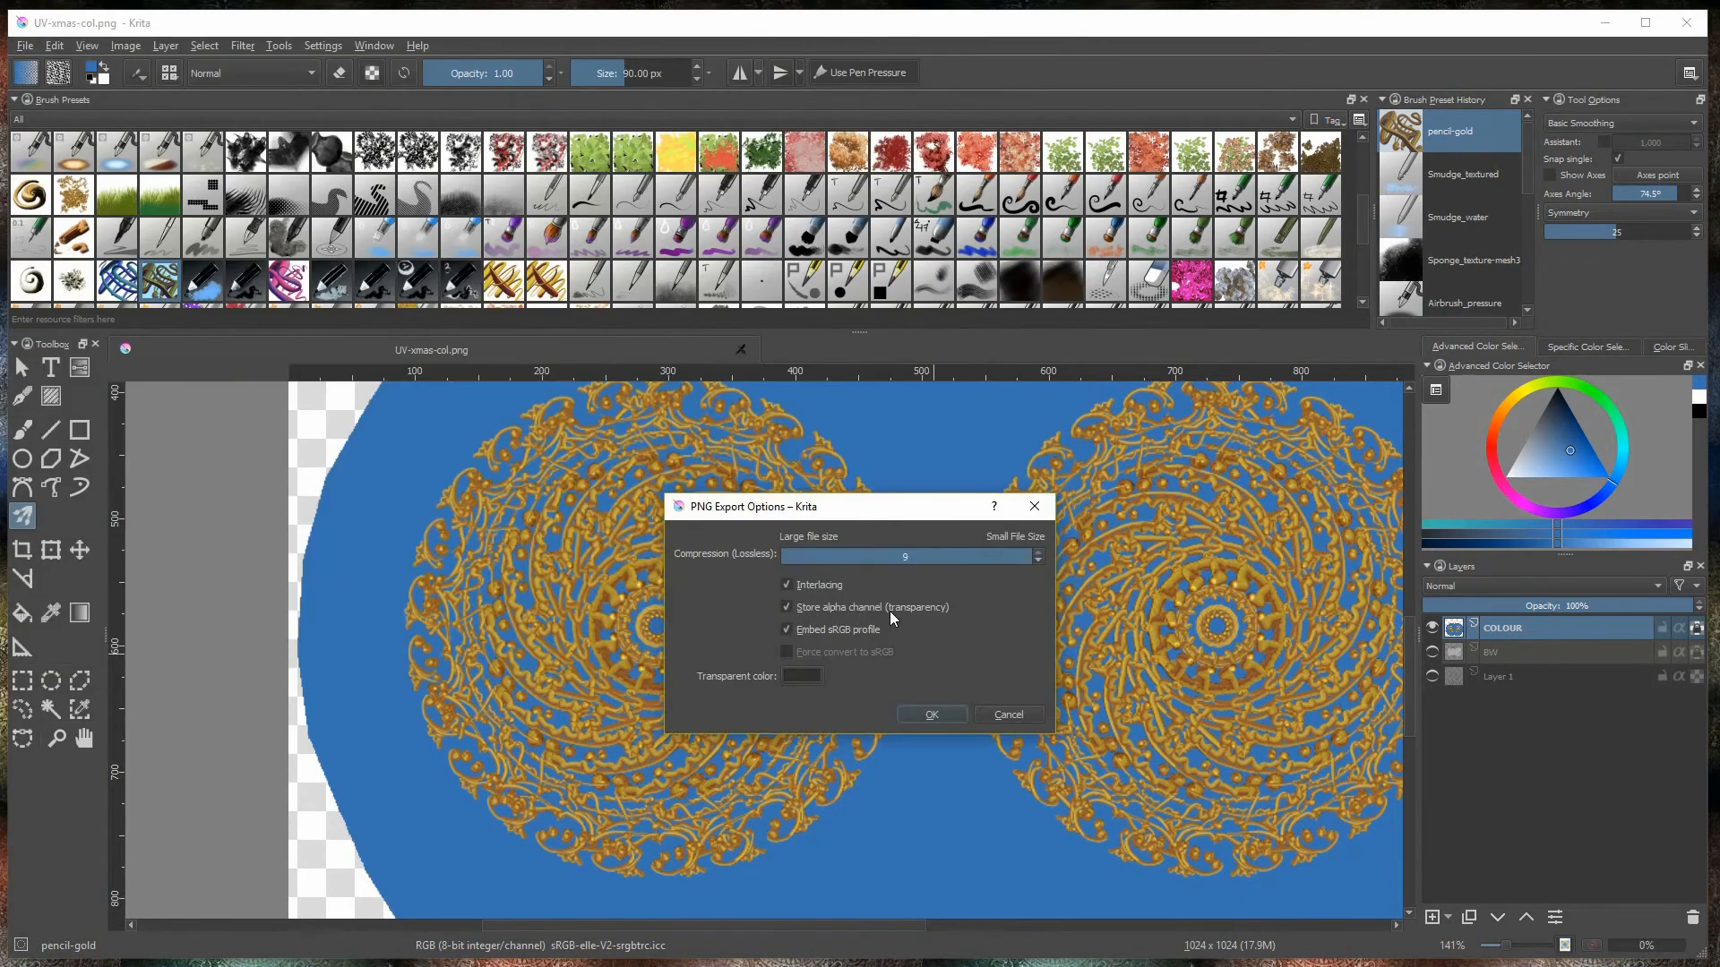
mouse_move(866, 681)
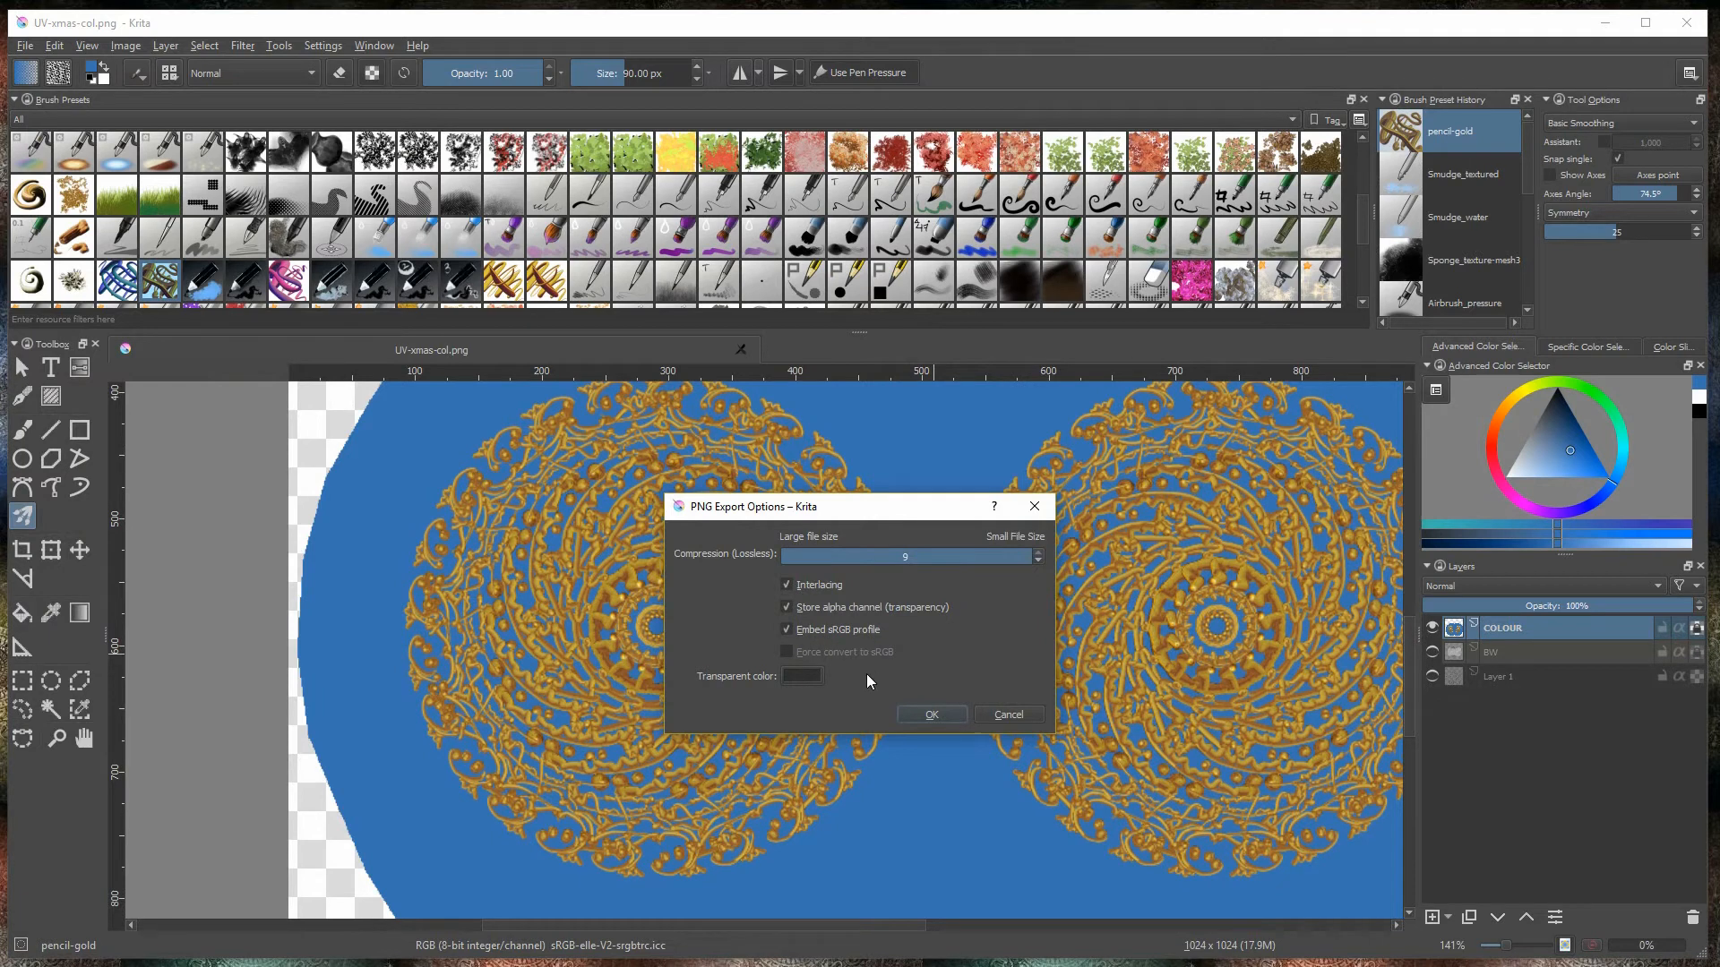
click(929, 714)
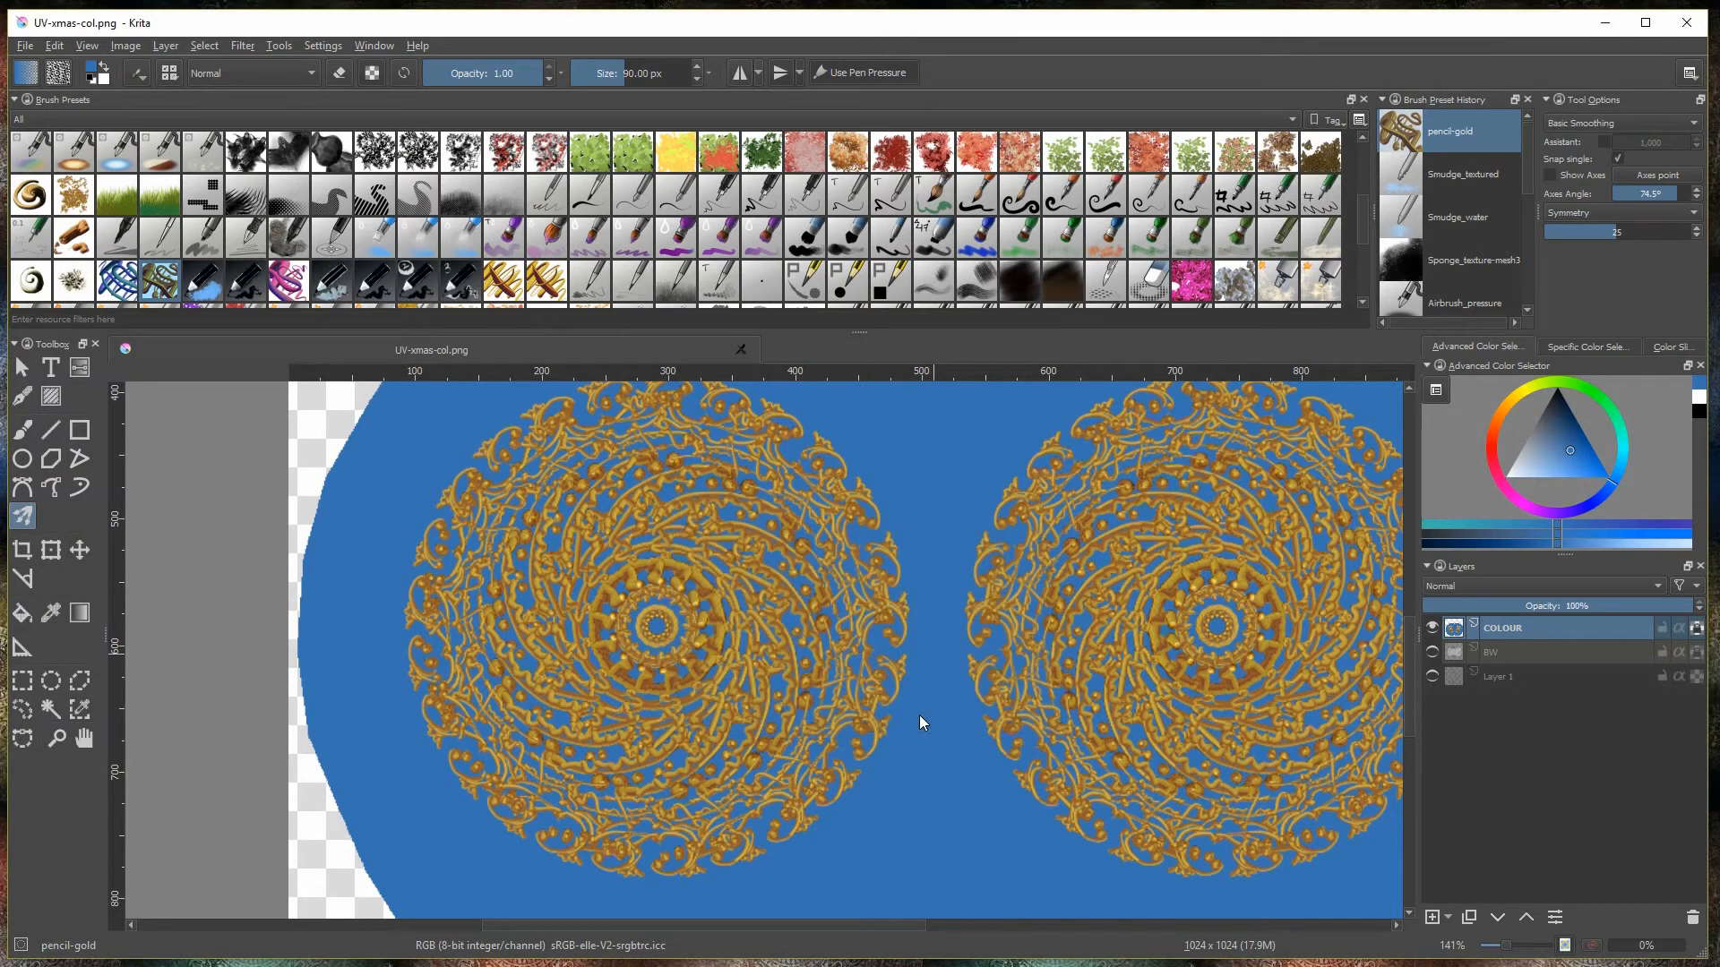
Hide the COLOUR layer and save the grey scratch layer as a separate image
click(1431, 627)
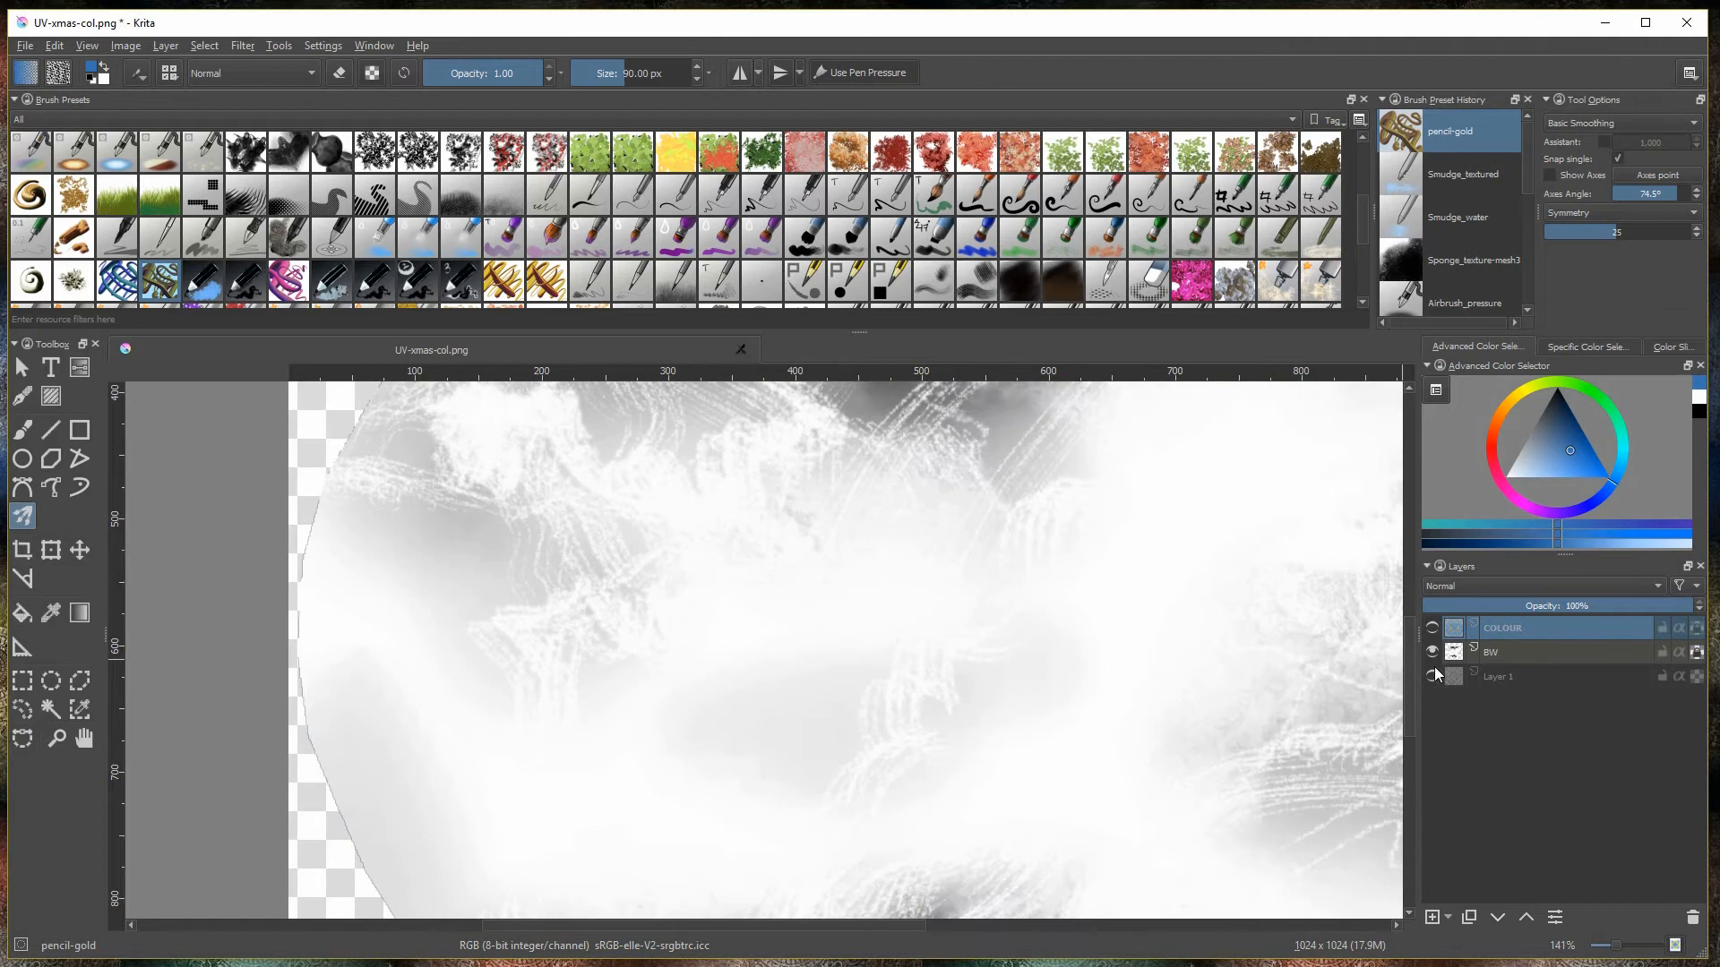
scroll(down, 3)
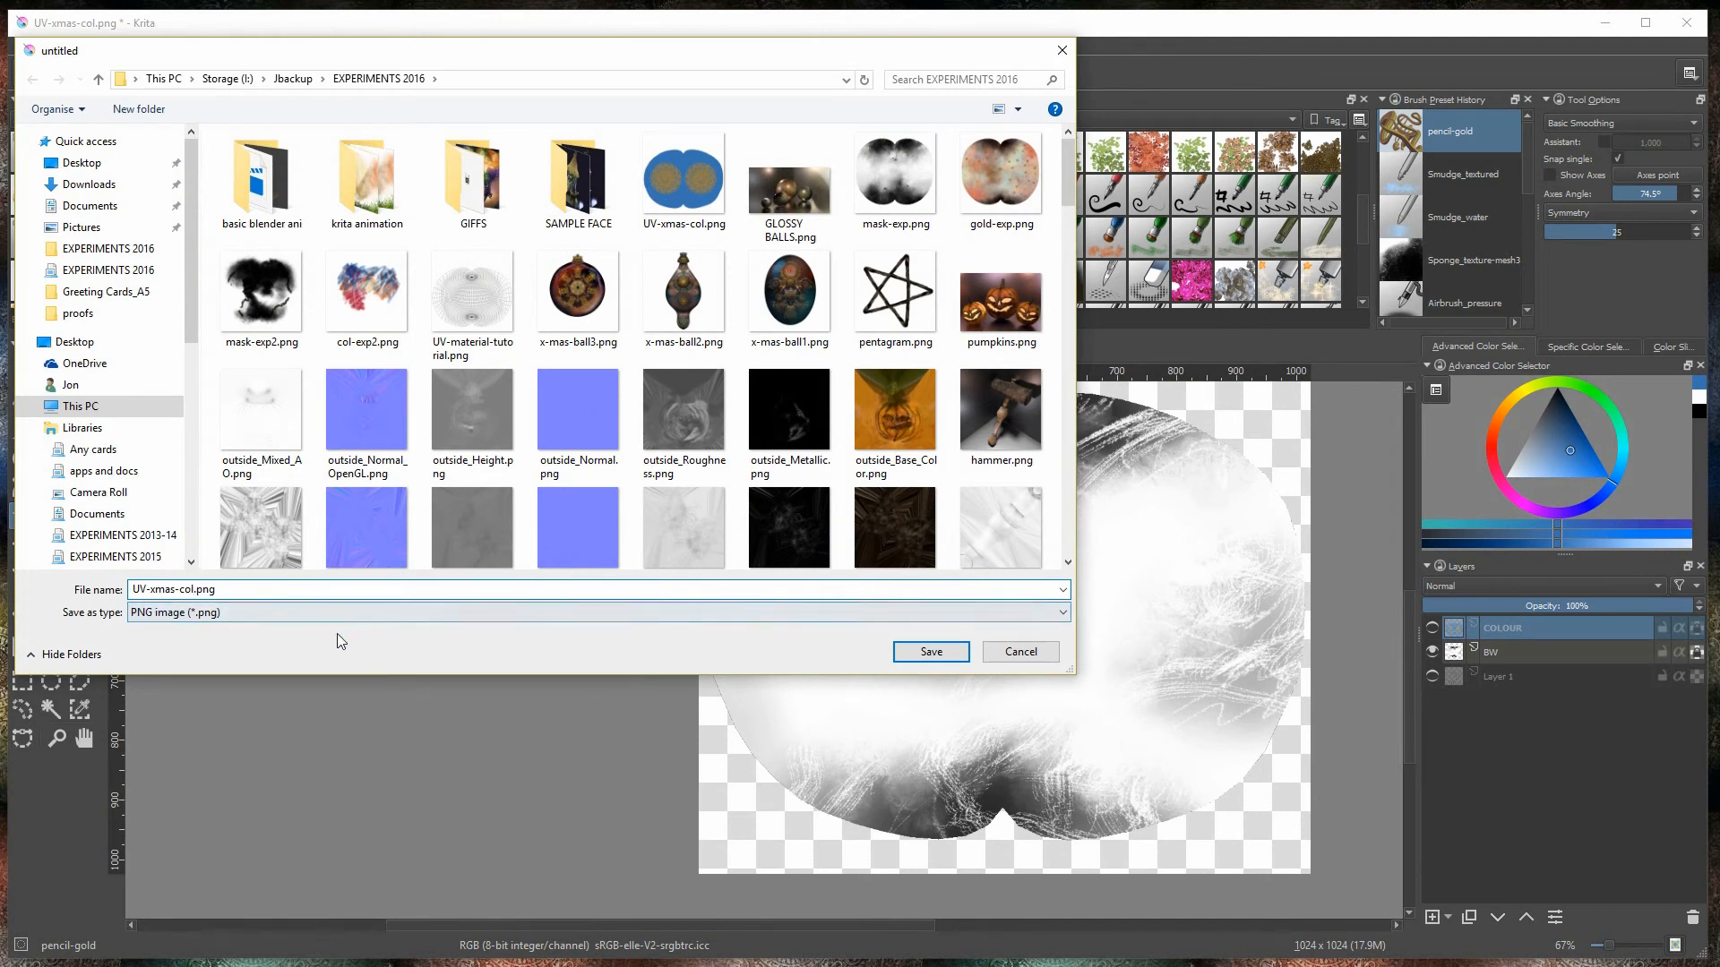
click(927, 652)
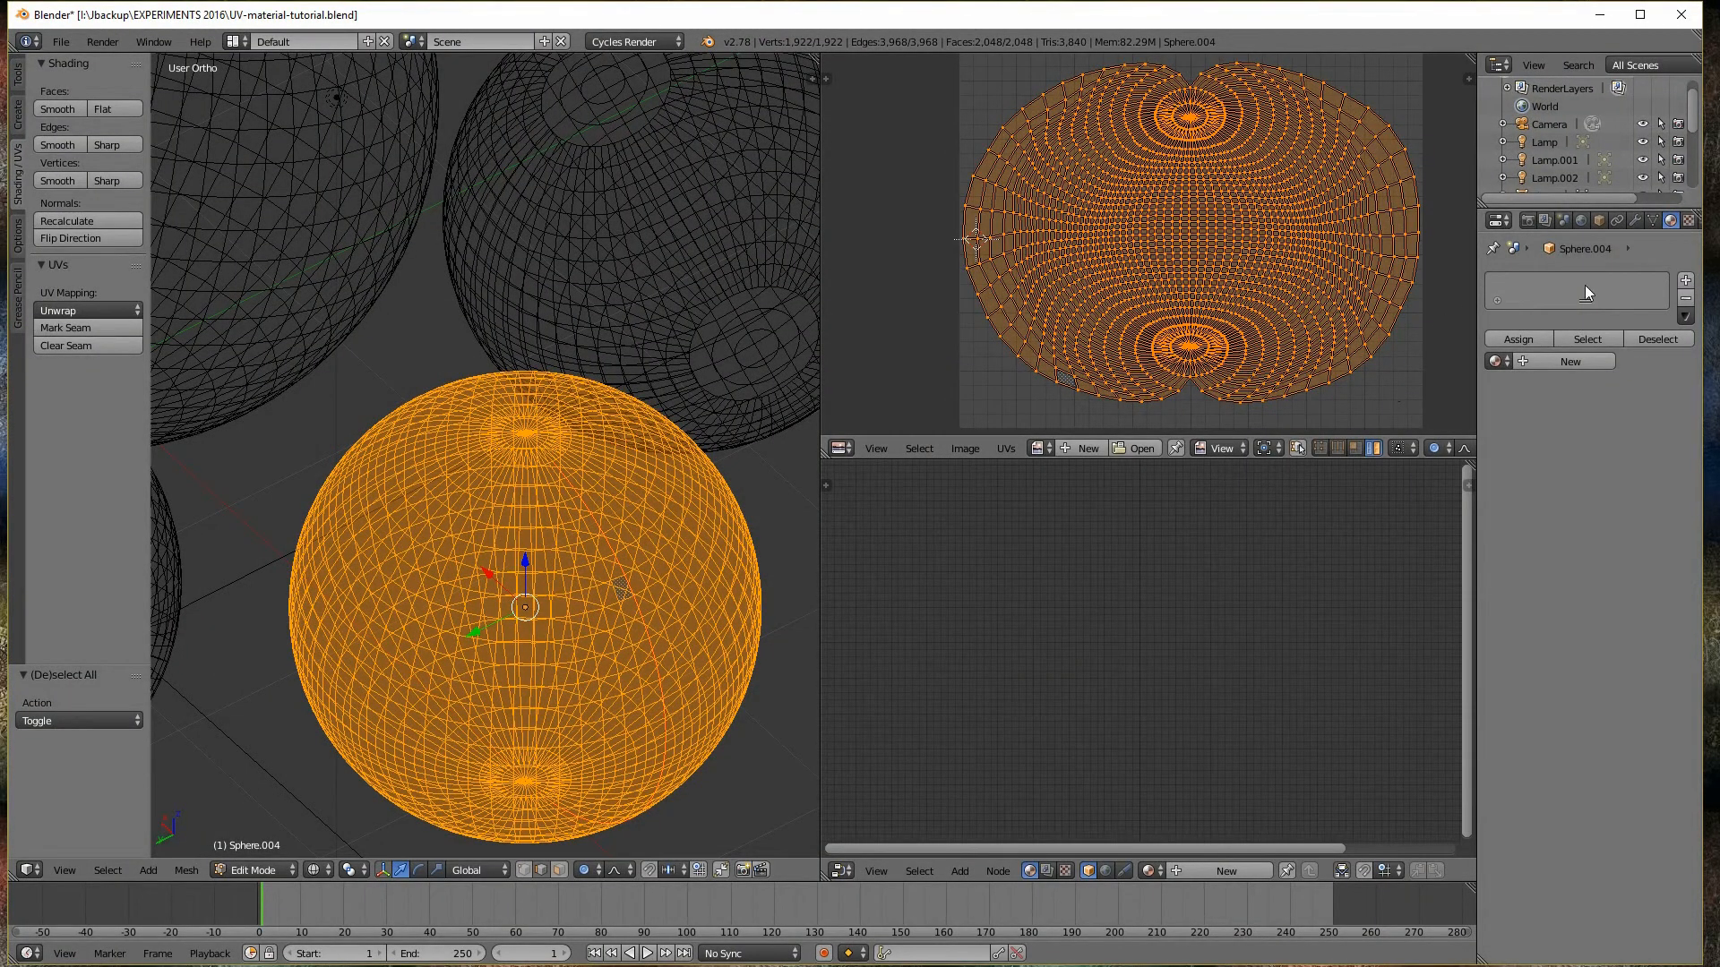
mouse_move(1453, 419)
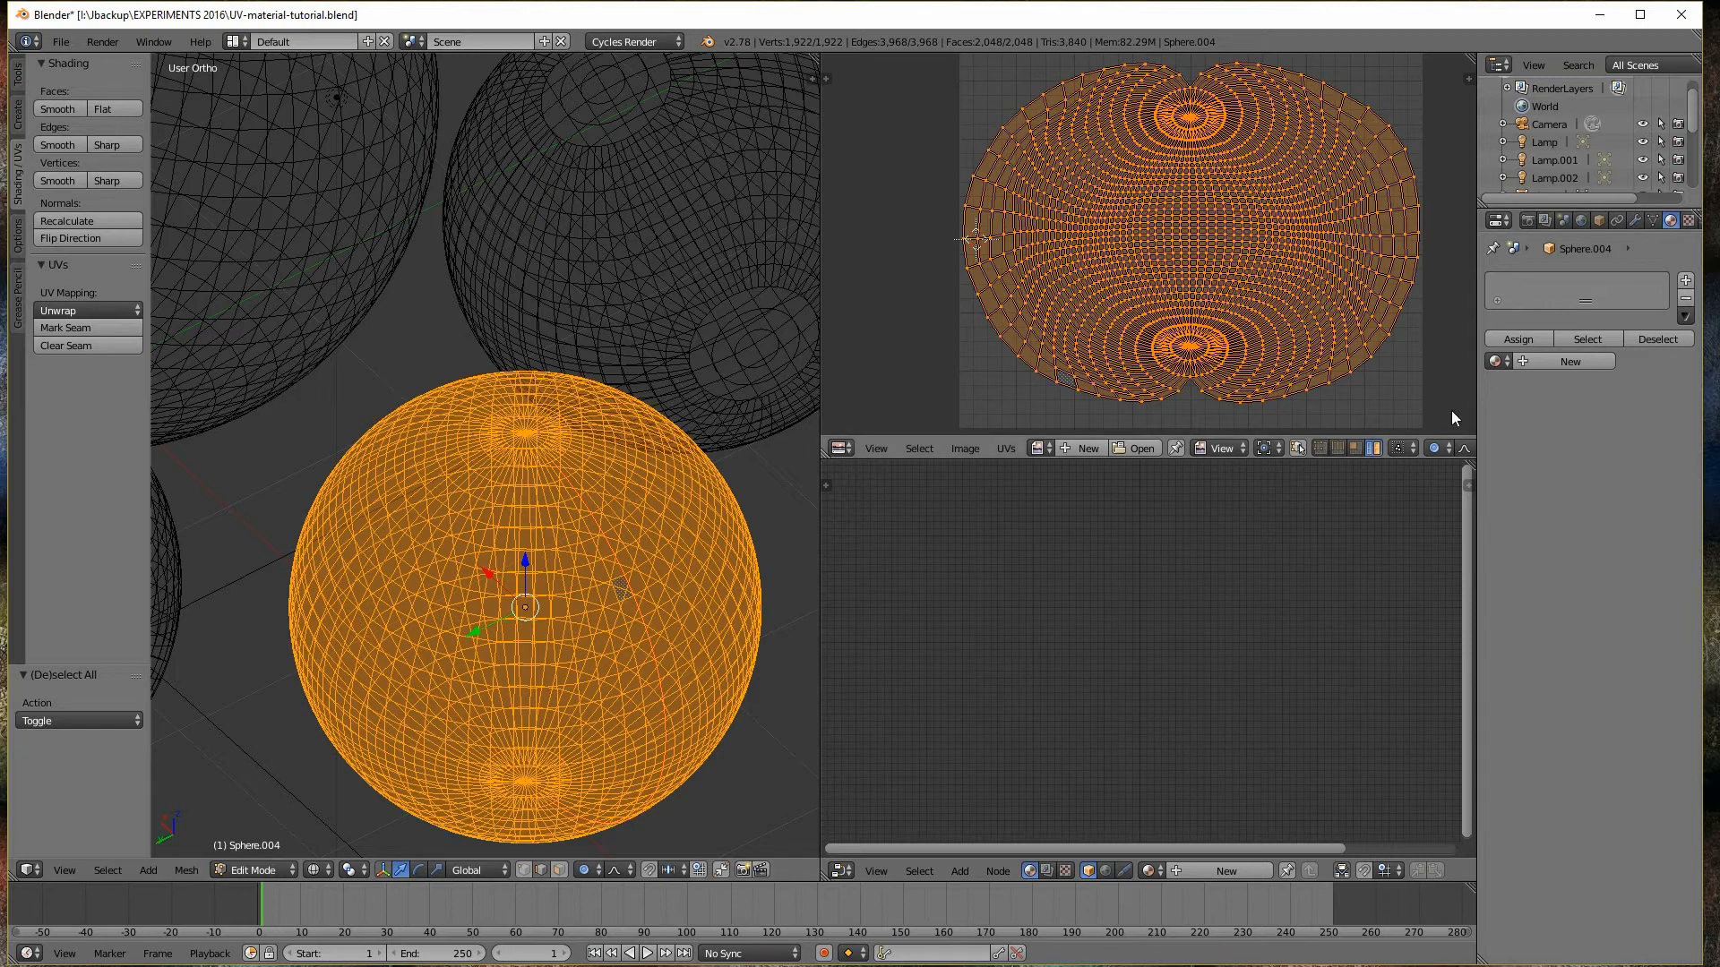
Create Material.006 on the sphere and paste in the copied image texture, glossy and gamma nodes
click(1568, 361)
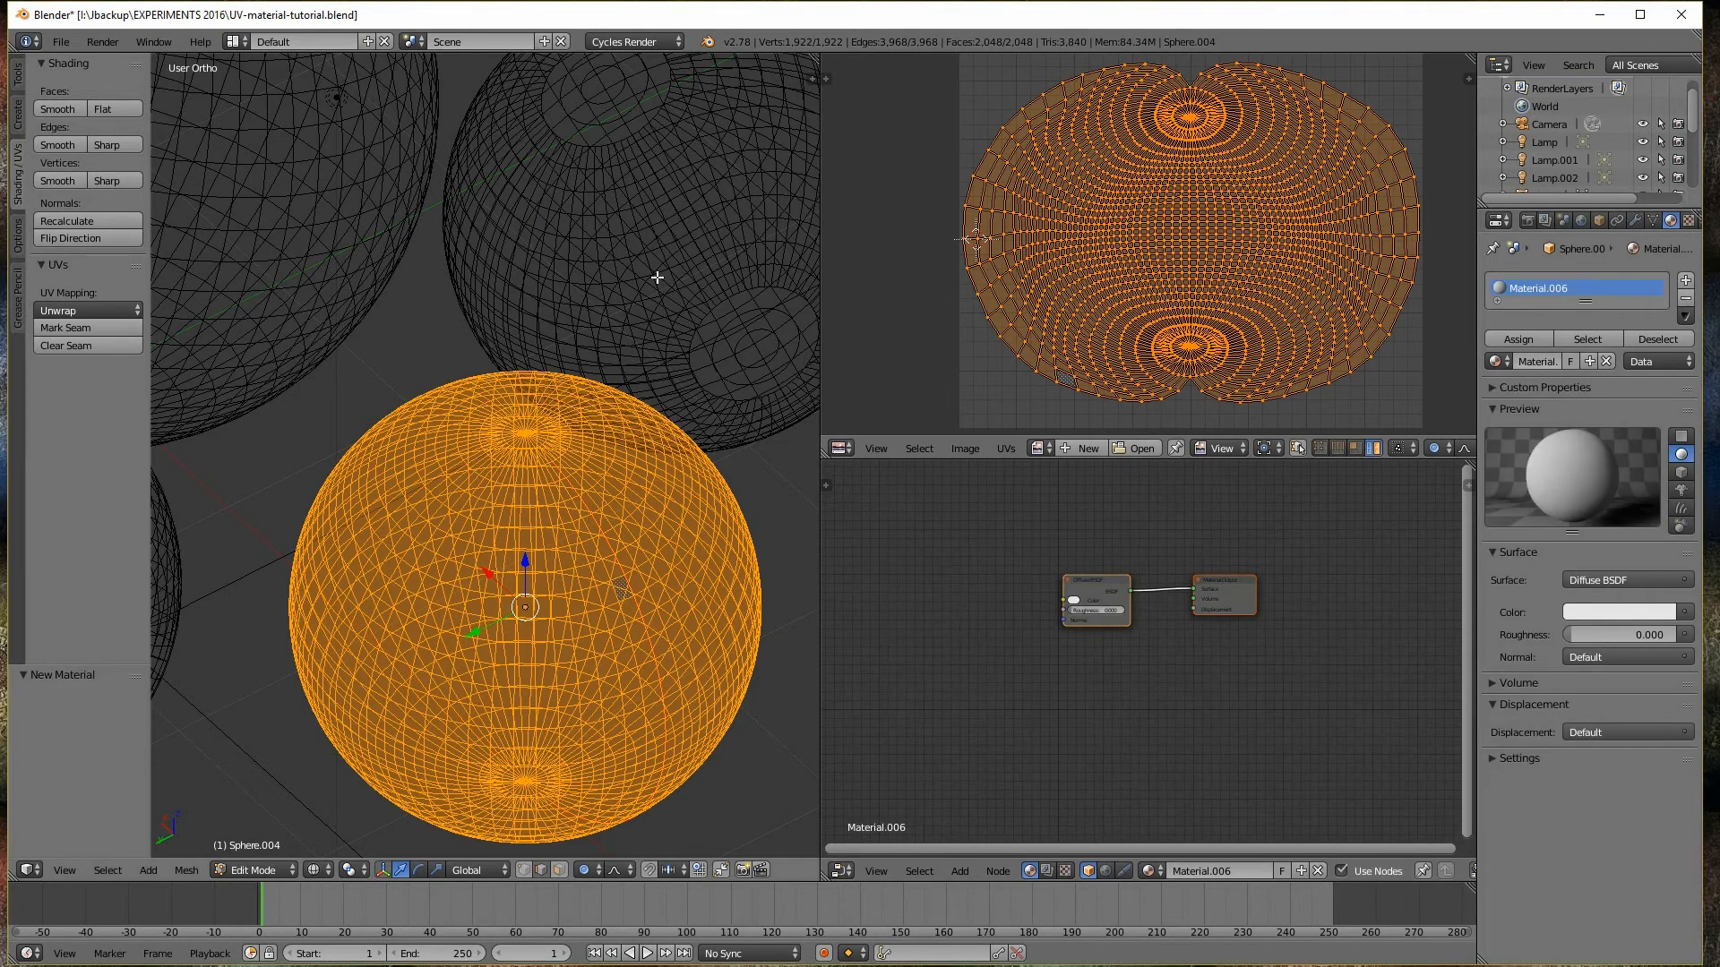
mouse_move(666, 316)
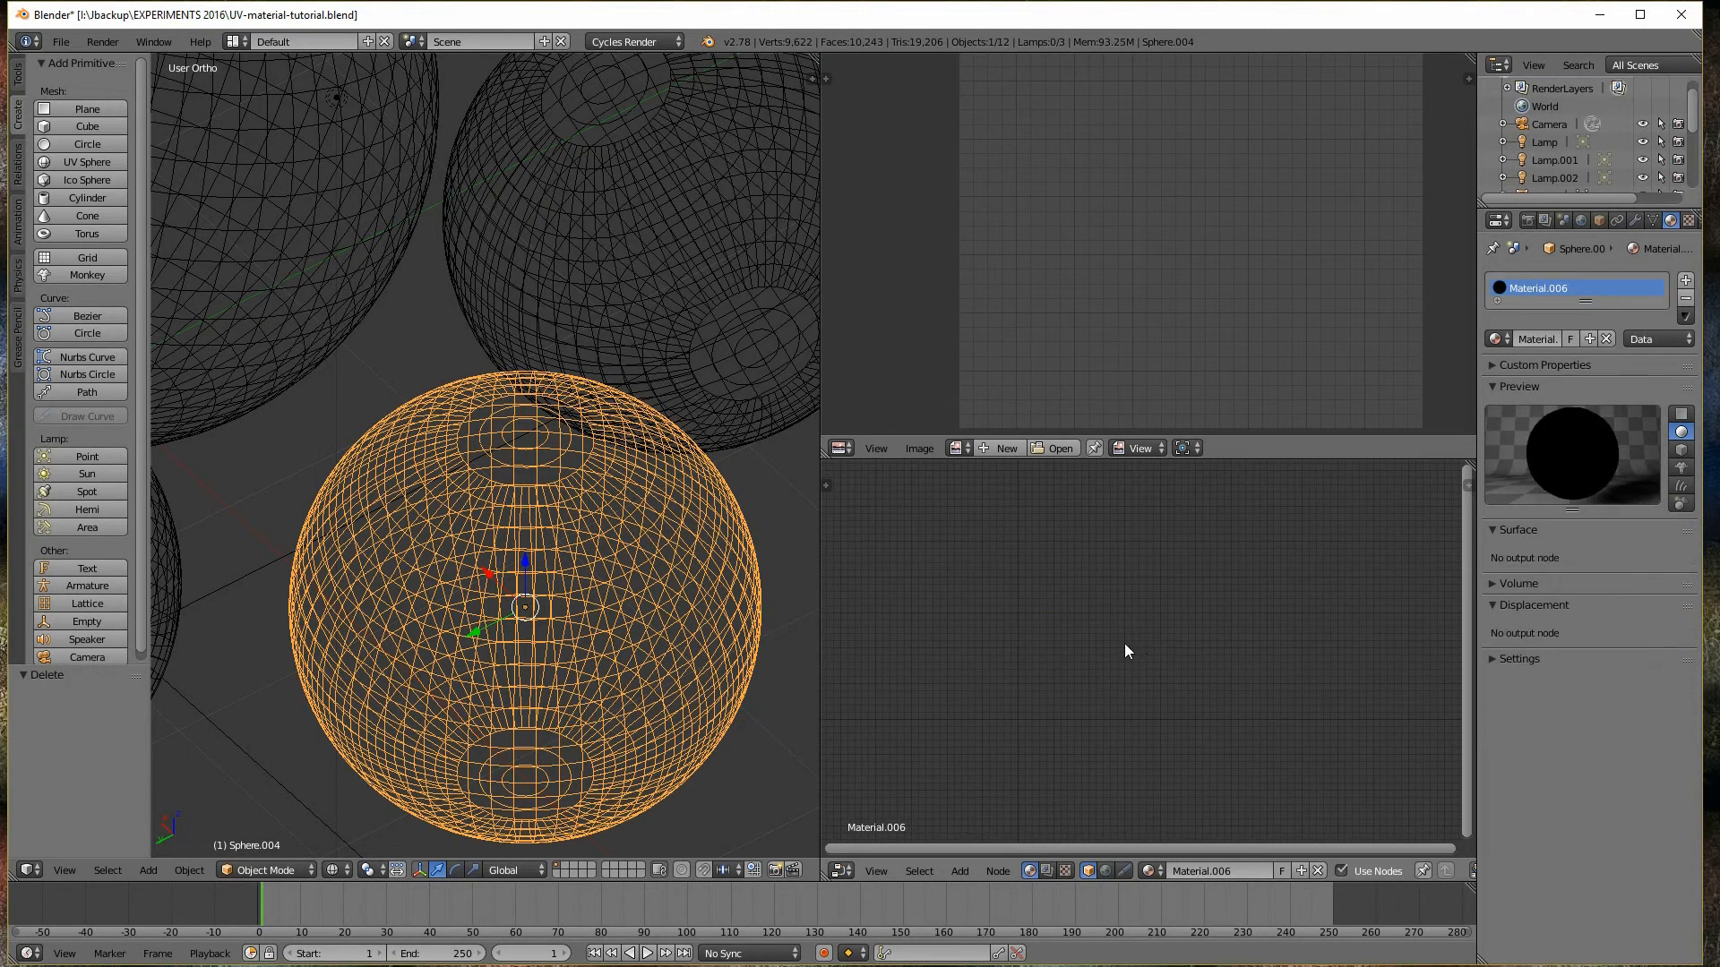
click(1339, 870)
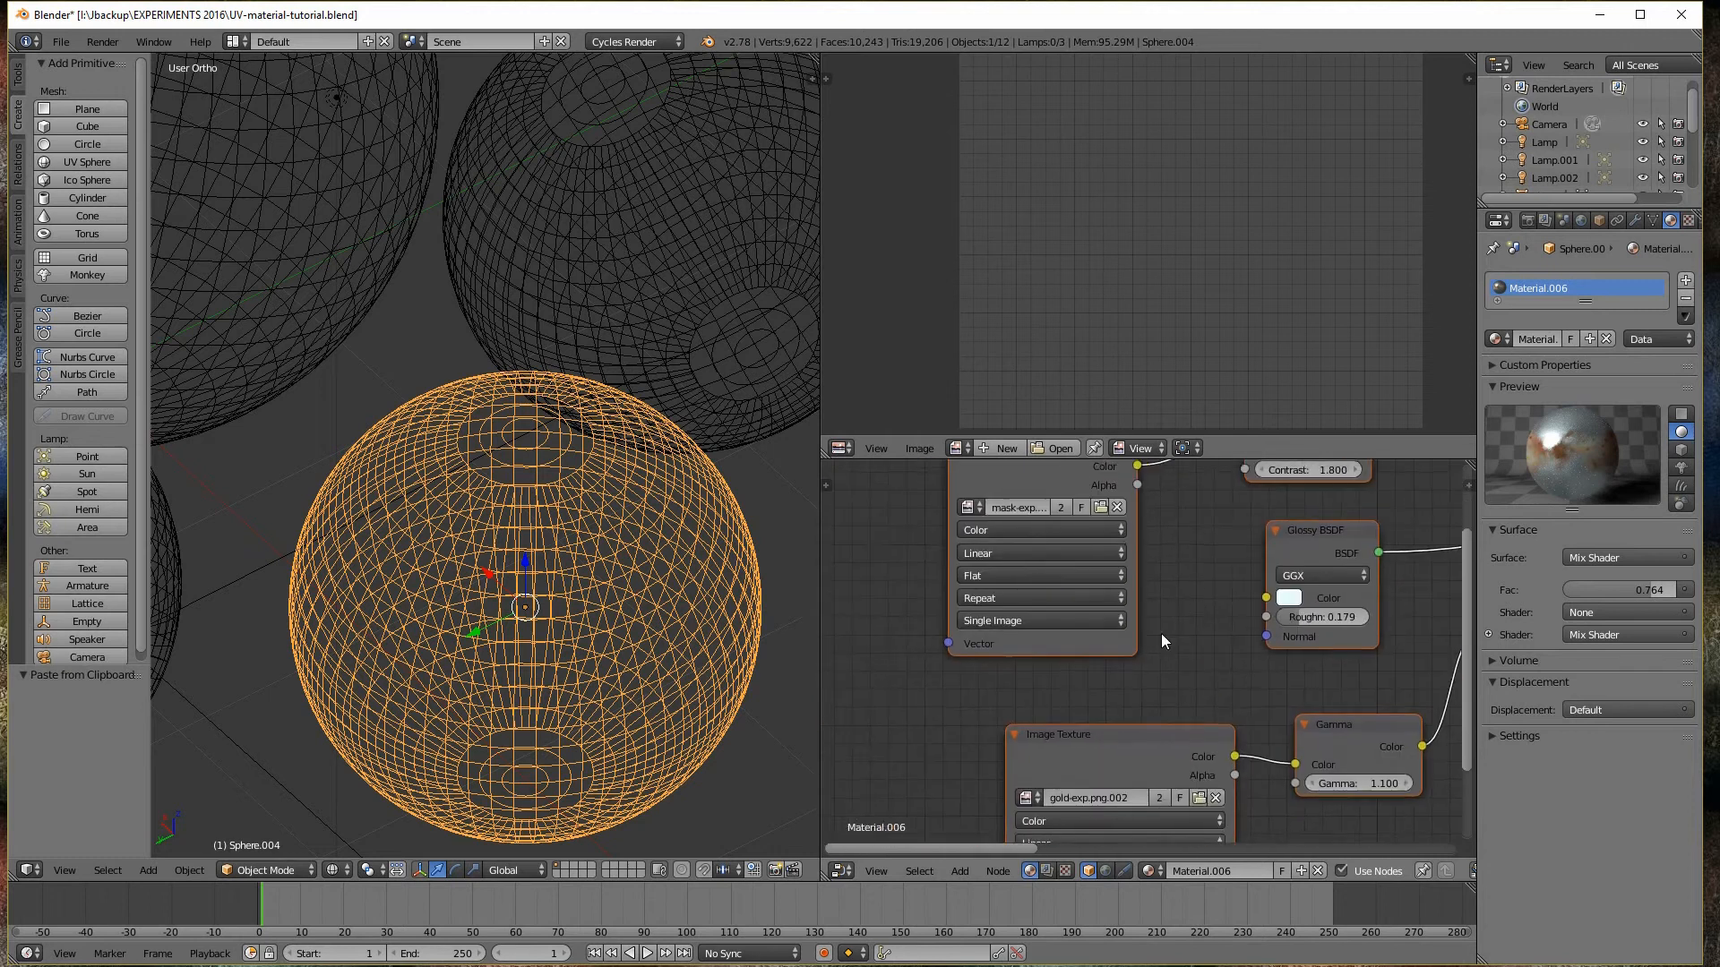
Load the Krita-painted mandala image into the material's Image Texture node
click(1050, 448)
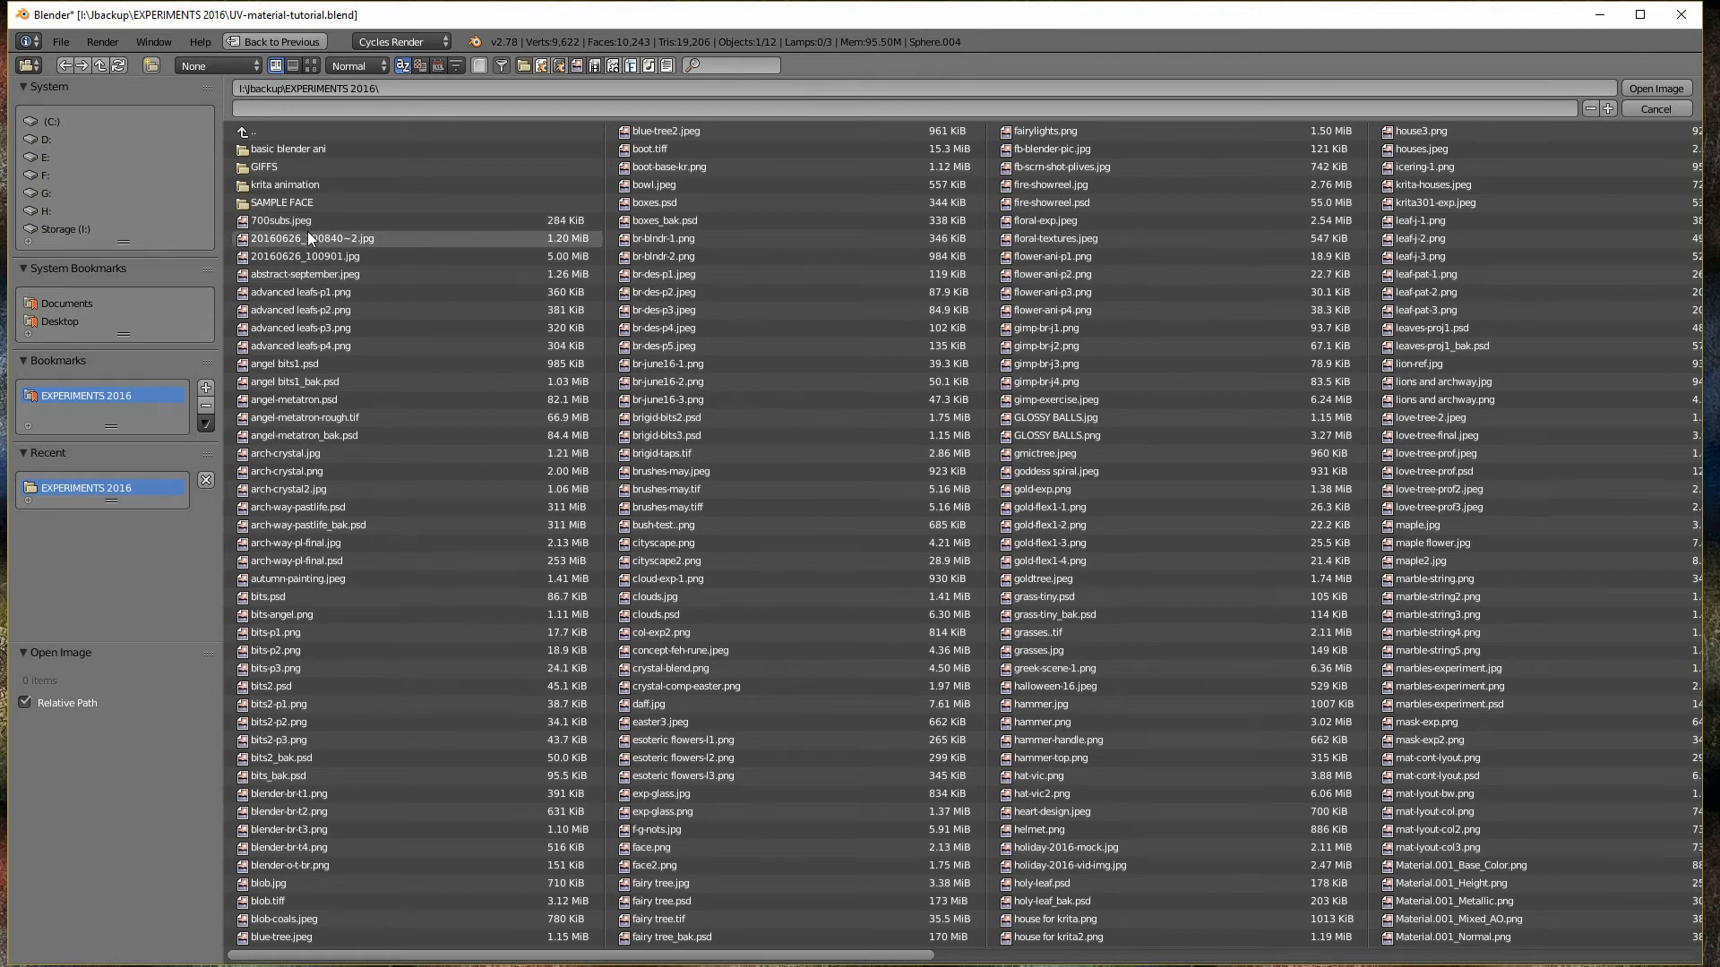
click(1652, 108)
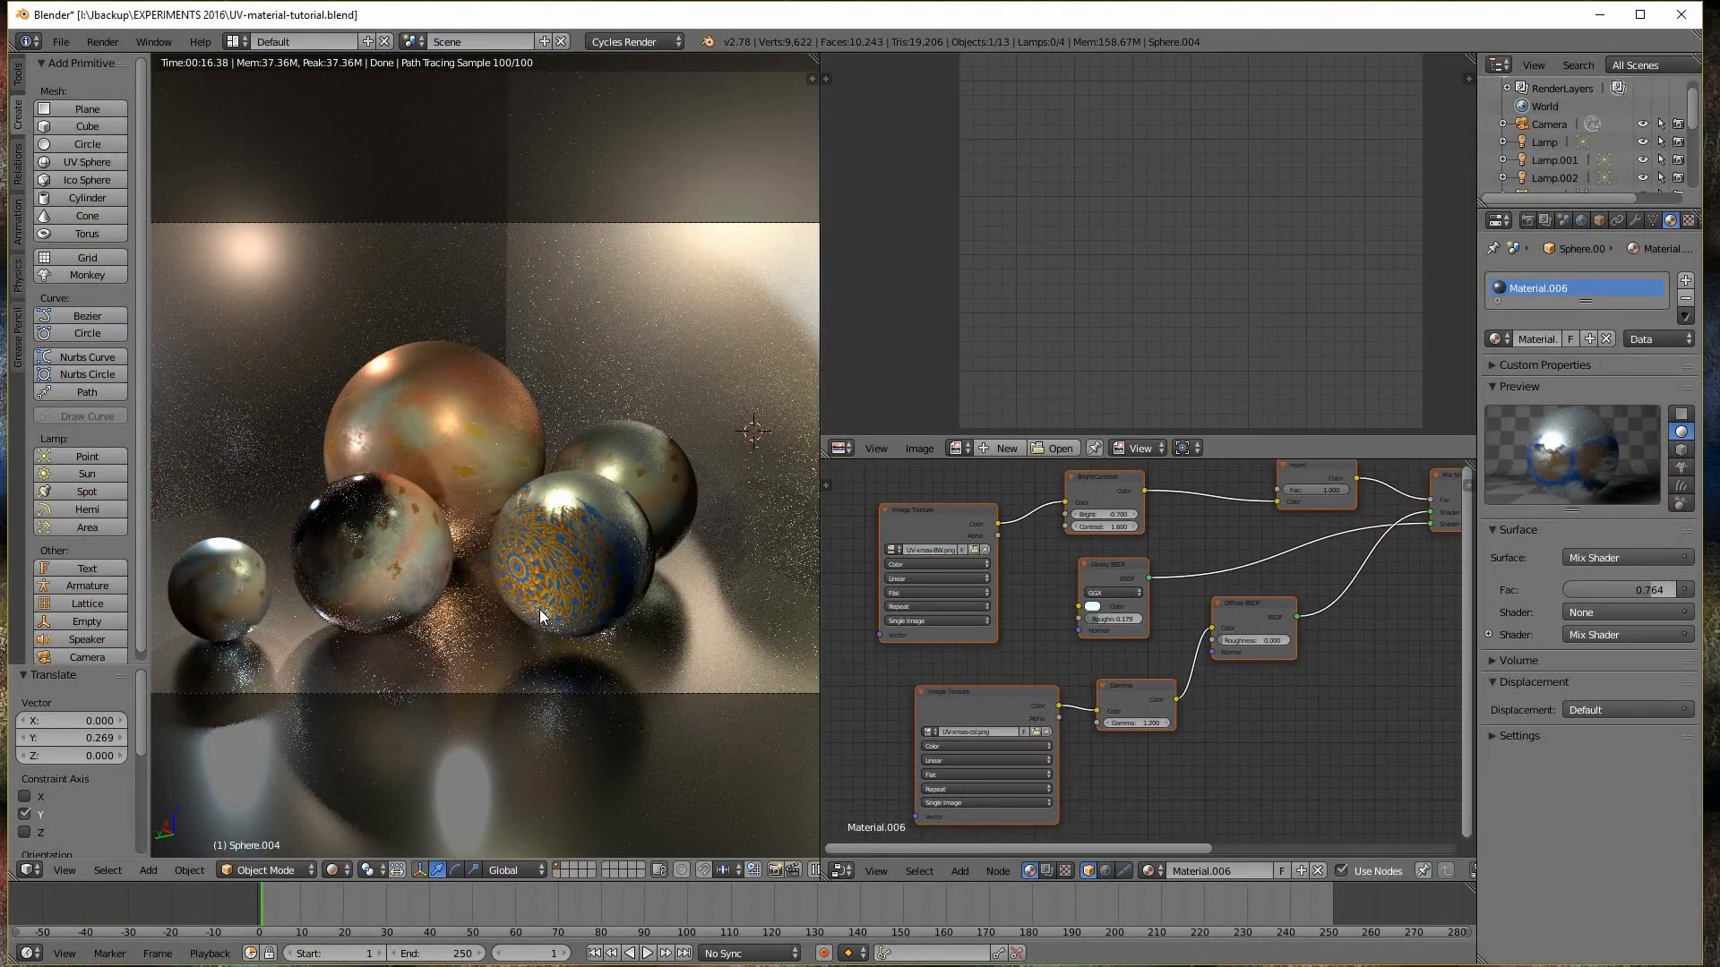
mouse_move(581, 634)
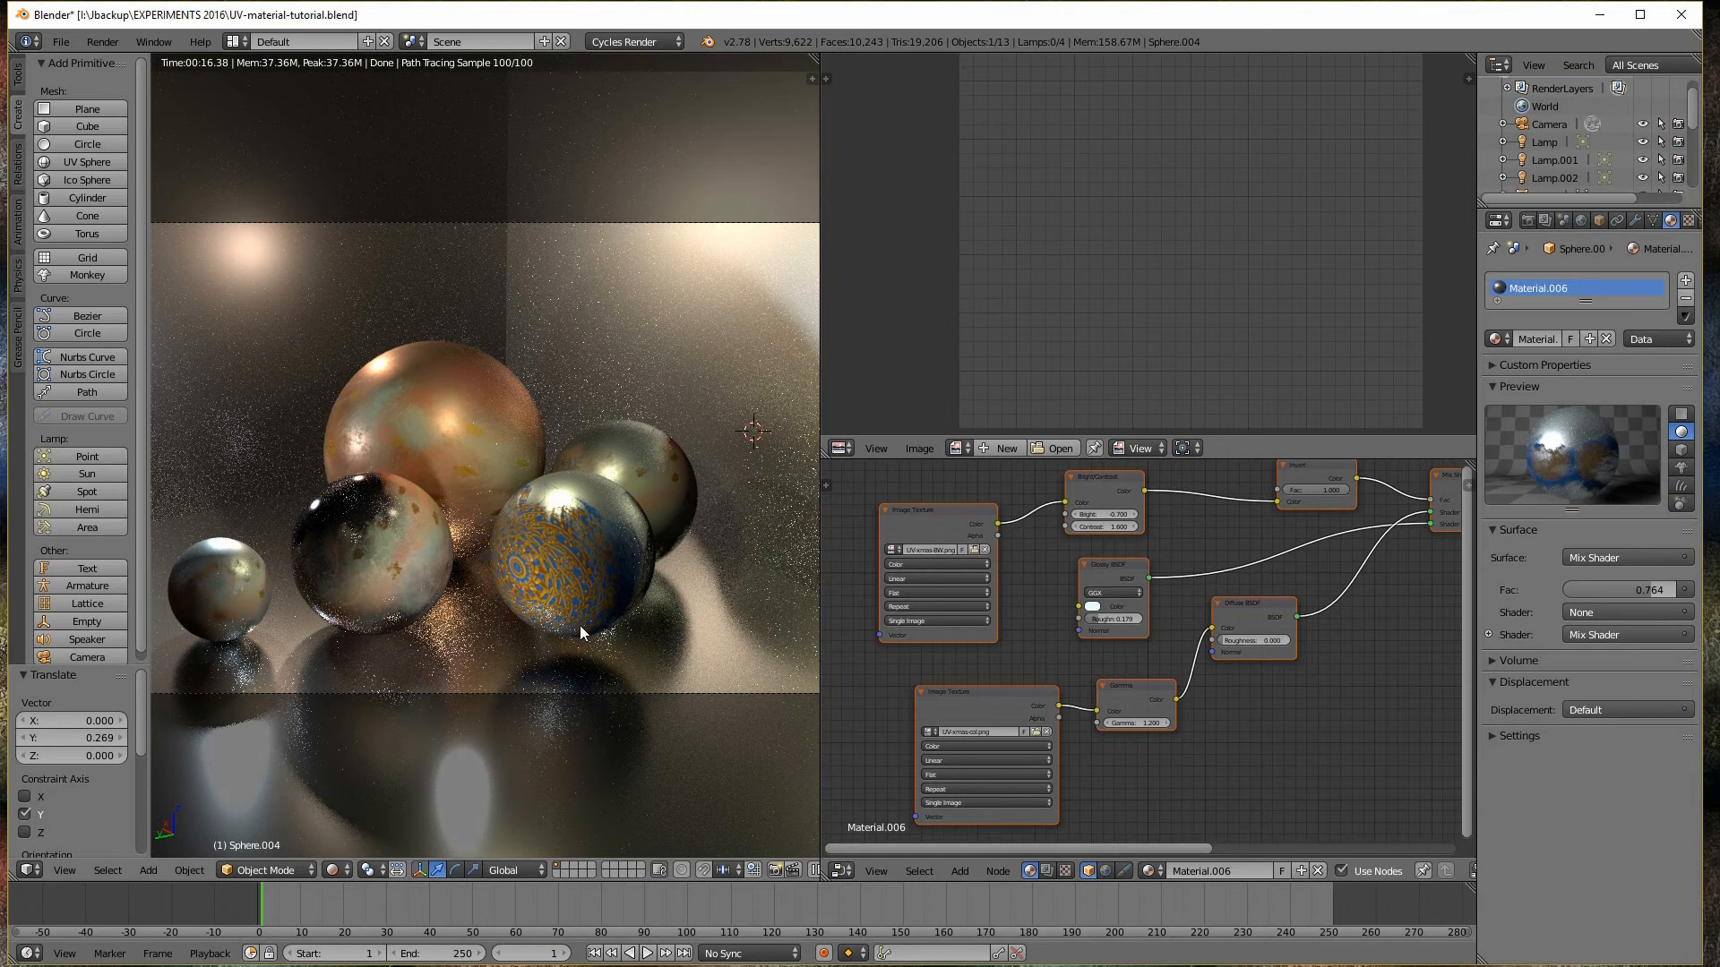
mouse_move(546, 594)
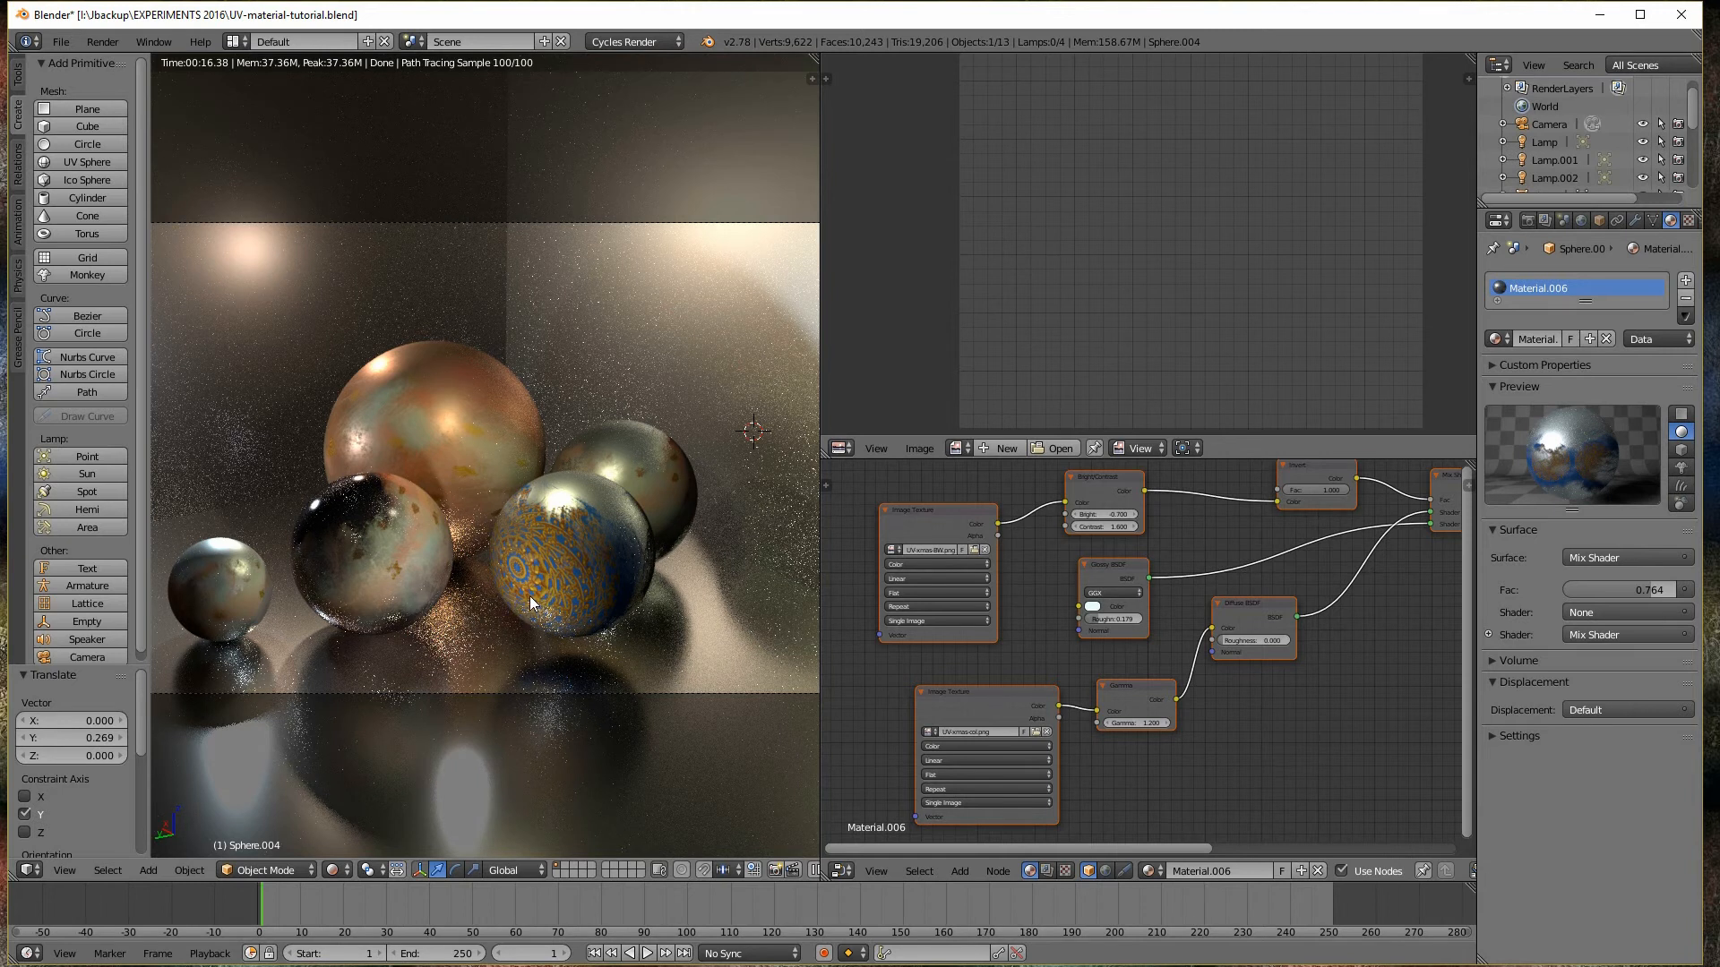
mouse_move(507, 612)
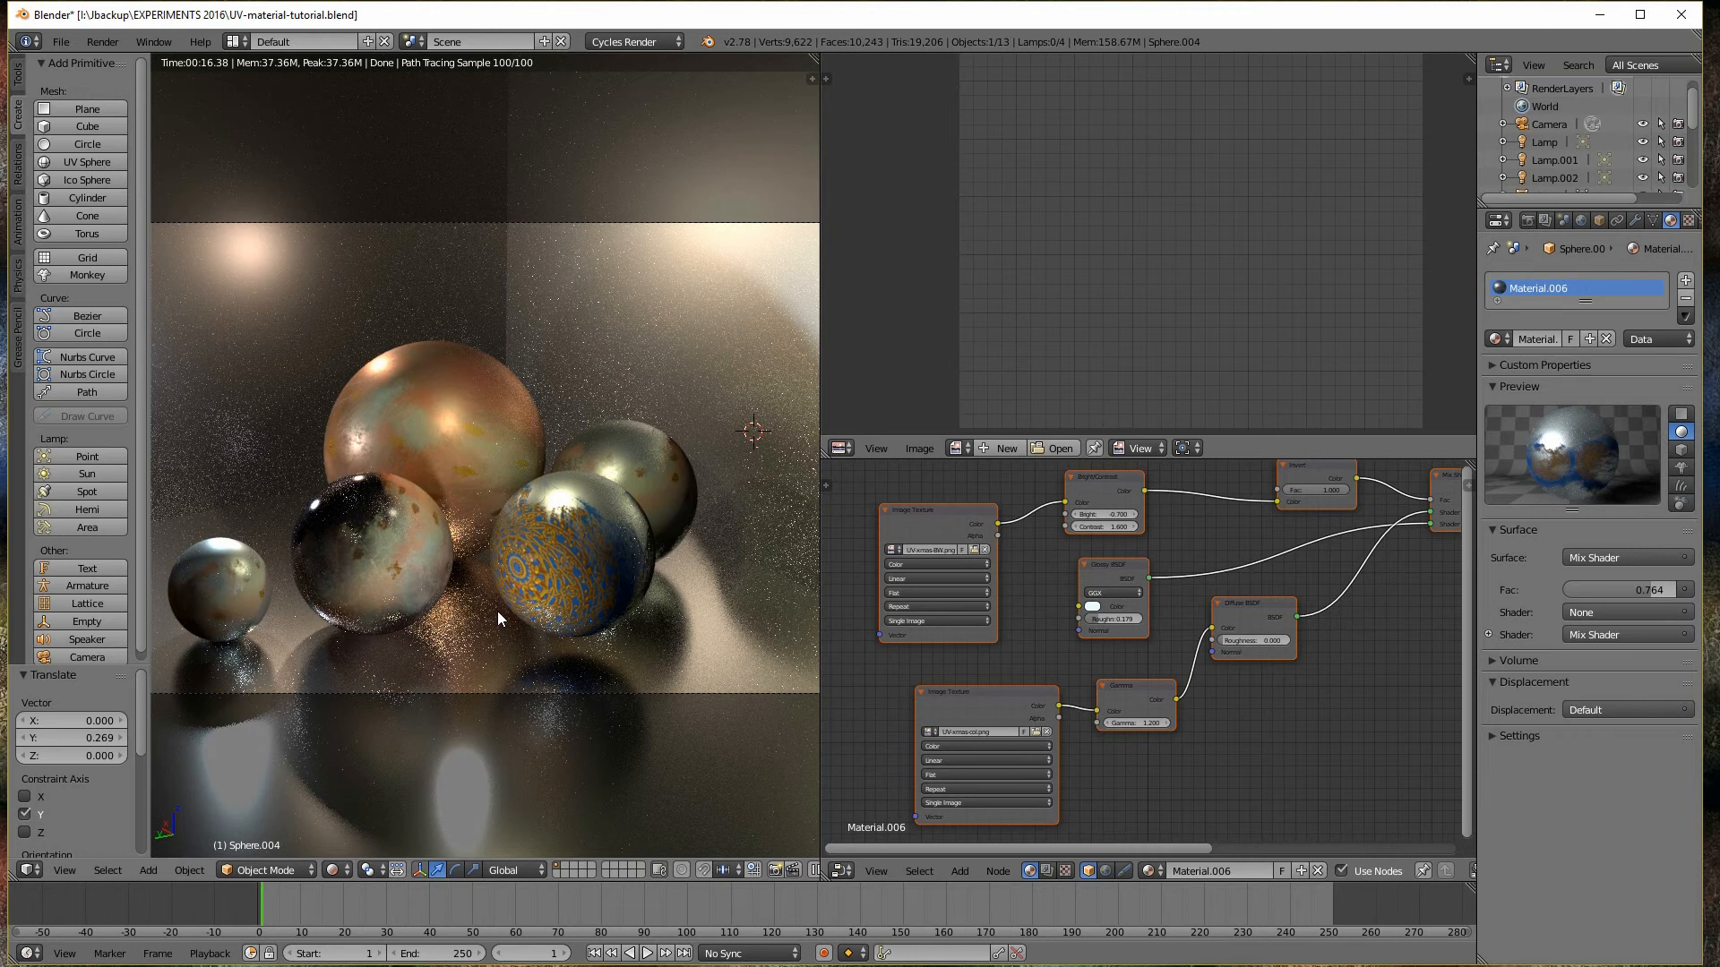
mouse_move(493, 615)
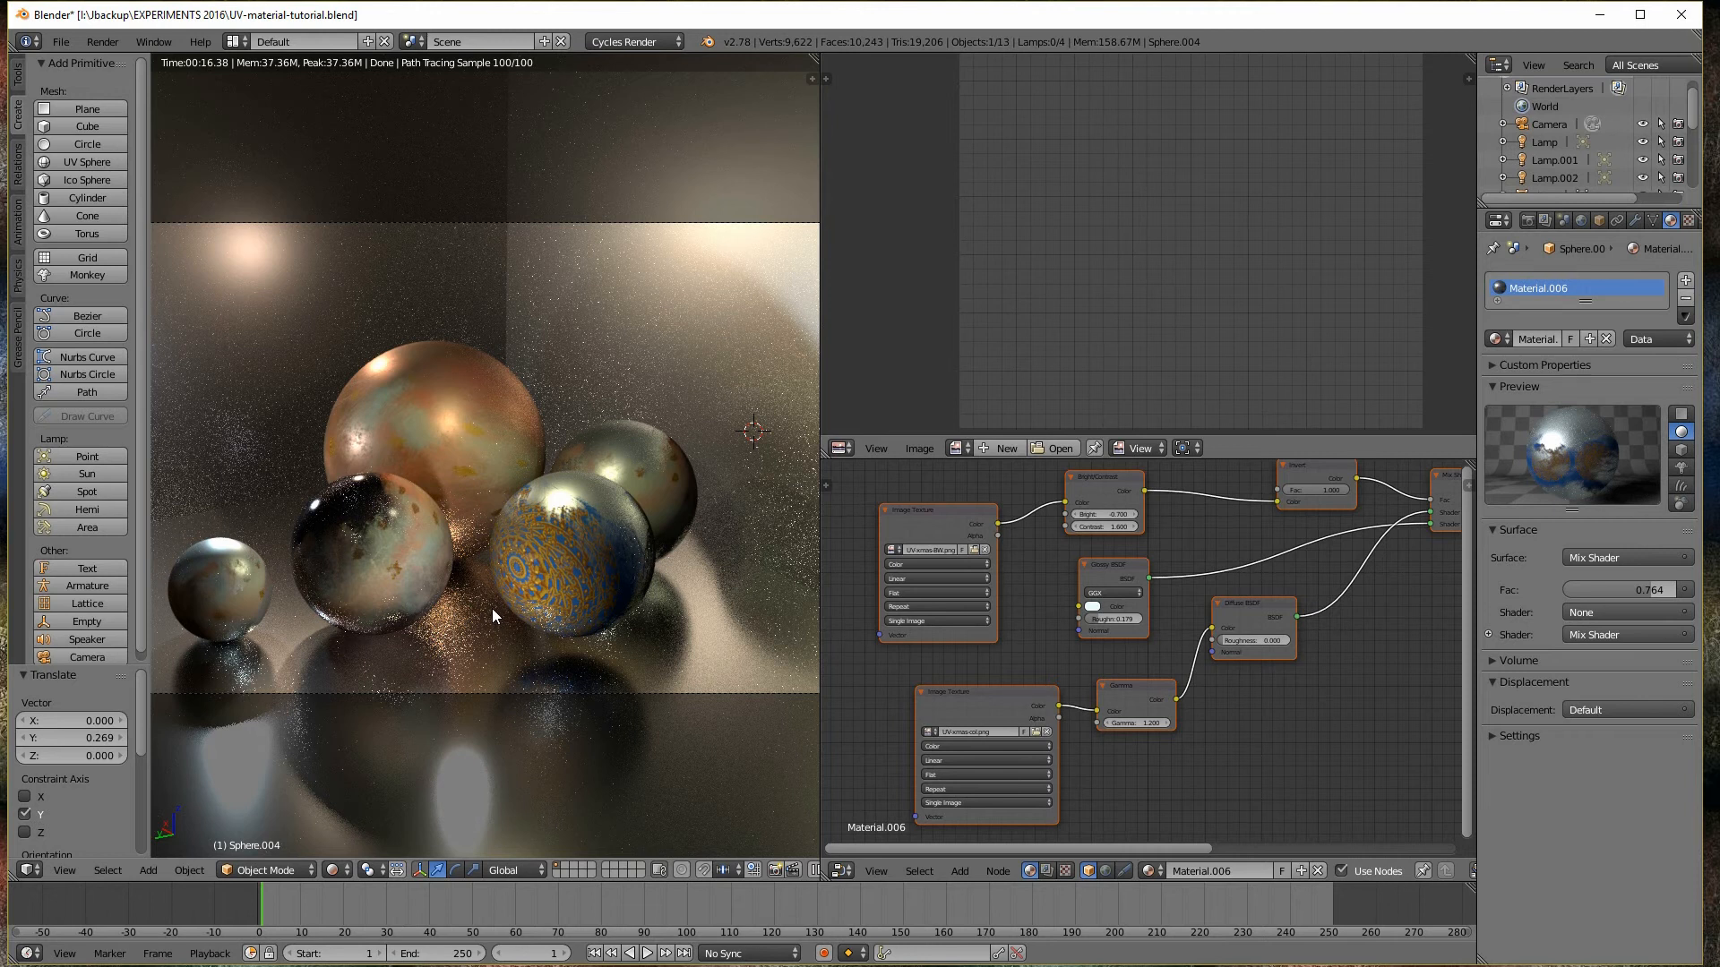
mouse_move(539, 644)
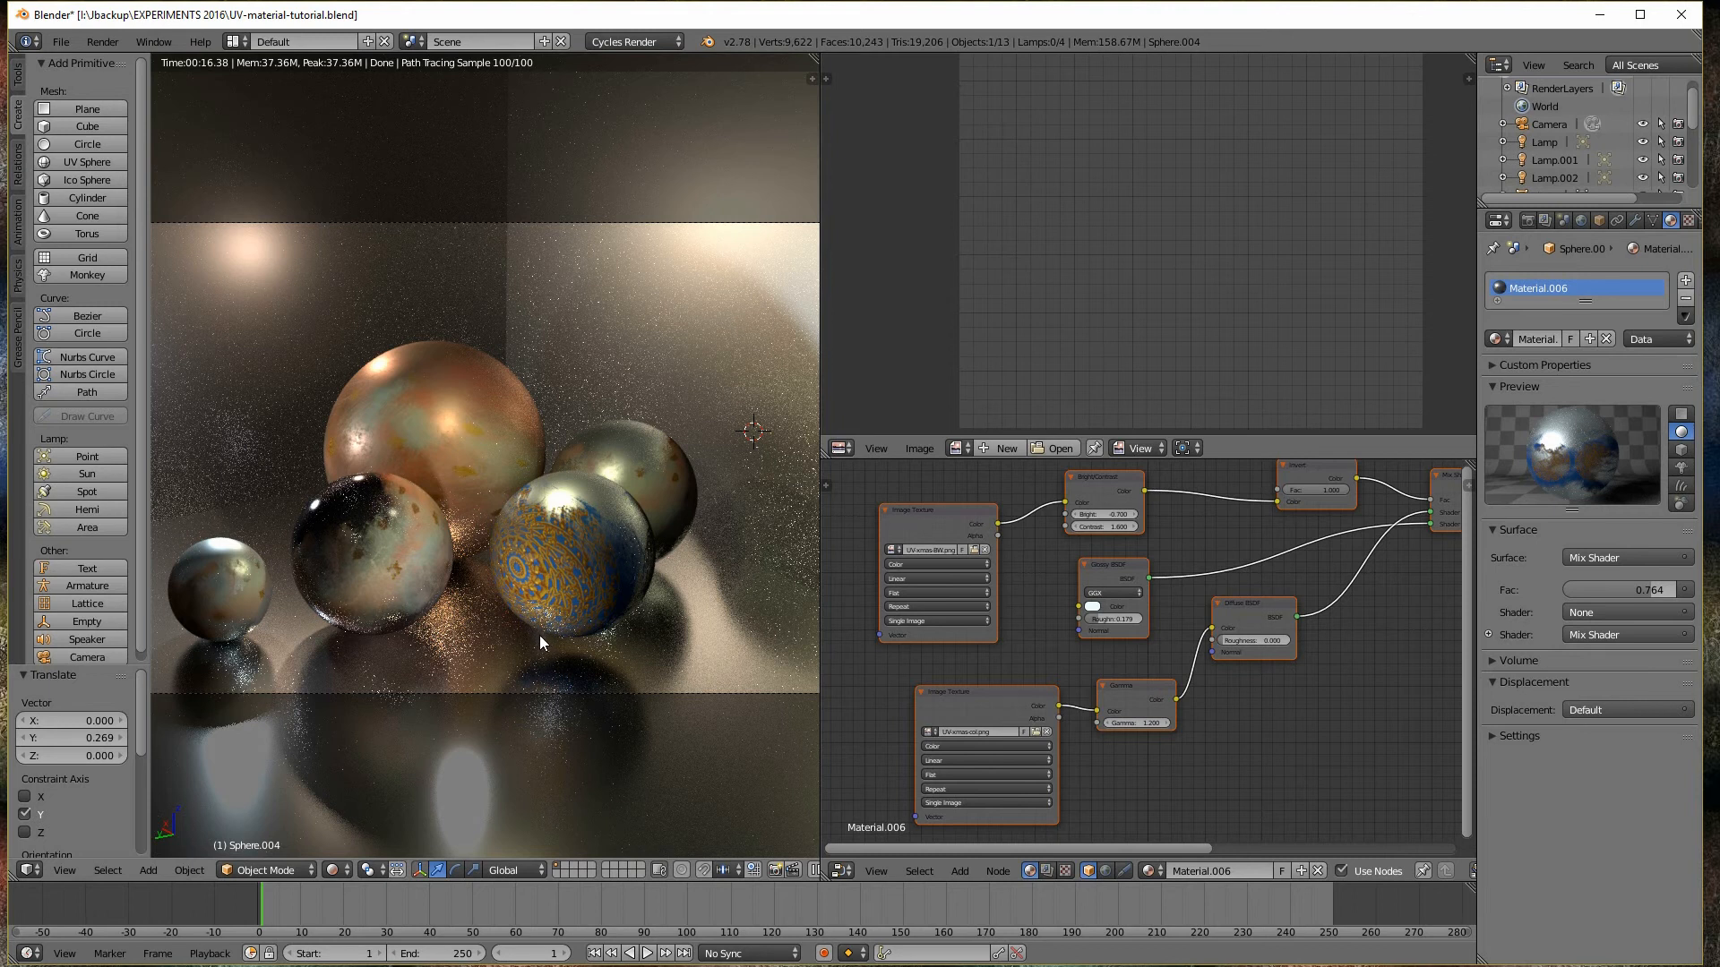
mouse_move(537, 626)
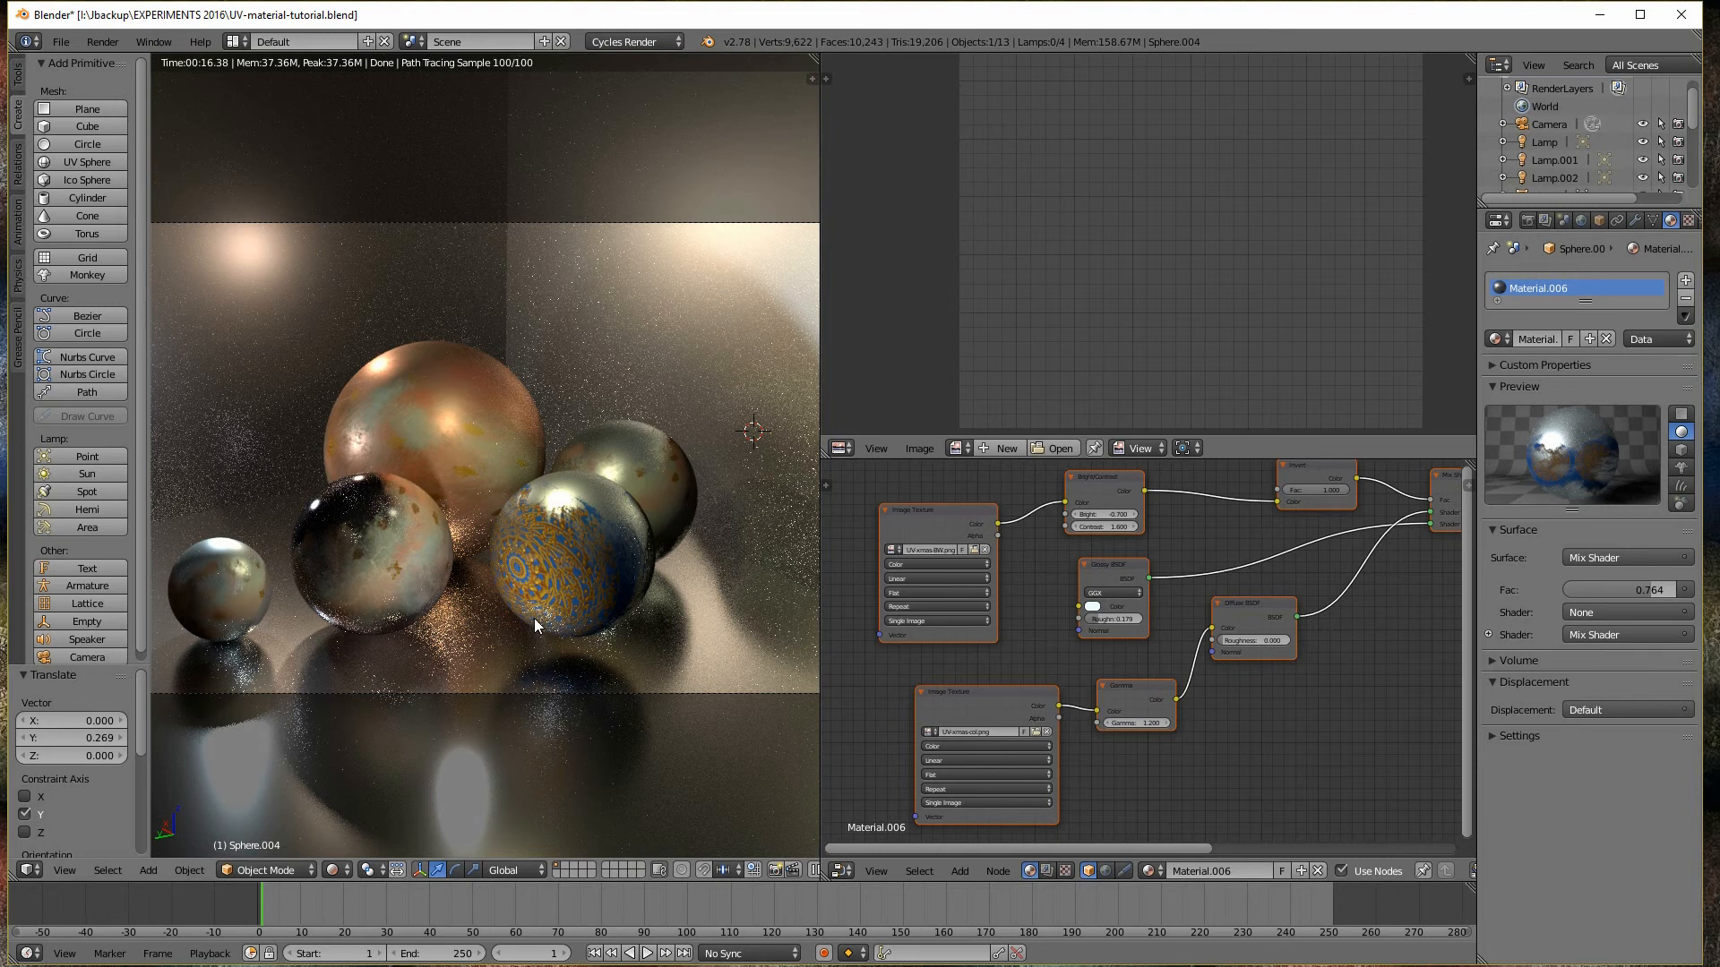
mouse_move(536, 647)
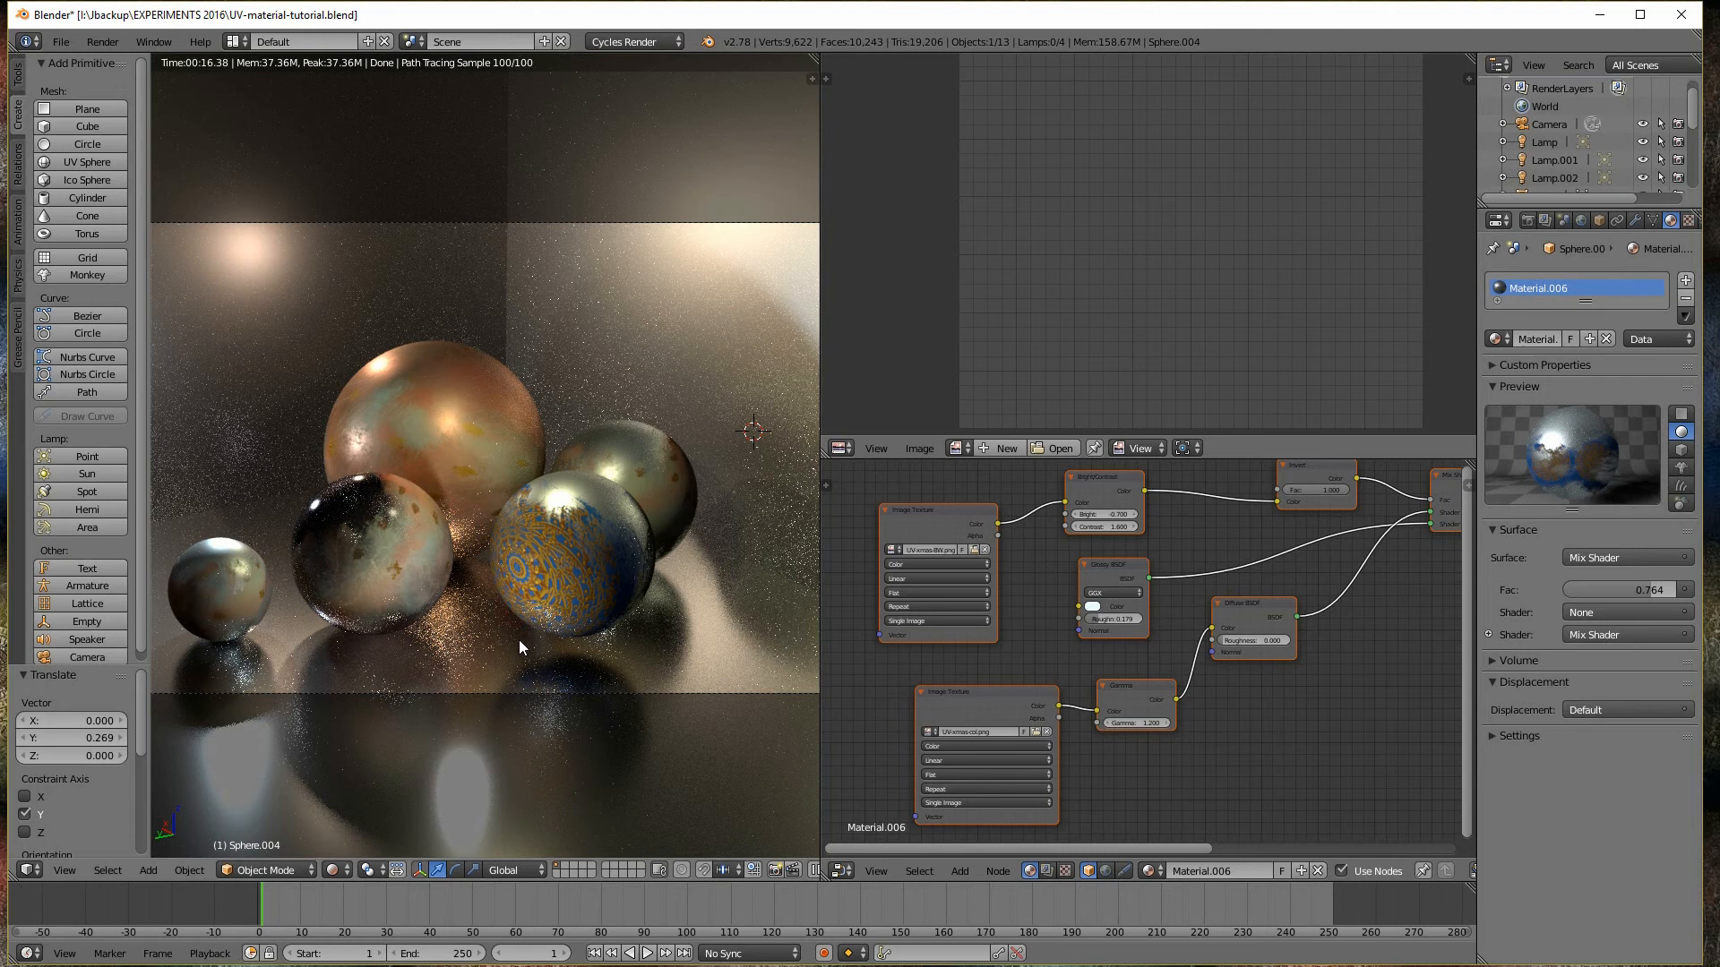
mouse_move(532, 634)
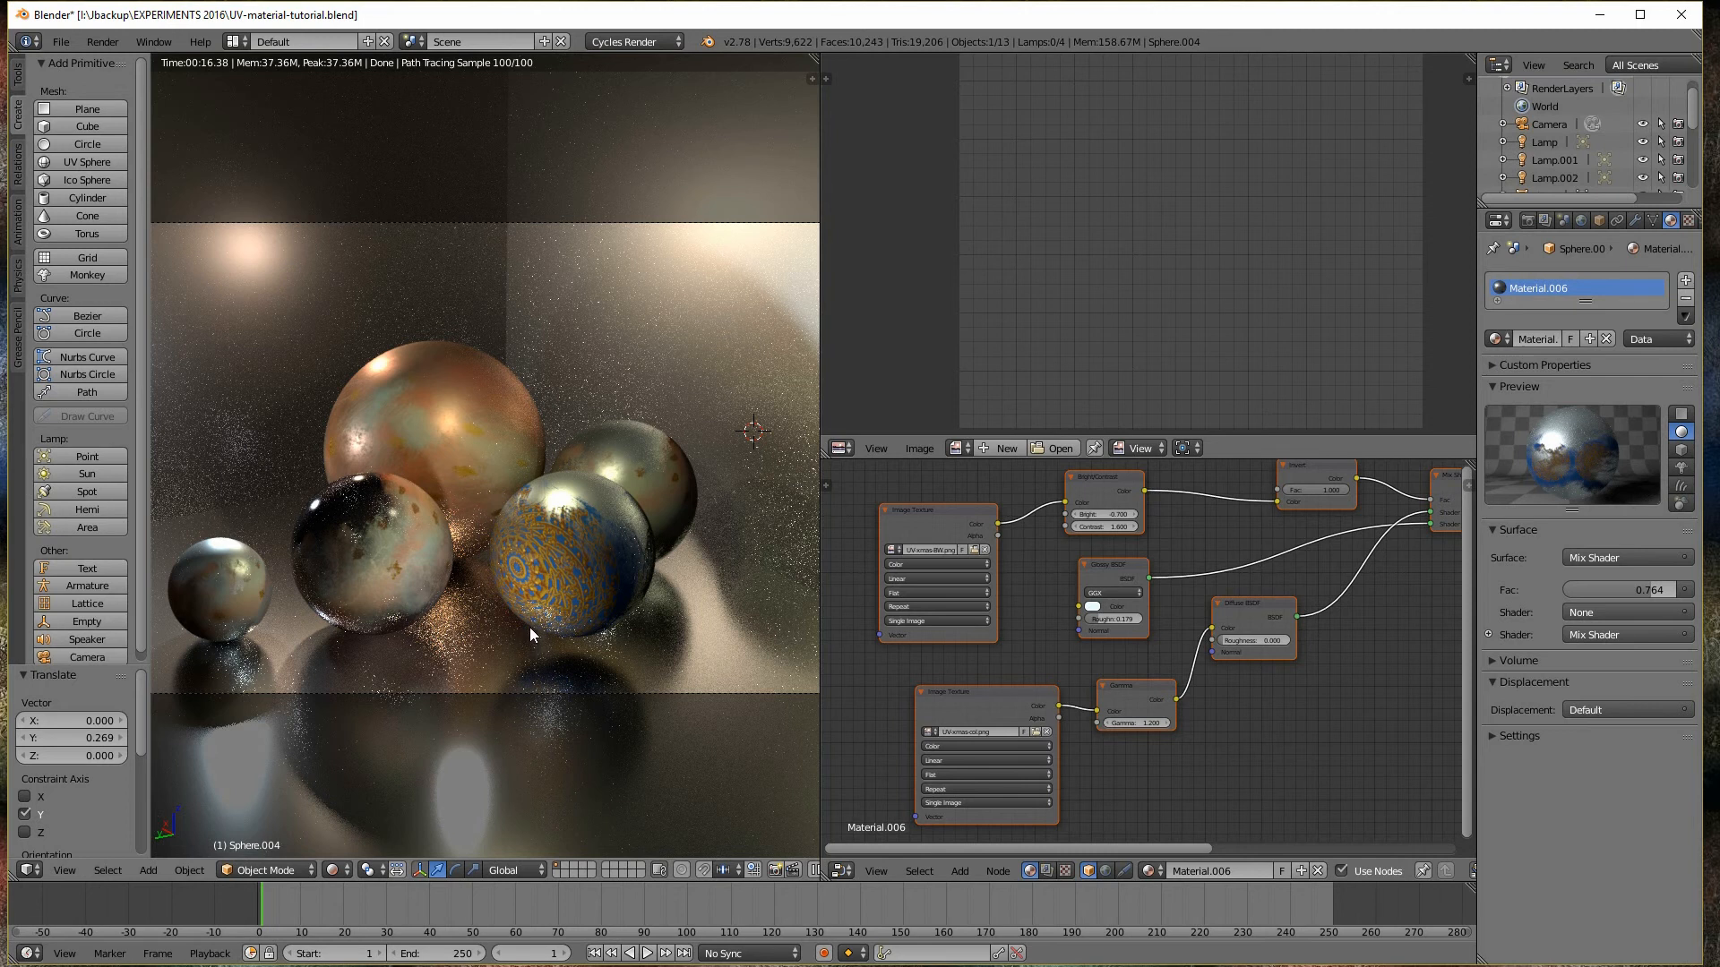
mouse_move(630, 565)
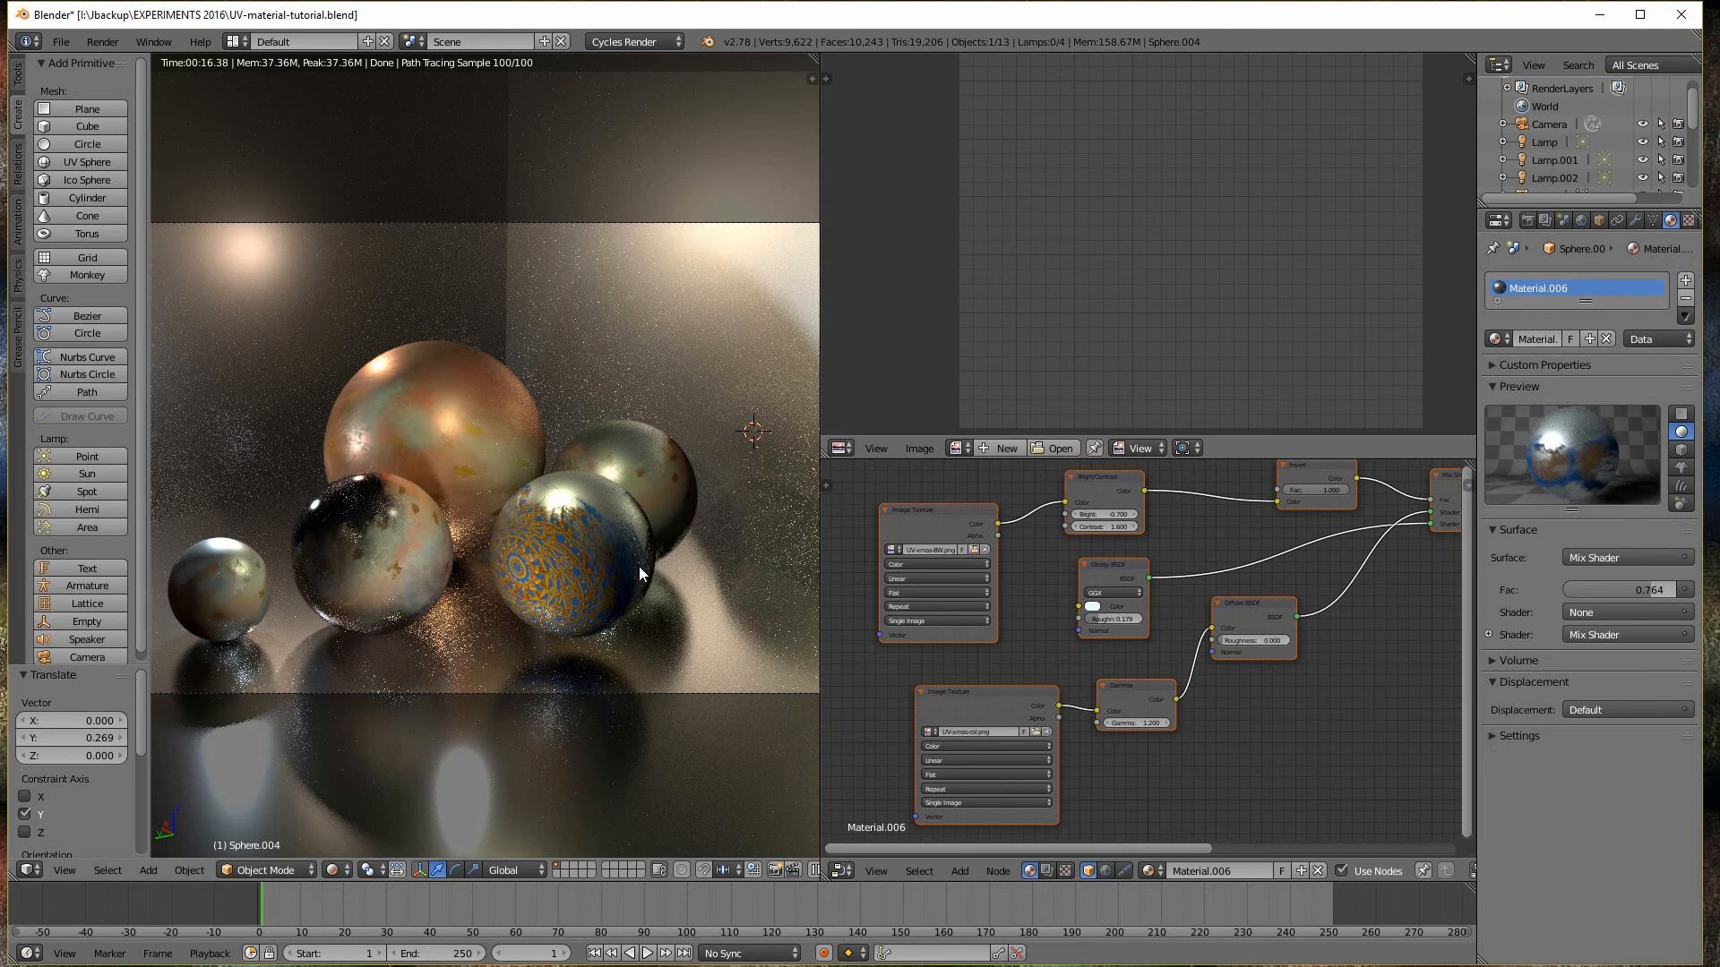
mouse_move(603, 601)
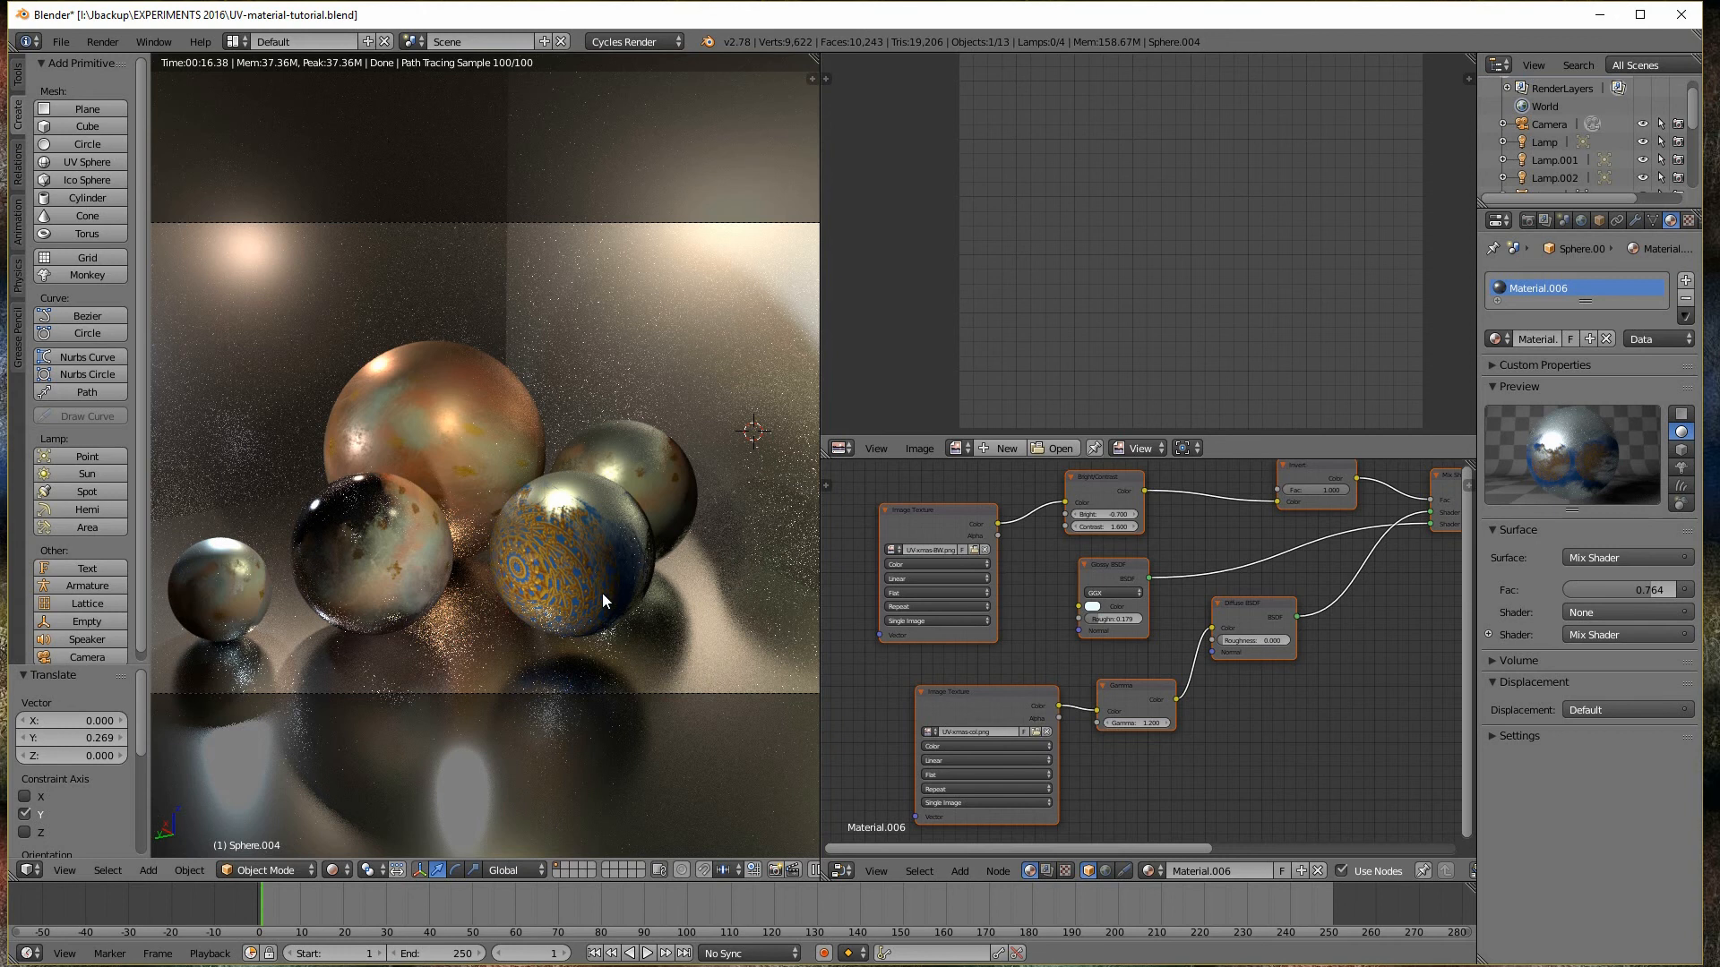
mouse_move(602, 601)
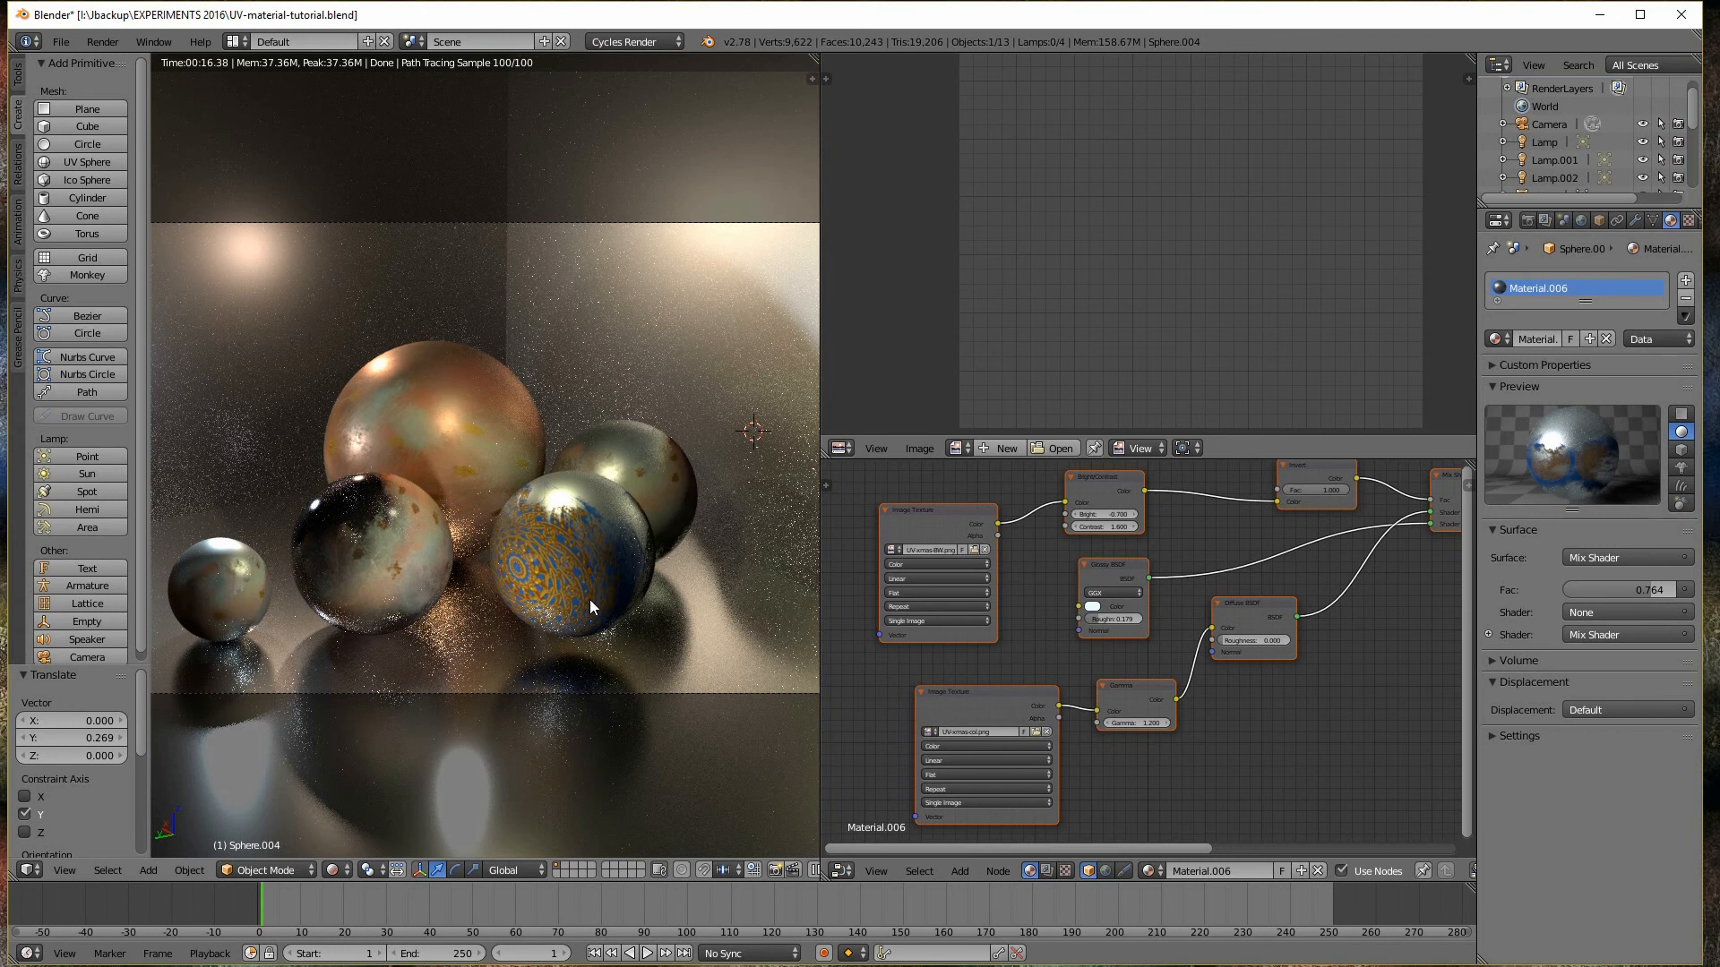
mouse_move(595, 601)
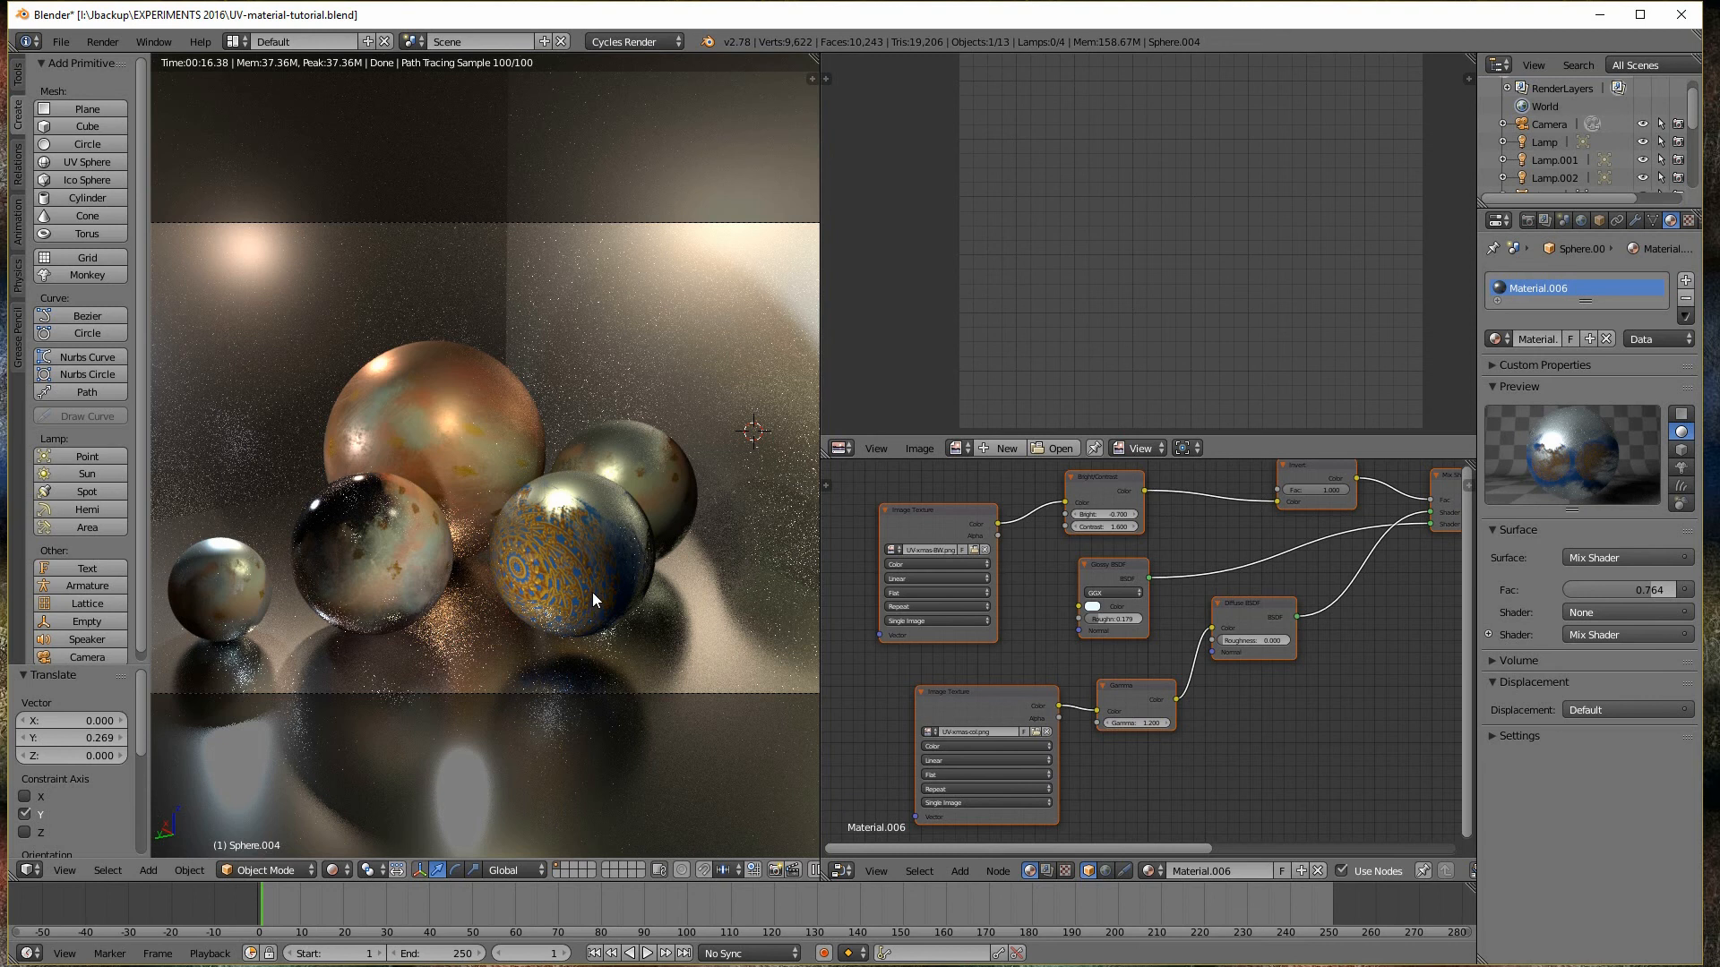
mouse_move(702, 624)
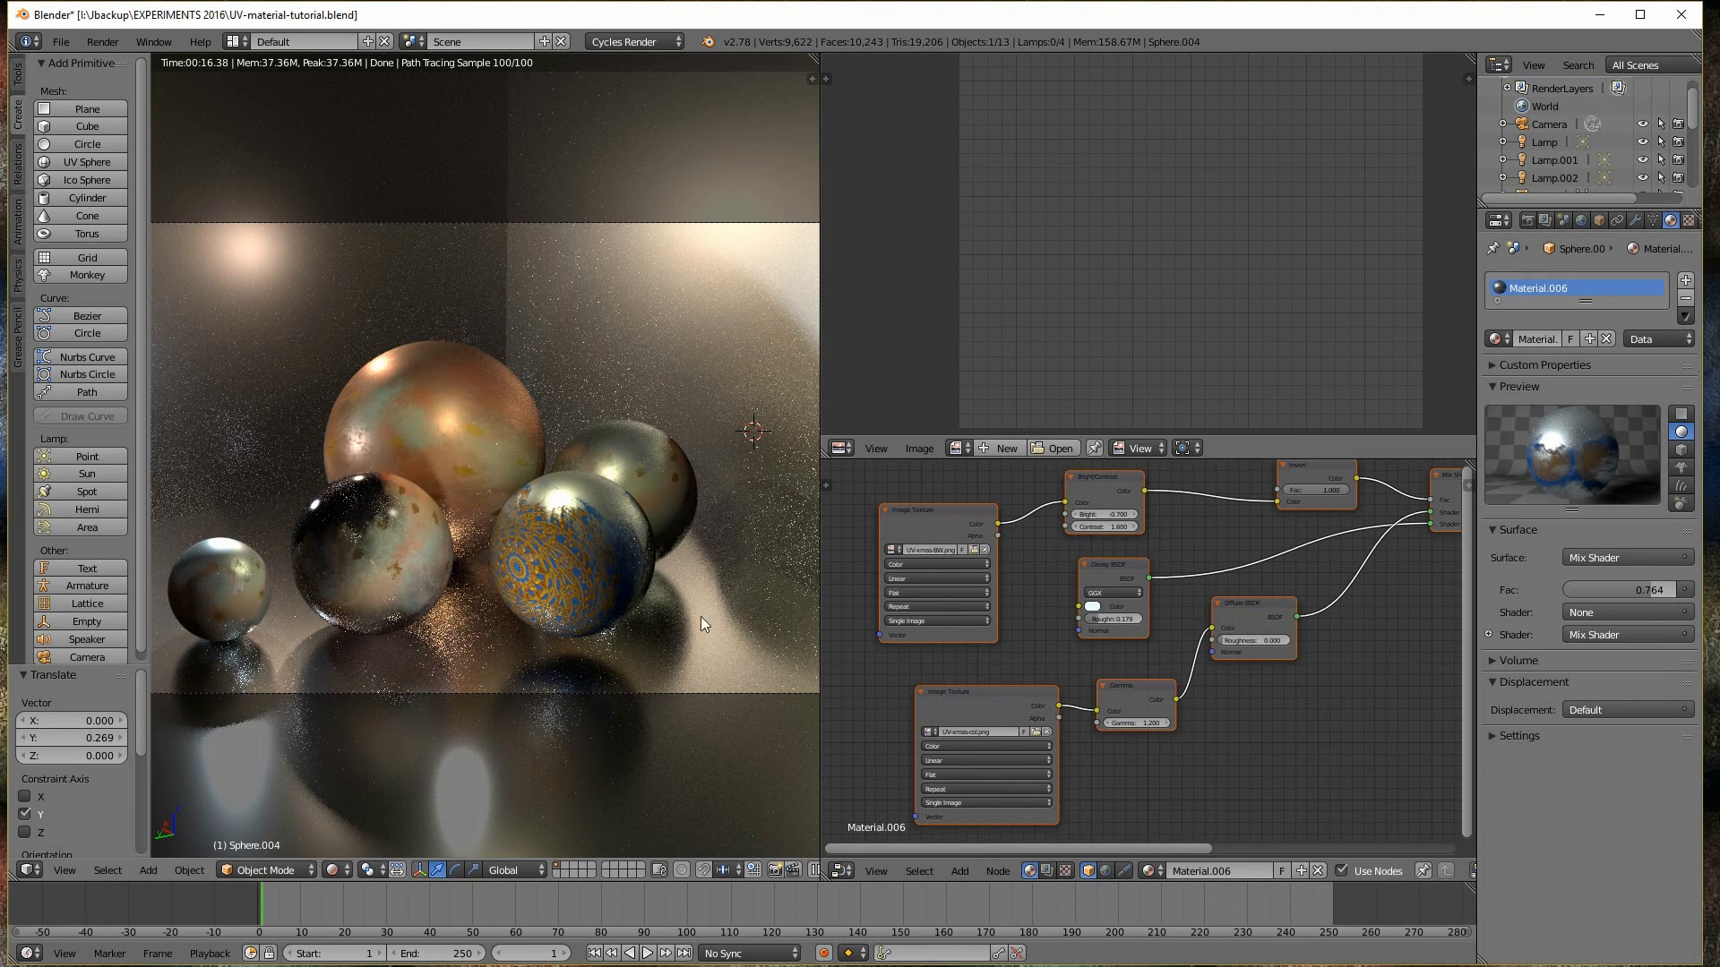